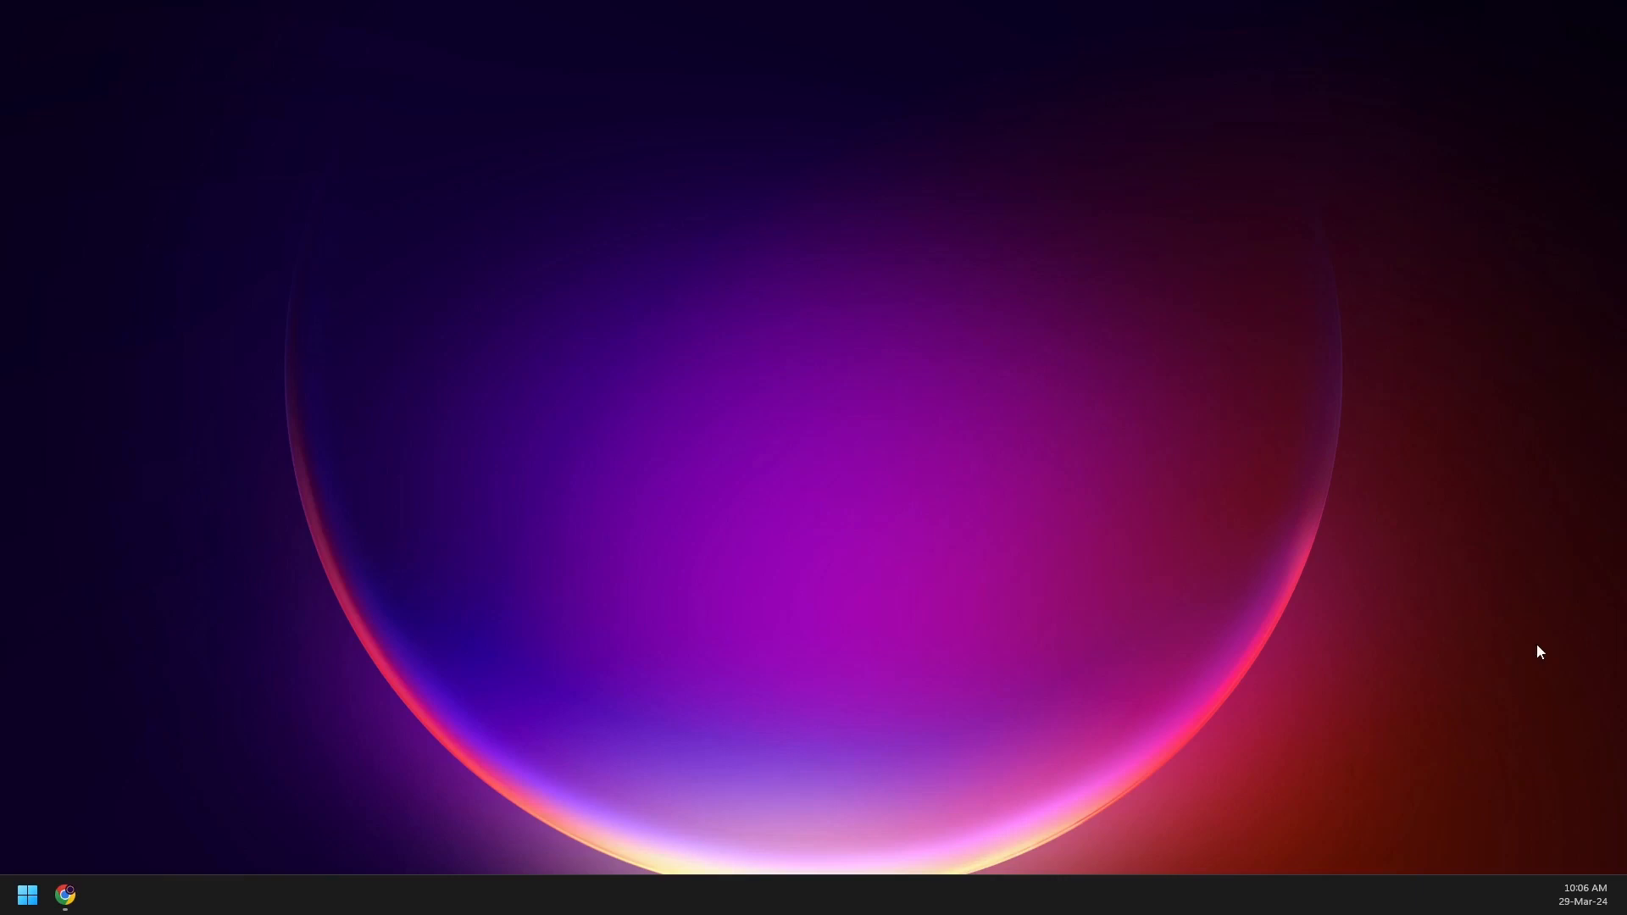
# Step: Launch Chrome from the taskbar on the teepublic.com home page
pyautogui.click(64, 894)
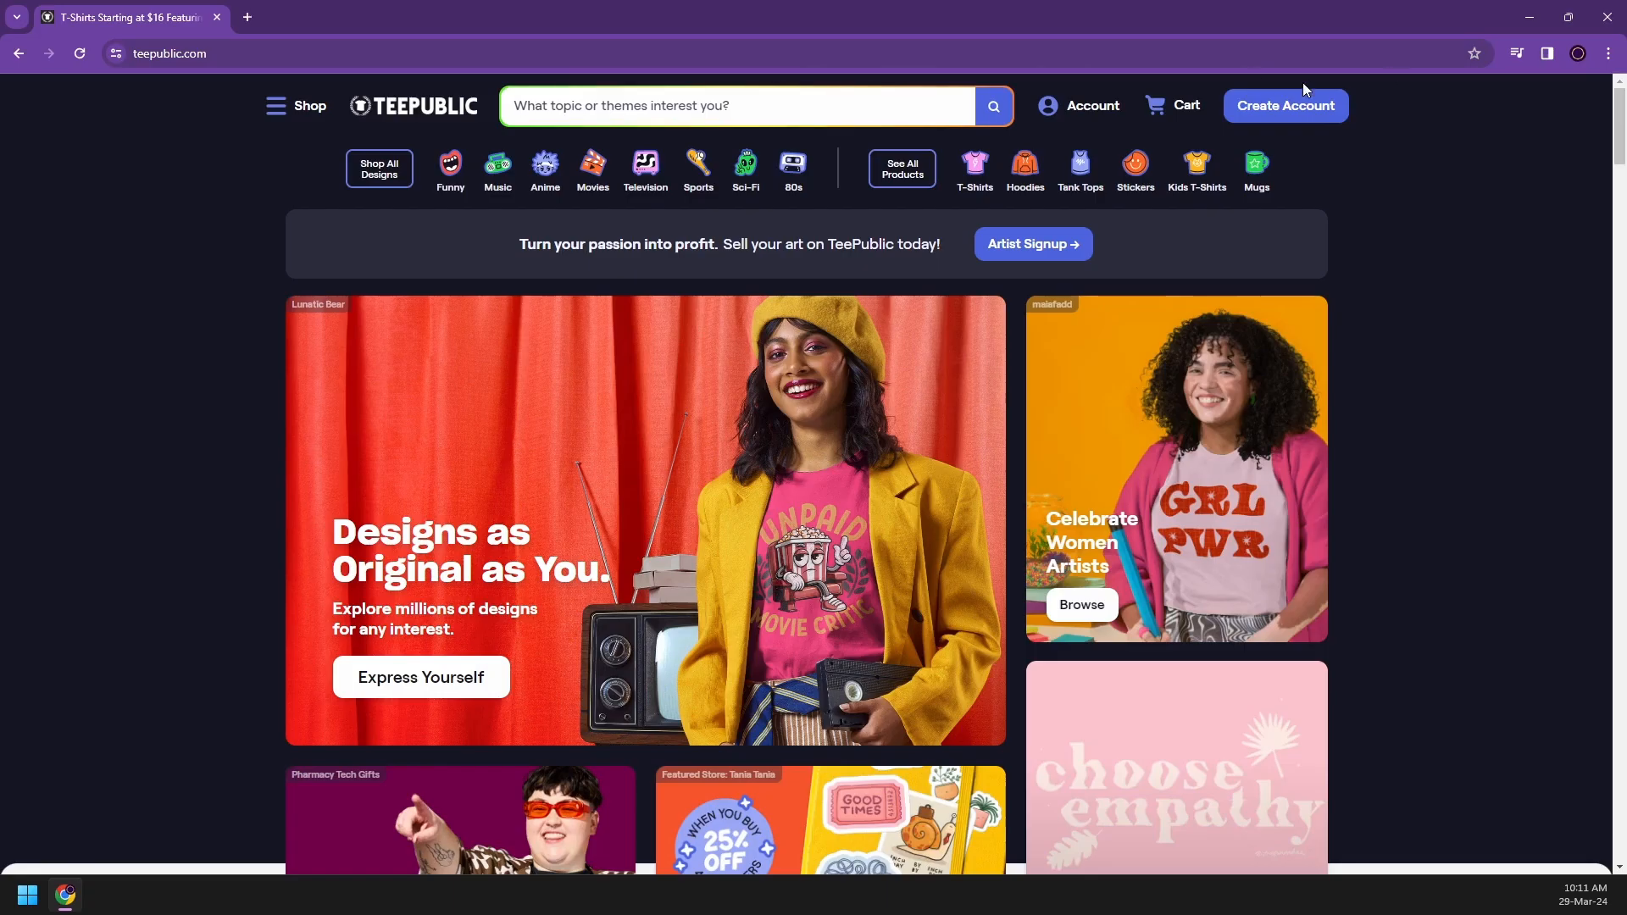
pyautogui.moveTo(1285, 105)
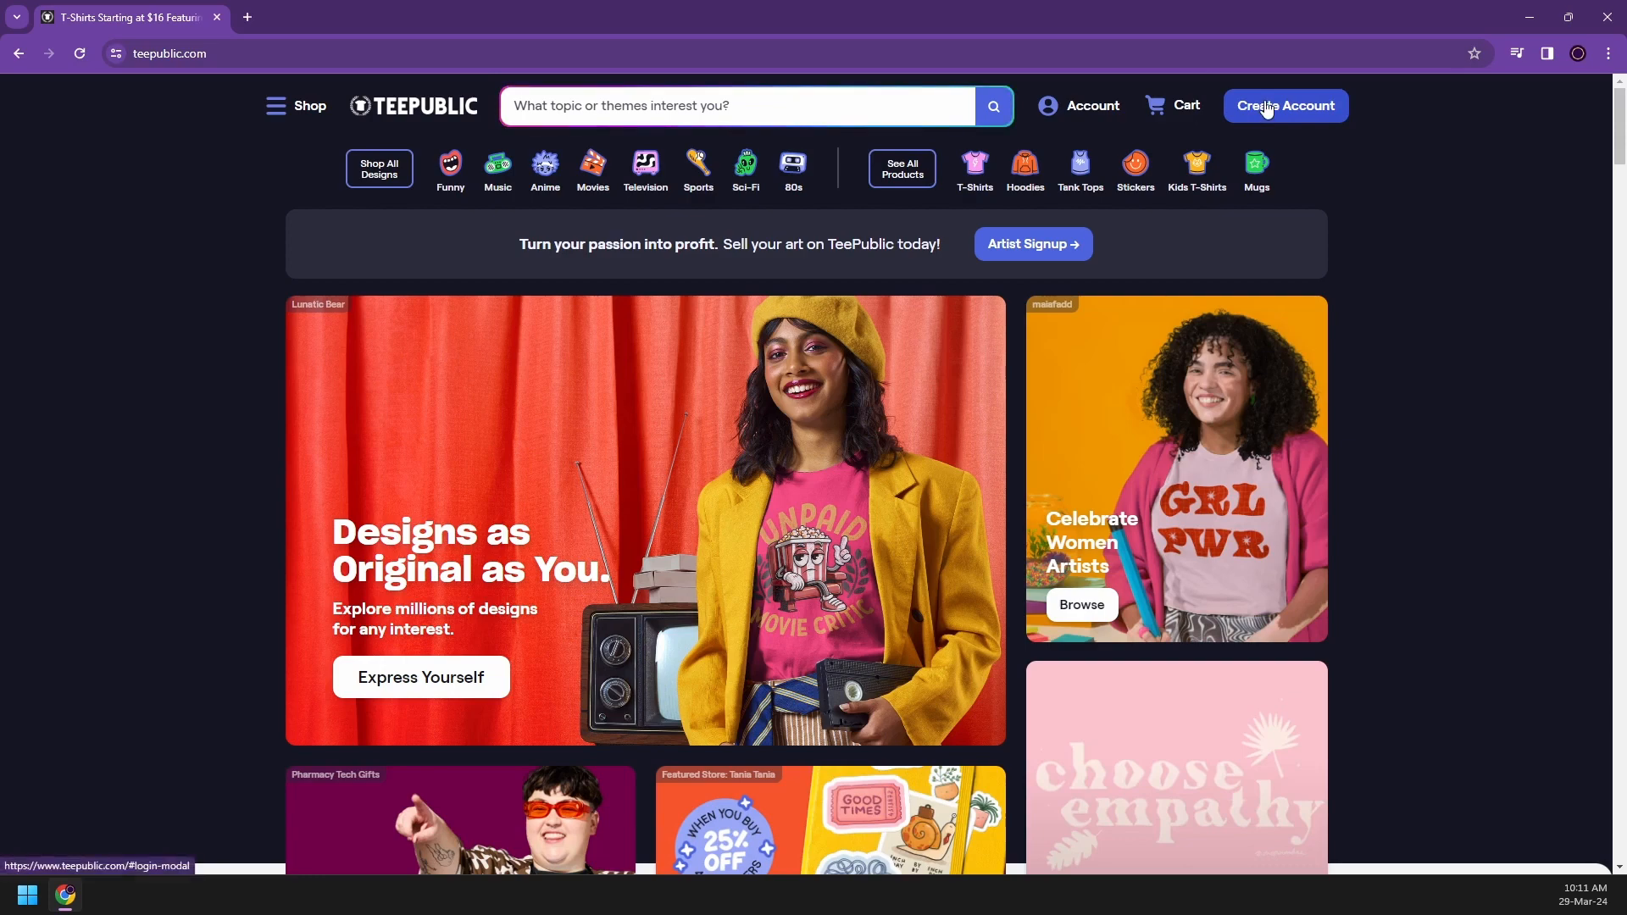
# Step: Enter the name Tutorials Foryou and a gmail.com email, then choose the account country
pyautogui.click(1285, 106)
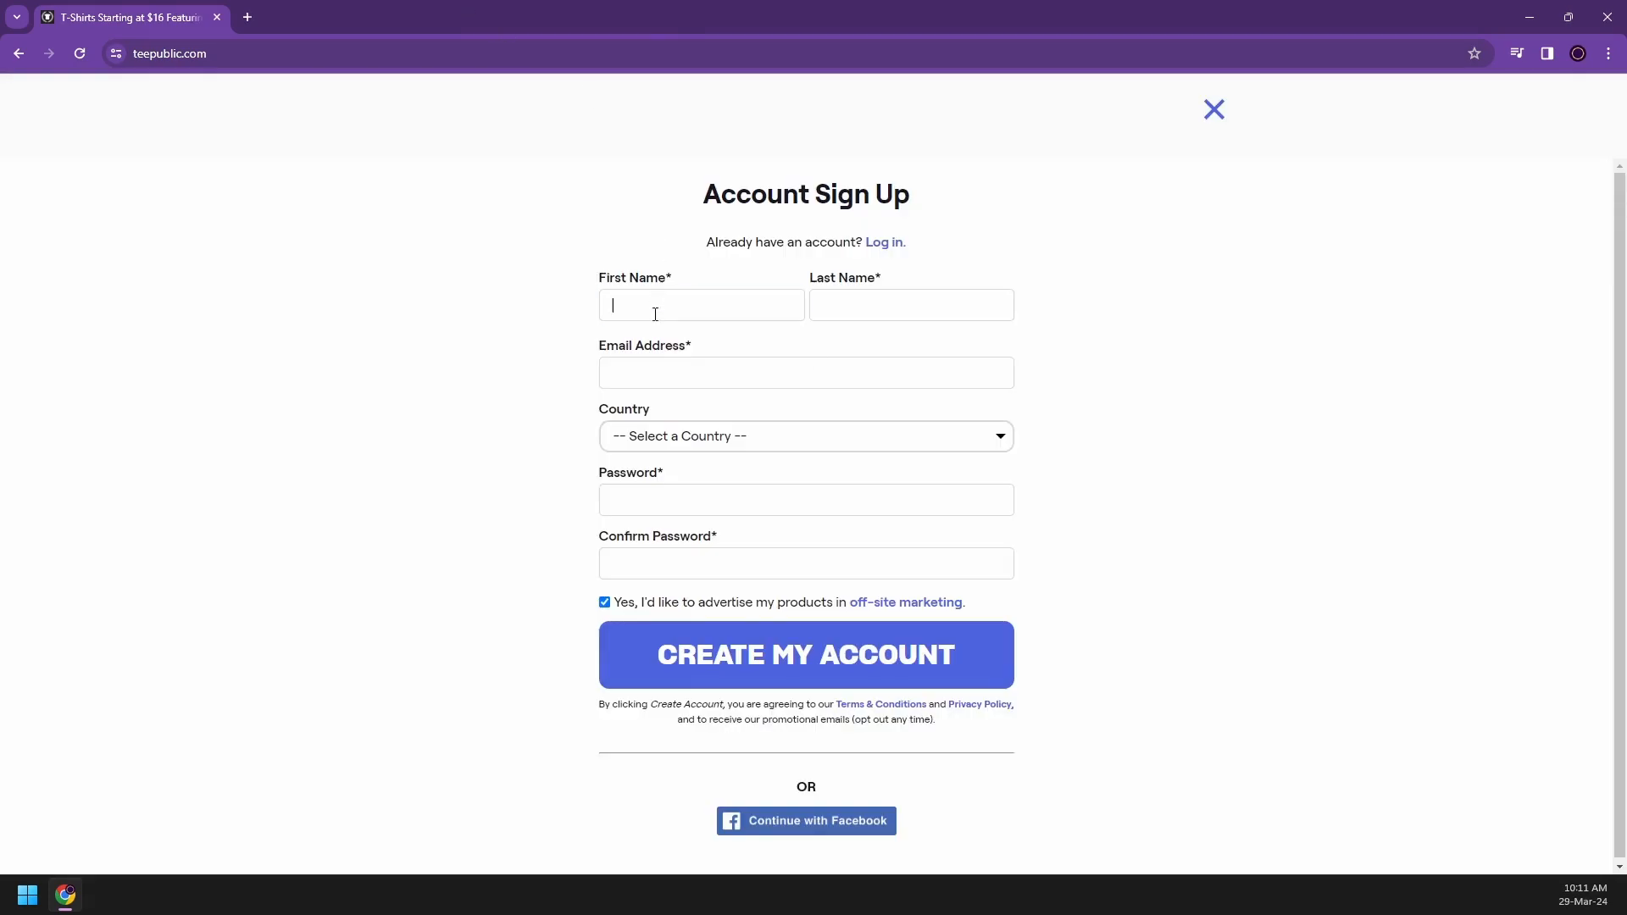
pyautogui.write('Tutorials')
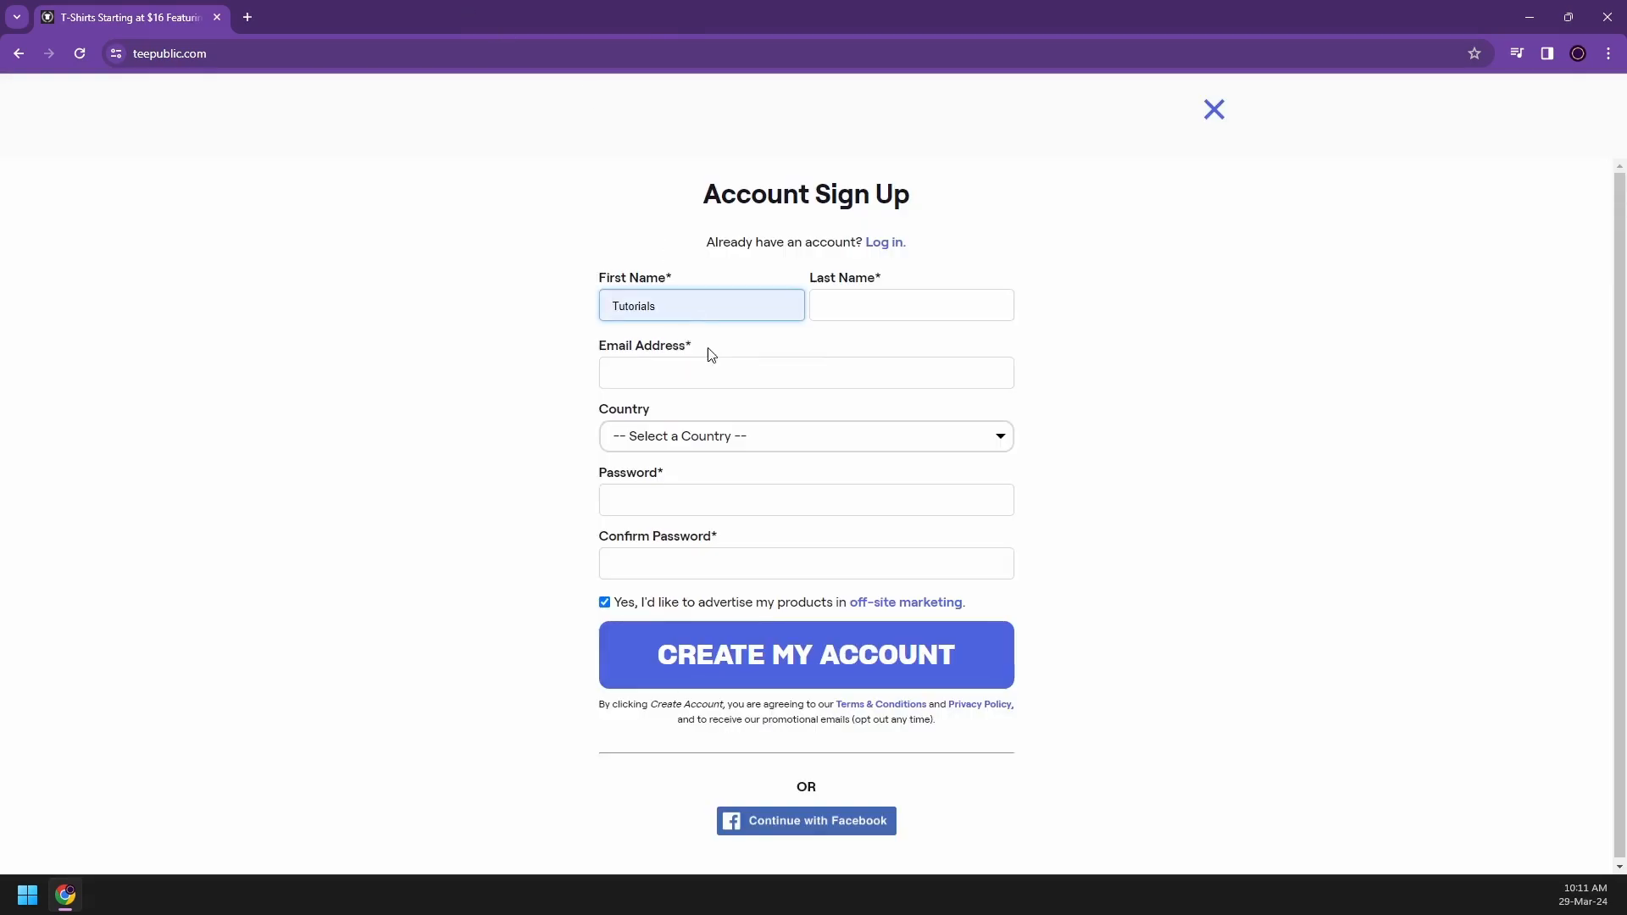
pyautogui.write('Foryou')
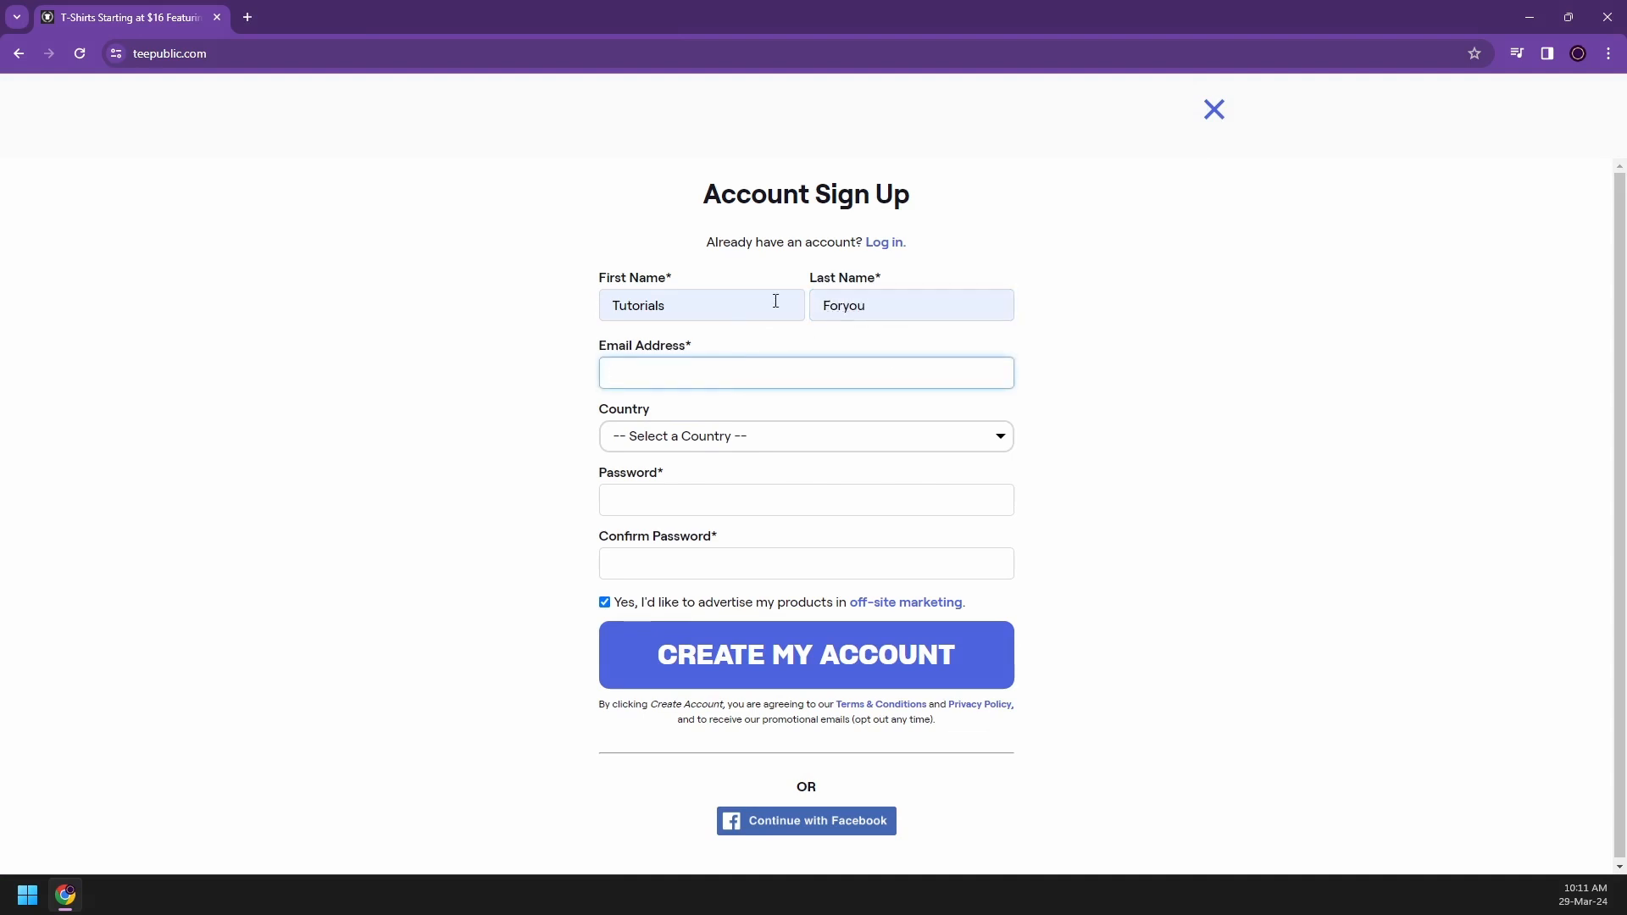
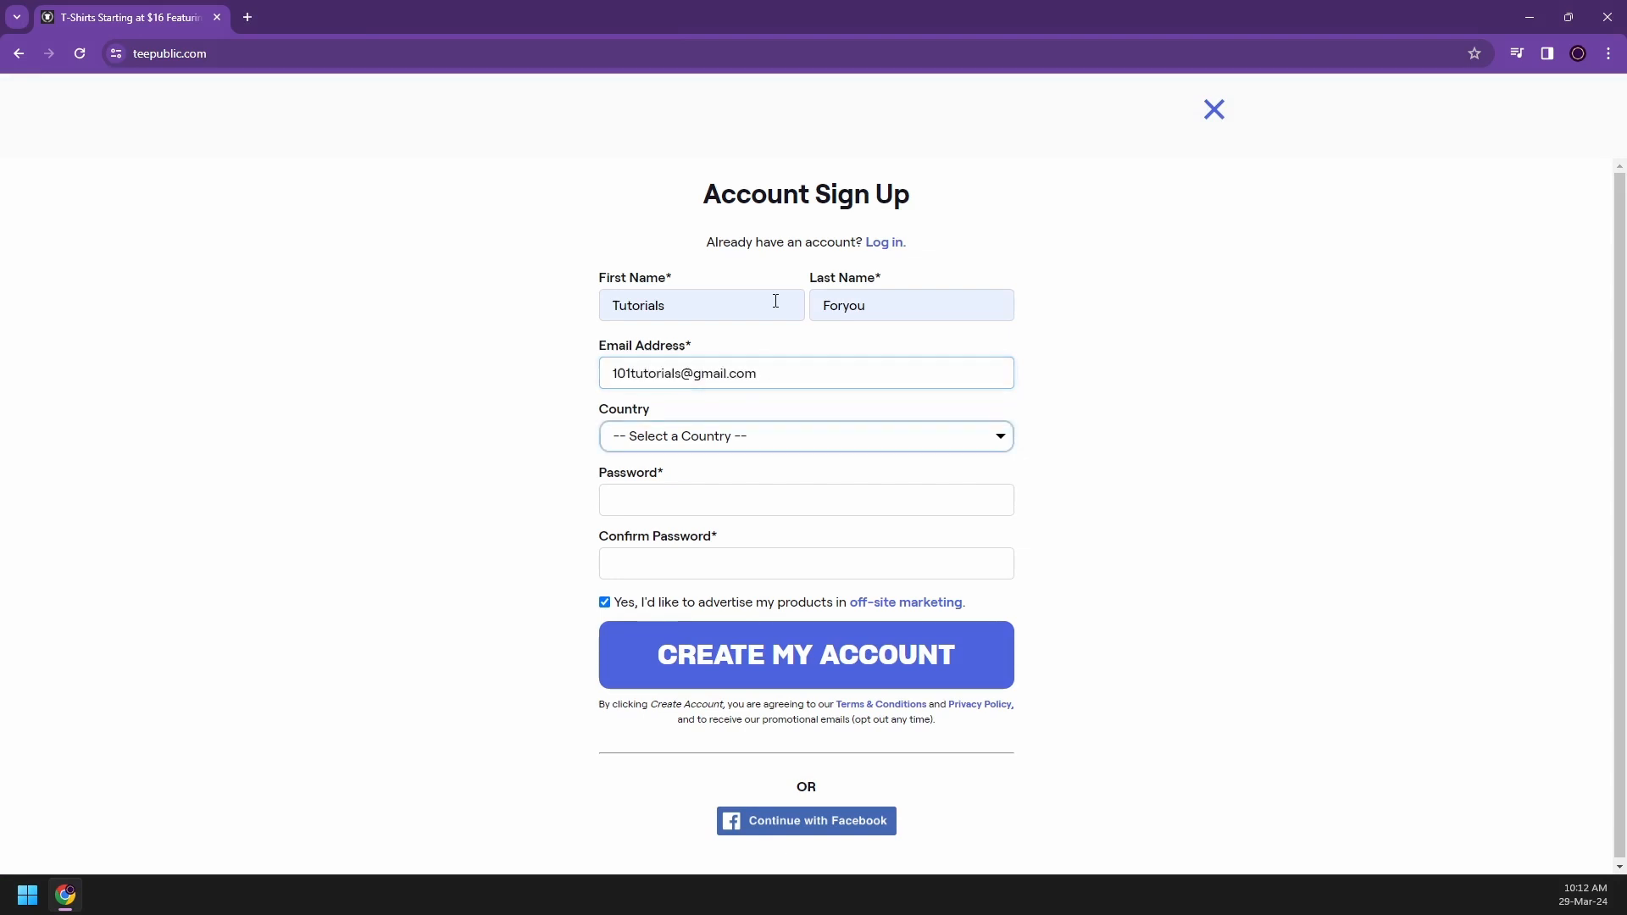
pyautogui.click(804, 436)
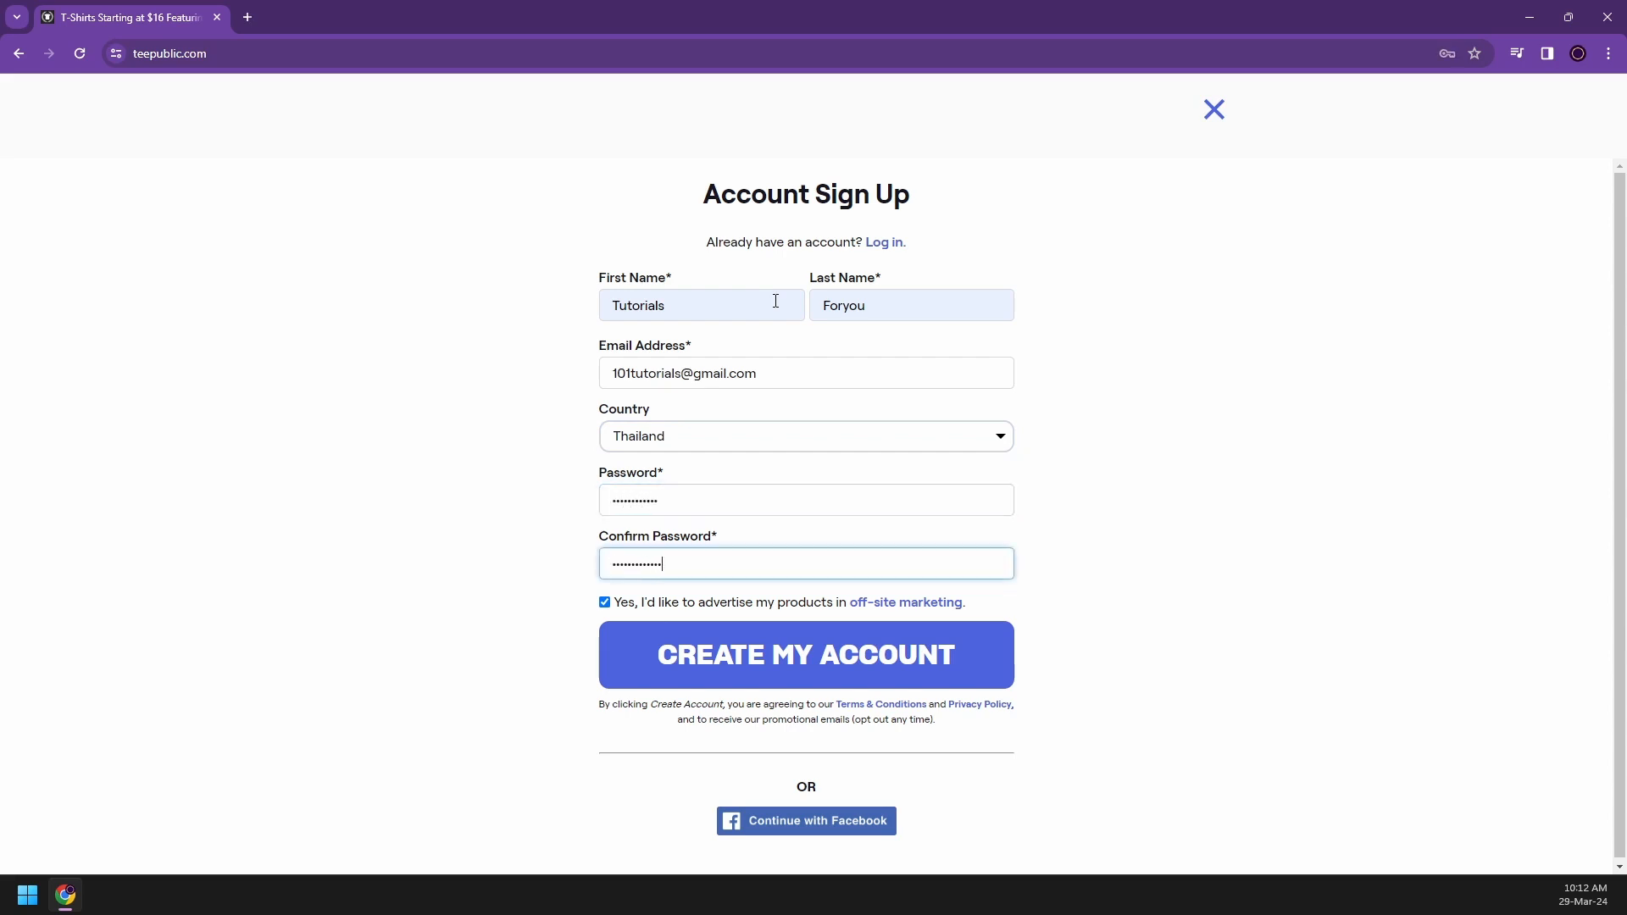
pyautogui.moveTo(895, 656)
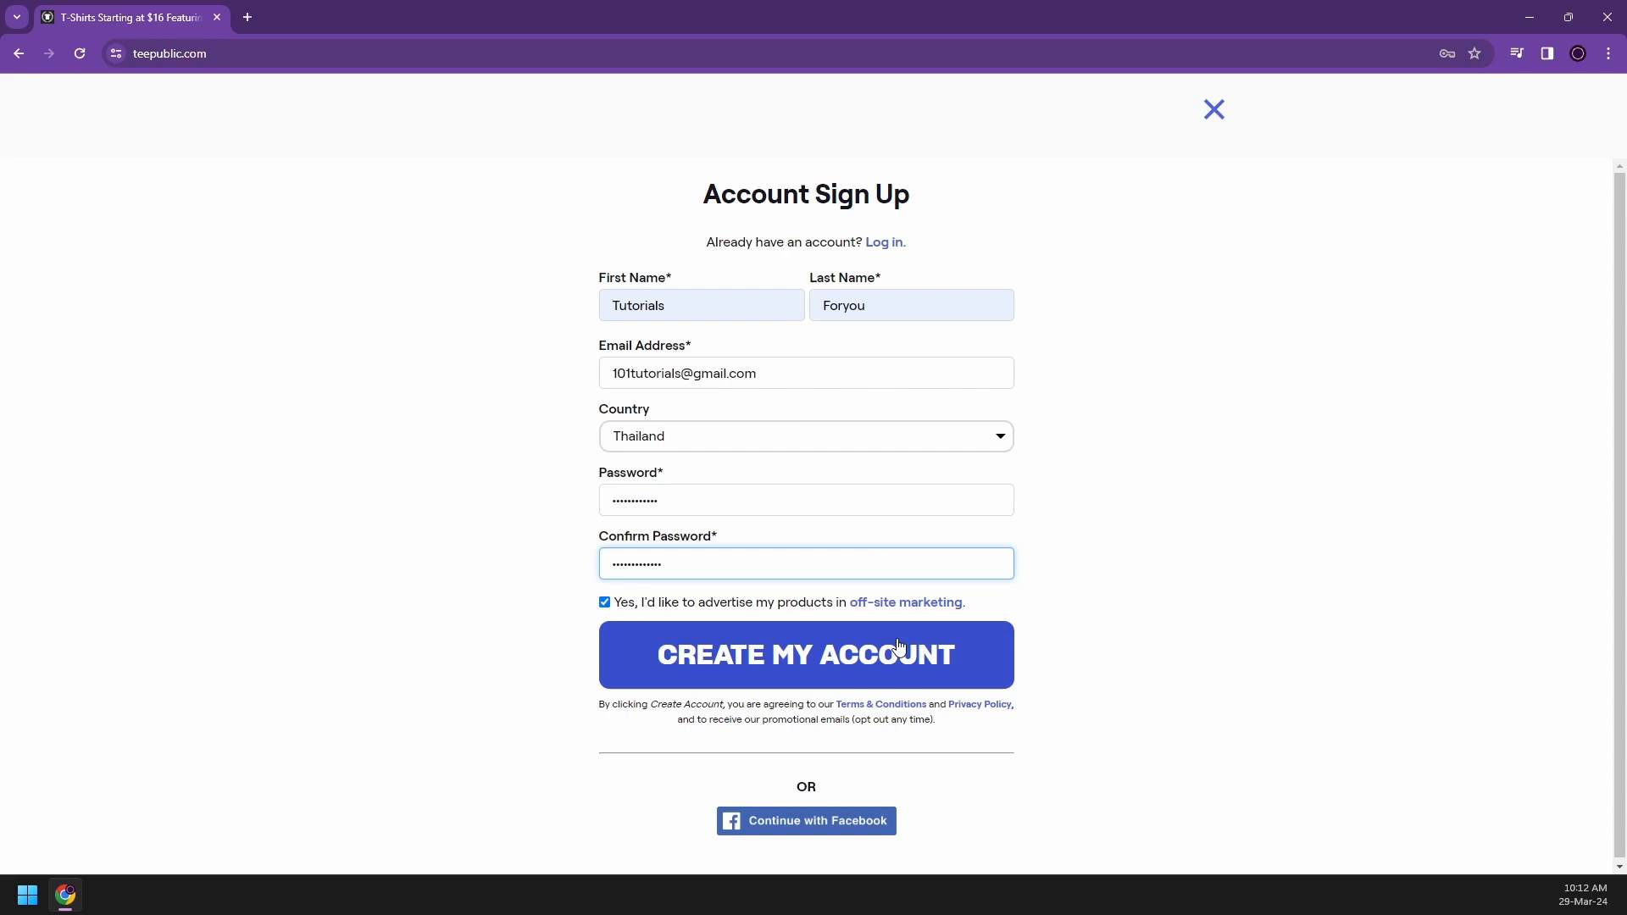
pyautogui.moveTo(1251, 183)
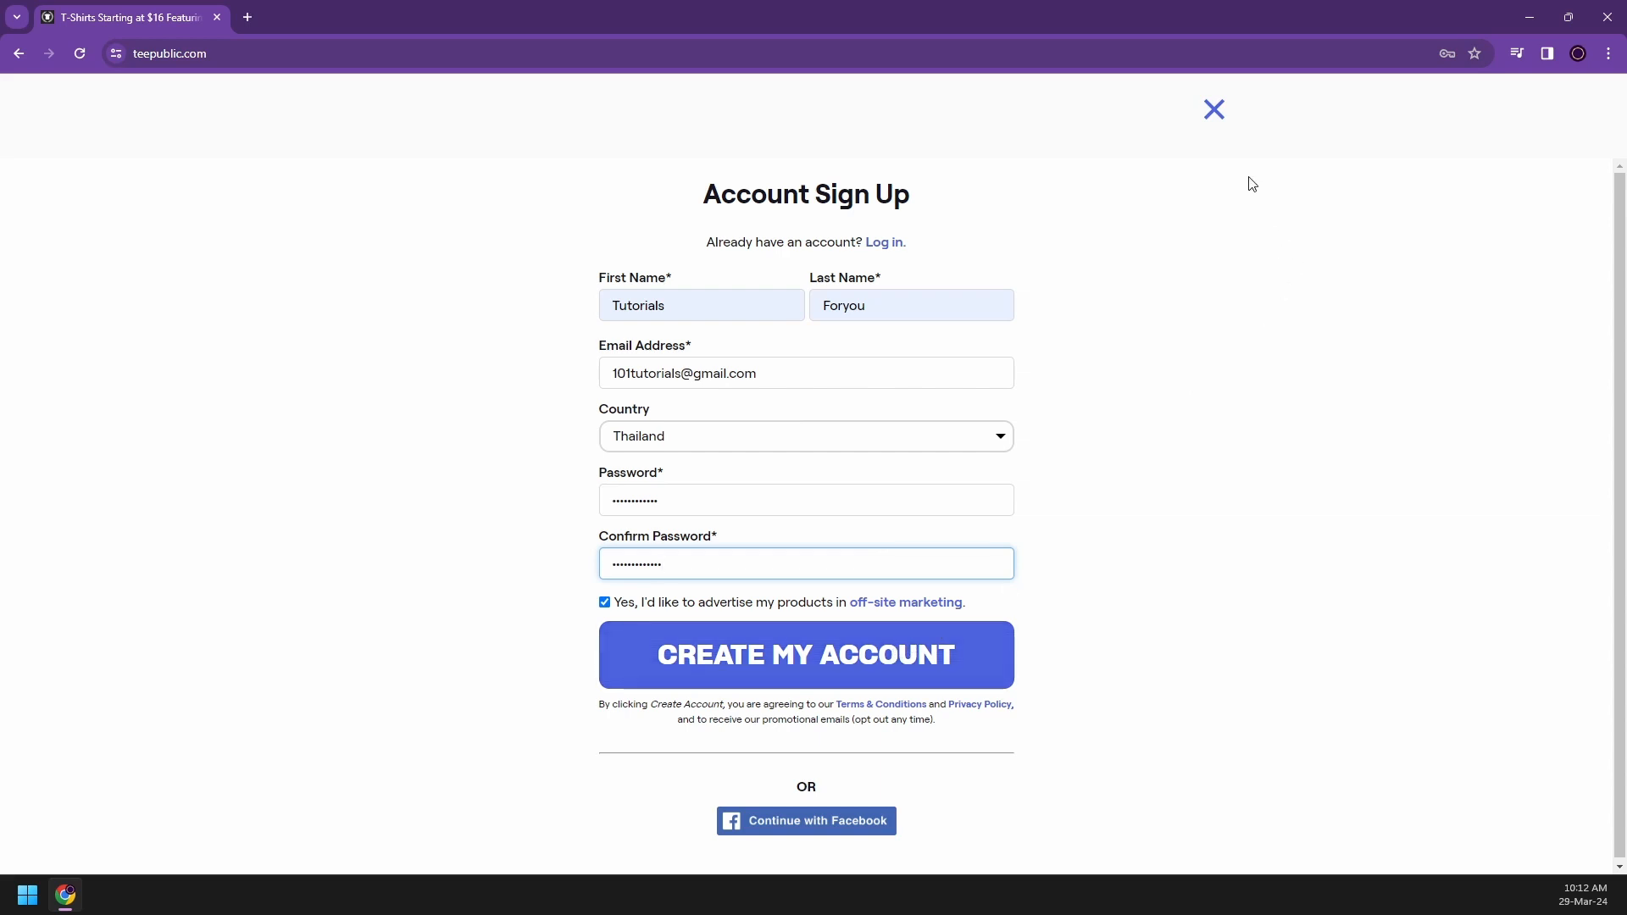
pyautogui.moveTo(1242, 166)
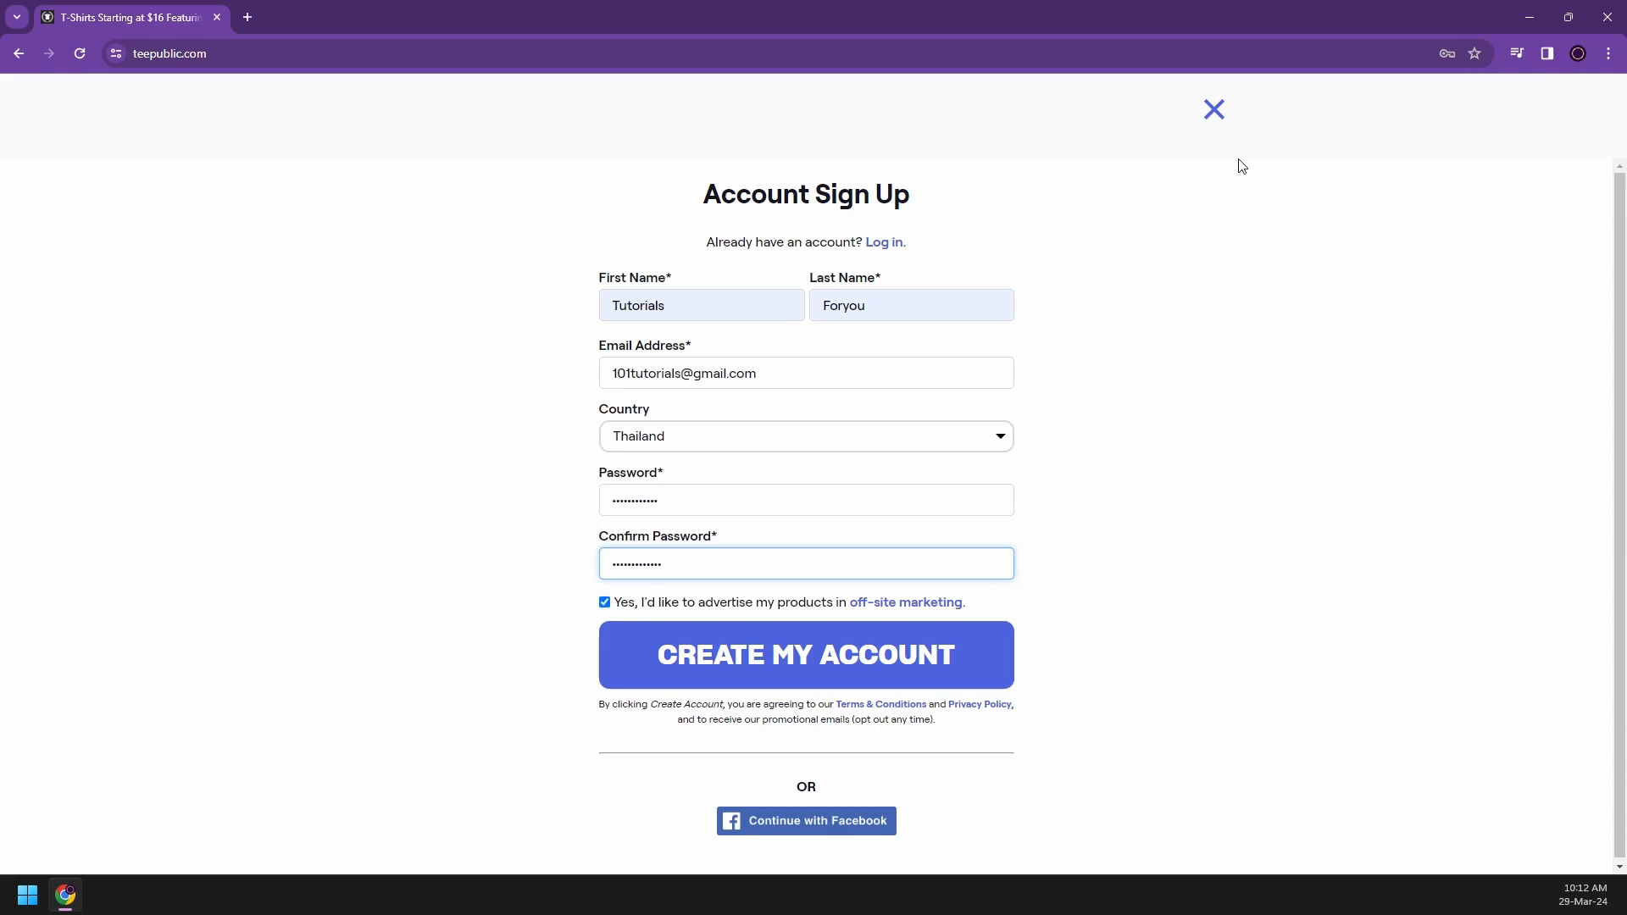
pyautogui.moveTo(1211, 110)
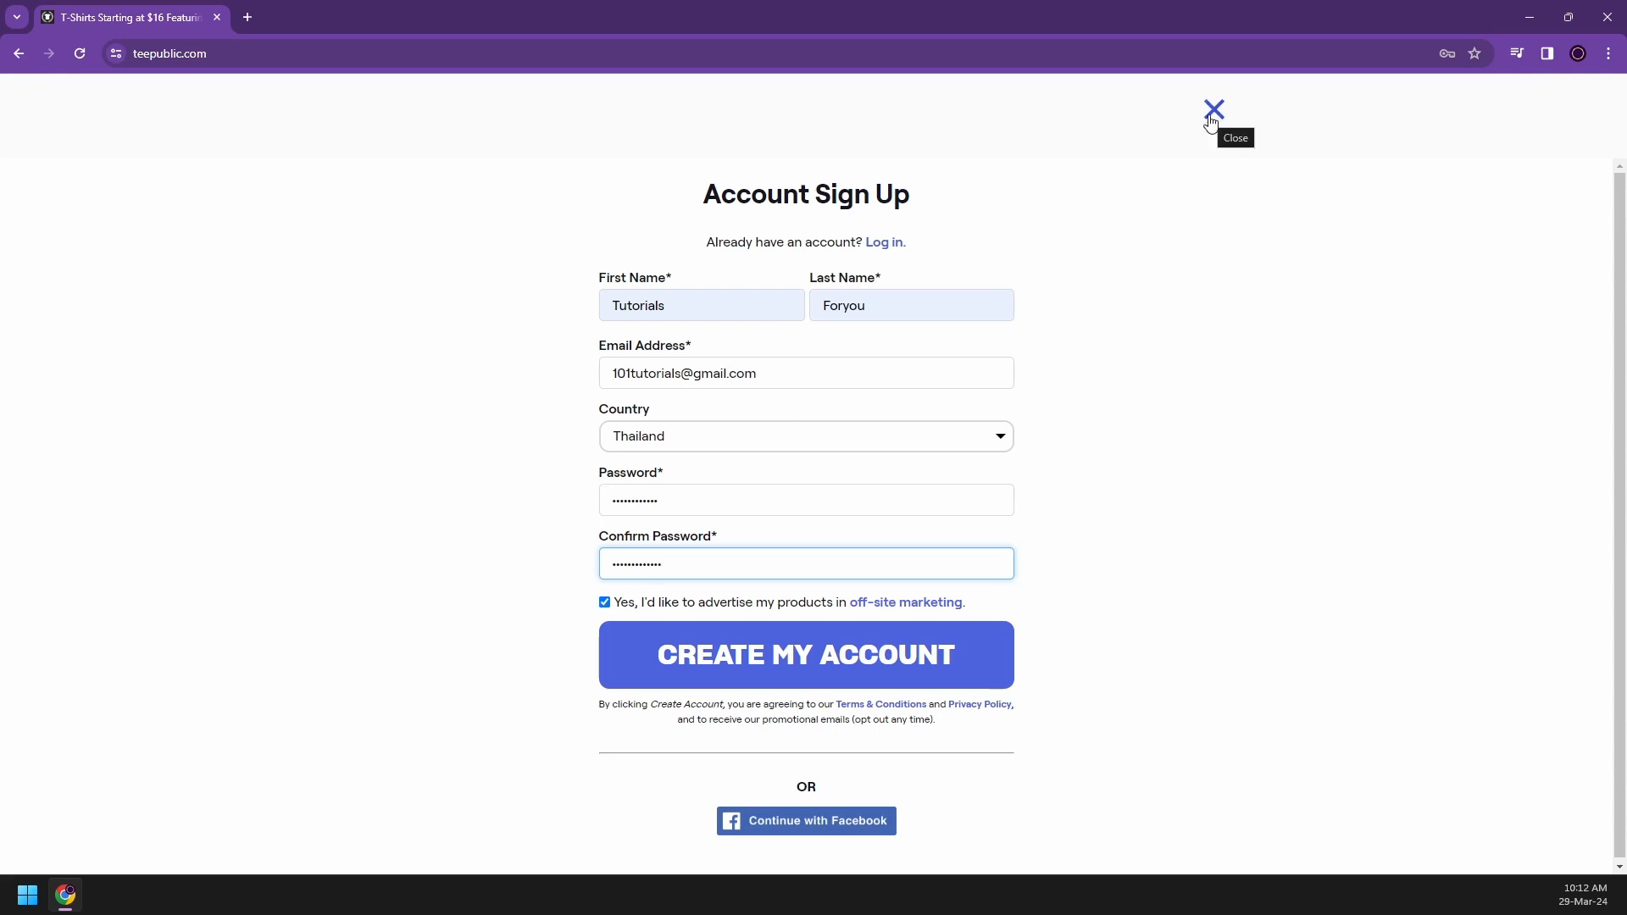
pyautogui.moveTo(831, 411)
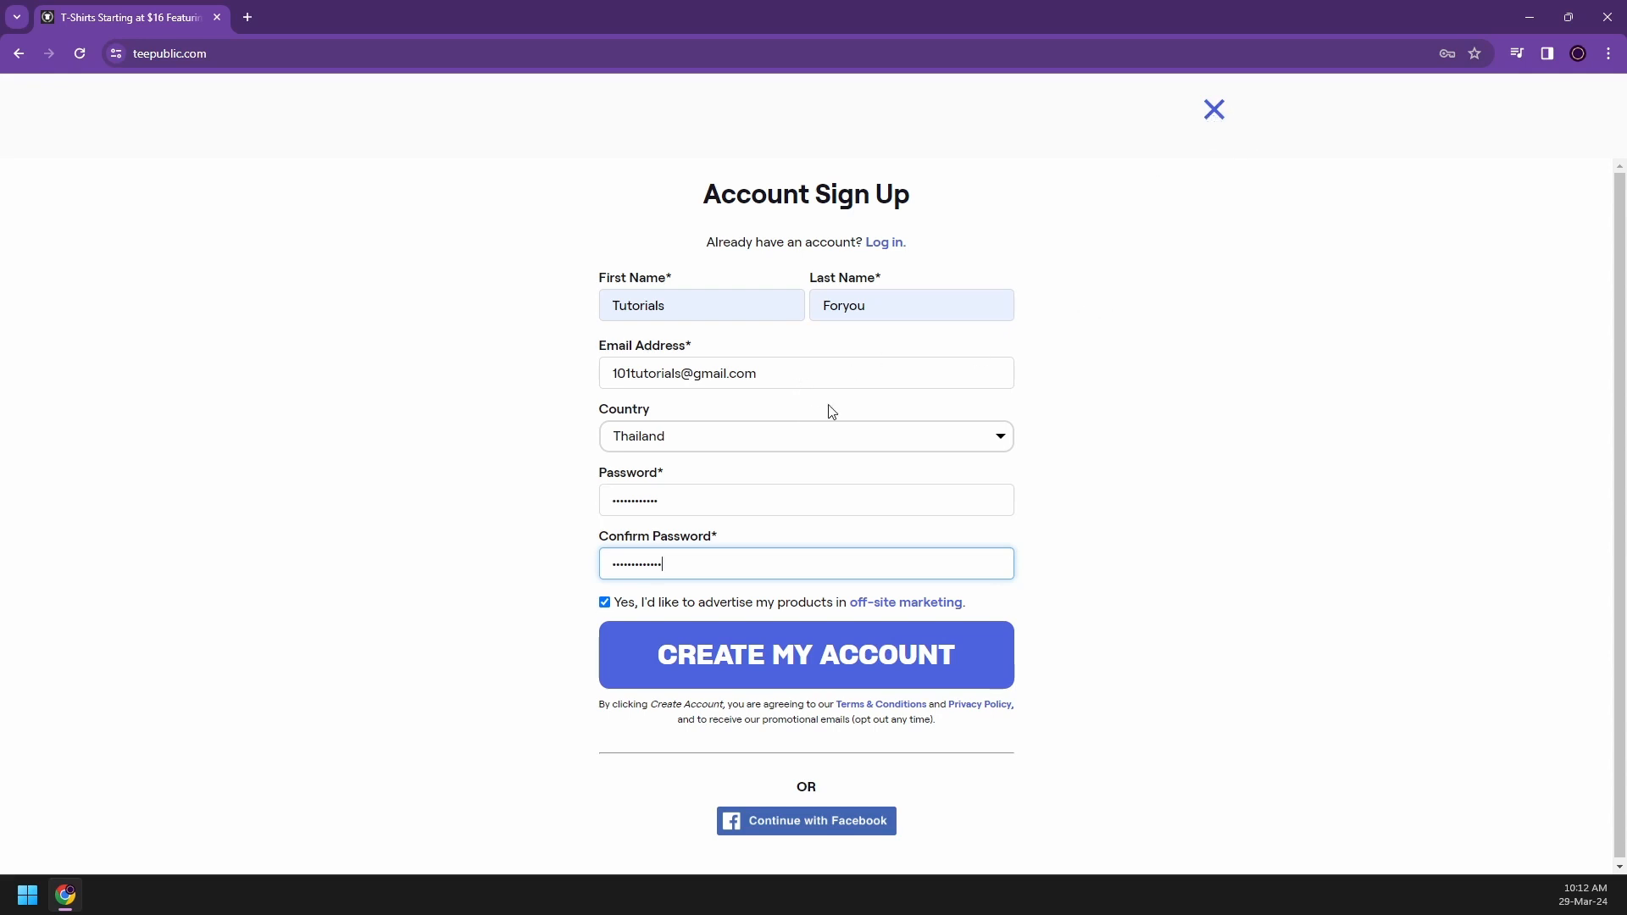
pyautogui.moveTo(856, 440)
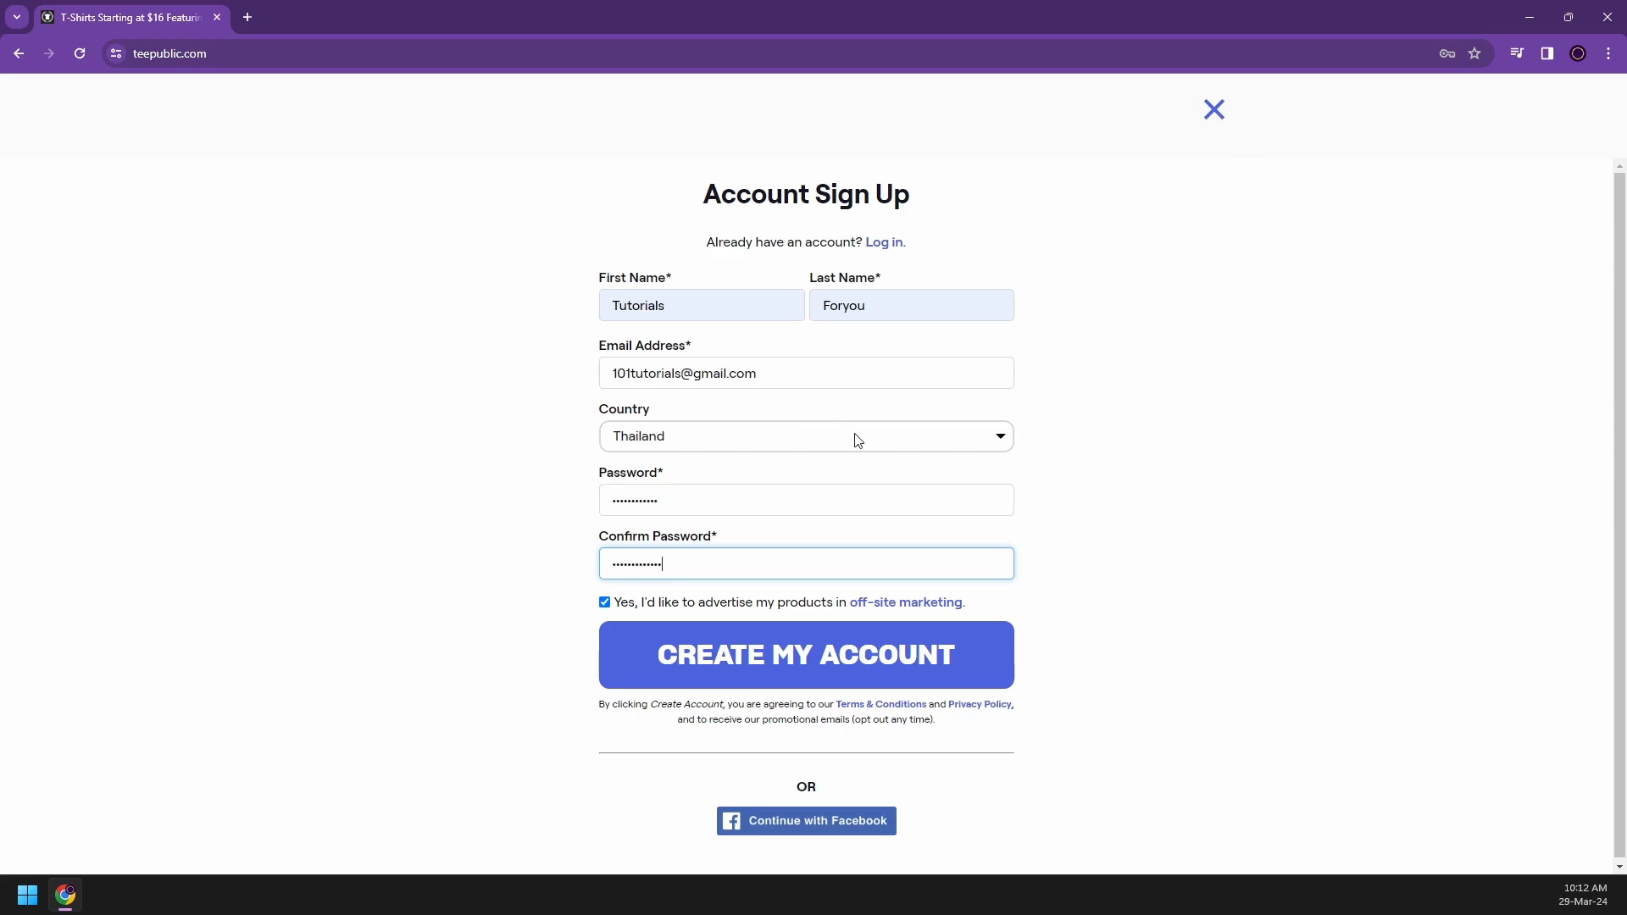
pyautogui.moveTo(1050, 227)
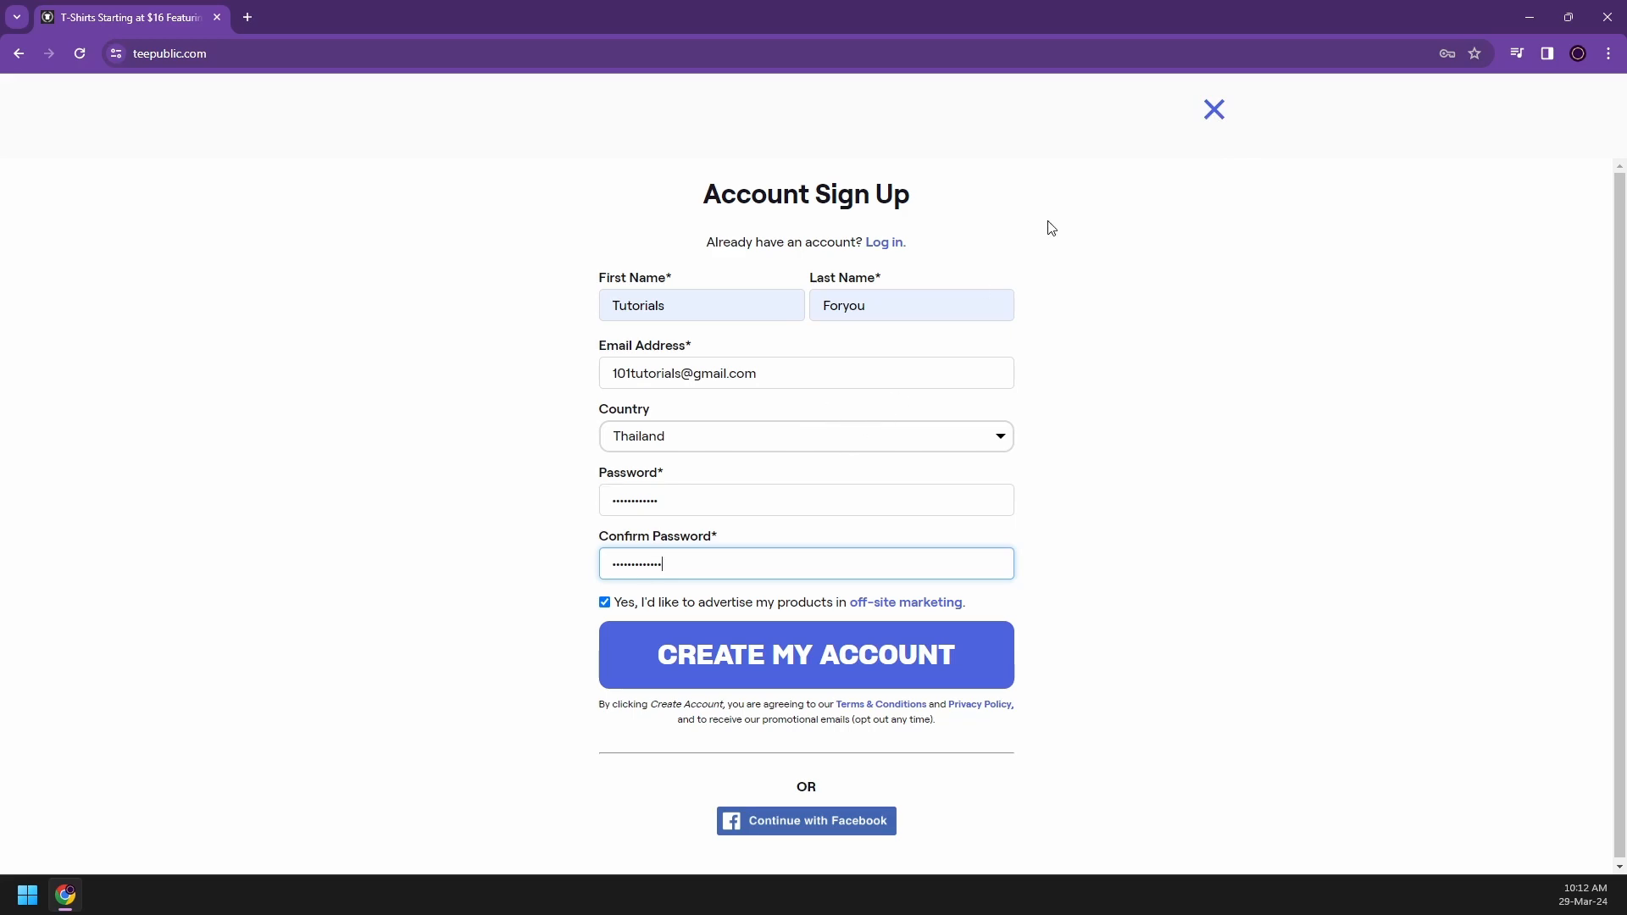
# Step: Submit the sign-up form and close the store panel to return to the homepage
pyautogui.click(805, 655)
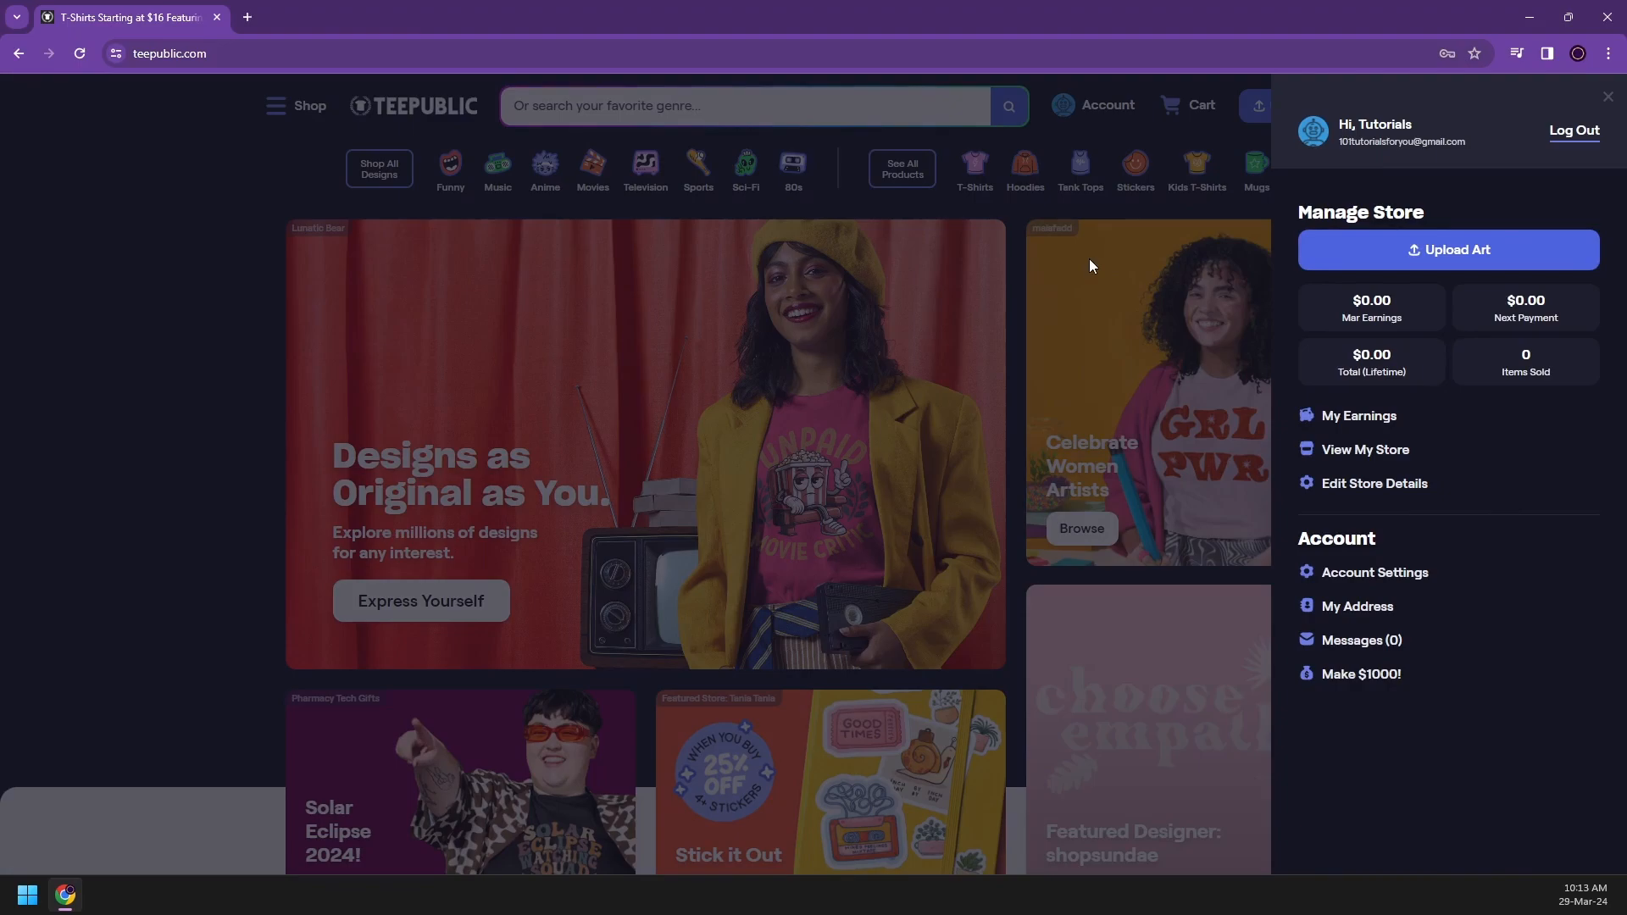
pyautogui.scroll(-3)
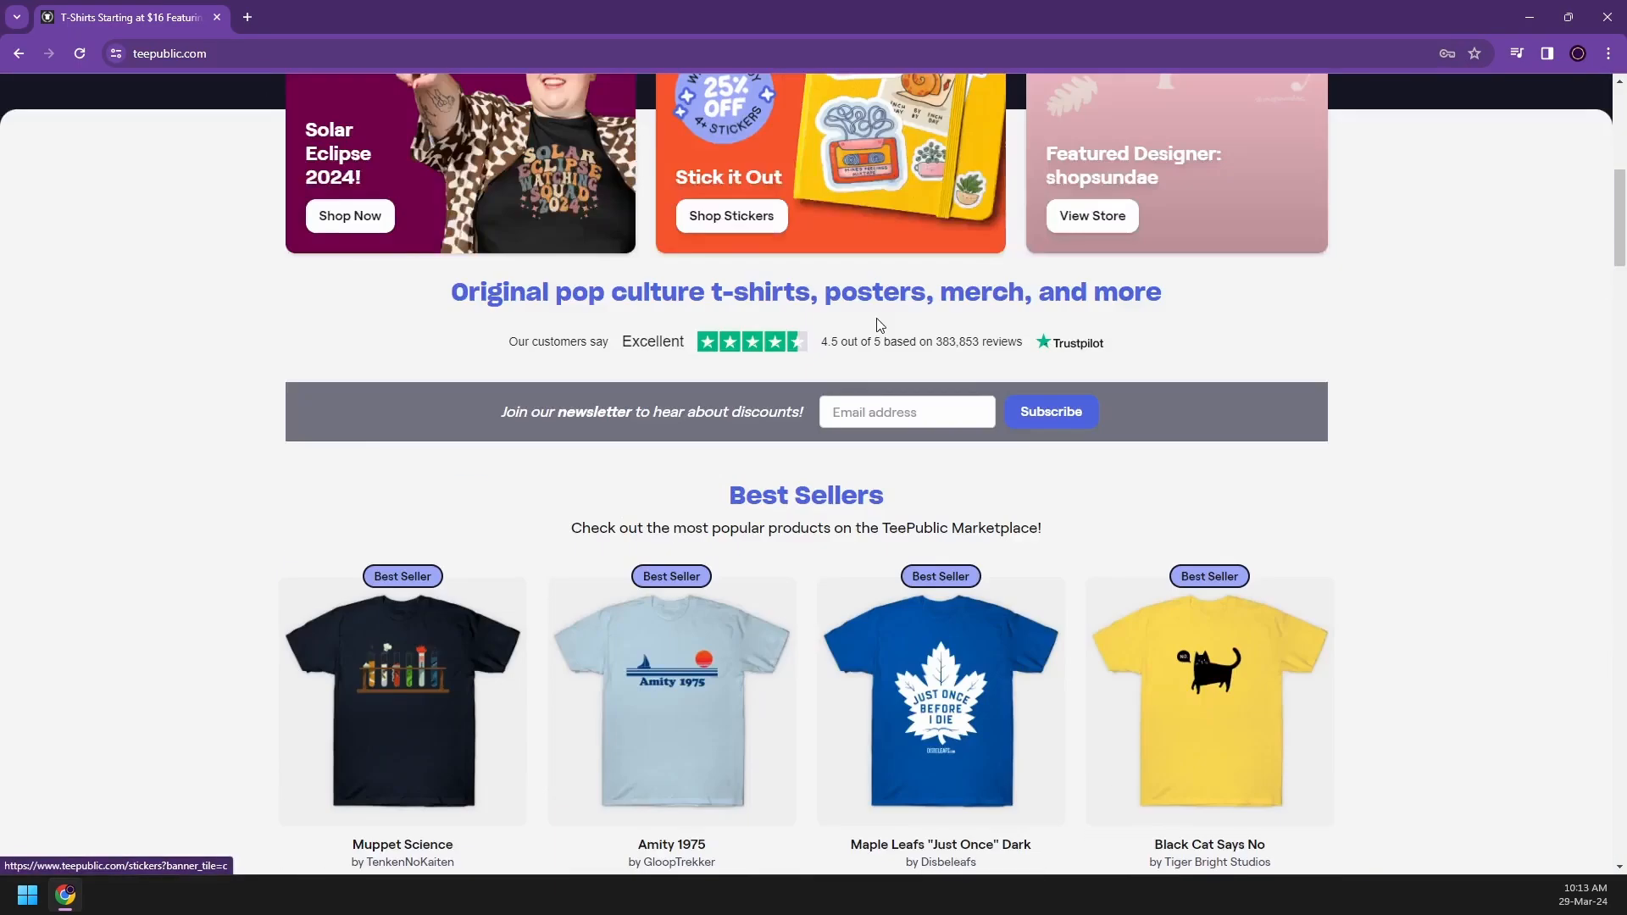
pyautogui.scroll(3)
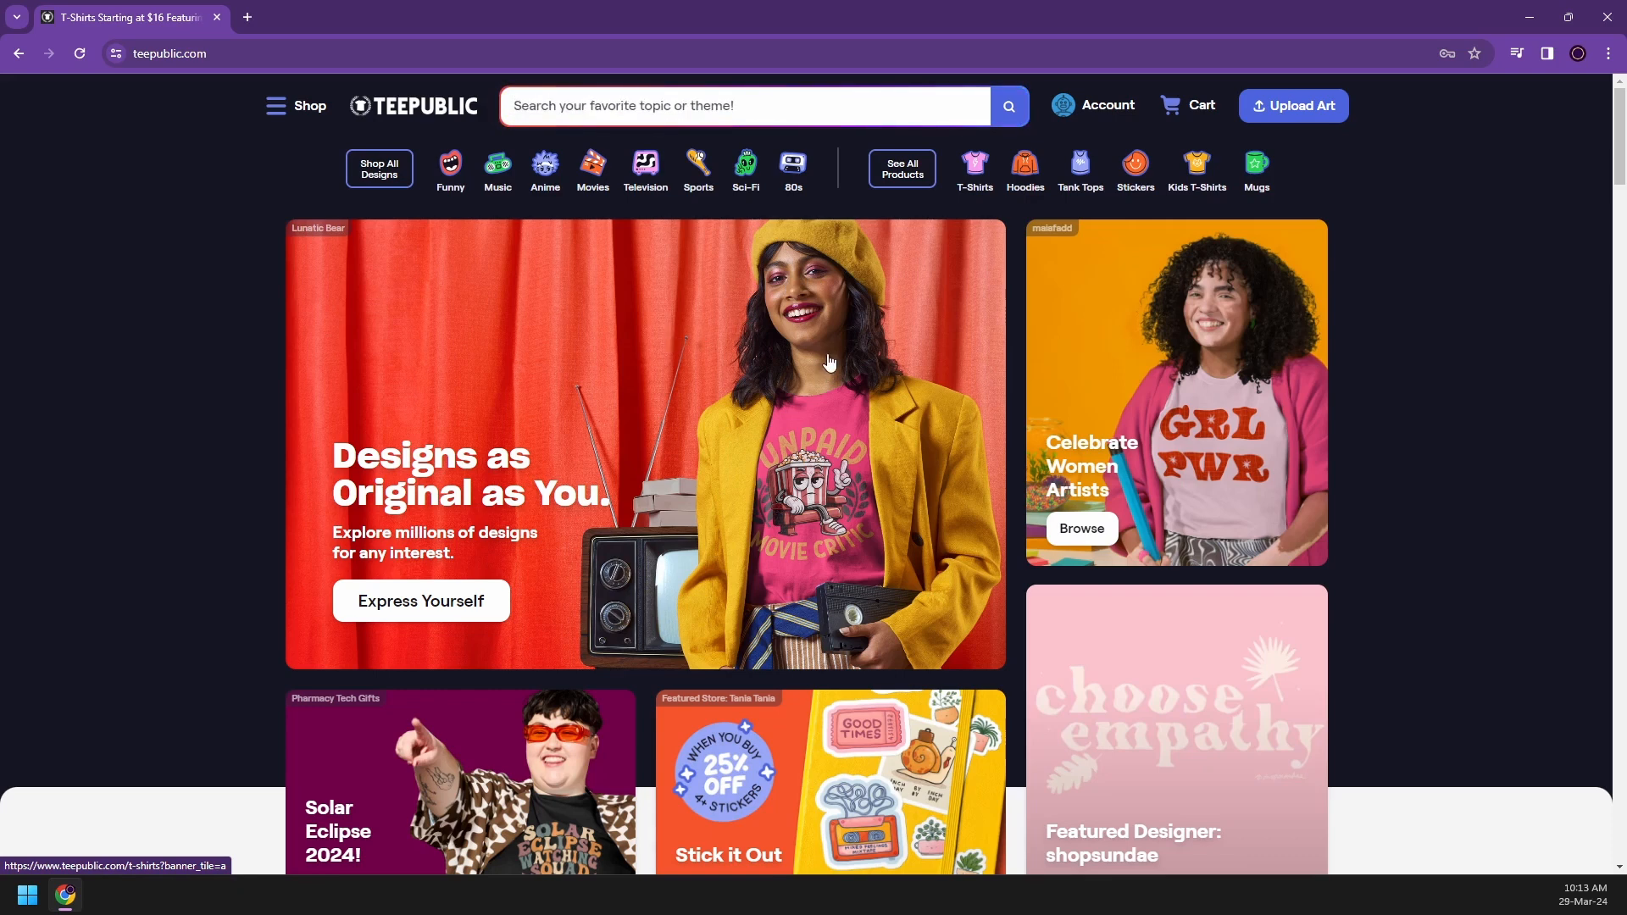
pyautogui.click(742, 105)
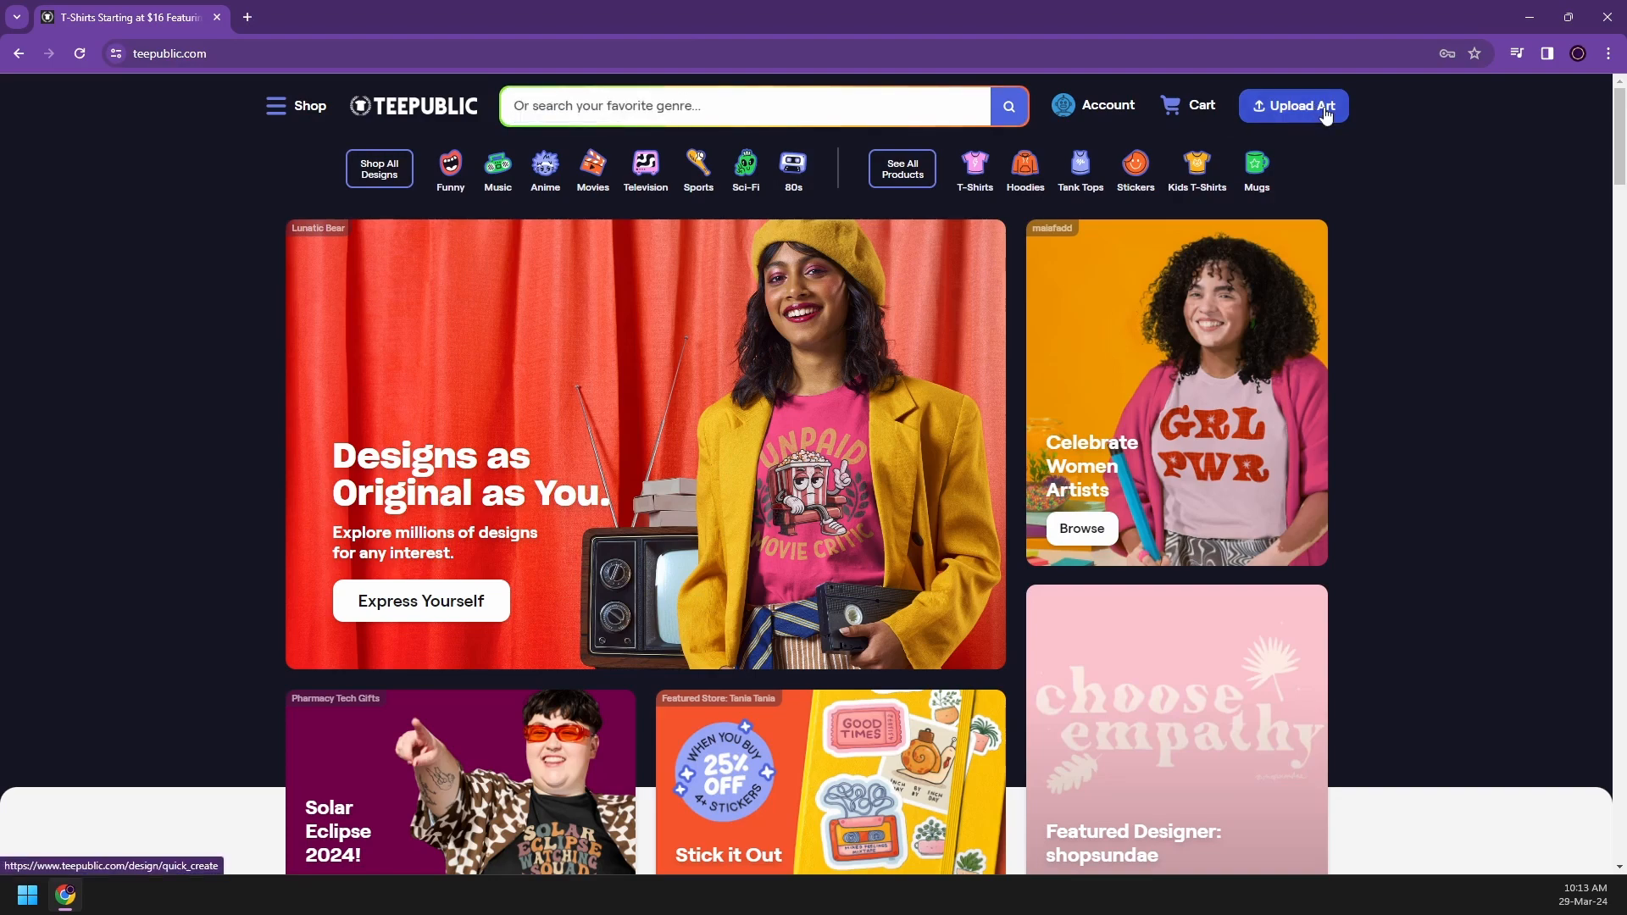
# Step: Go to Upload Art, check and dismiss the Account panel, and stay on Upload A Design
pyautogui.click(1293, 105)
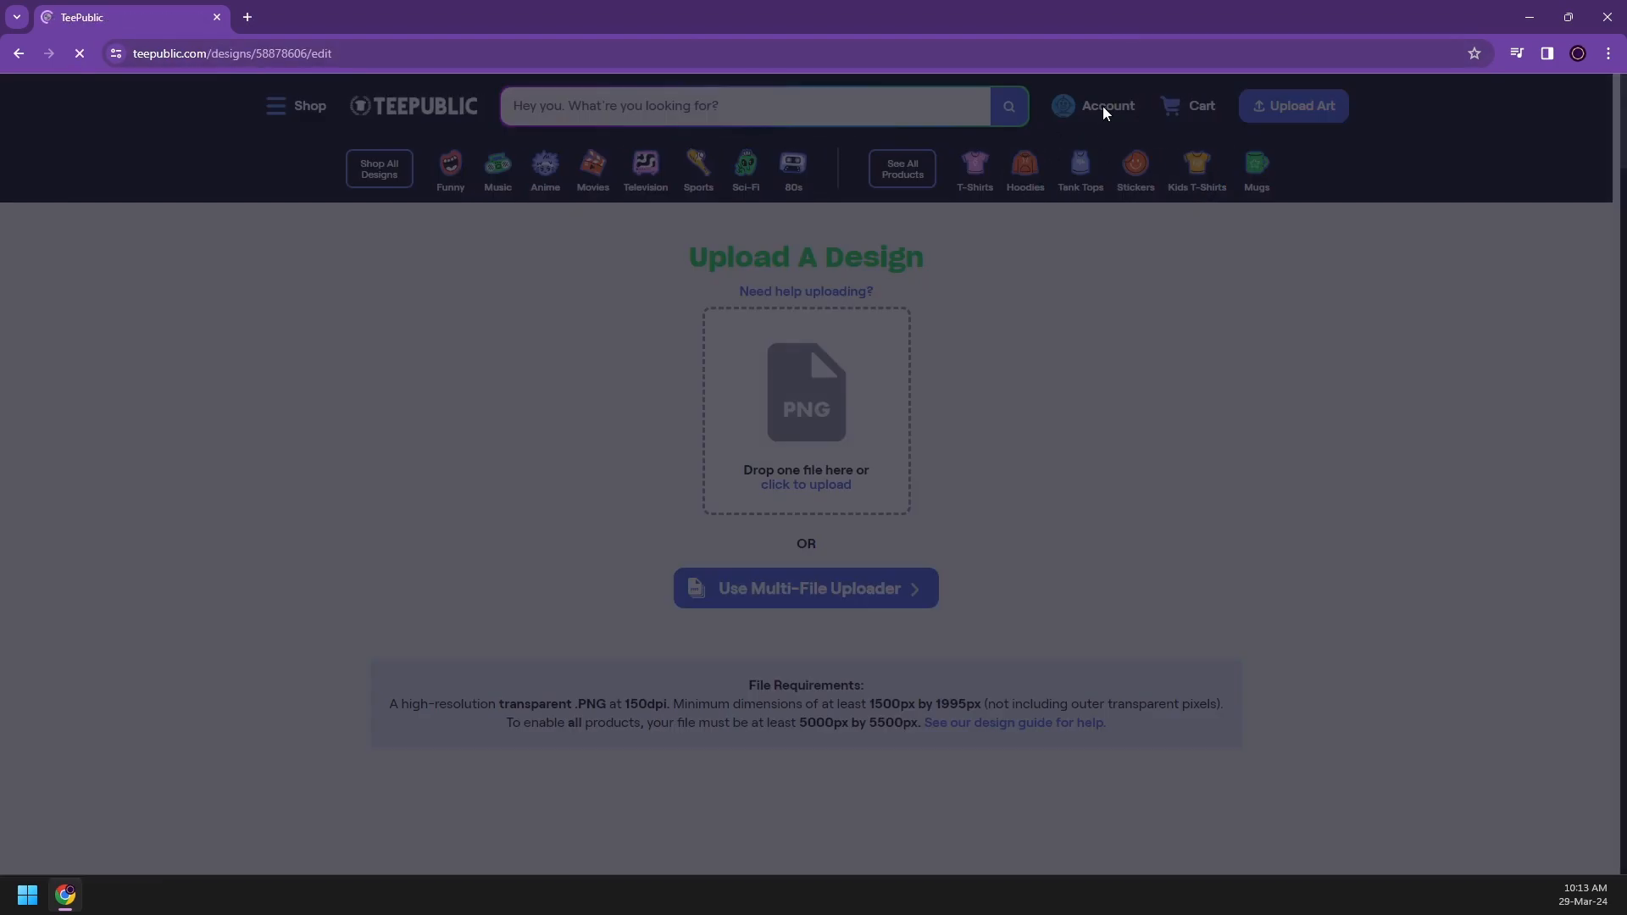
pyautogui.click(1105, 105)
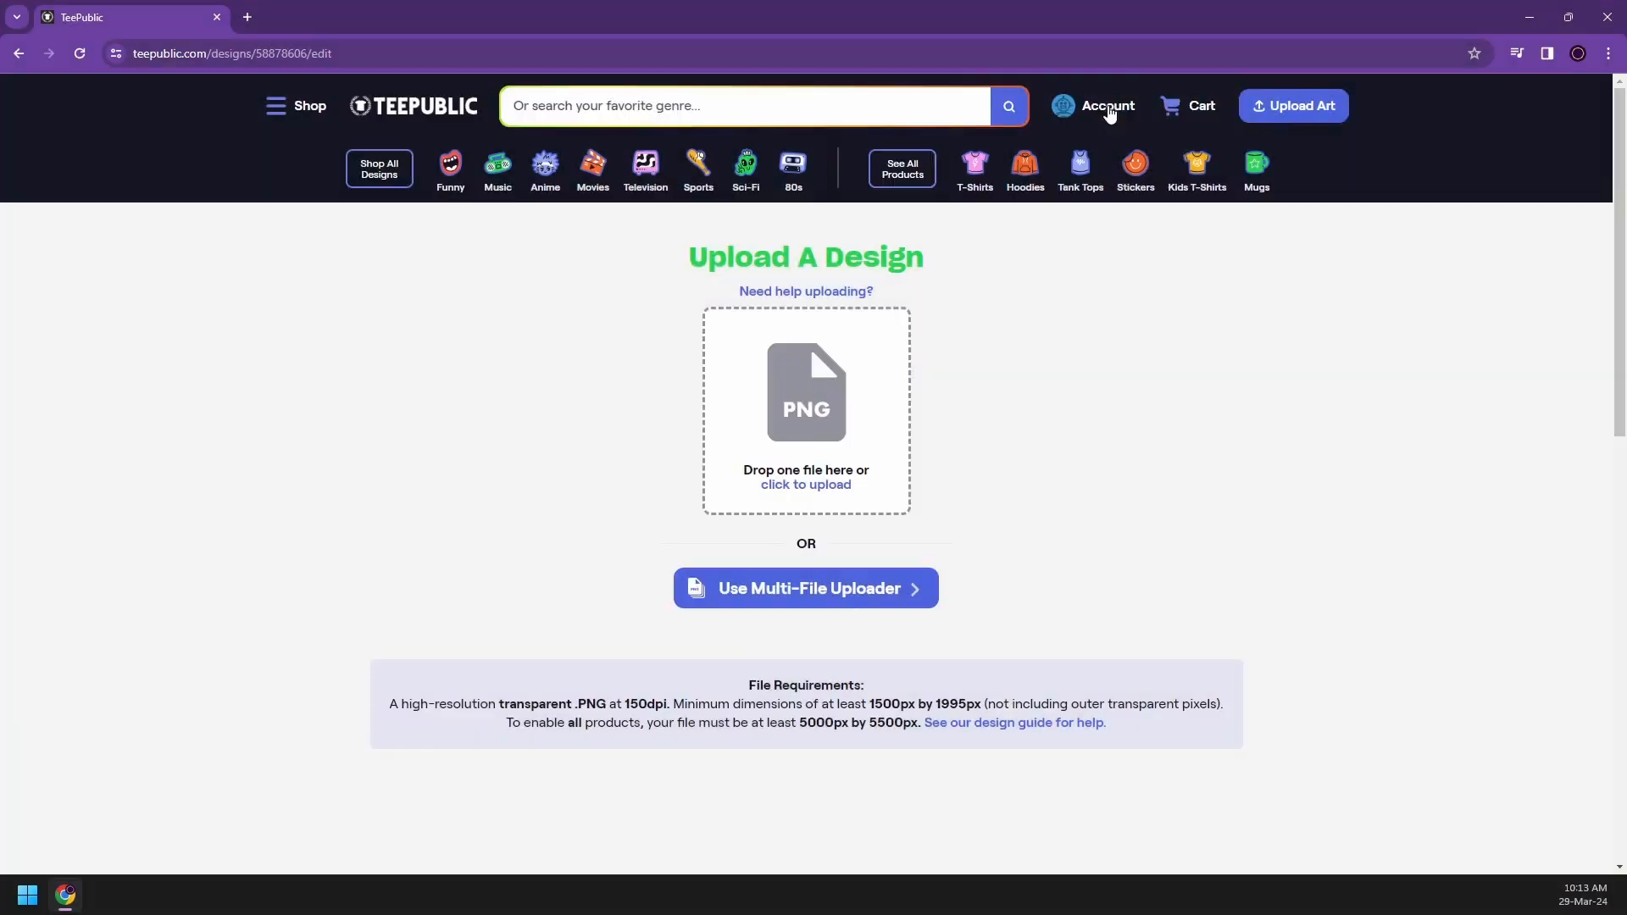
pyautogui.click(1105, 105)
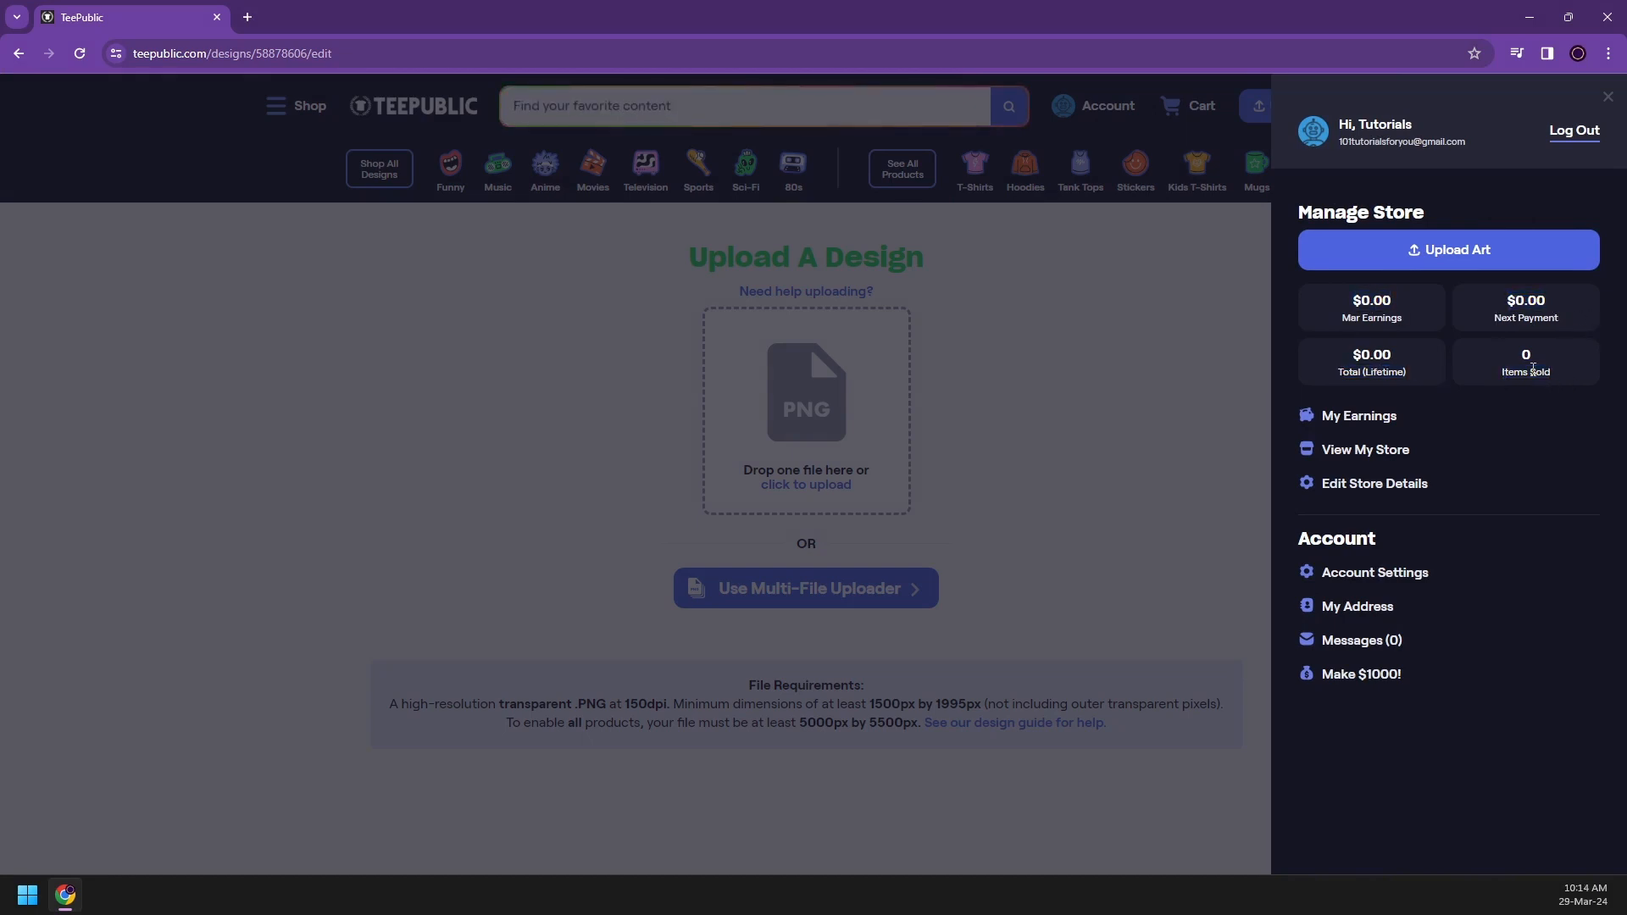
pyautogui.click(1607, 96)
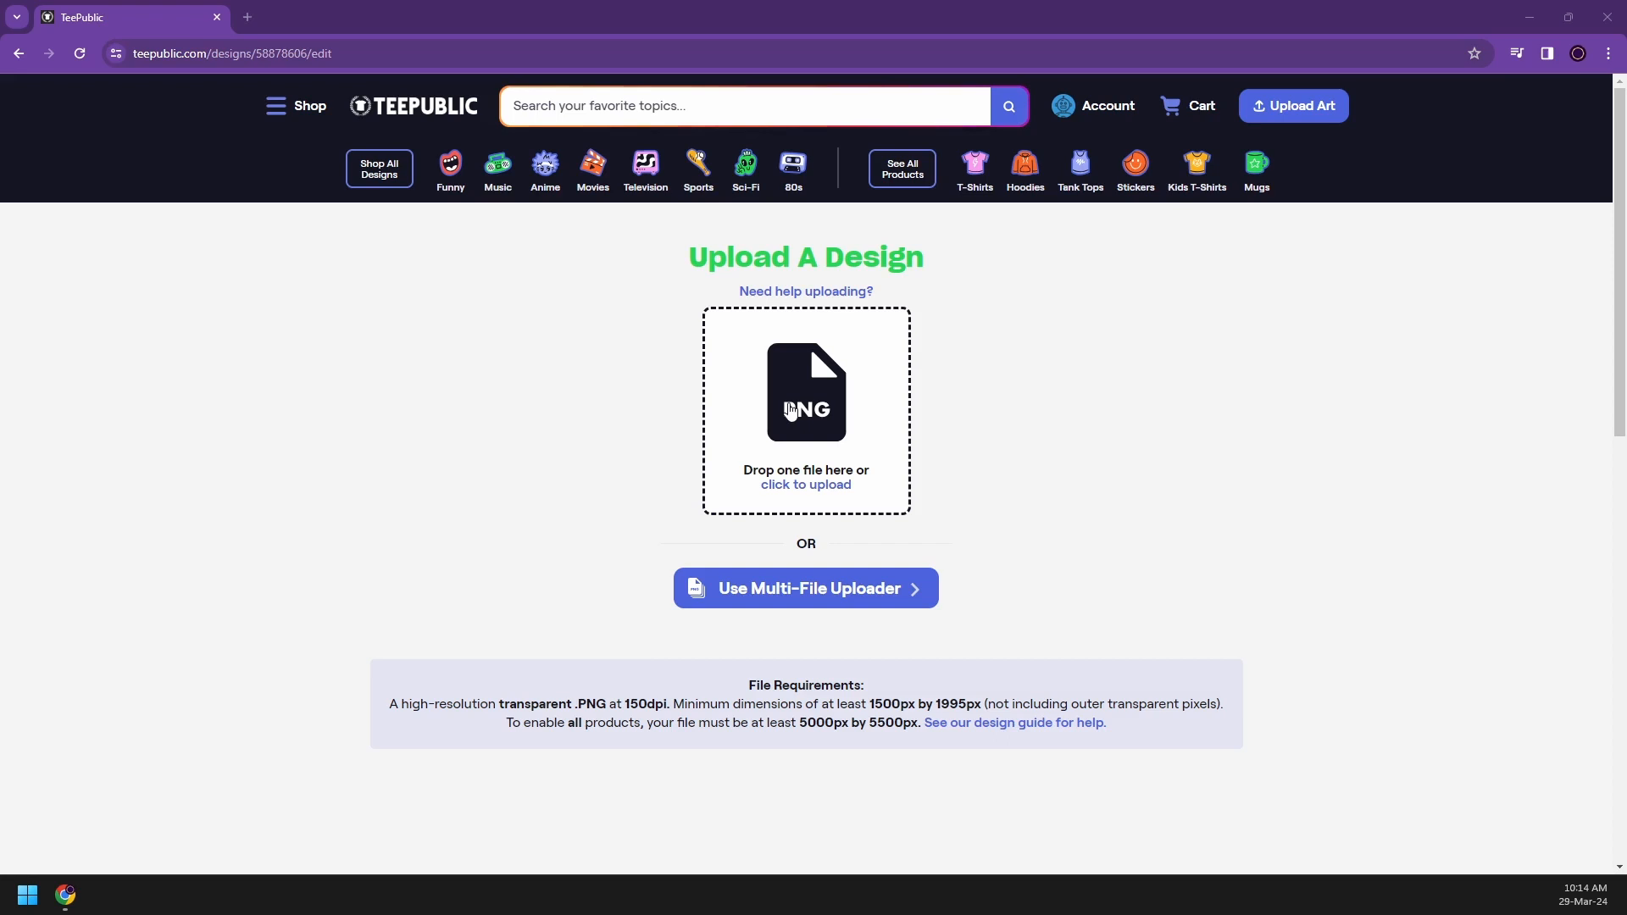
pyautogui.moveTo(819, 595)
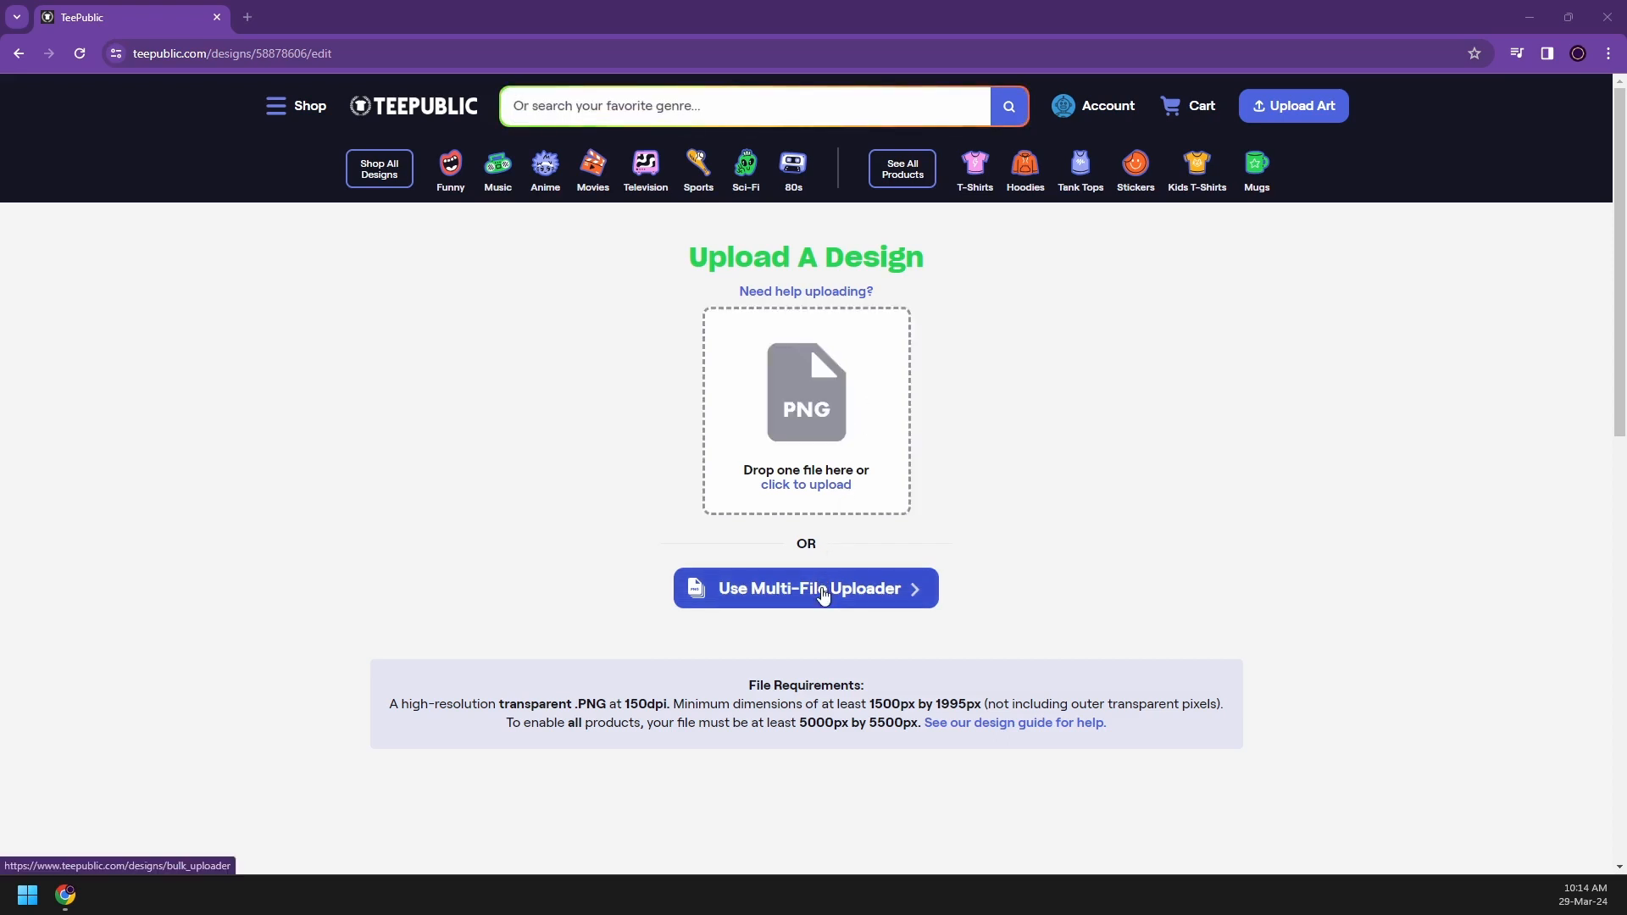
pyautogui.moveTo(736, 612)
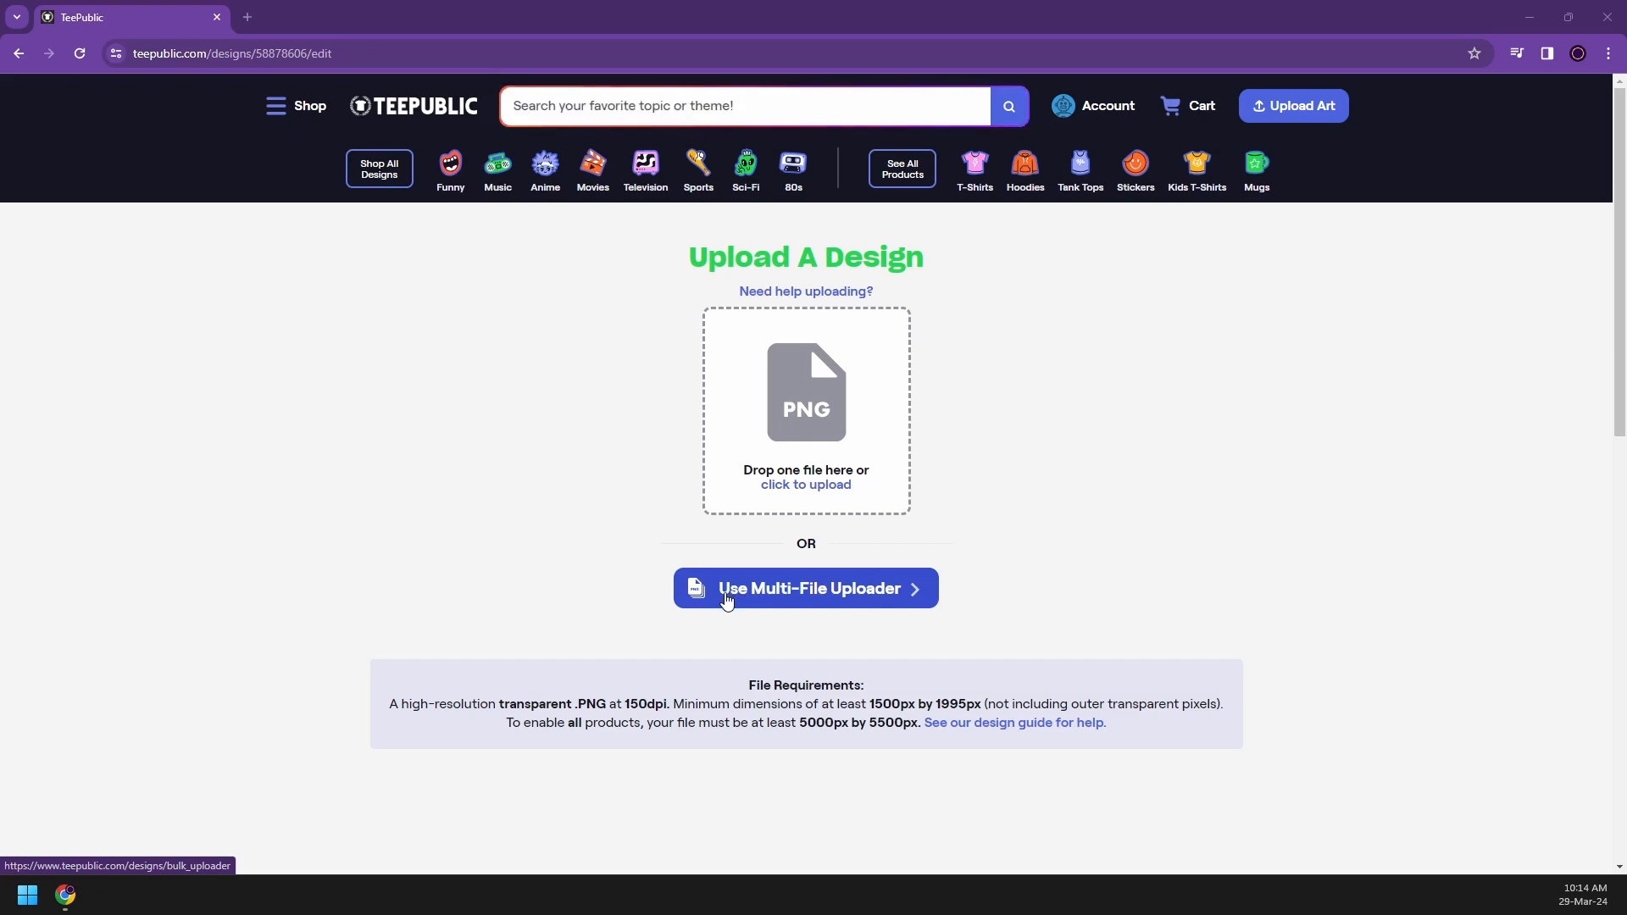
pyautogui.click(743, 105)
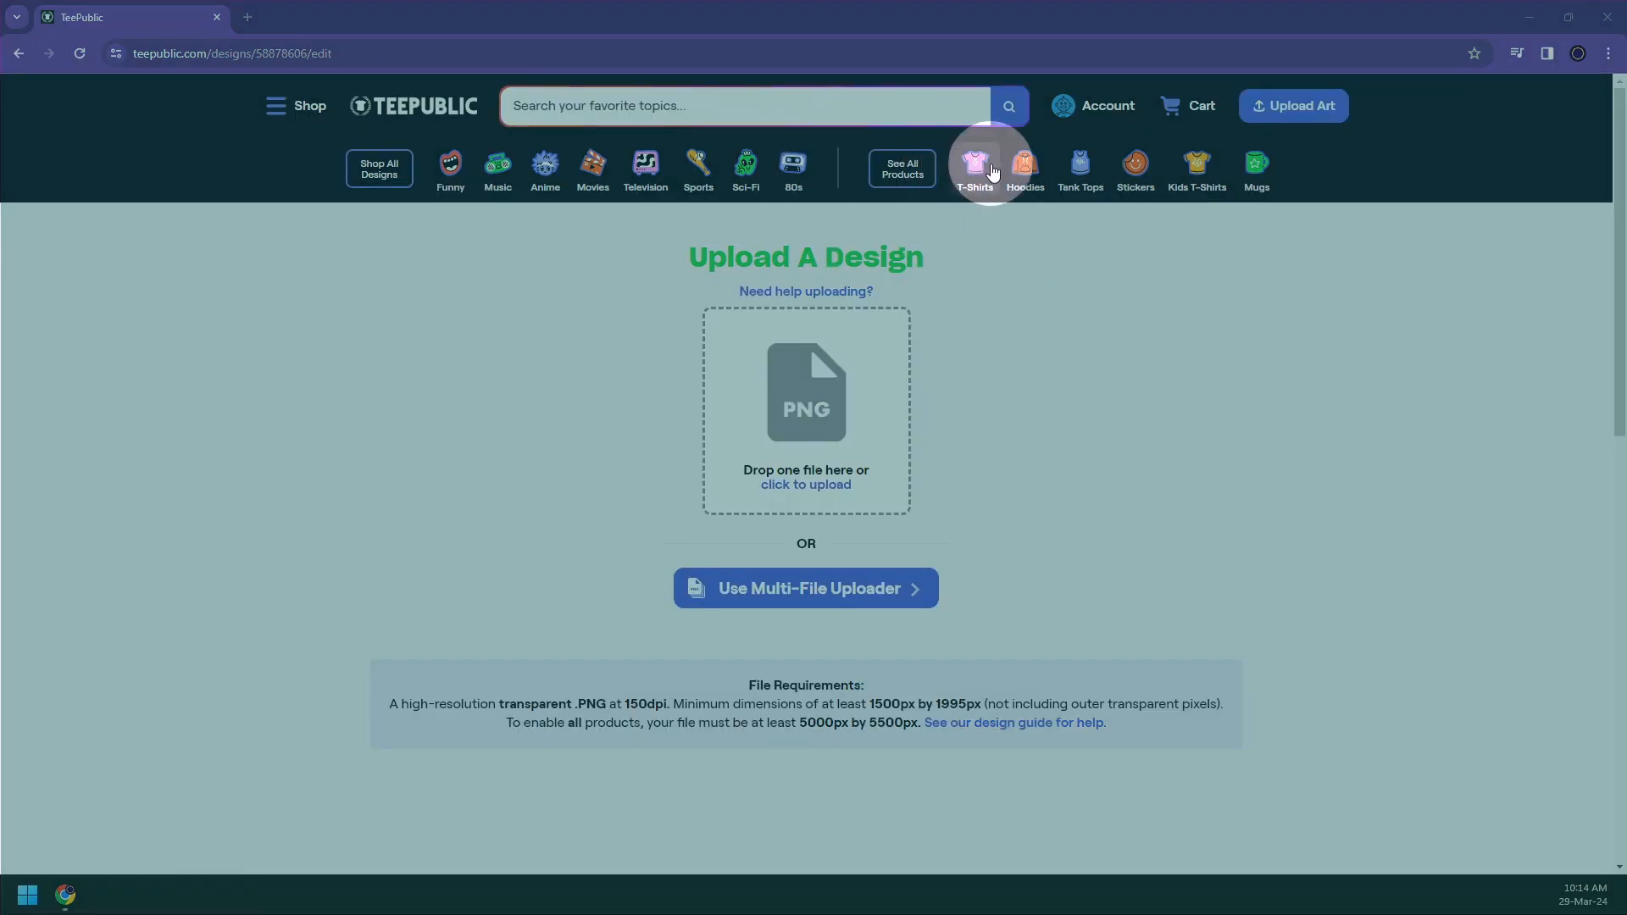
pyautogui.moveTo(1105, 359)
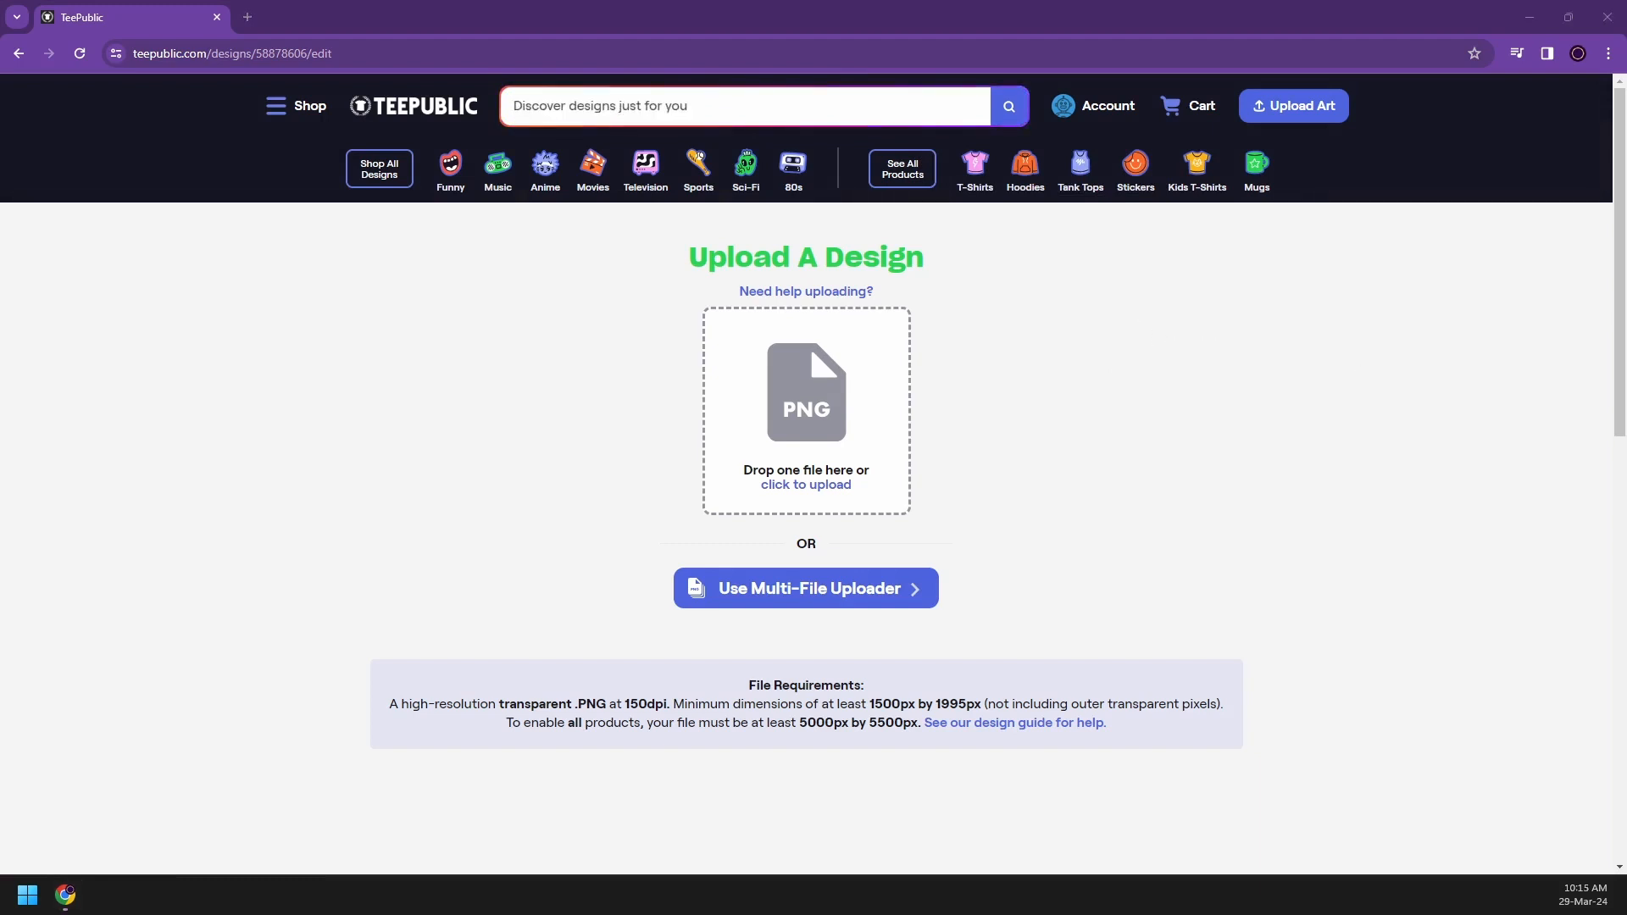
# Step: Upload the mountain-and-lake PNG design file
pyautogui.click(804, 410)
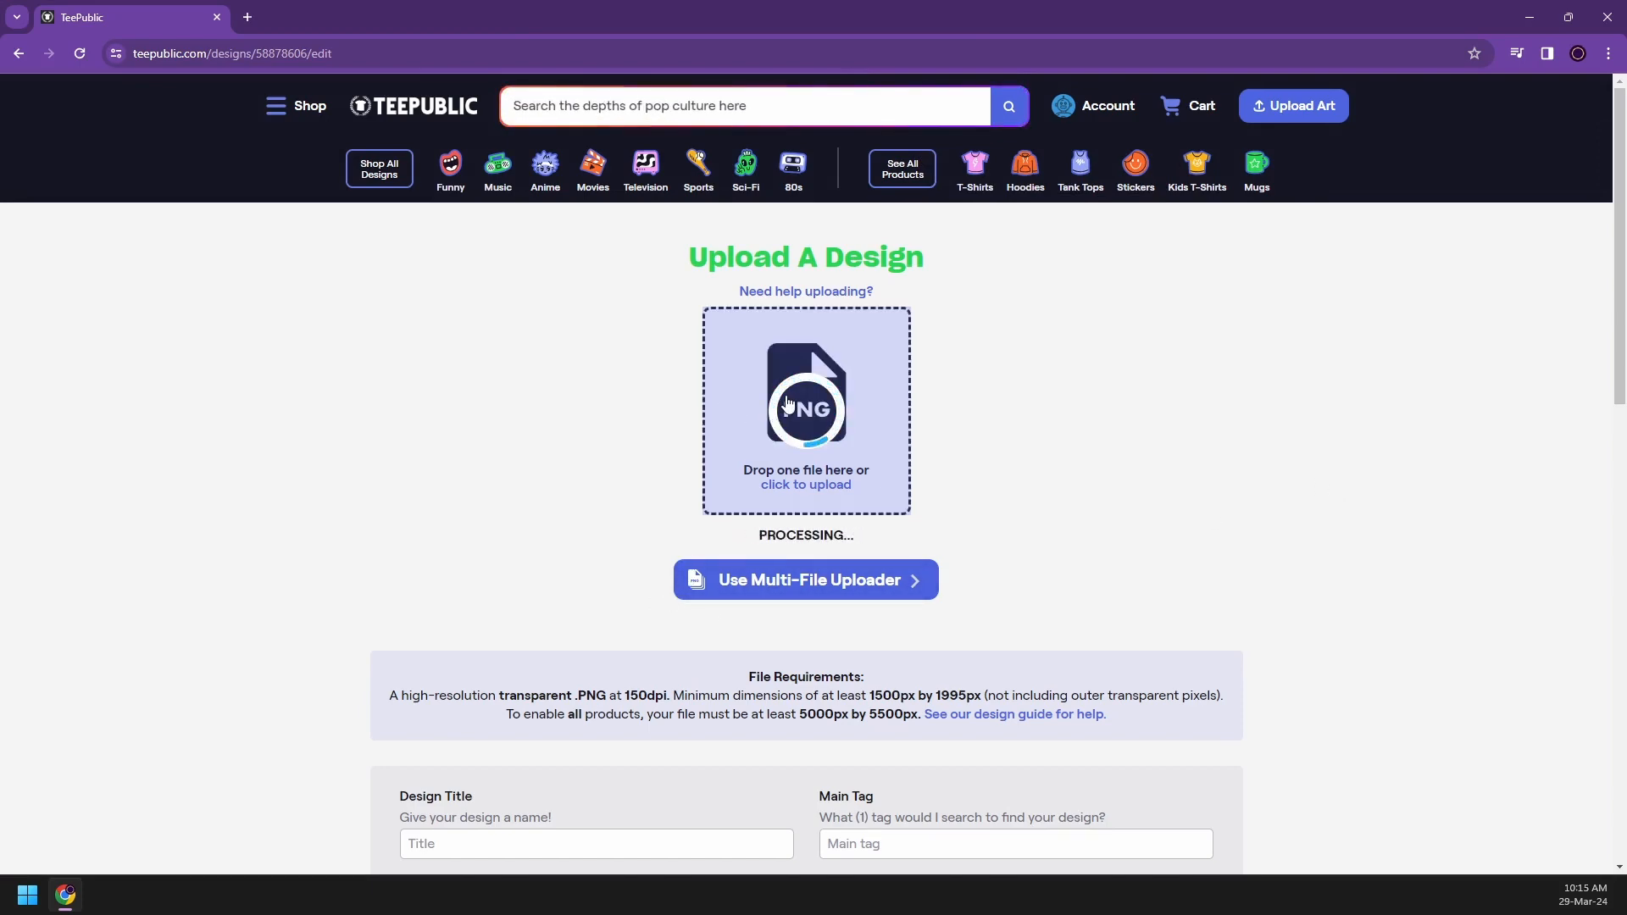
pyautogui.scroll(-3)
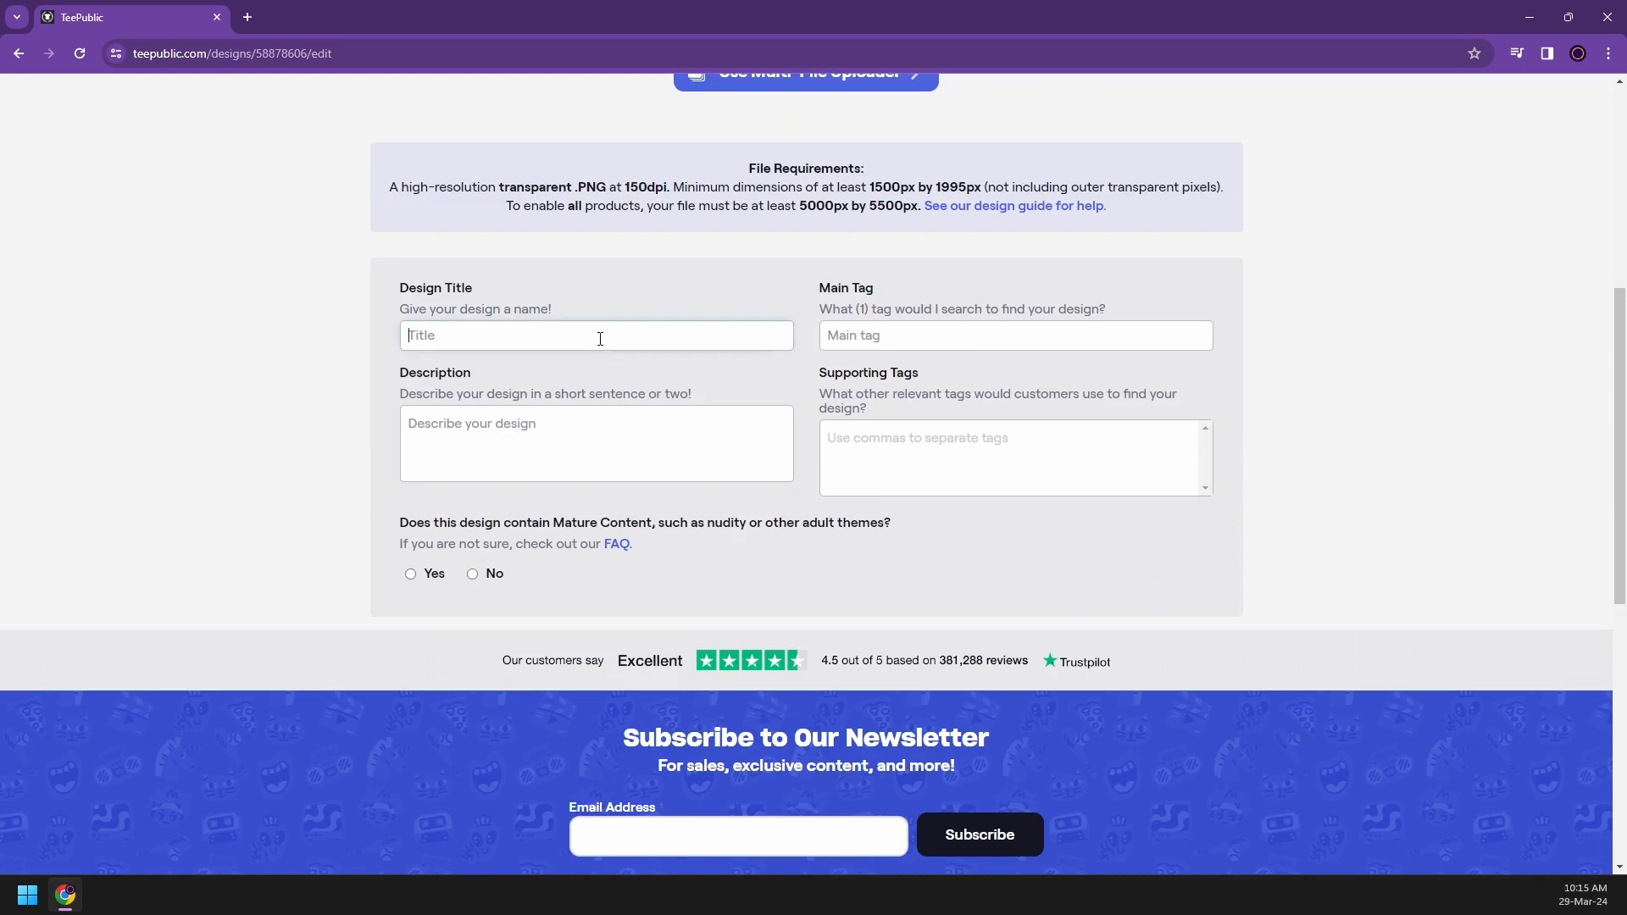
pyautogui.scroll(3)
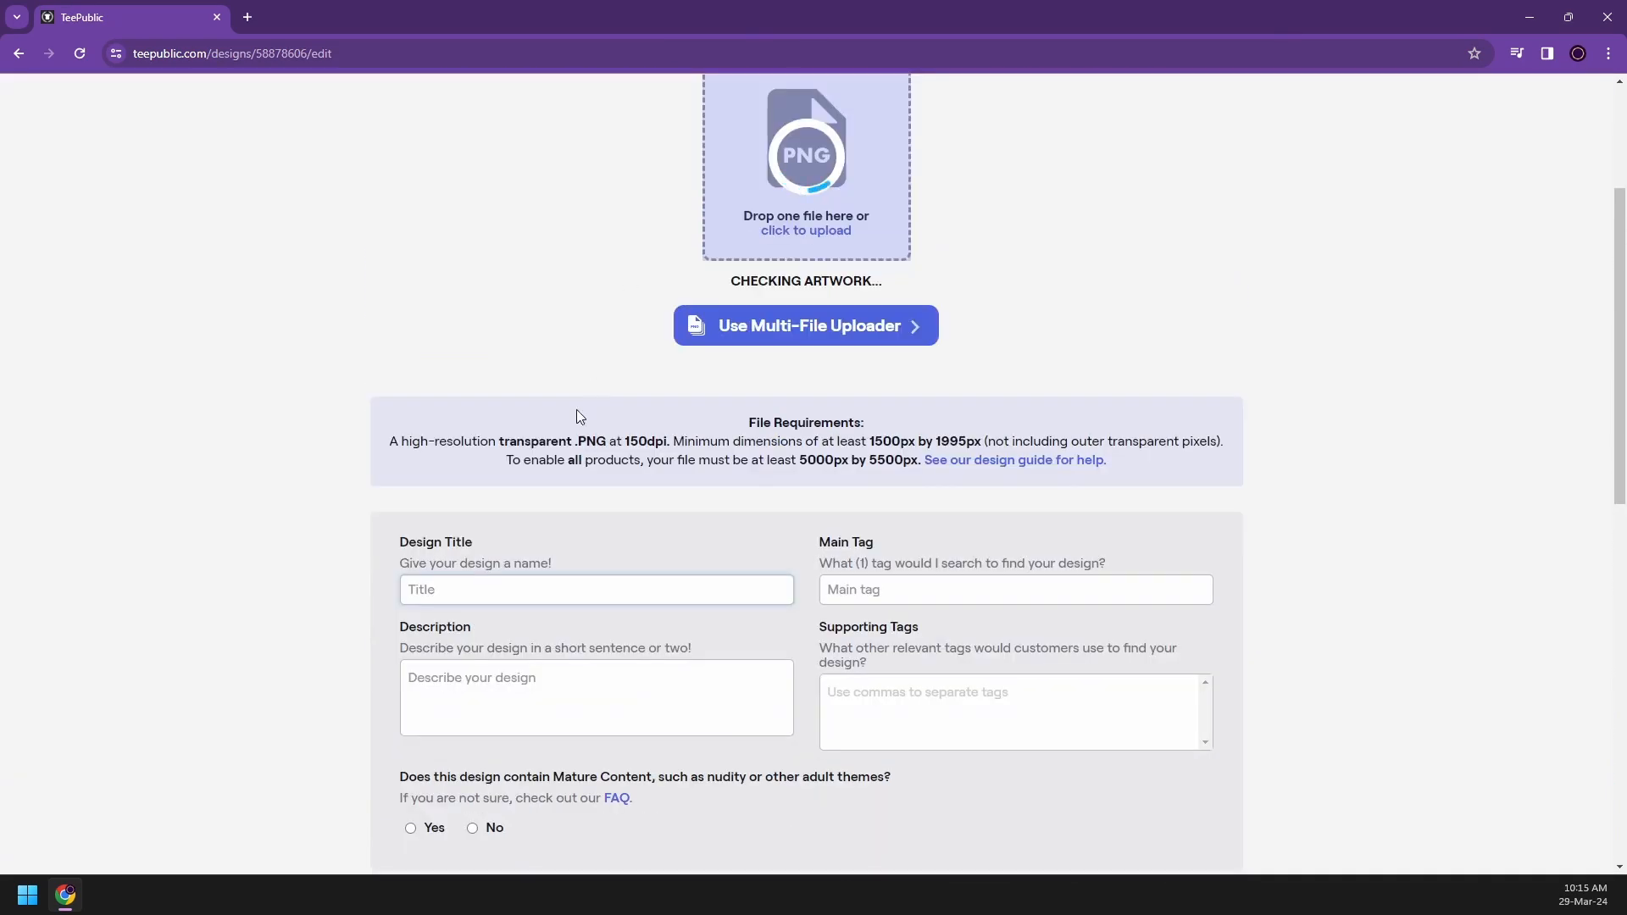
pyautogui.moveTo(536, 577)
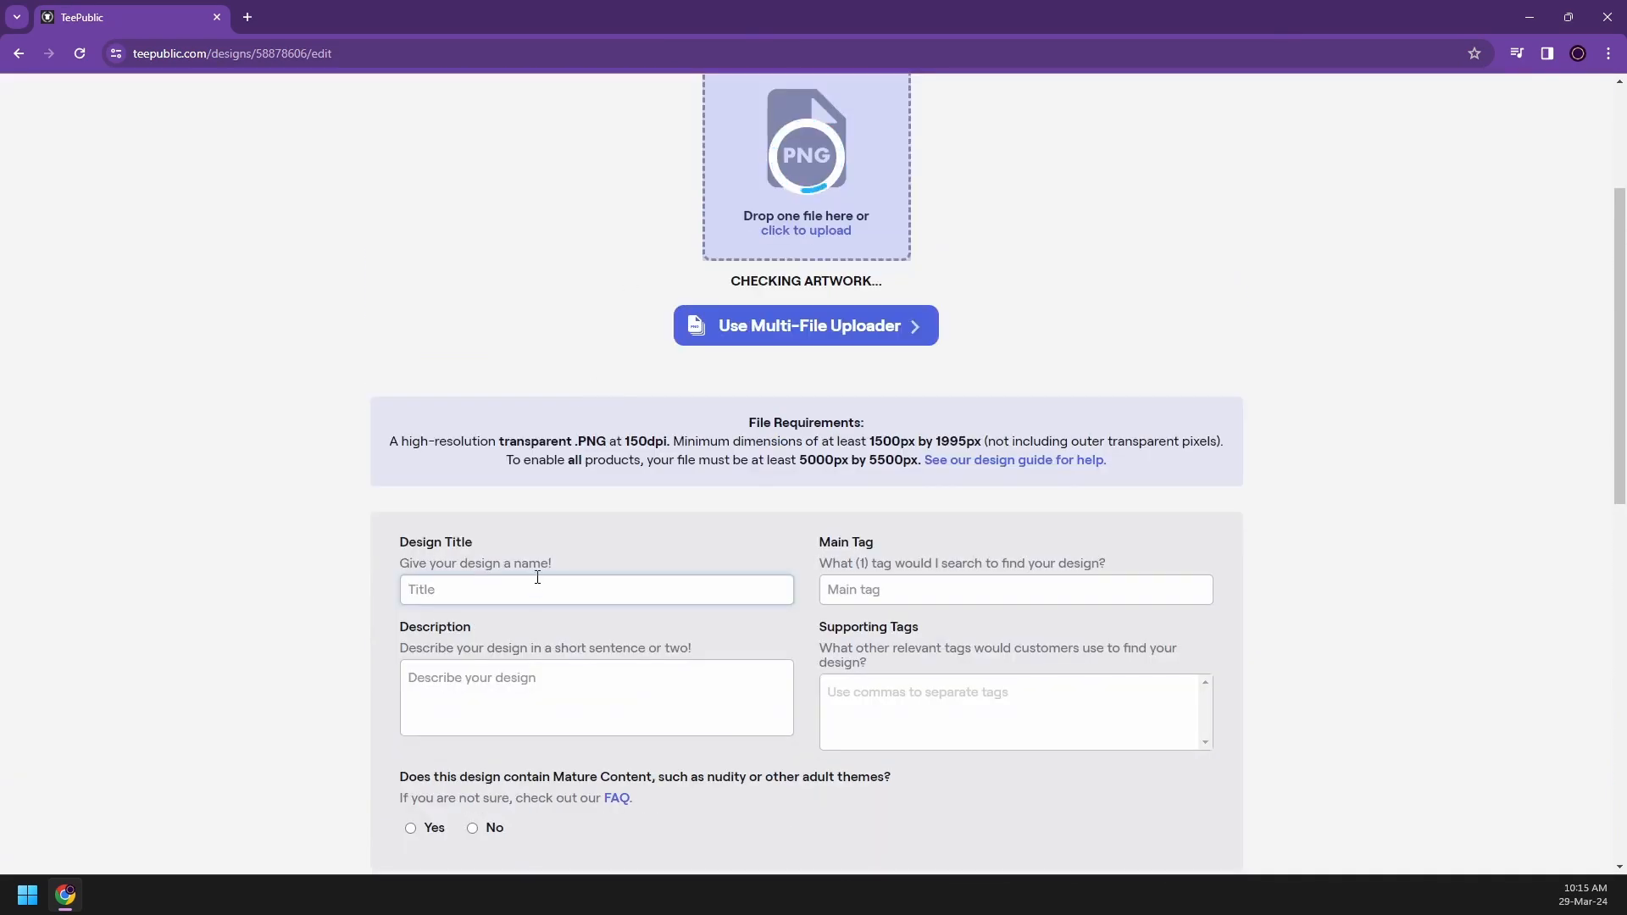
# Step: Title the design 'Mountains and Lake', correcting the typos along the way
pyautogui.write('Moutna')
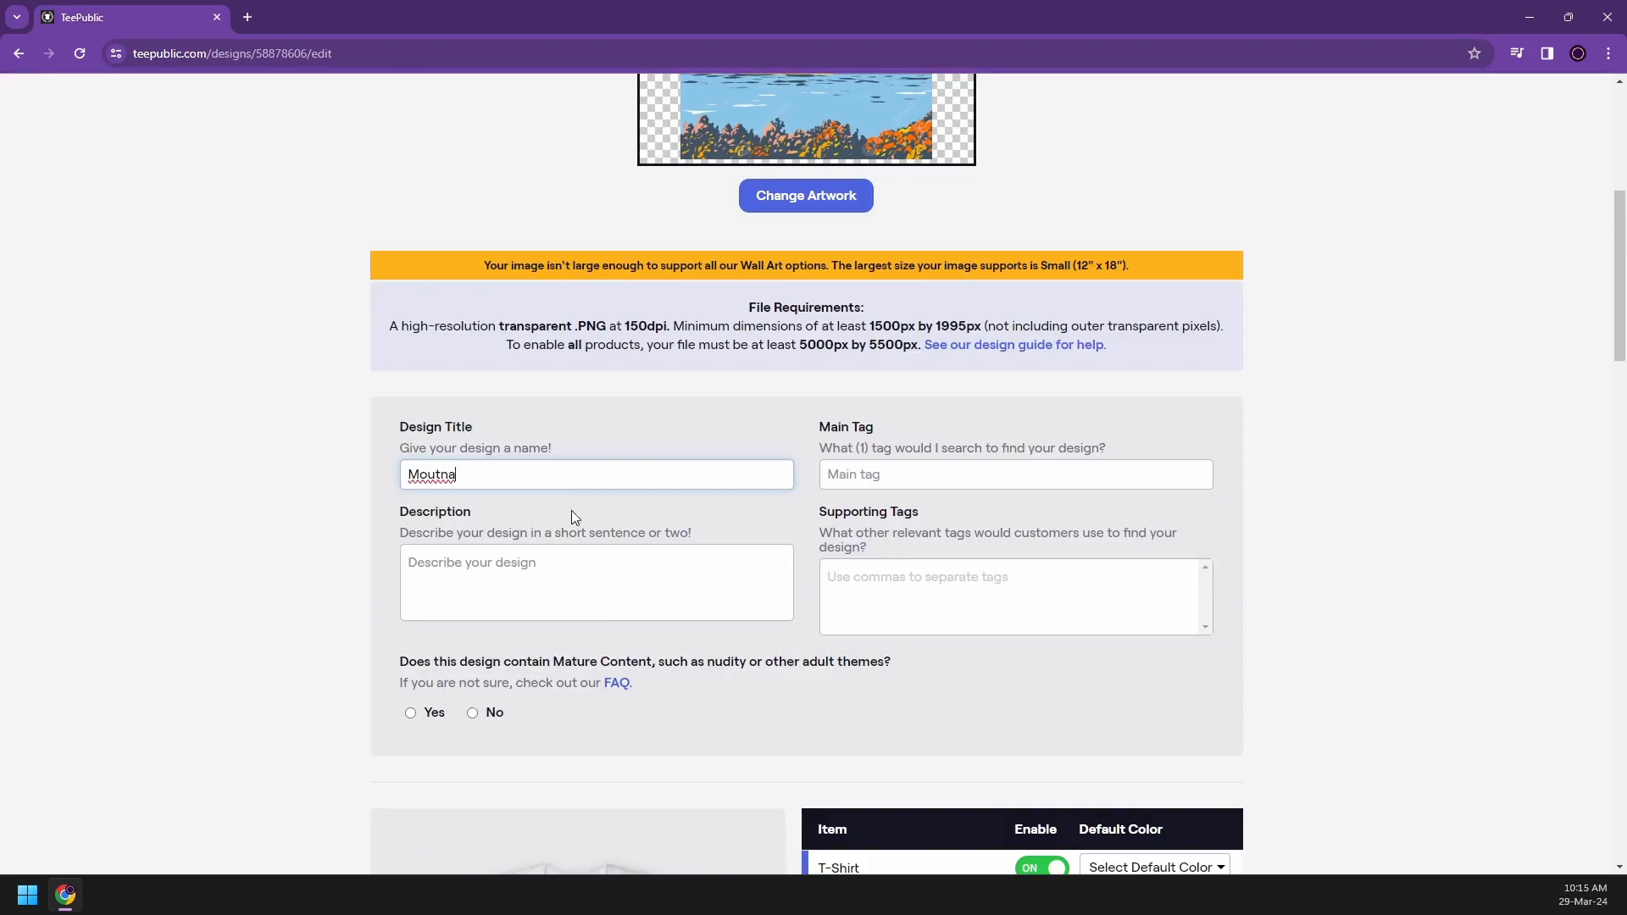
pyautogui.write('Mountains and')
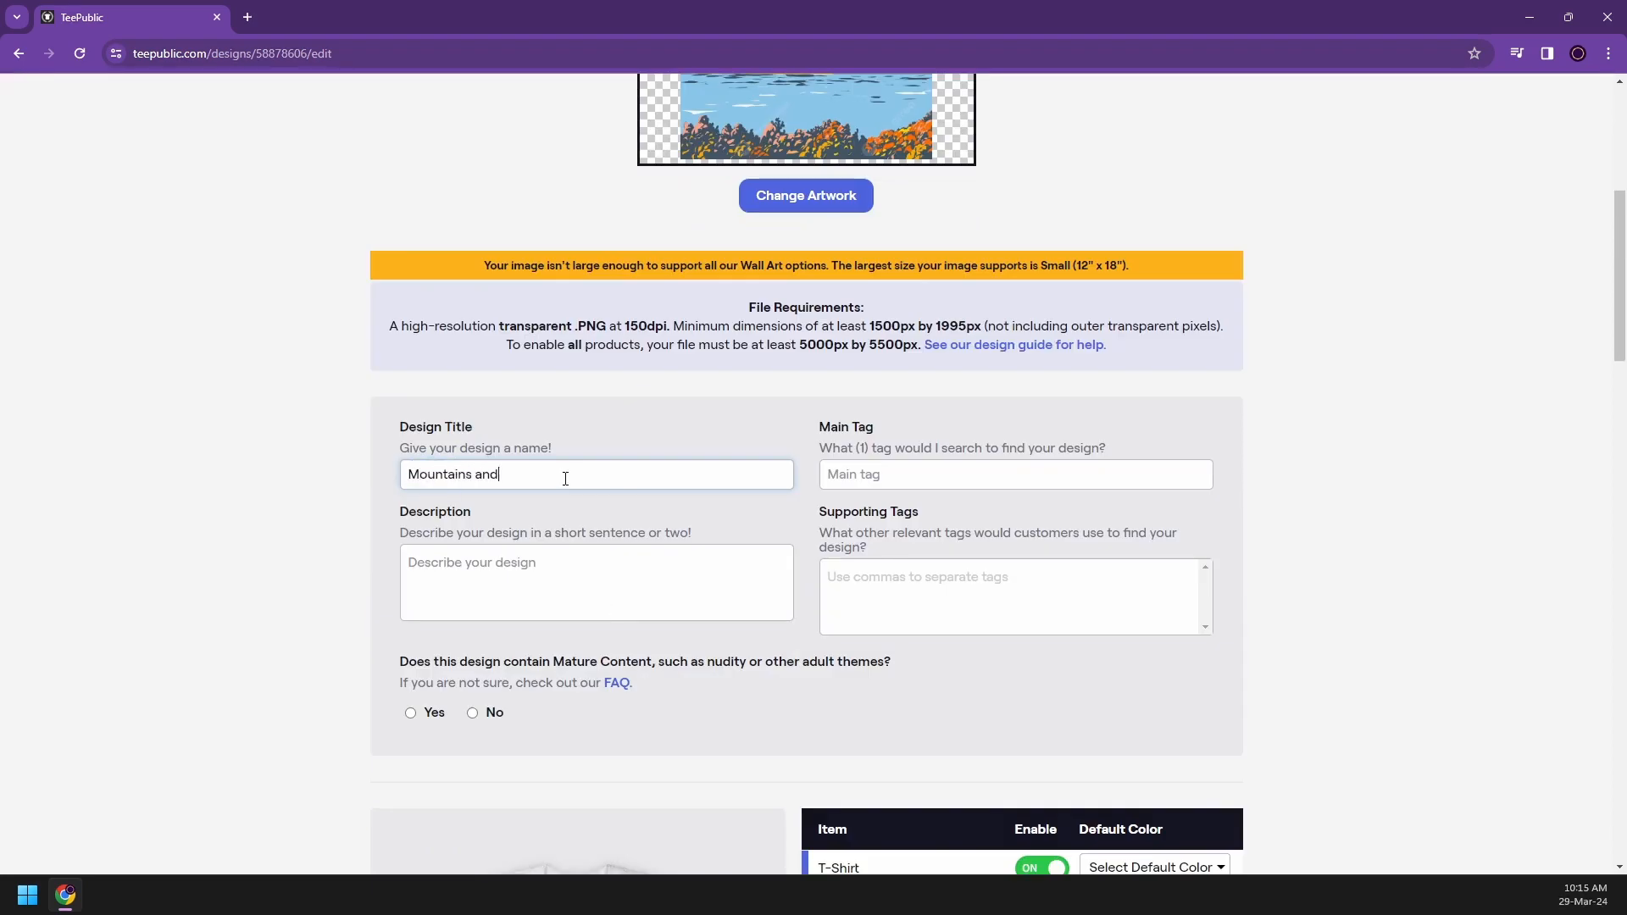
pyautogui.write('Rivers')
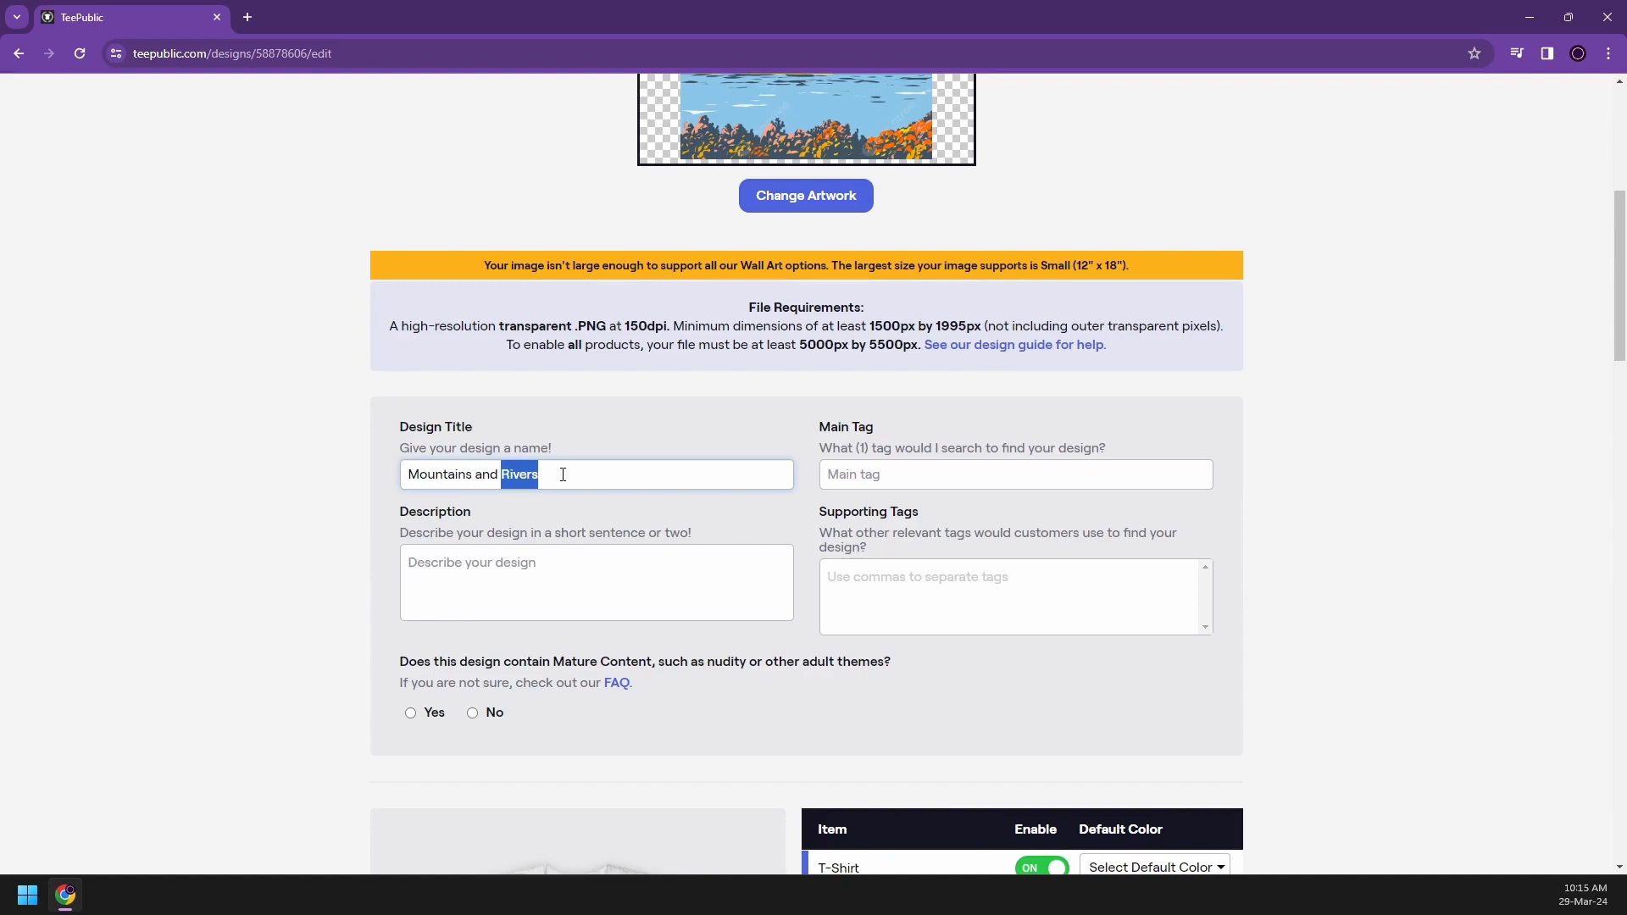
pyautogui.write('La')
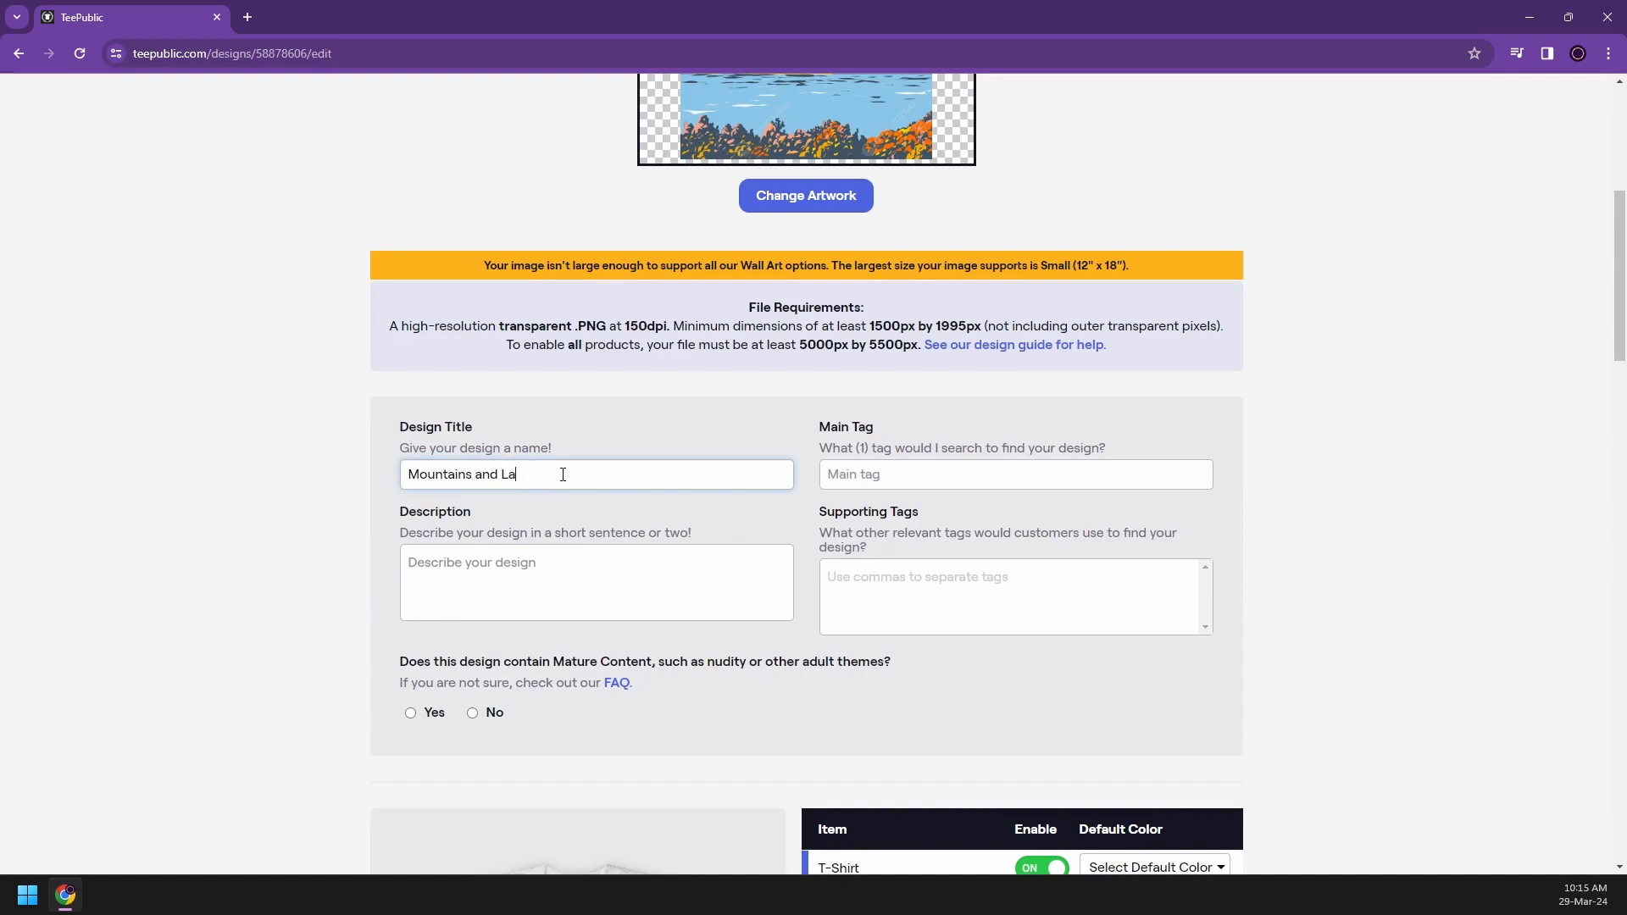
pyautogui.write('ke')
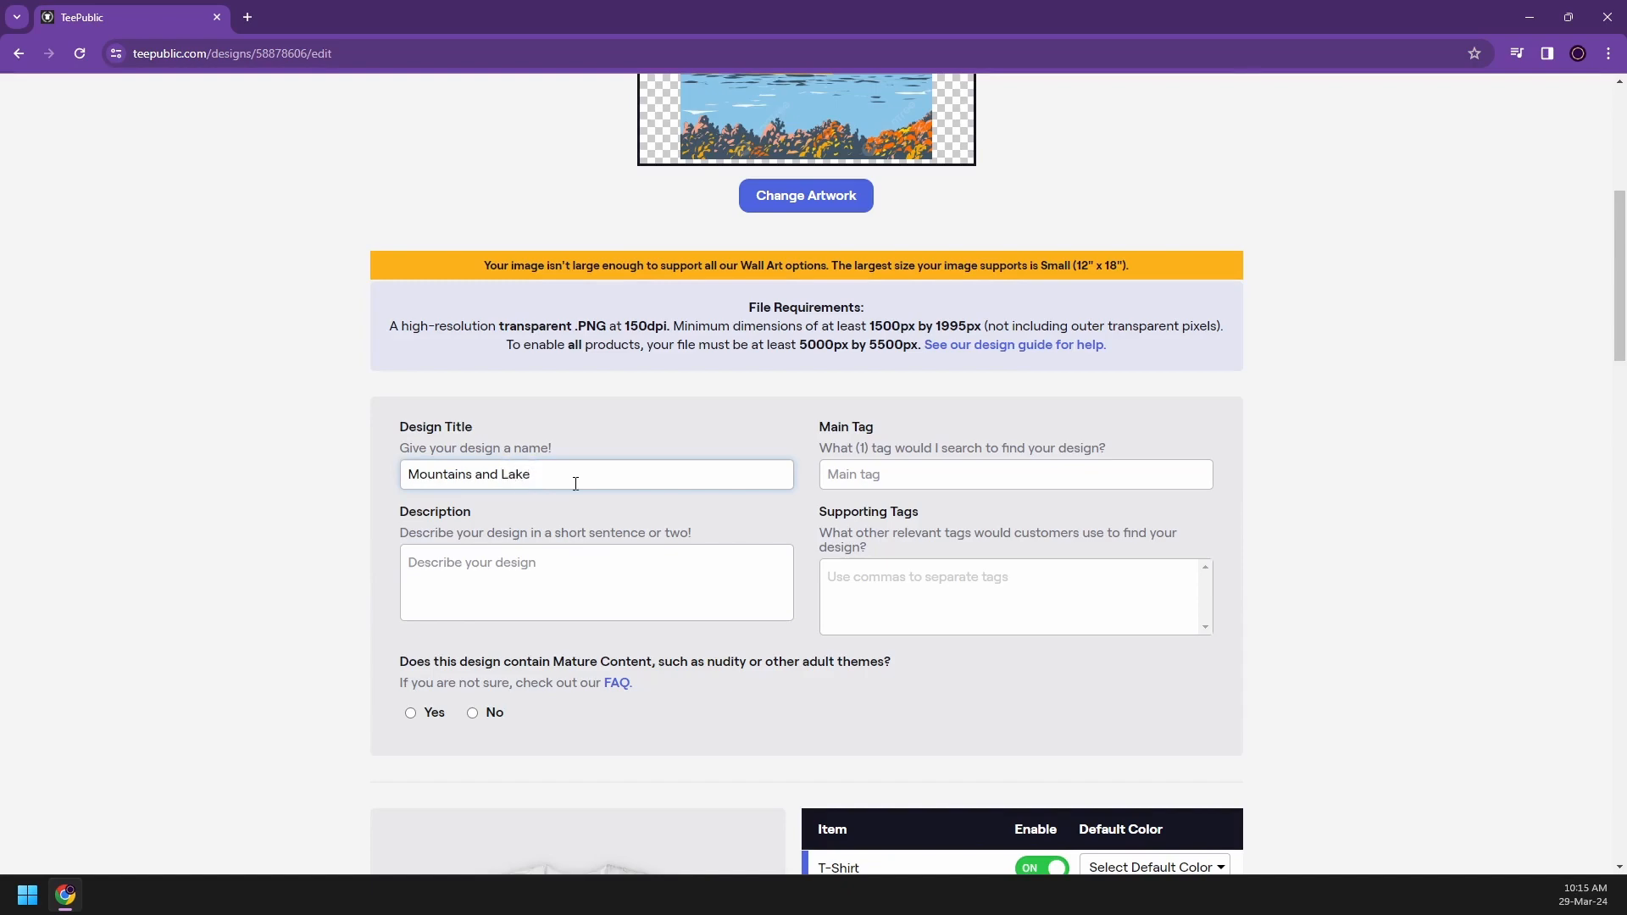
# Step: Review the form with 'mountains' as main tag and place the cursor in Description
pyautogui.scroll(3)
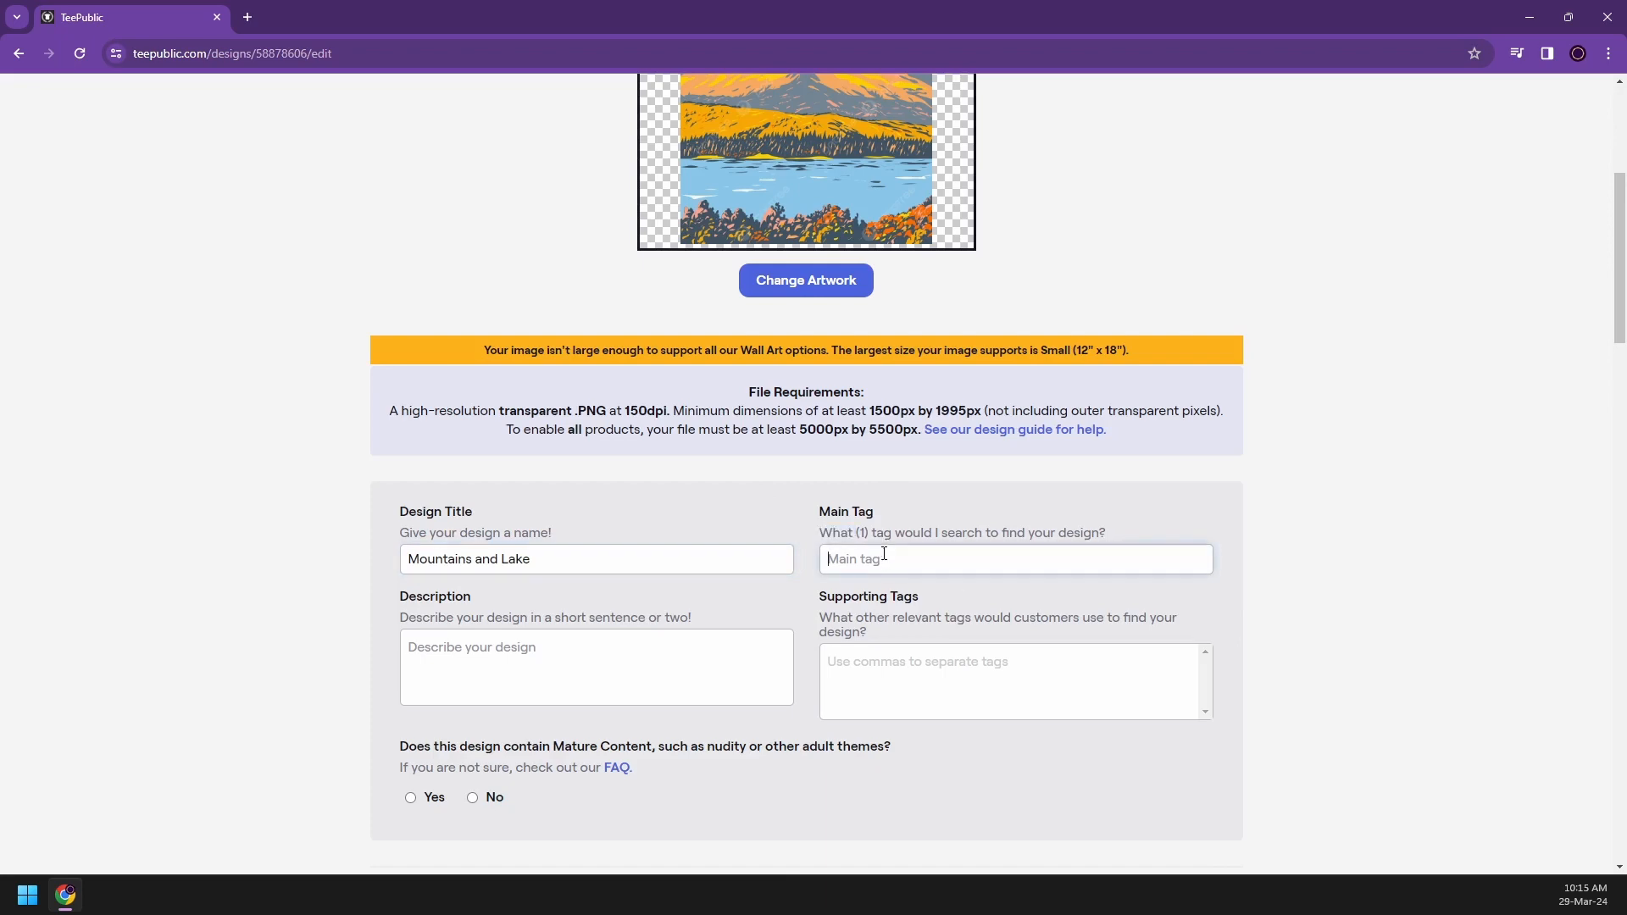
pyautogui.scroll(3)
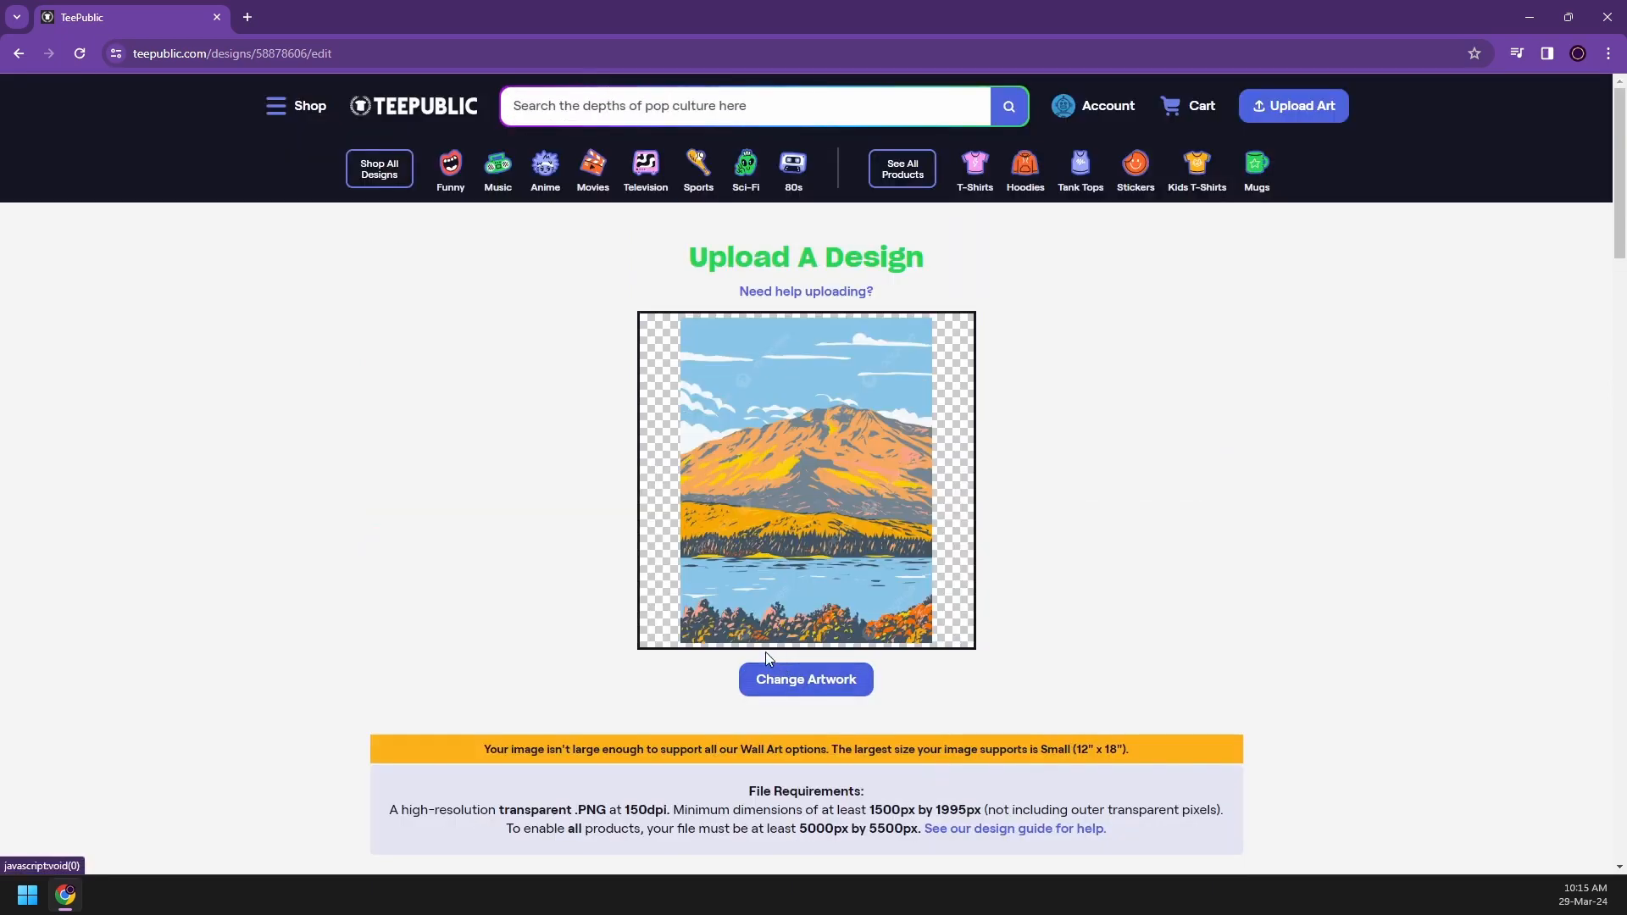
pyautogui.scroll(-3)
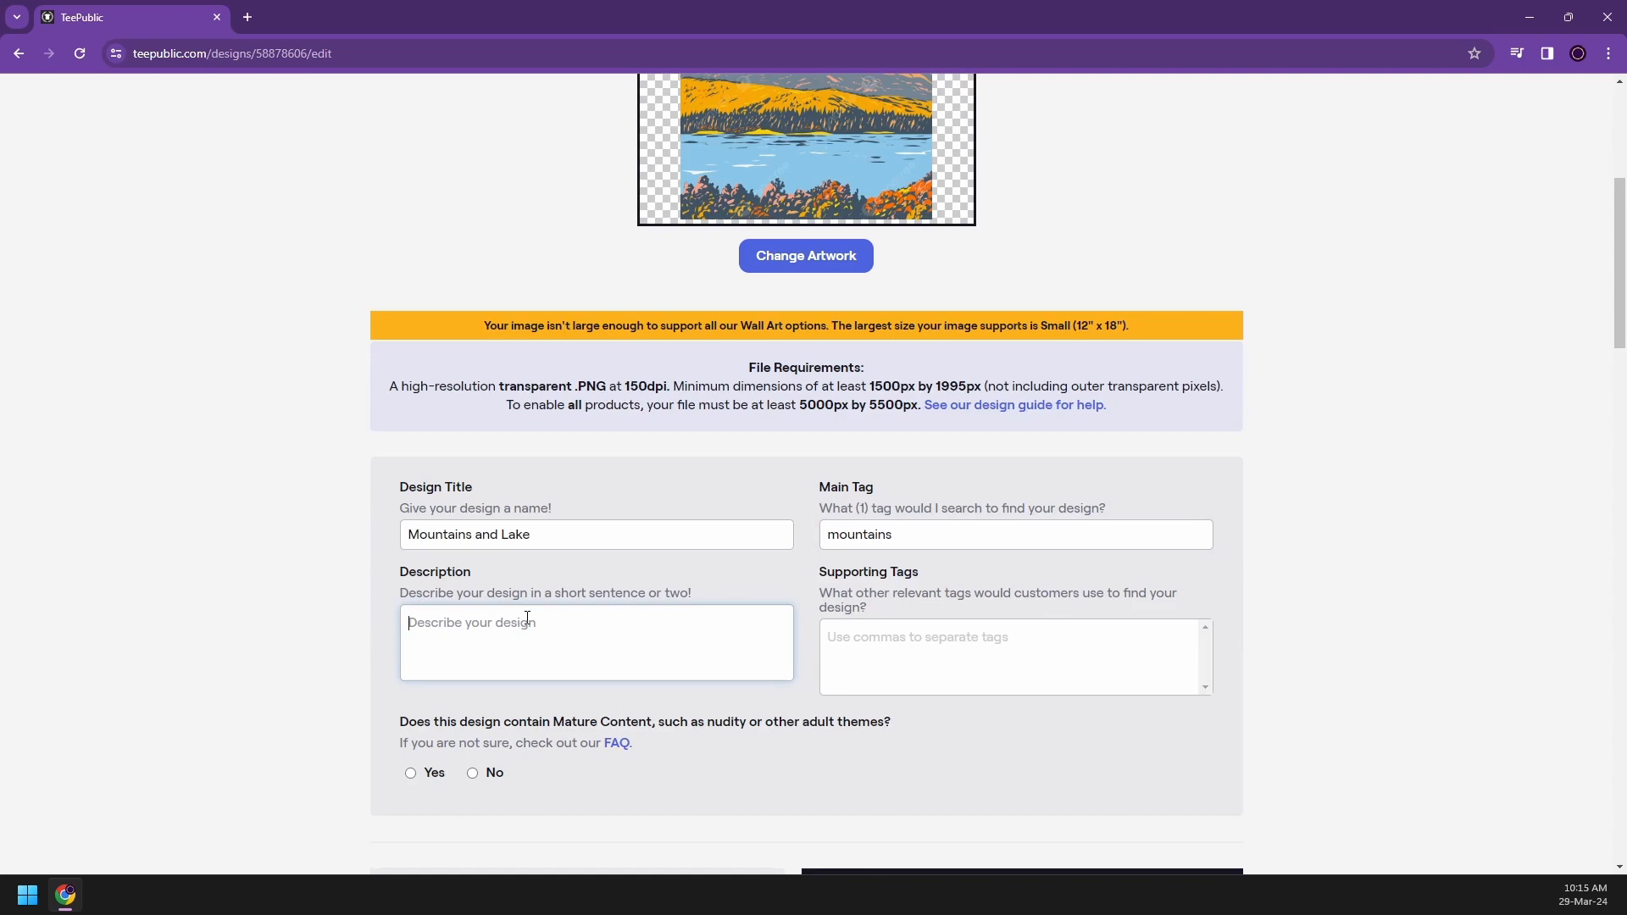
pyautogui.scroll(3)
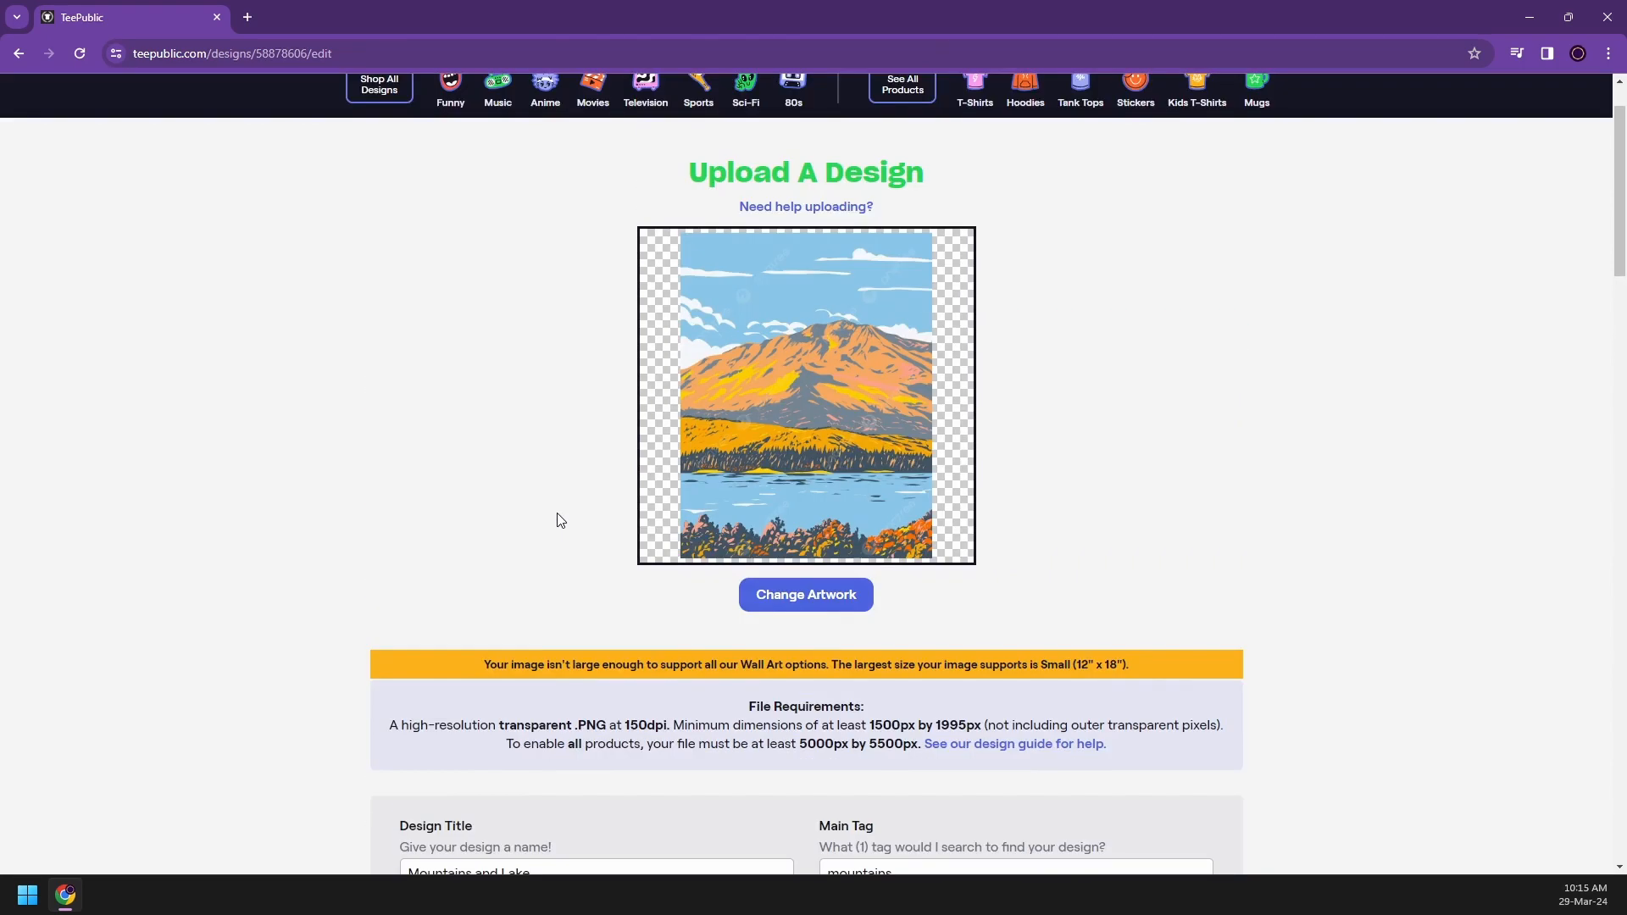
pyautogui.scroll(-3)
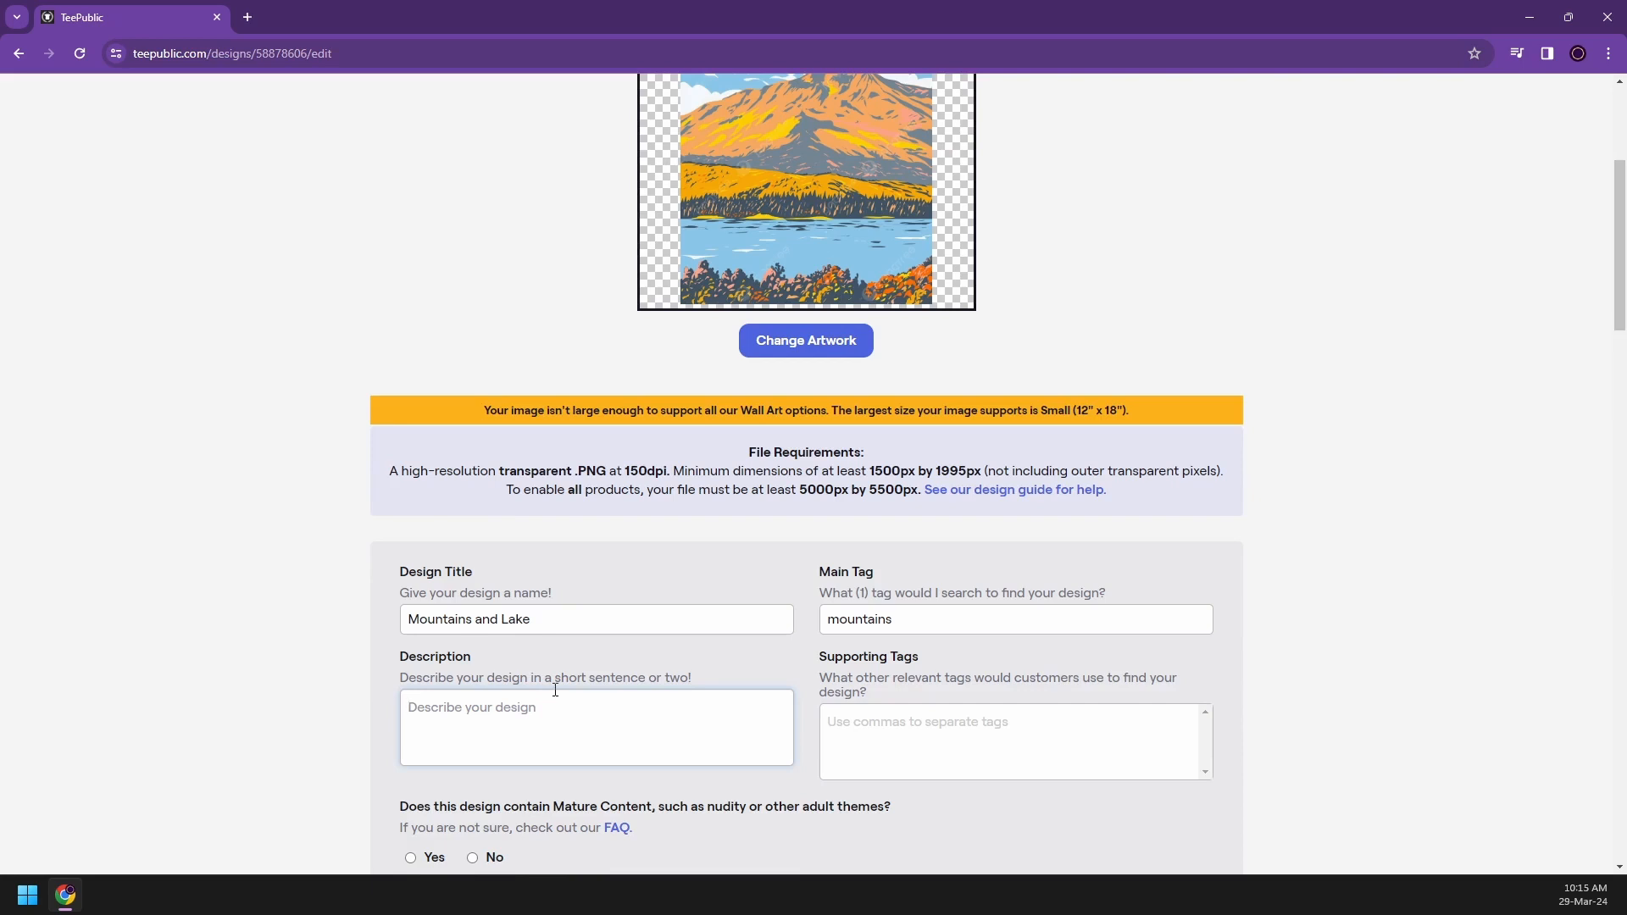
pyautogui.click(596, 726)
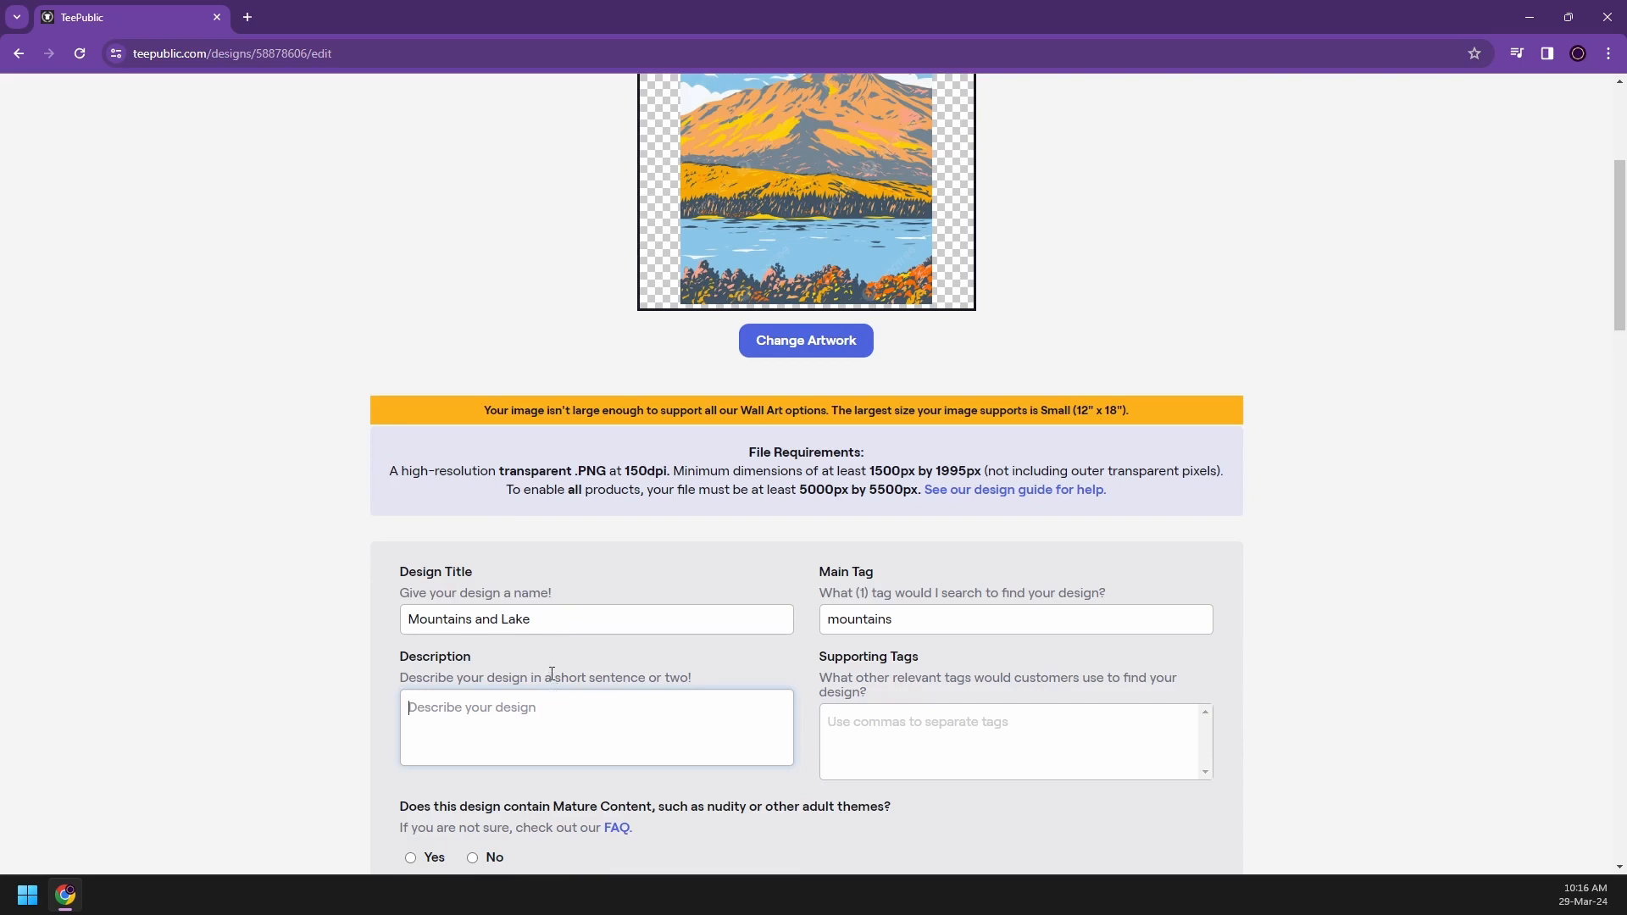
# Step: Add nature, camping, hiking, adventure and travel as supporting tags from the suggestions
pyautogui.scroll(-3)
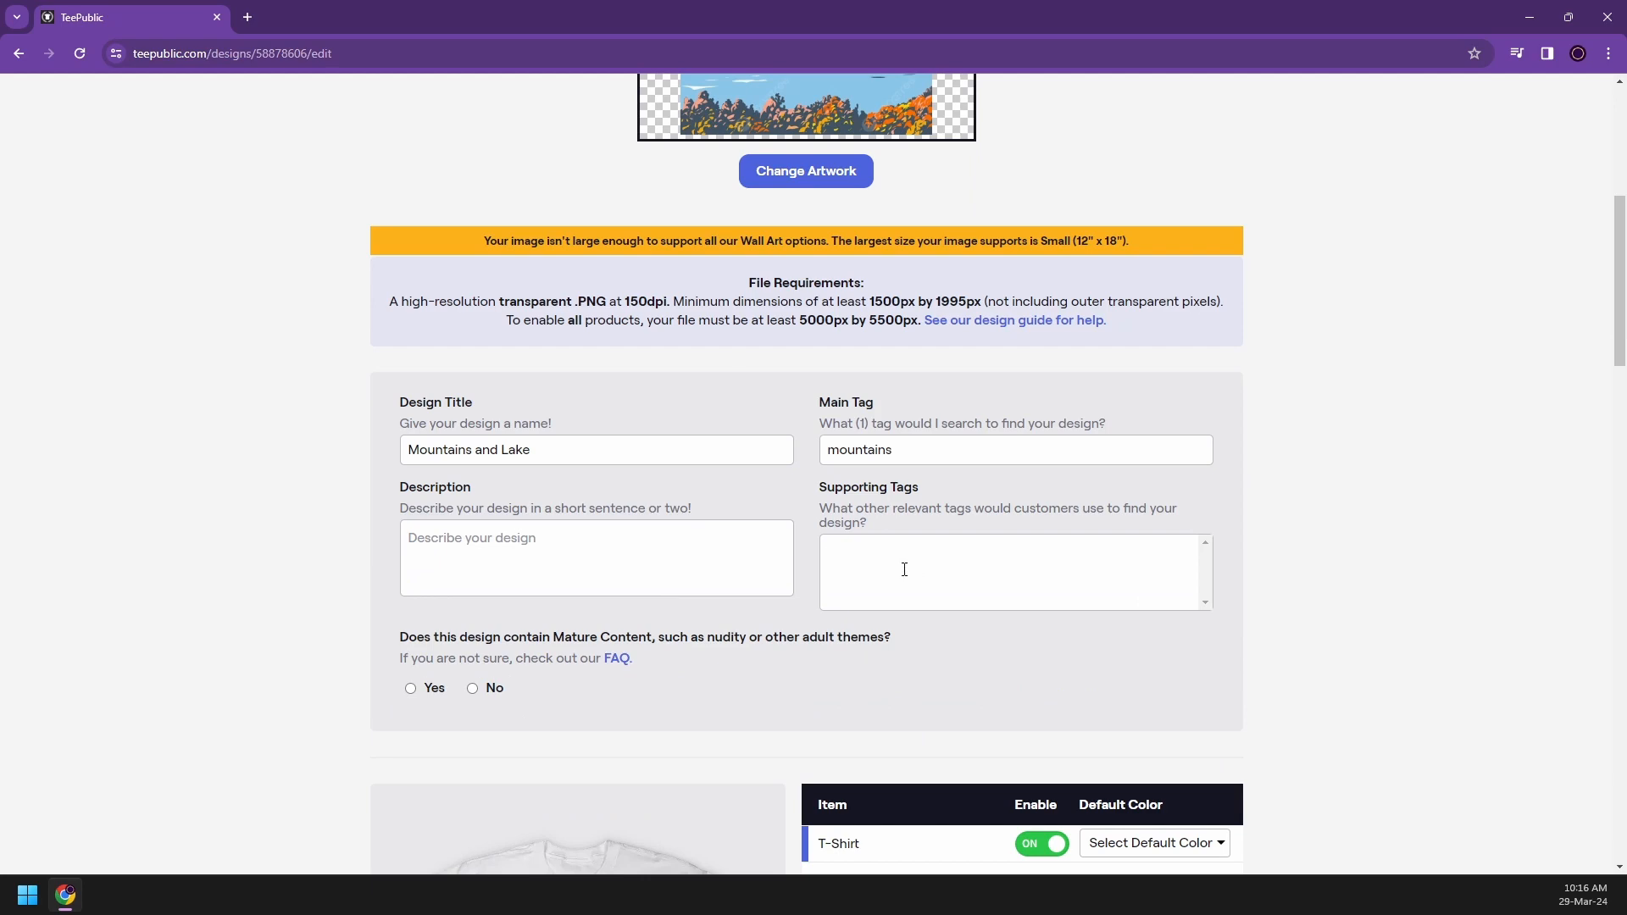
pyautogui.write('mou')
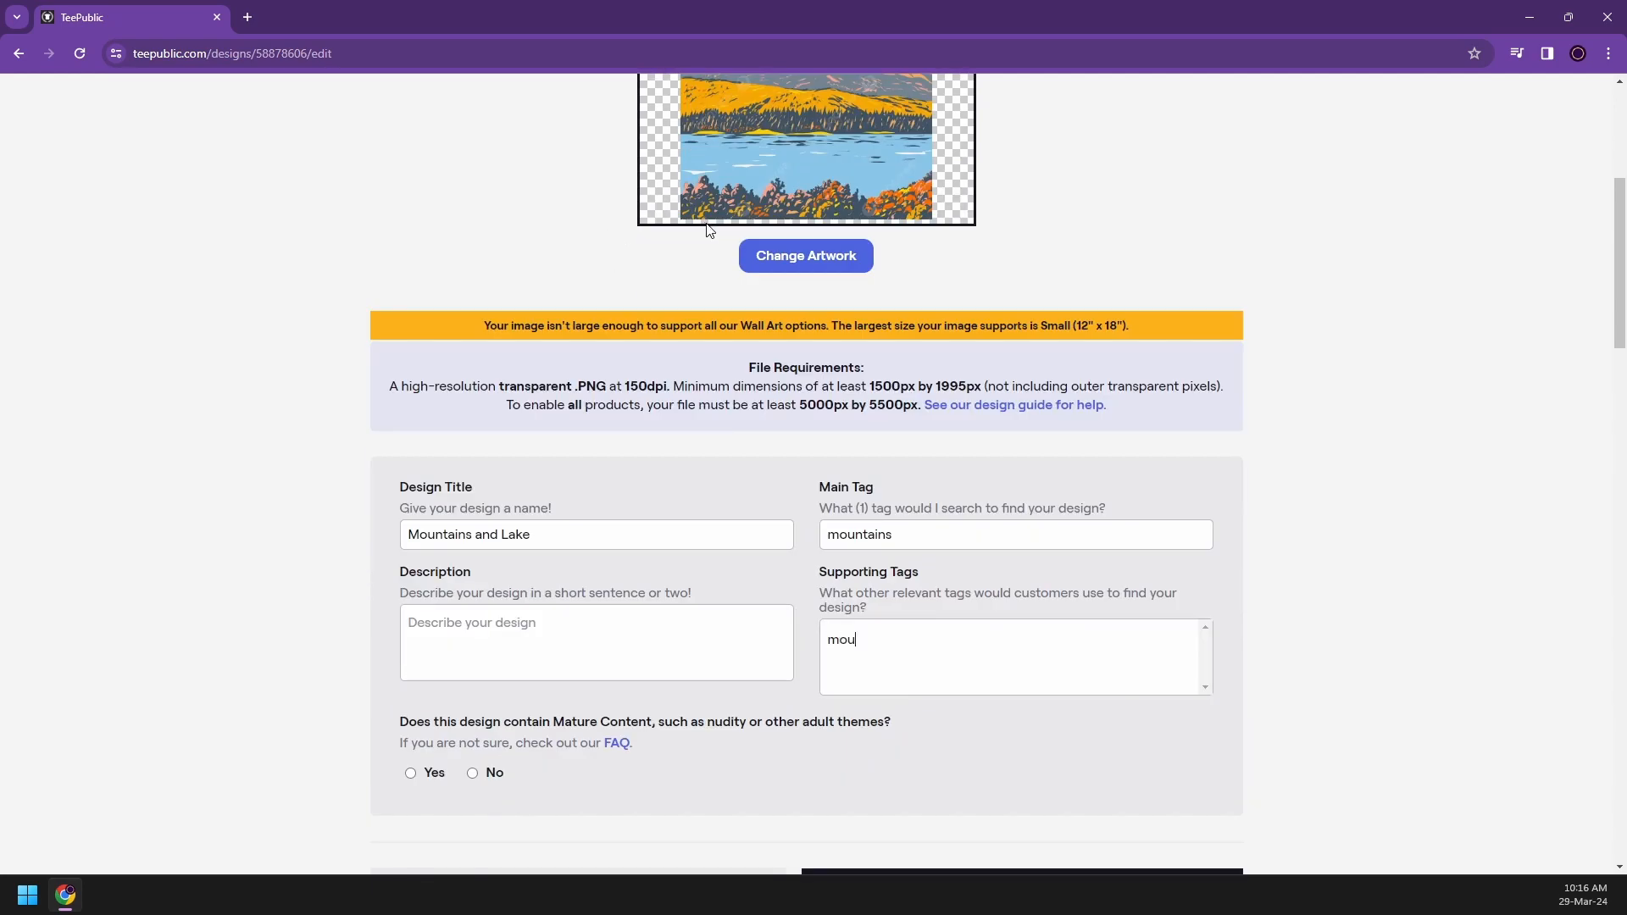
pyautogui.write('ntains')
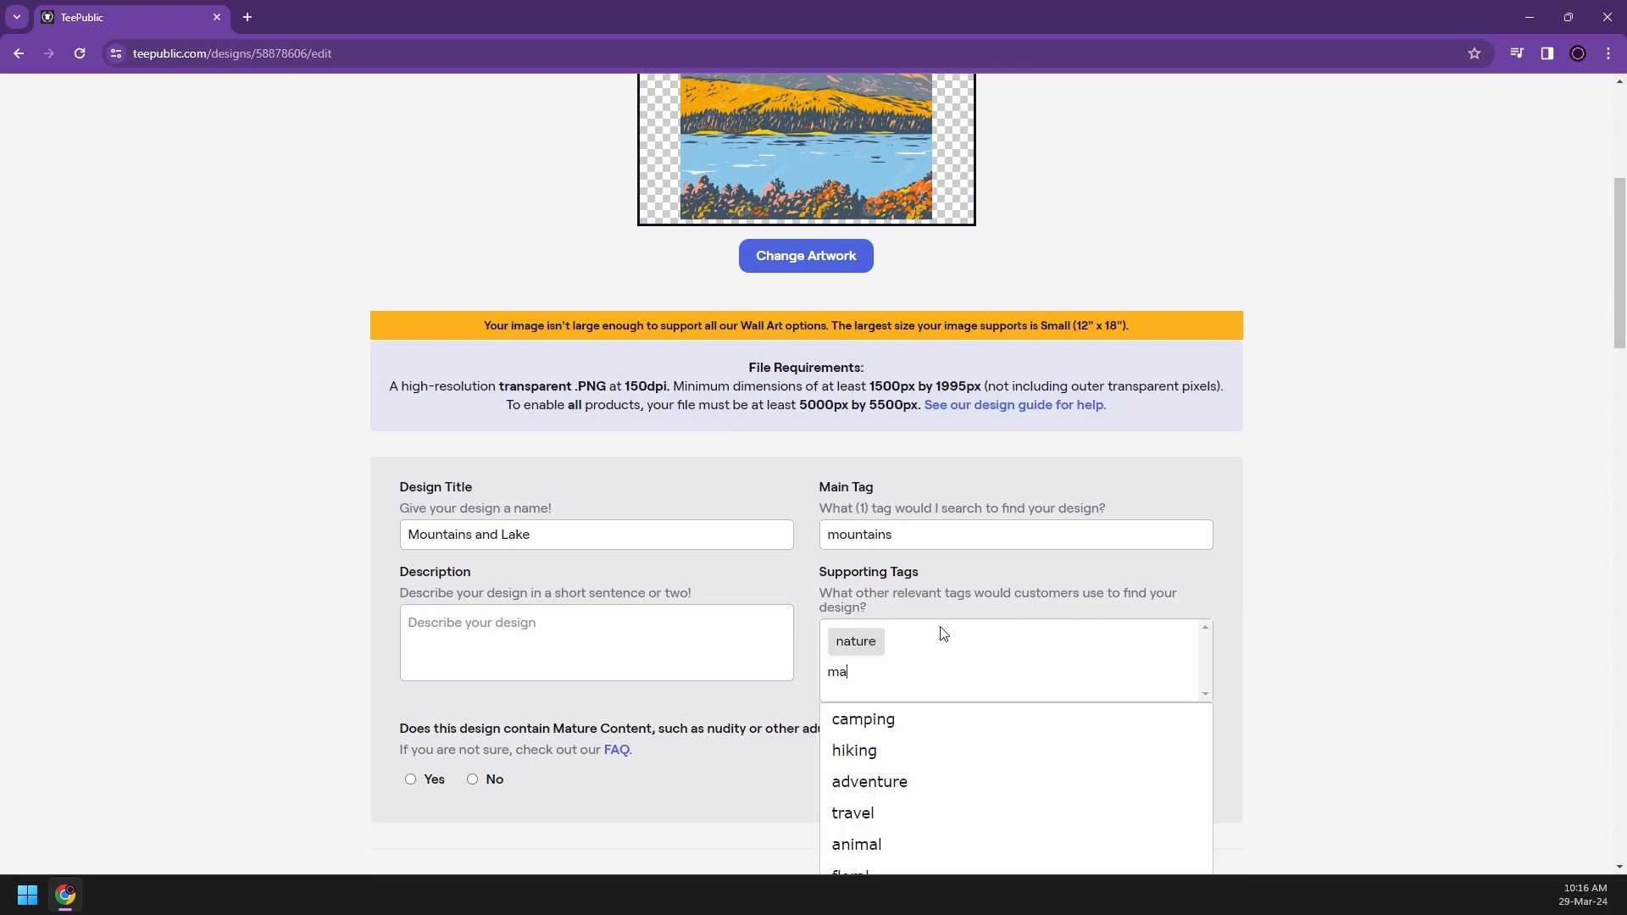
pyautogui.write('untains')
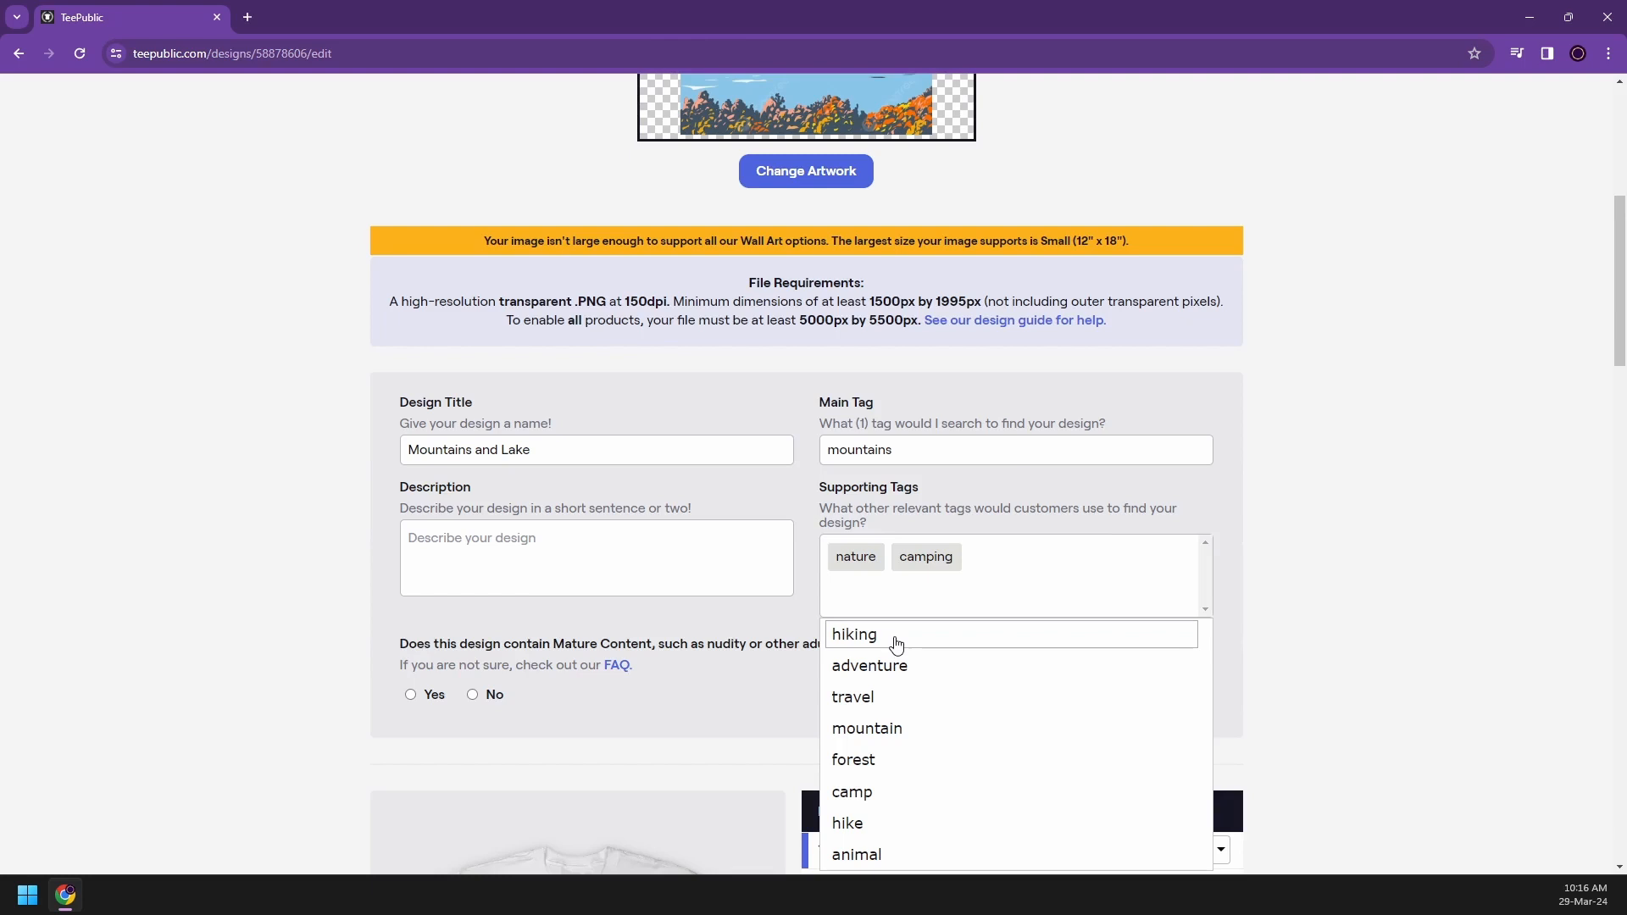
pyautogui.click(853, 634)
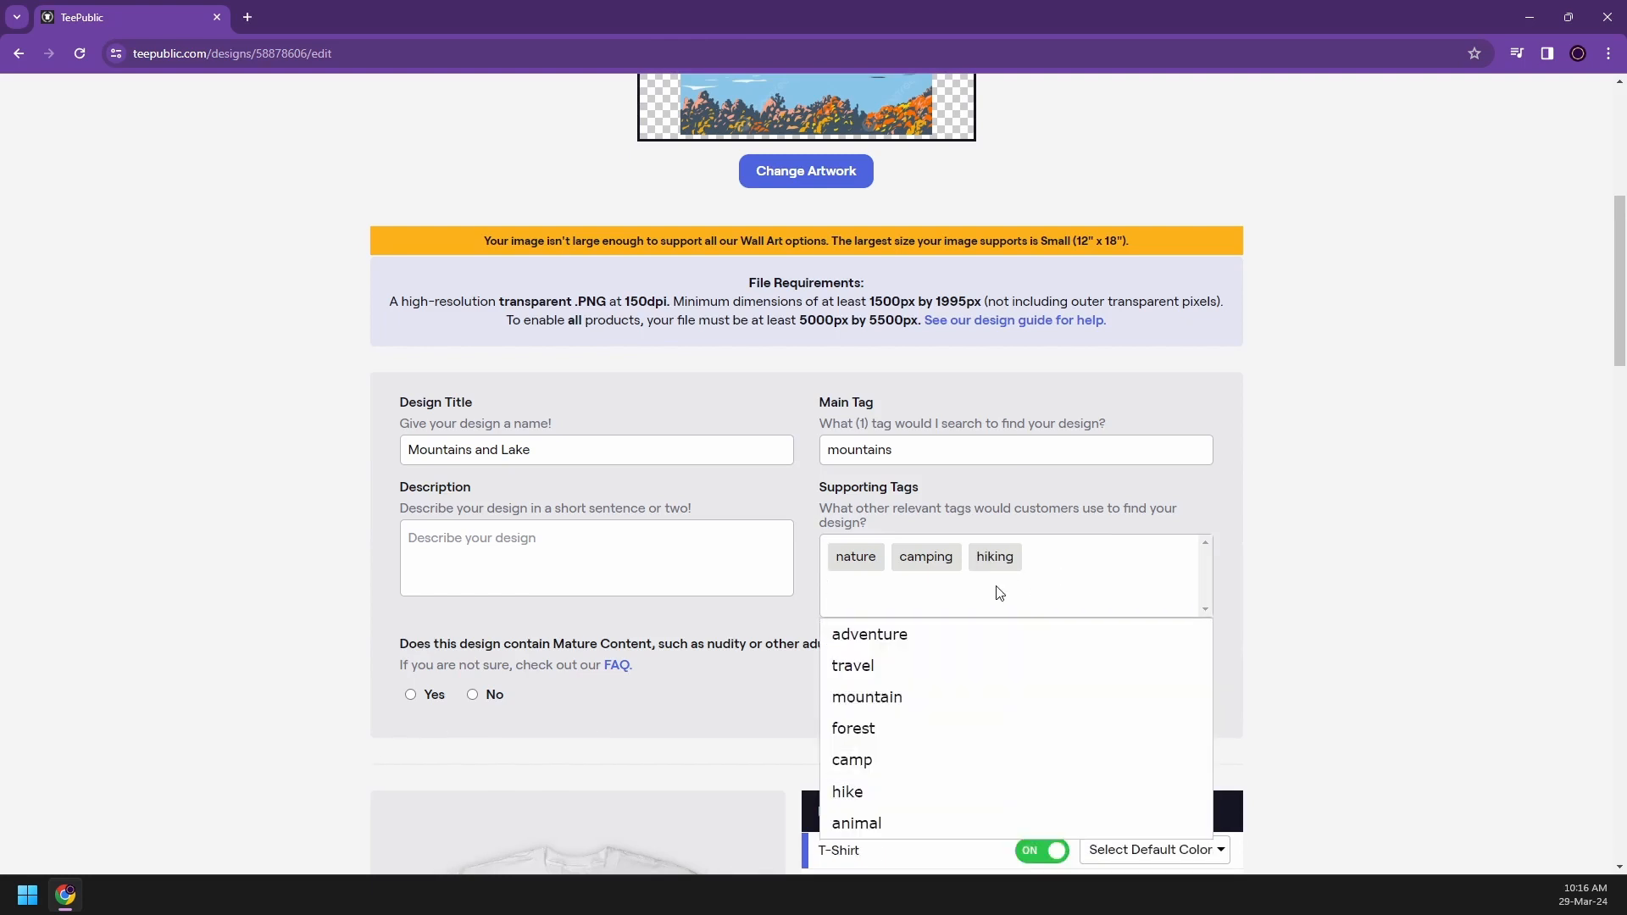
pyautogui.click(869, 633)
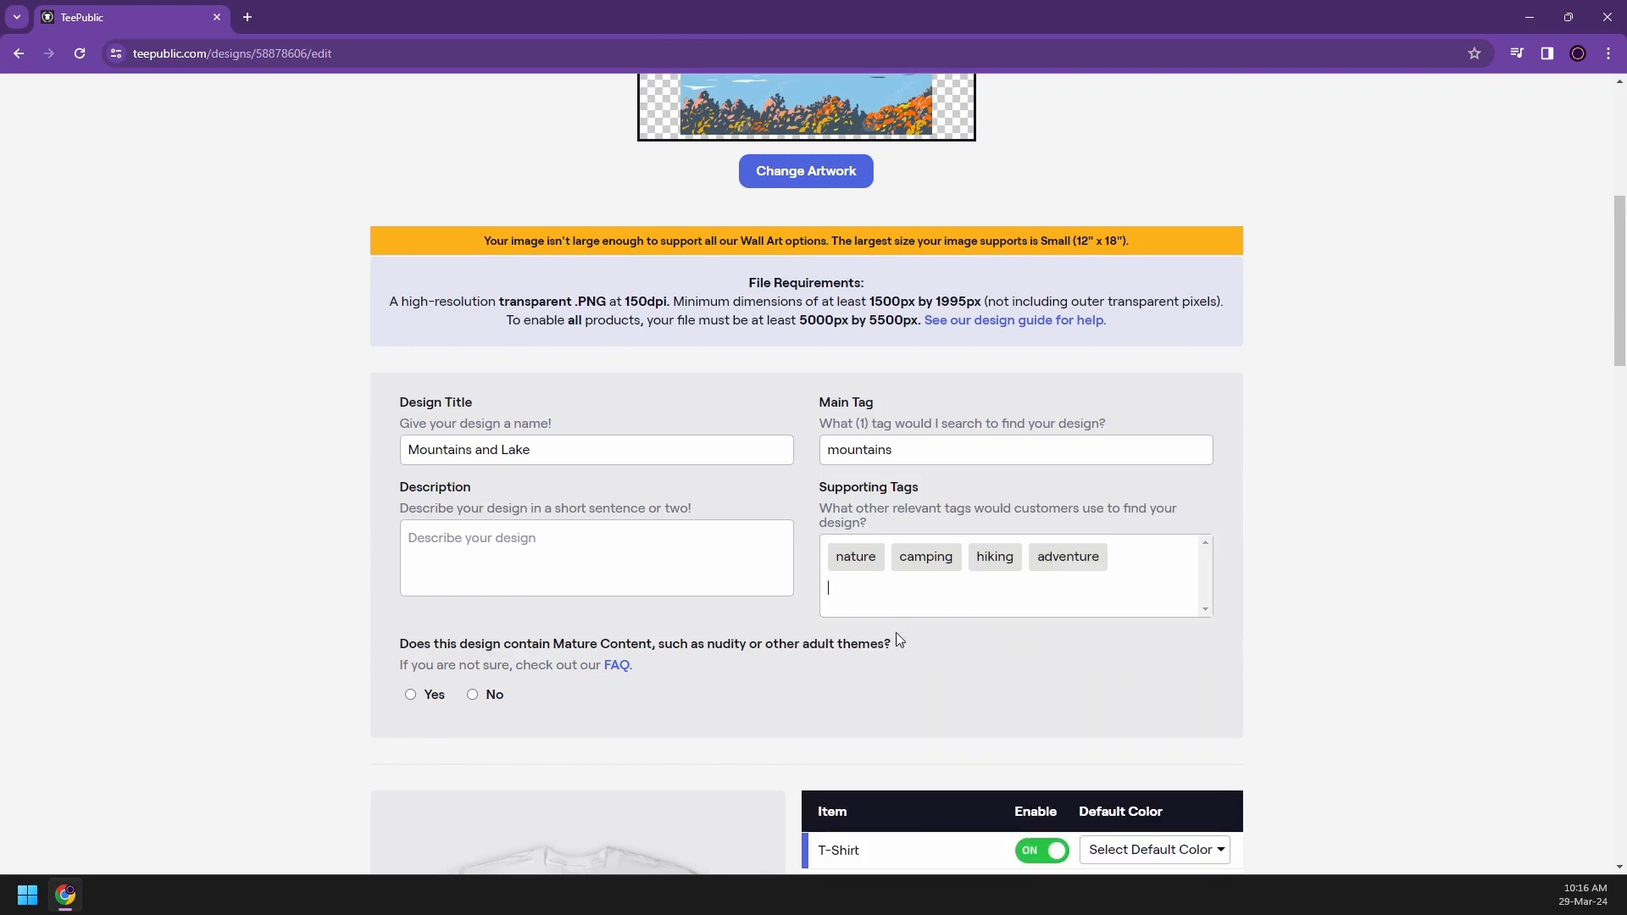
pyautogui.write('travel')
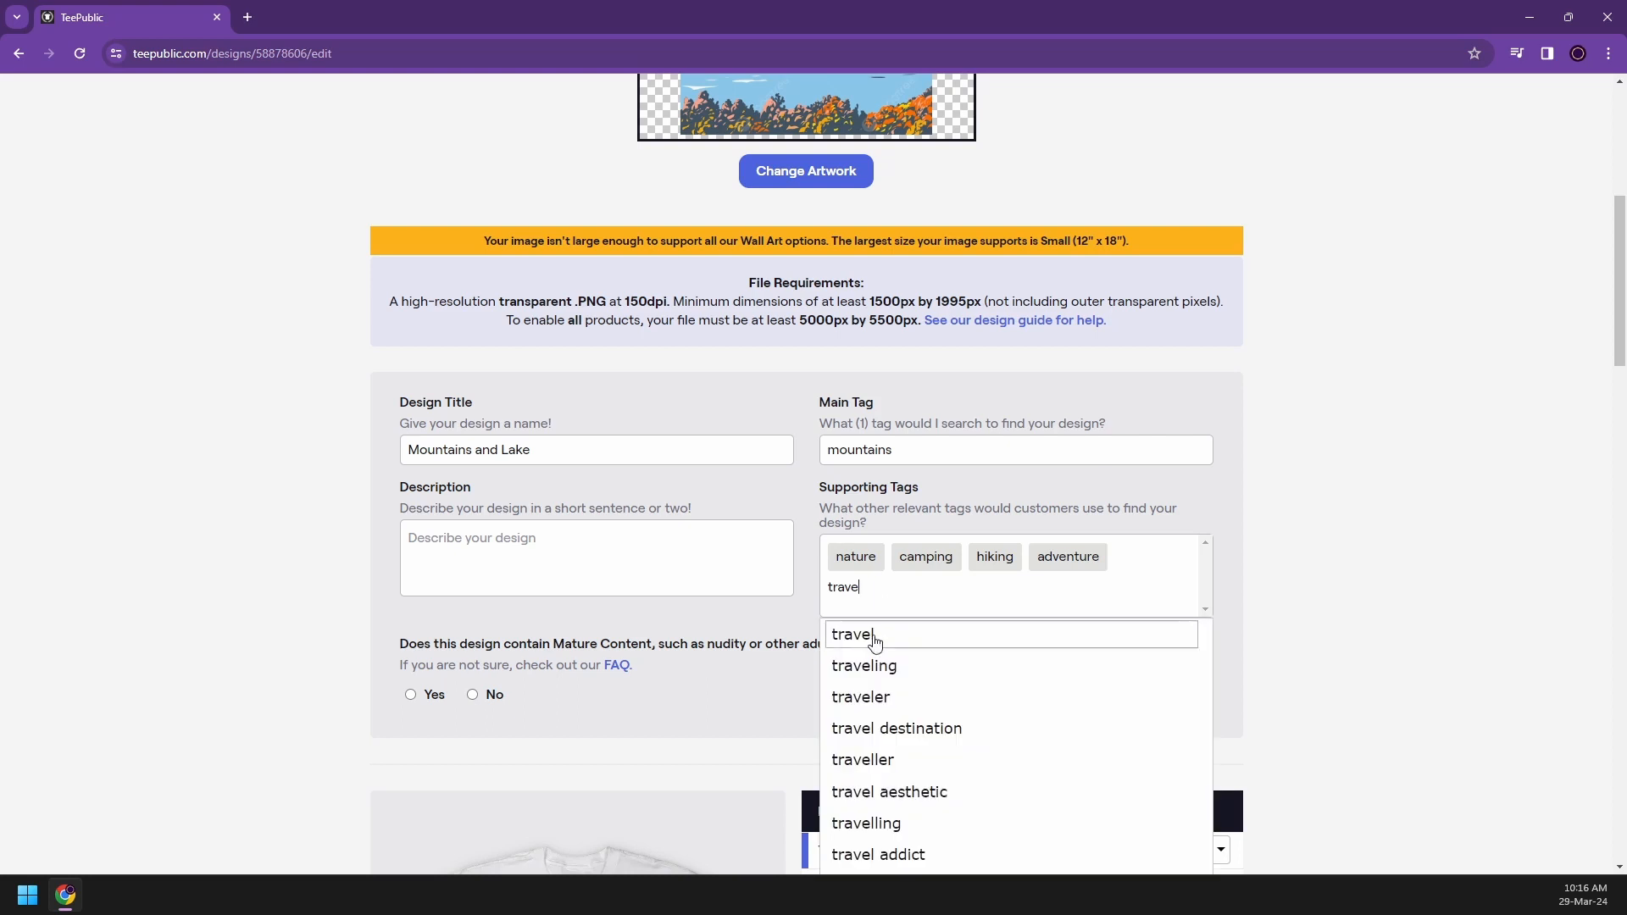
pyautogui.click(851, 634)
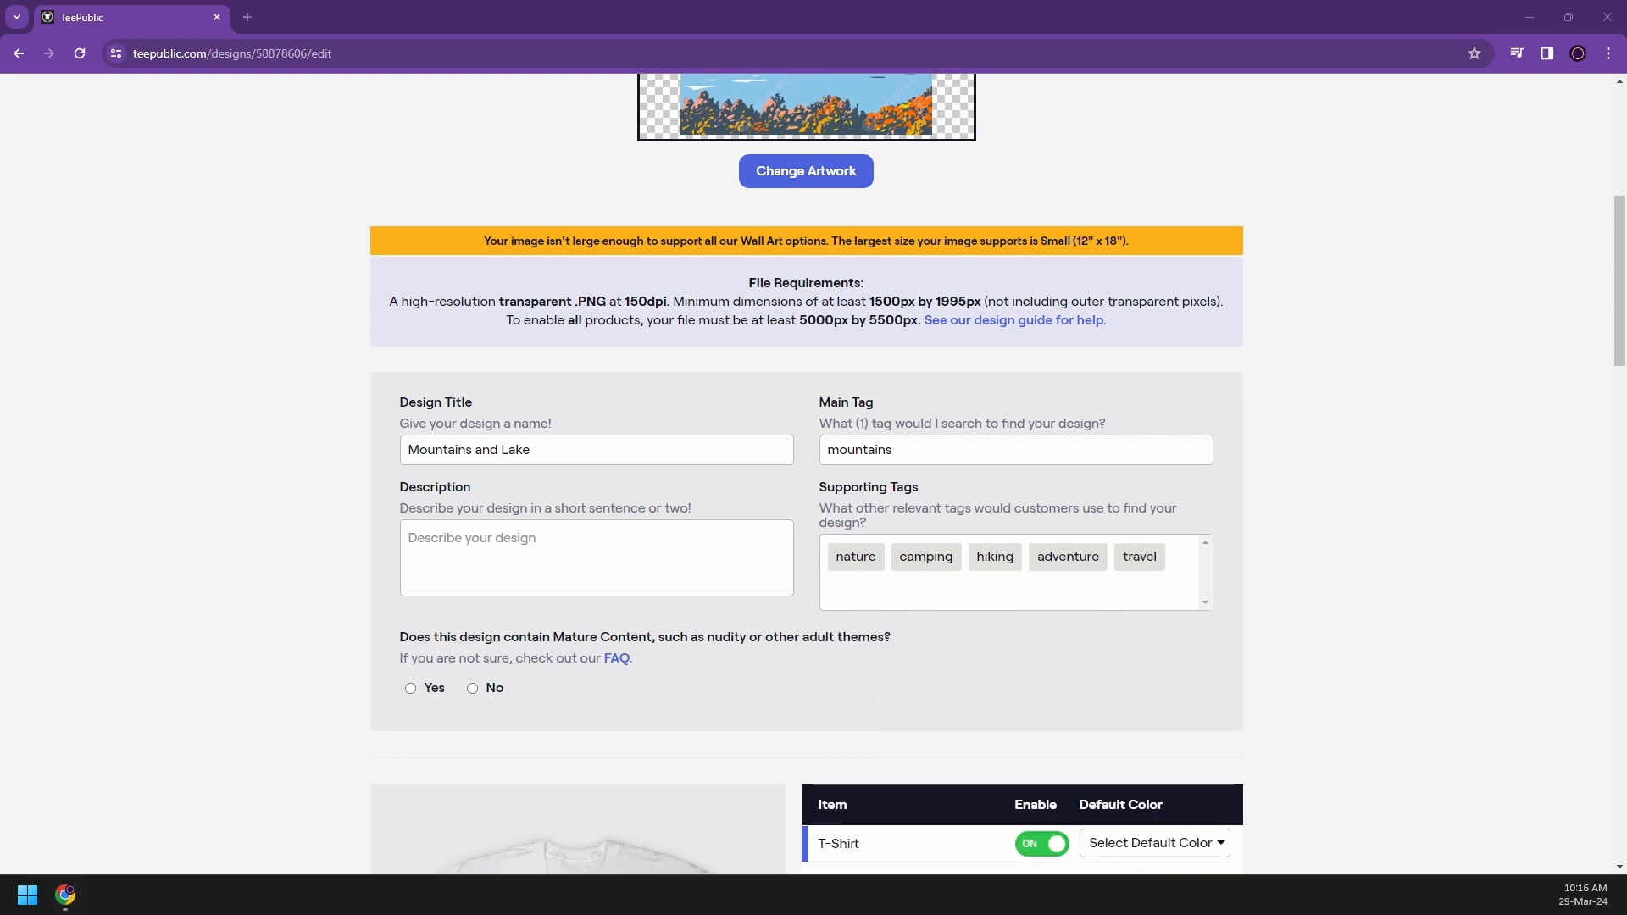
pyautogui.moveTo(1495, 755)
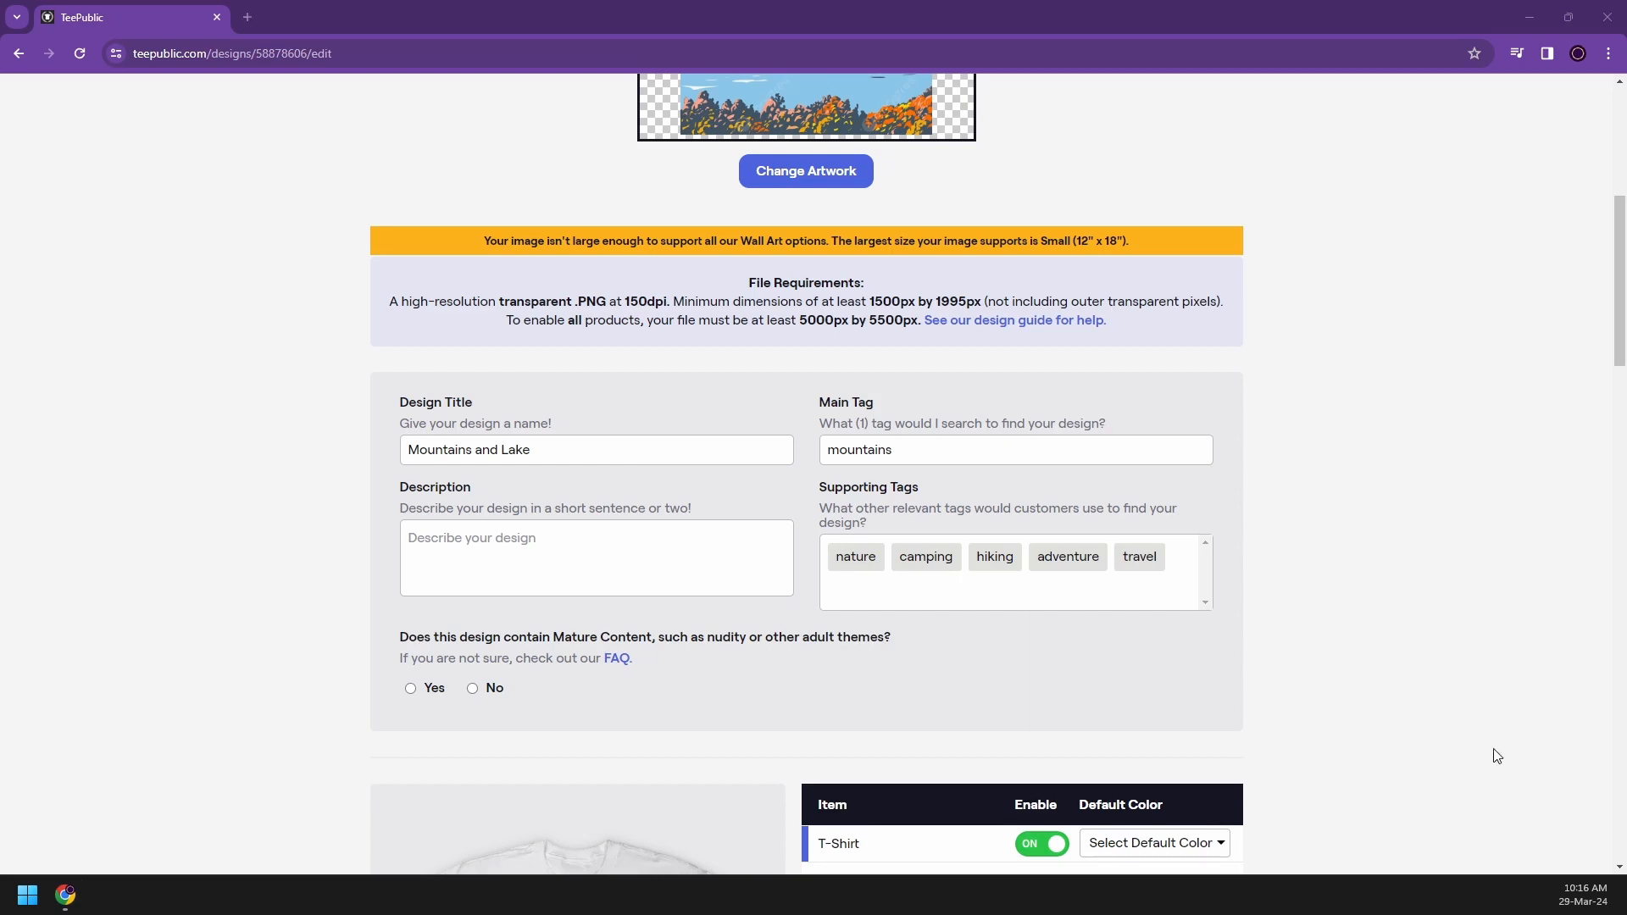
# Step: Write the description 'My design is for people who loves mountains and lakes.'
pyautogui.scroll(-3)
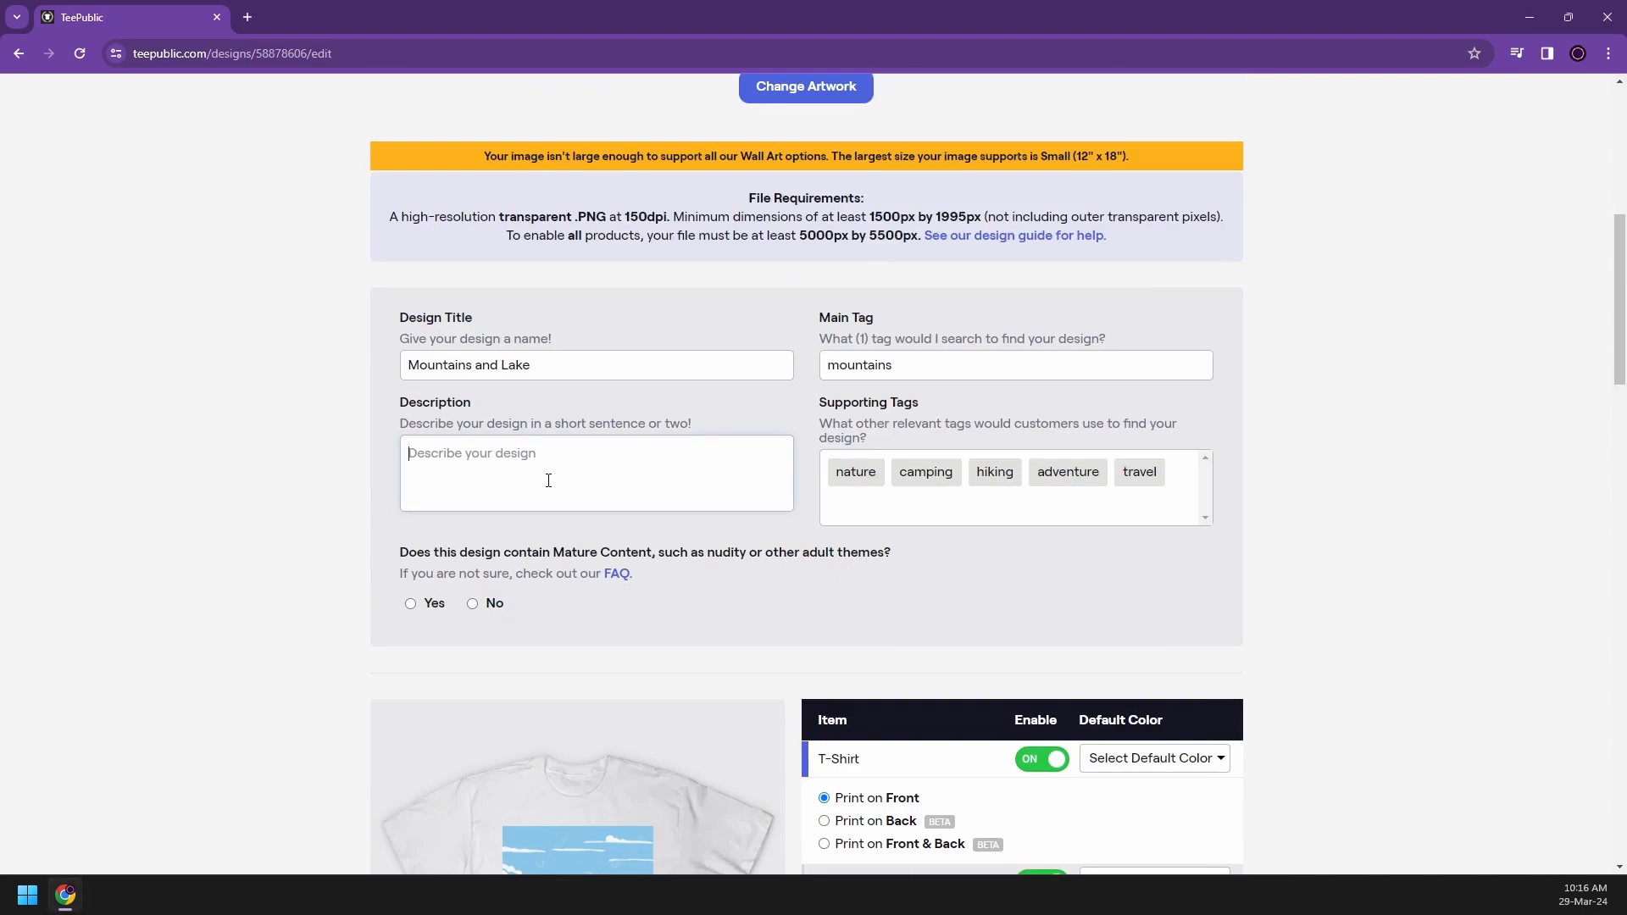
pyautogui.write('My desi')
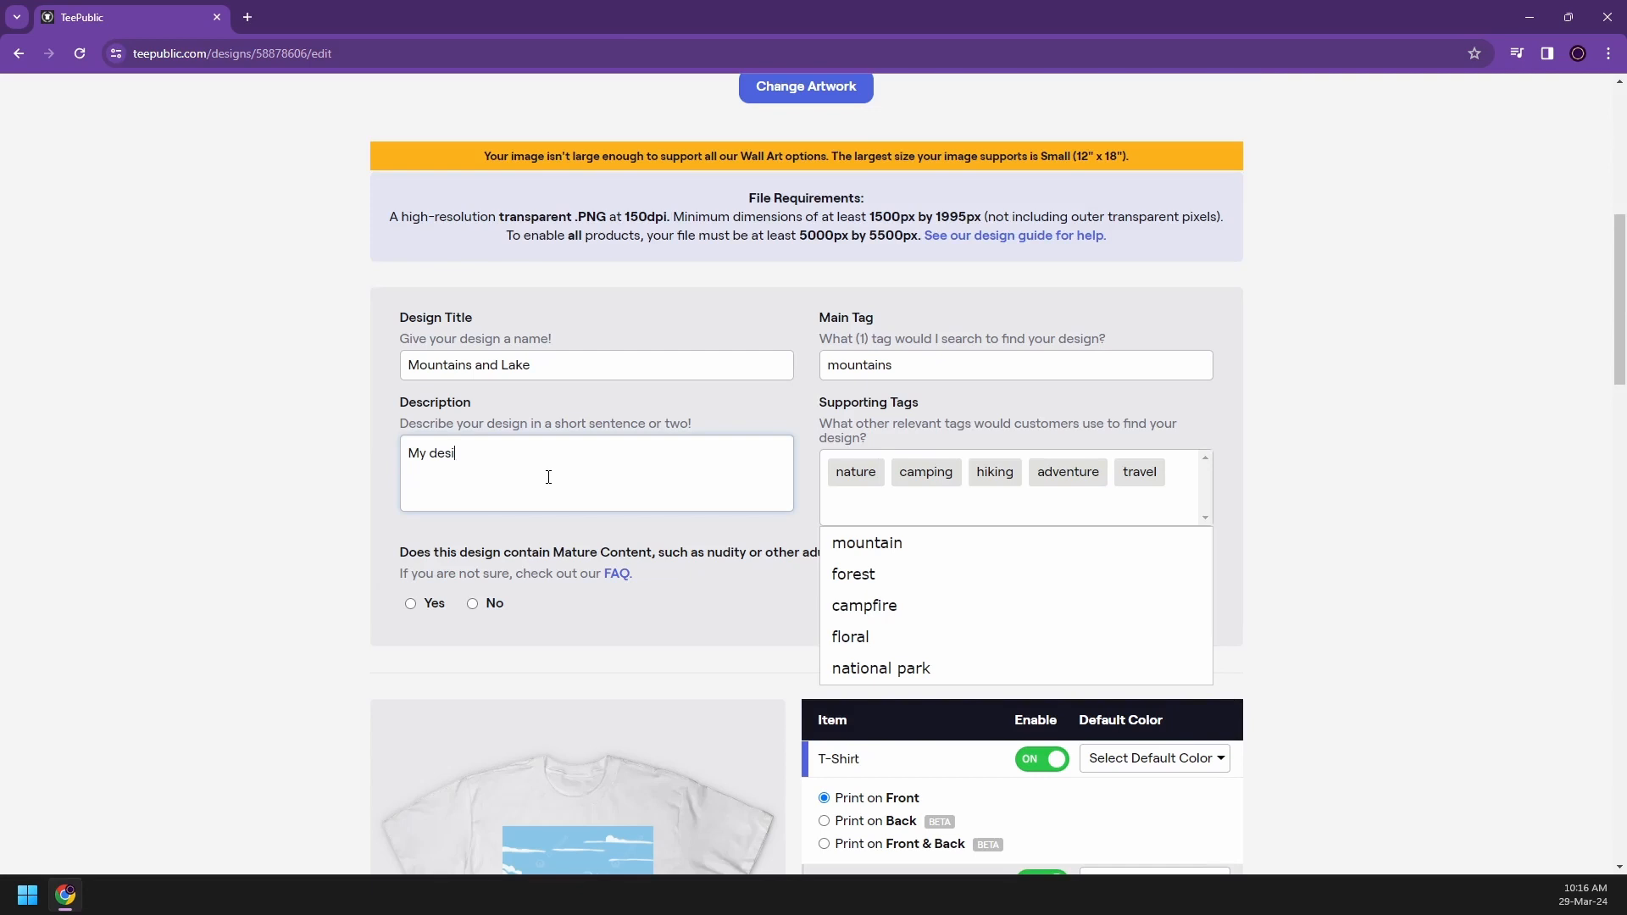
pyautogui.write('gn is for people who lp')
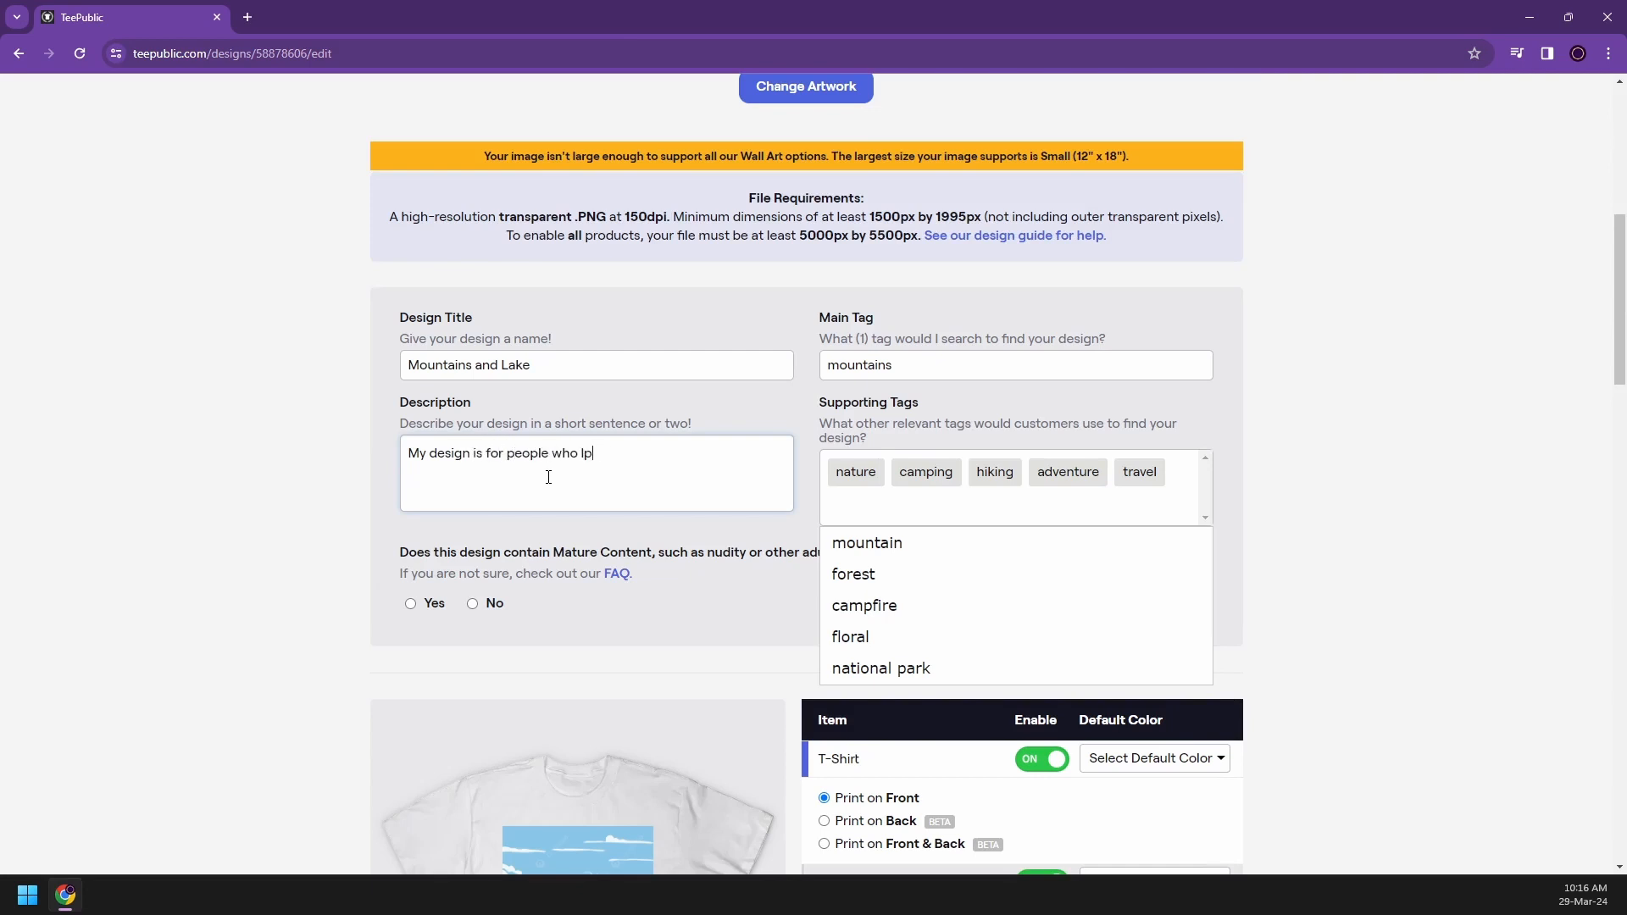
pyautogui.write('loves mou')
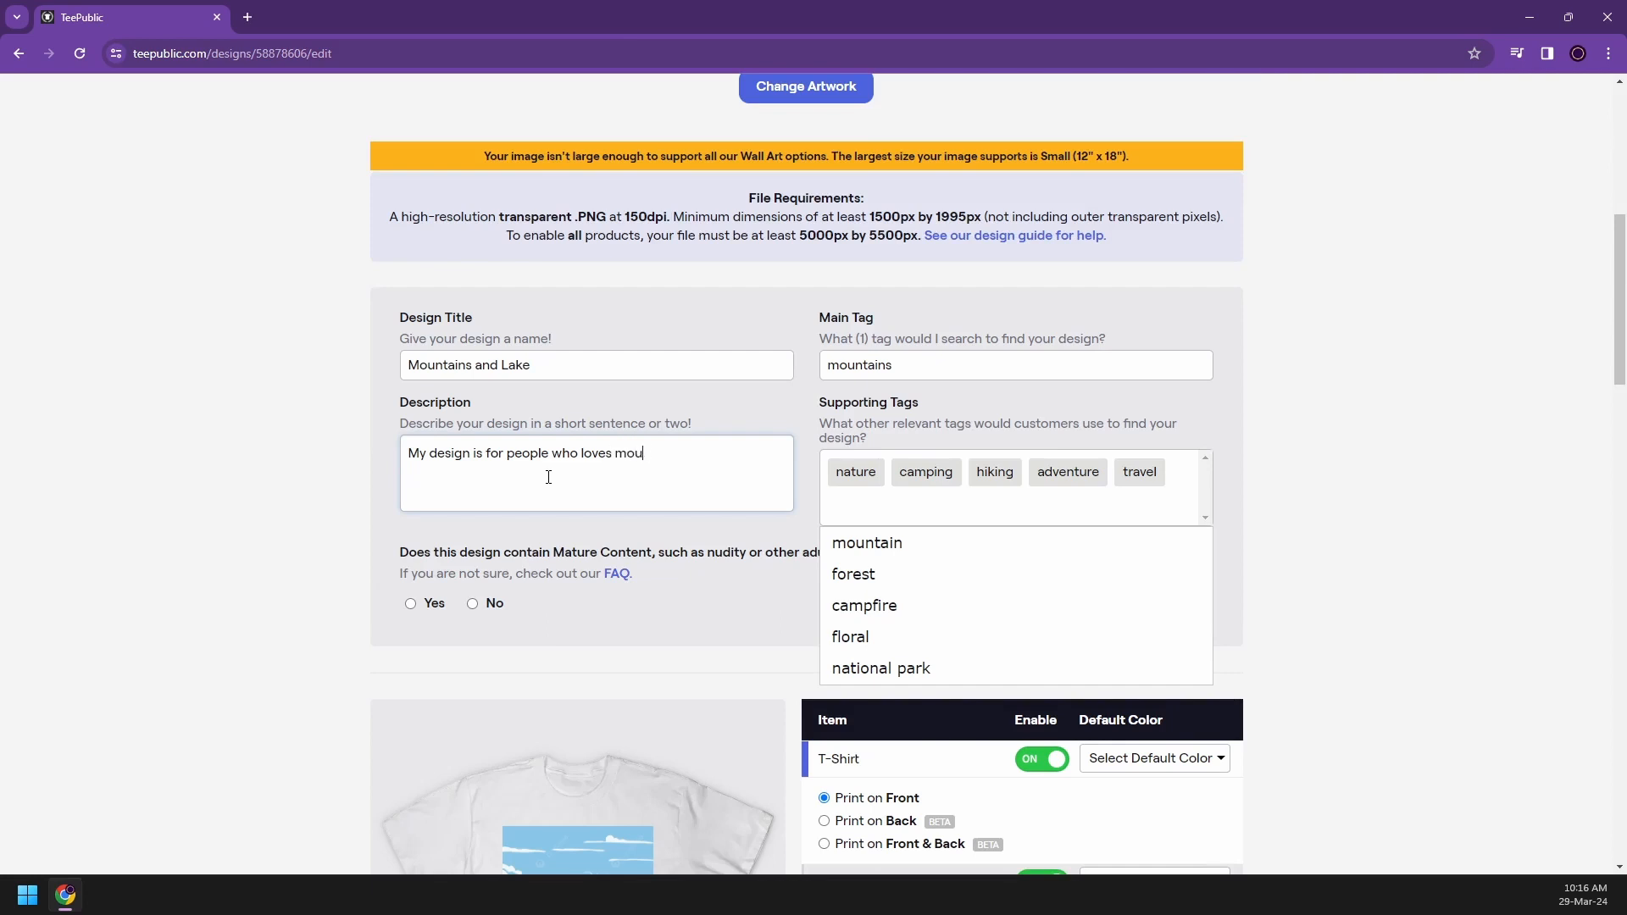
pyautogui.write('ntain')
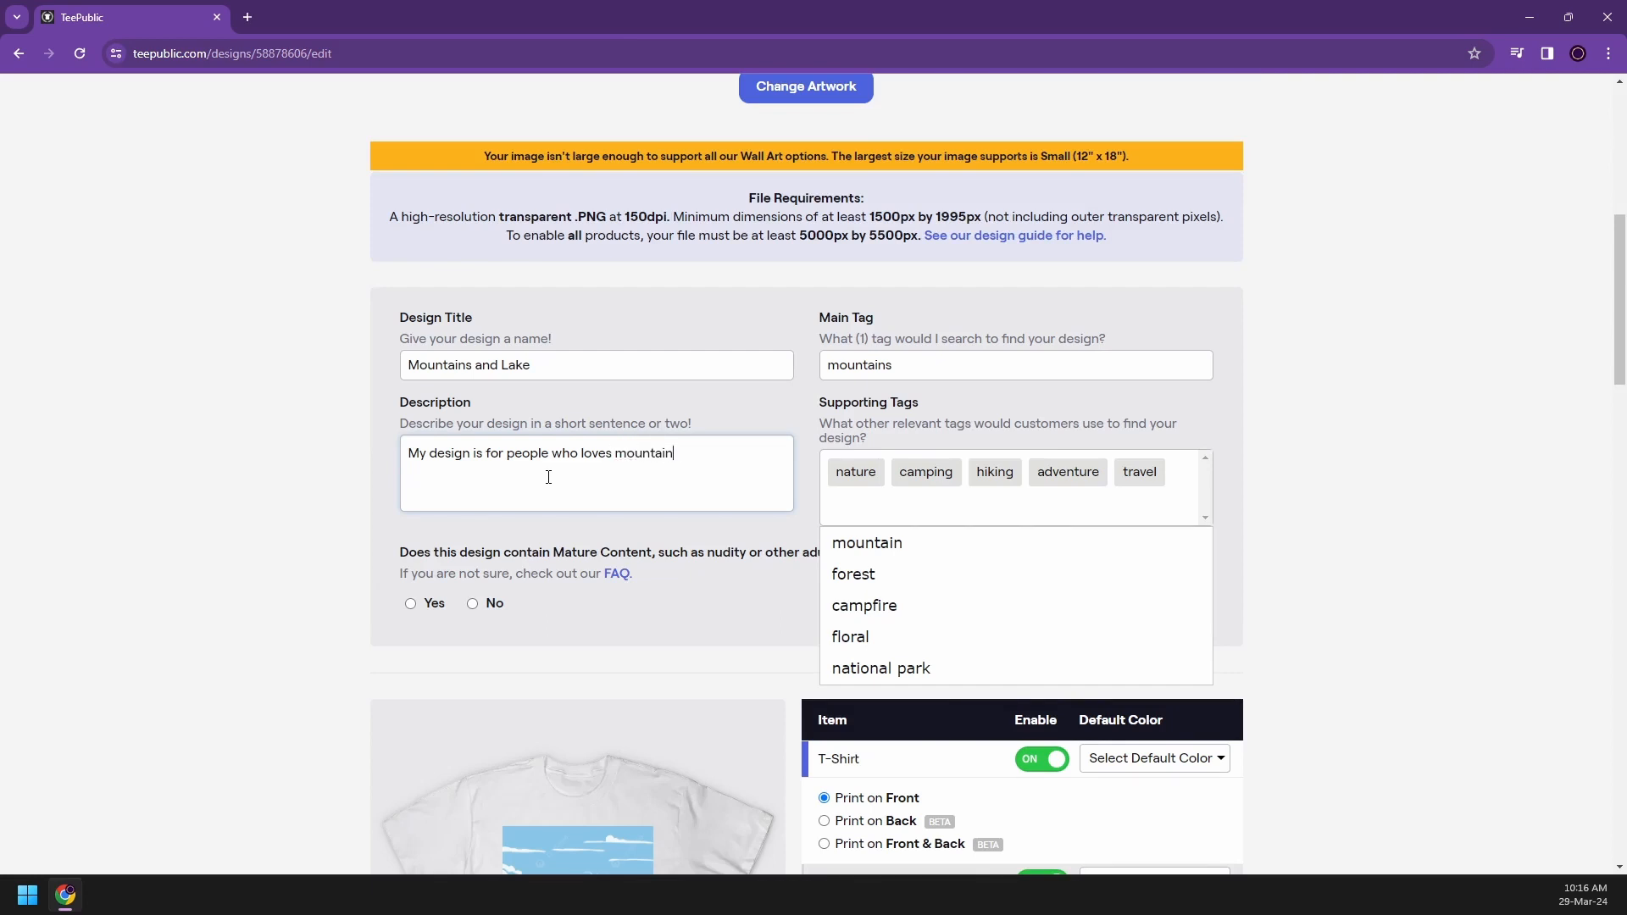
pyautogui.write('s and lakes.')
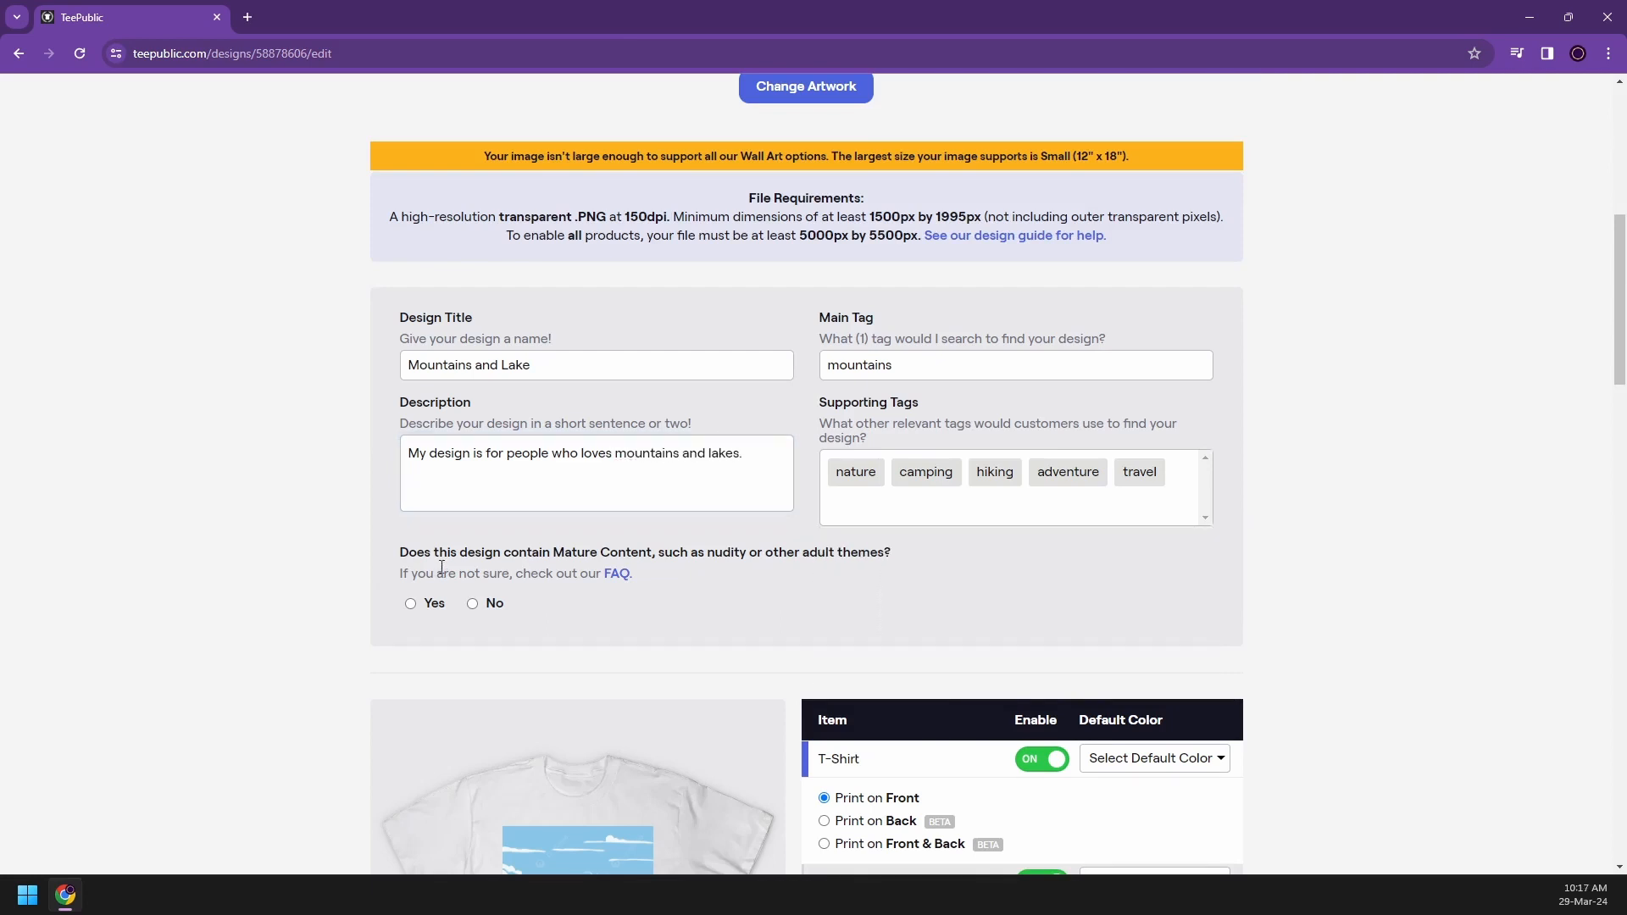
pyautogui.doubleClick(574, 551)
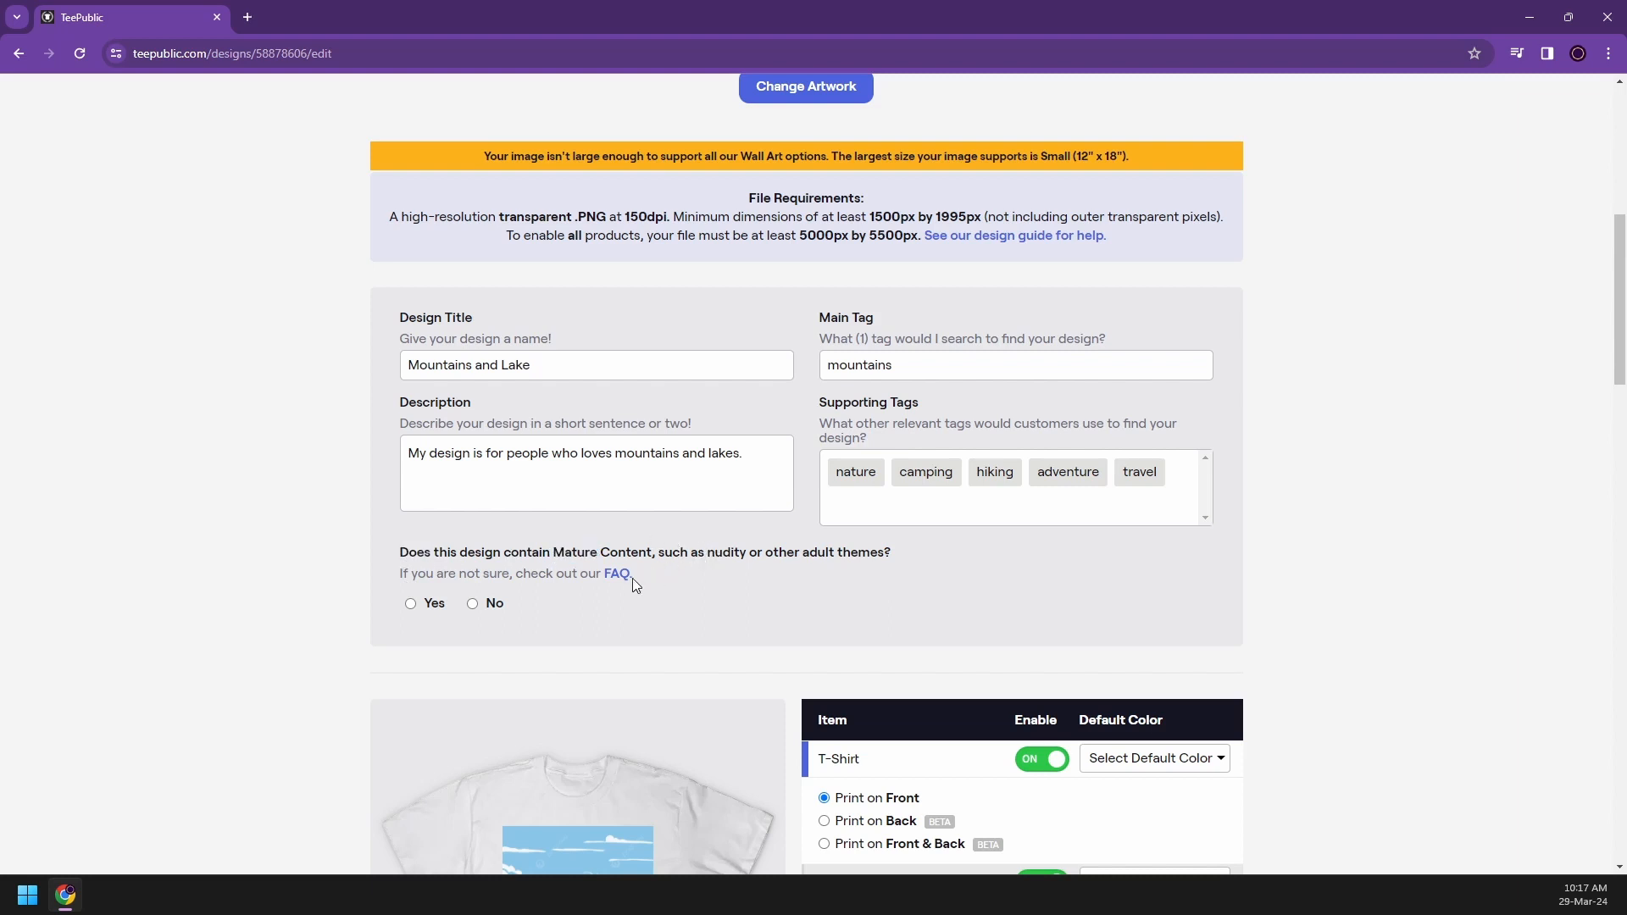
pyautogui.moveTo(618, 579)
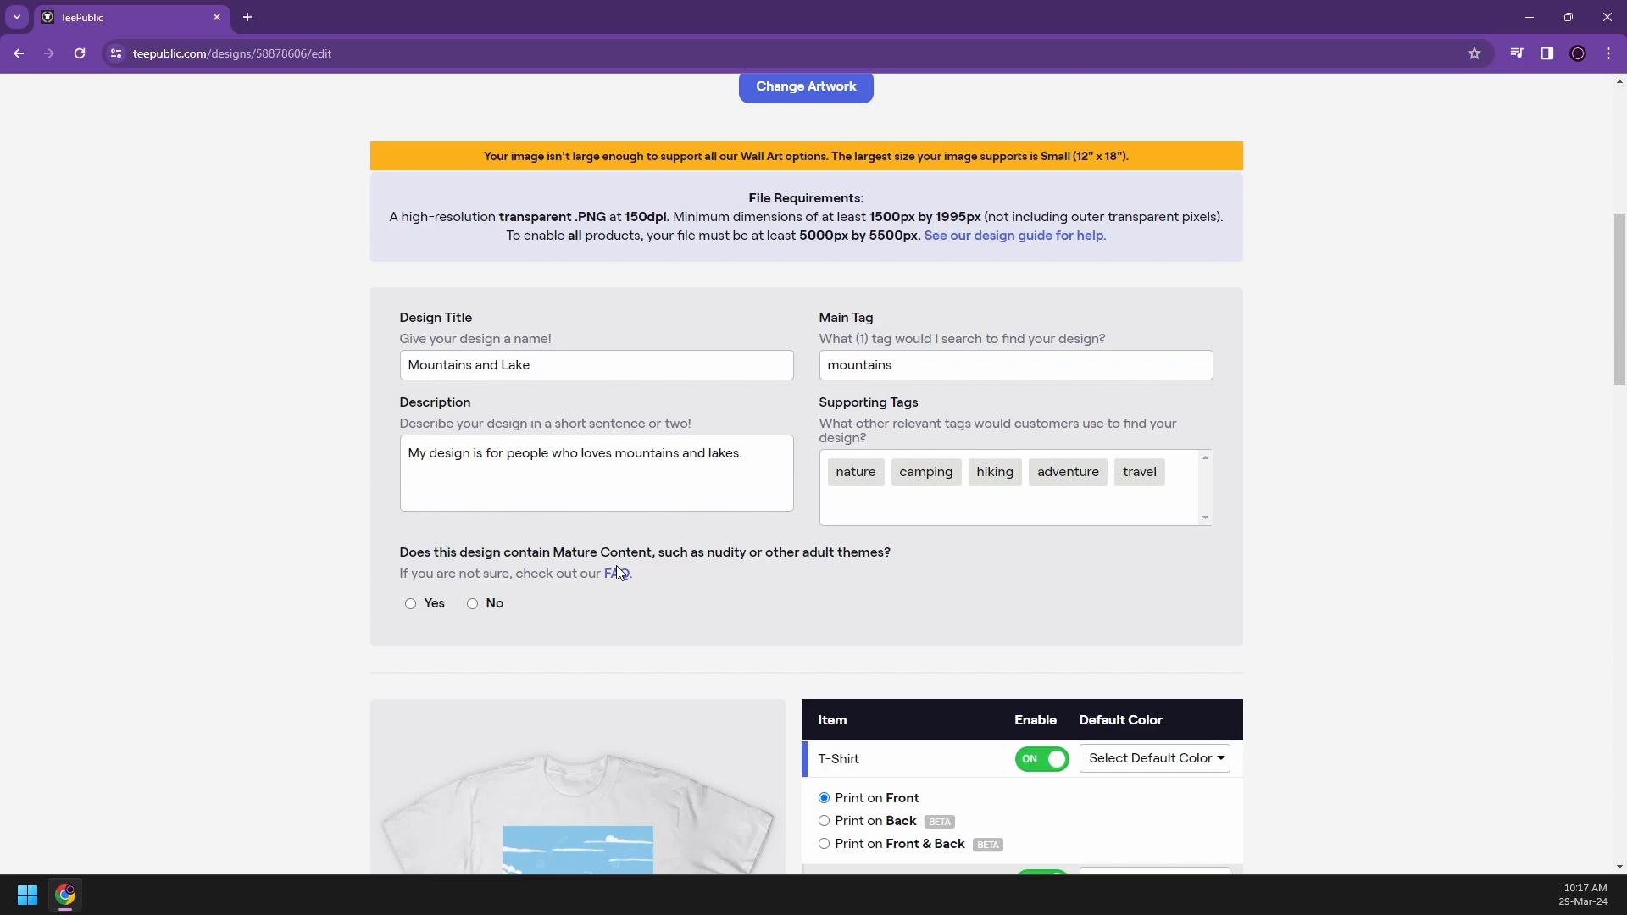
pyautogui.moveTo(617, 573)
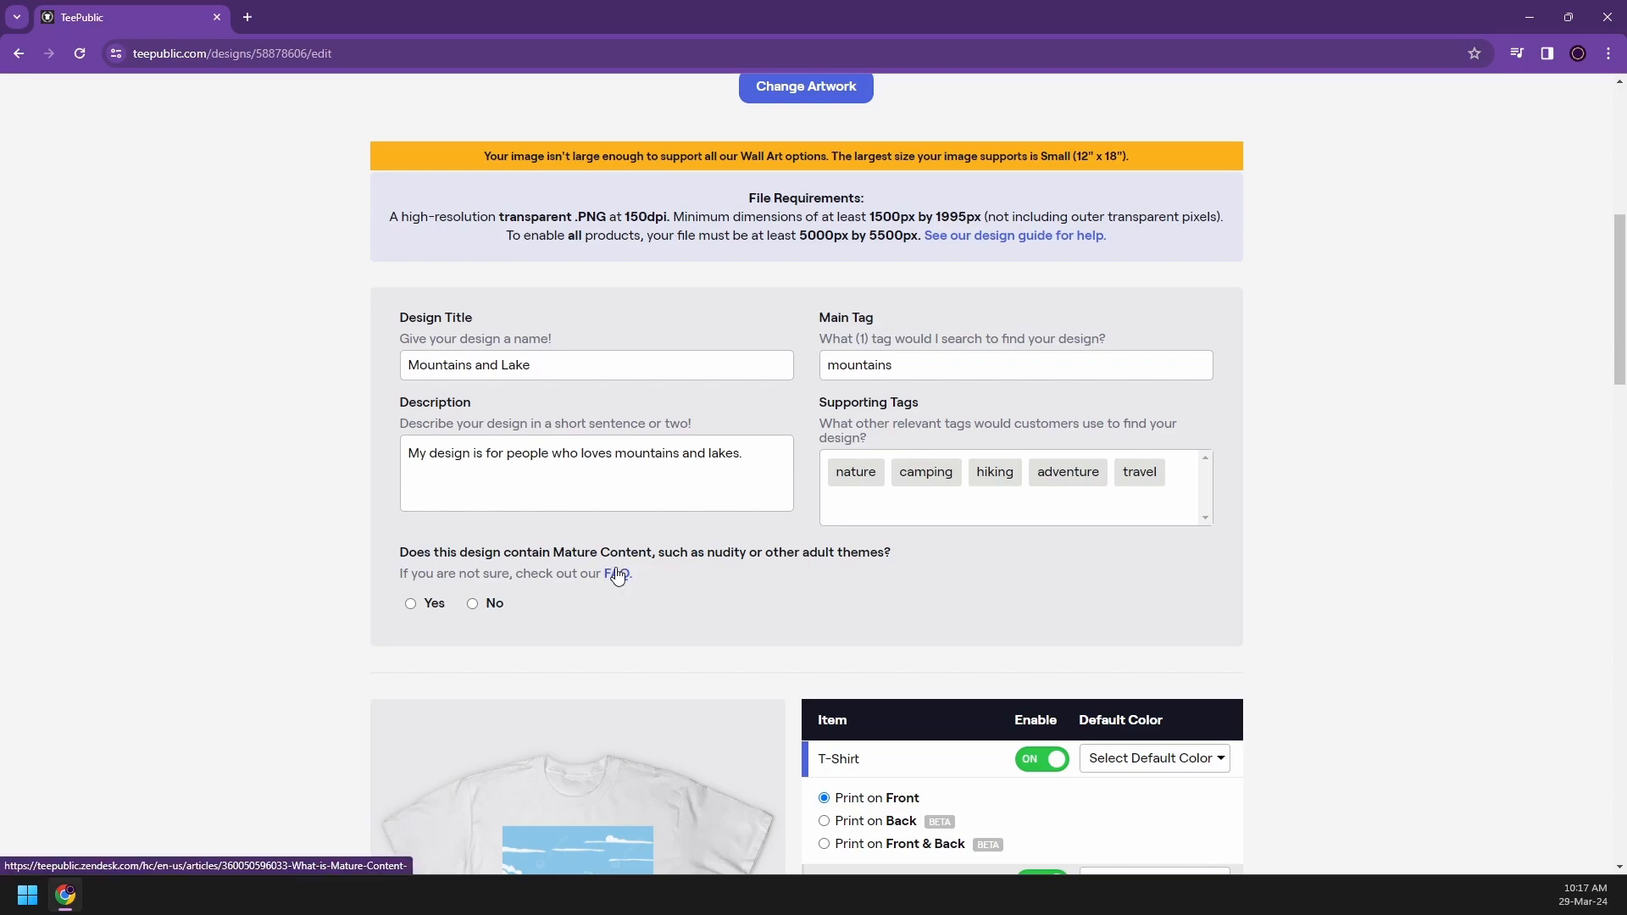
# Step: Answer No to the Mature Content question and scroll to the product list
pyautogui.scroll(3)
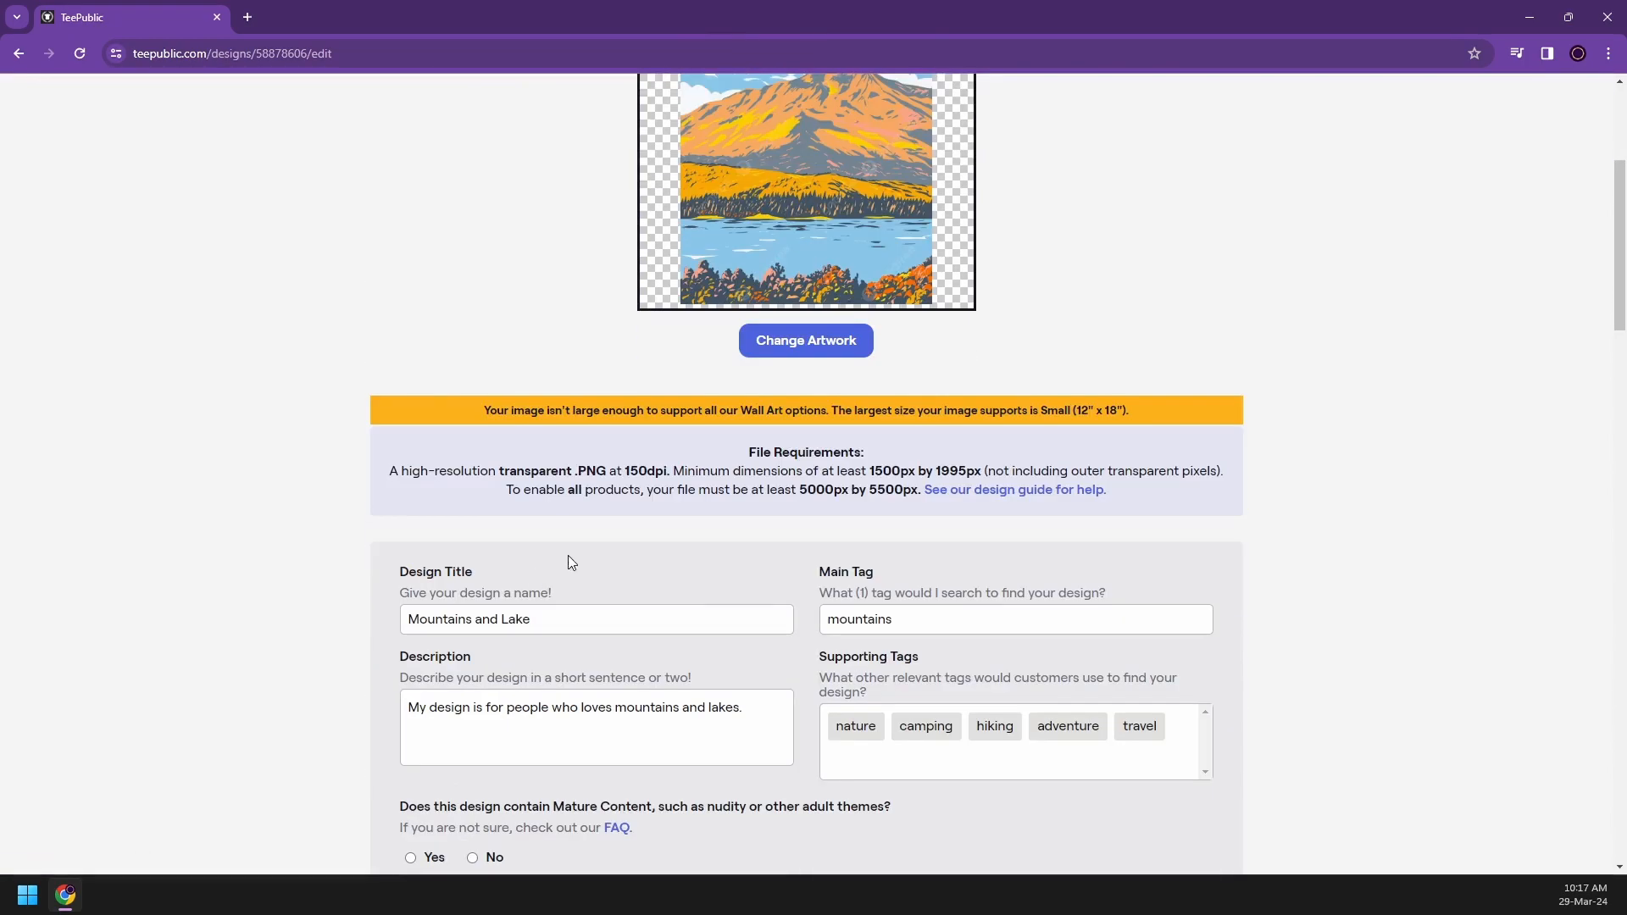
pyautogui.scroll(-3)
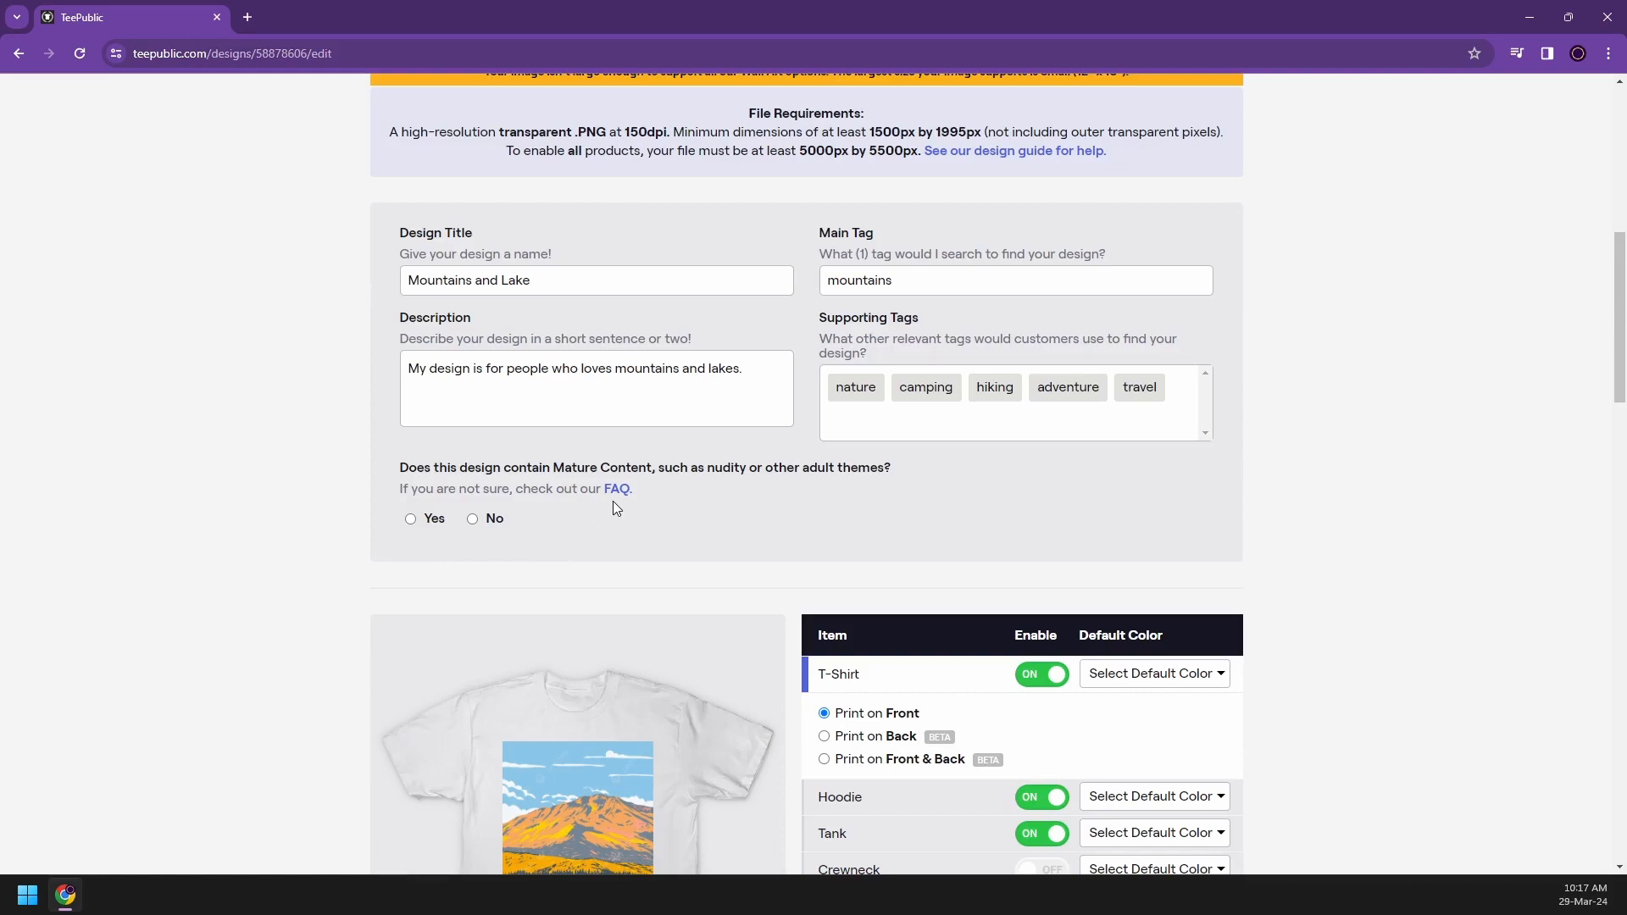
pyautogui.scroll(3)
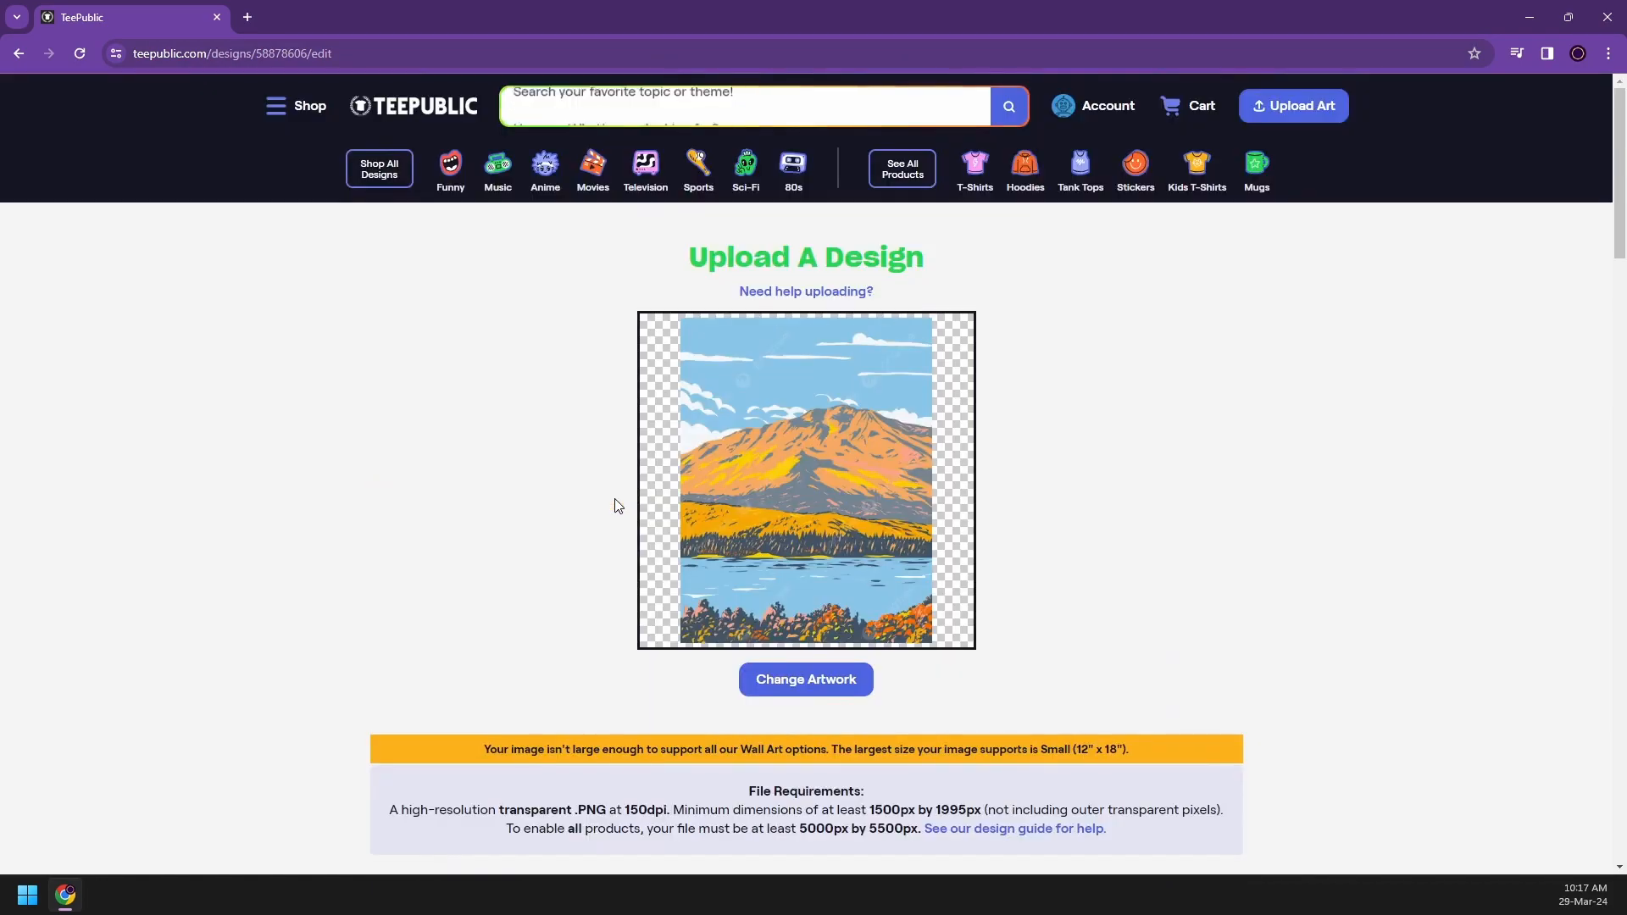
pyautogui.scroll(-3)
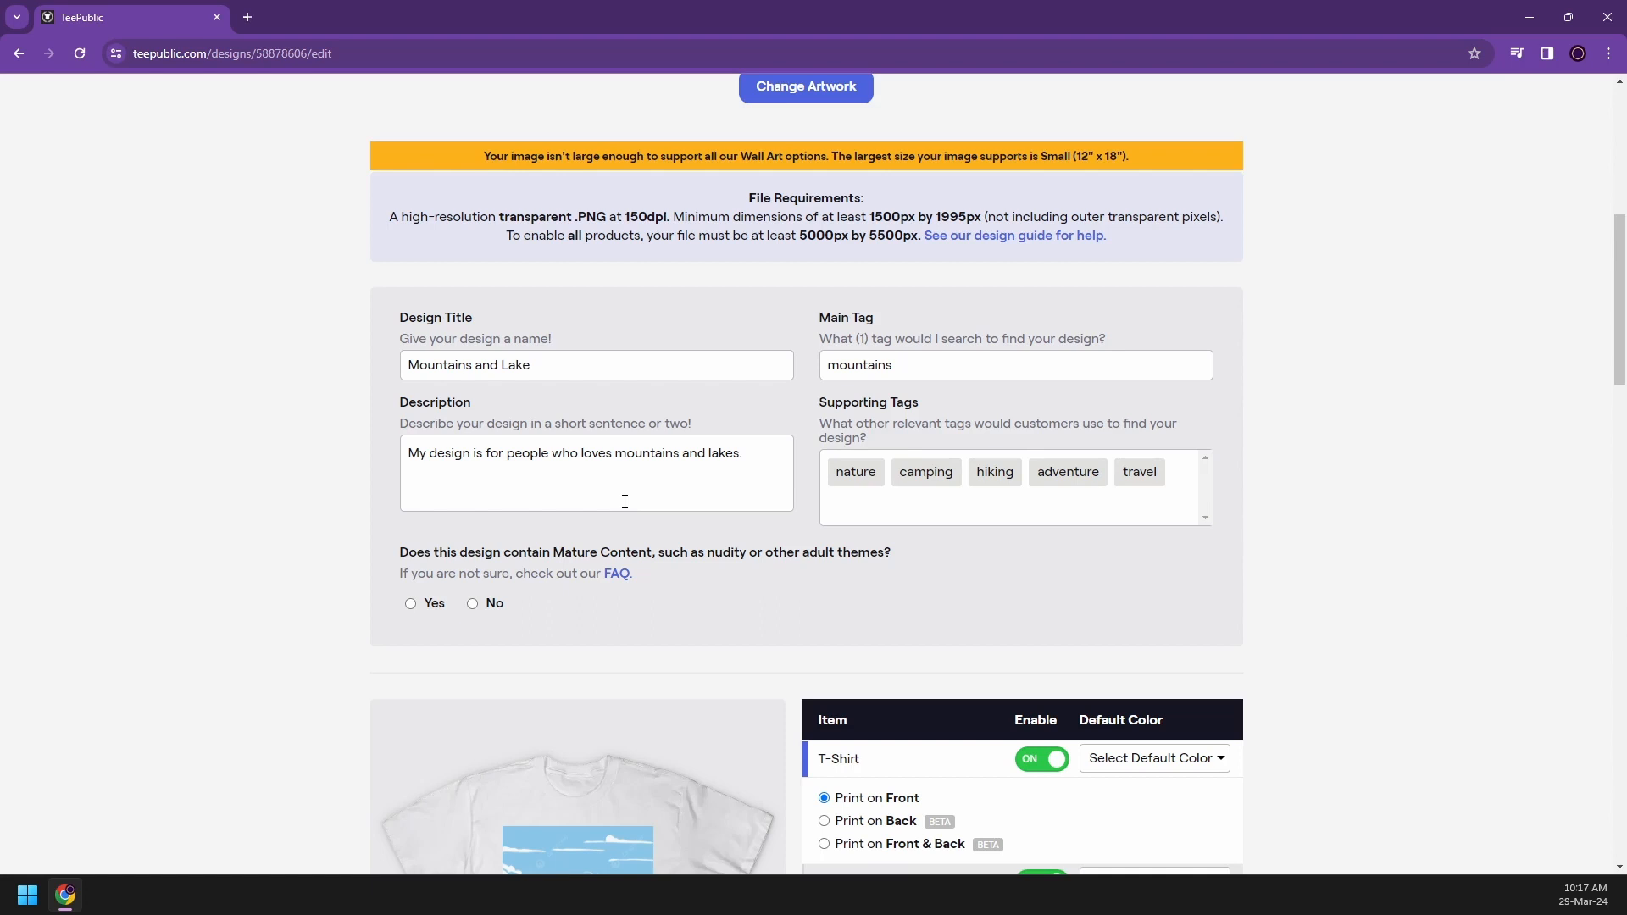
pyautogui.doubleClick(856, 552)
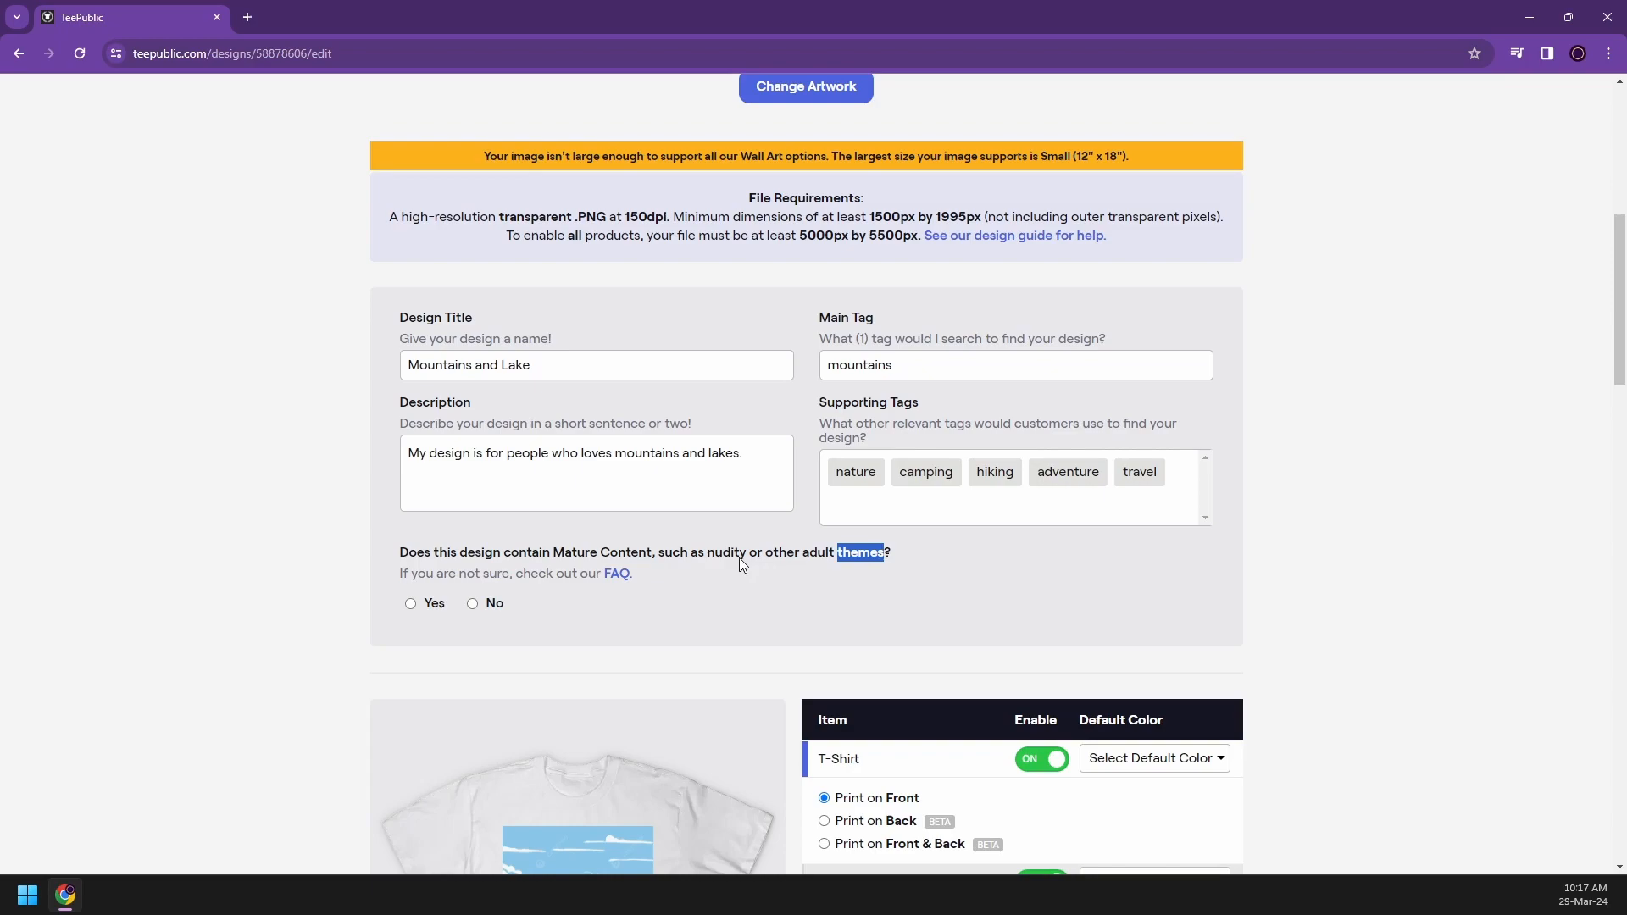
pyautogui.moveTo(519, 591)
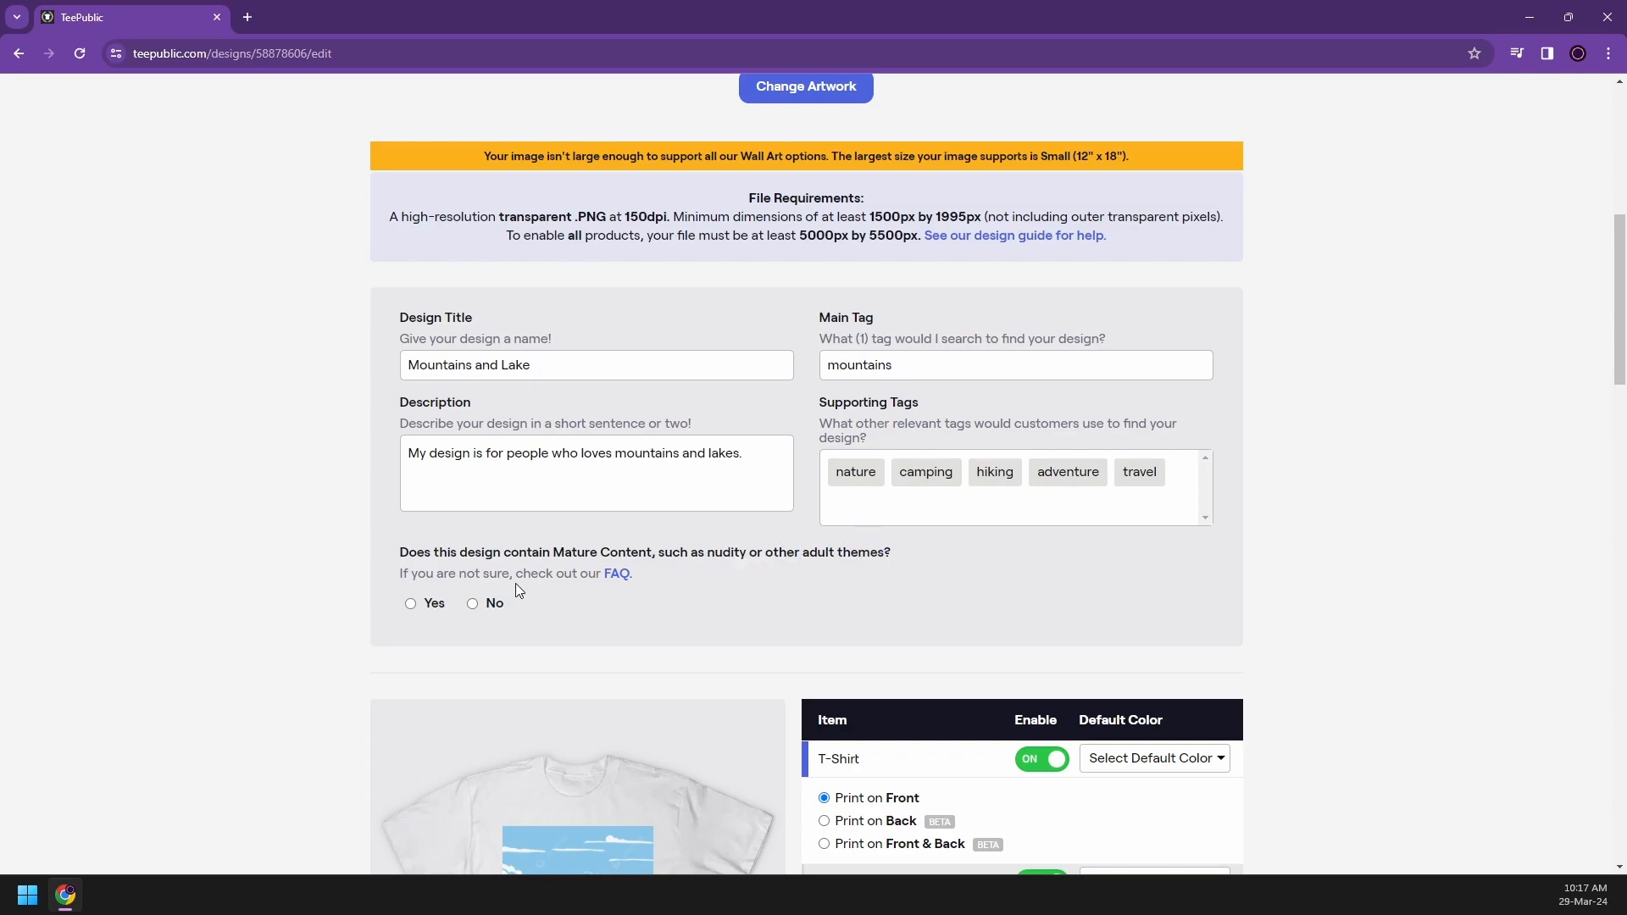
pyautogui.scroll(3)
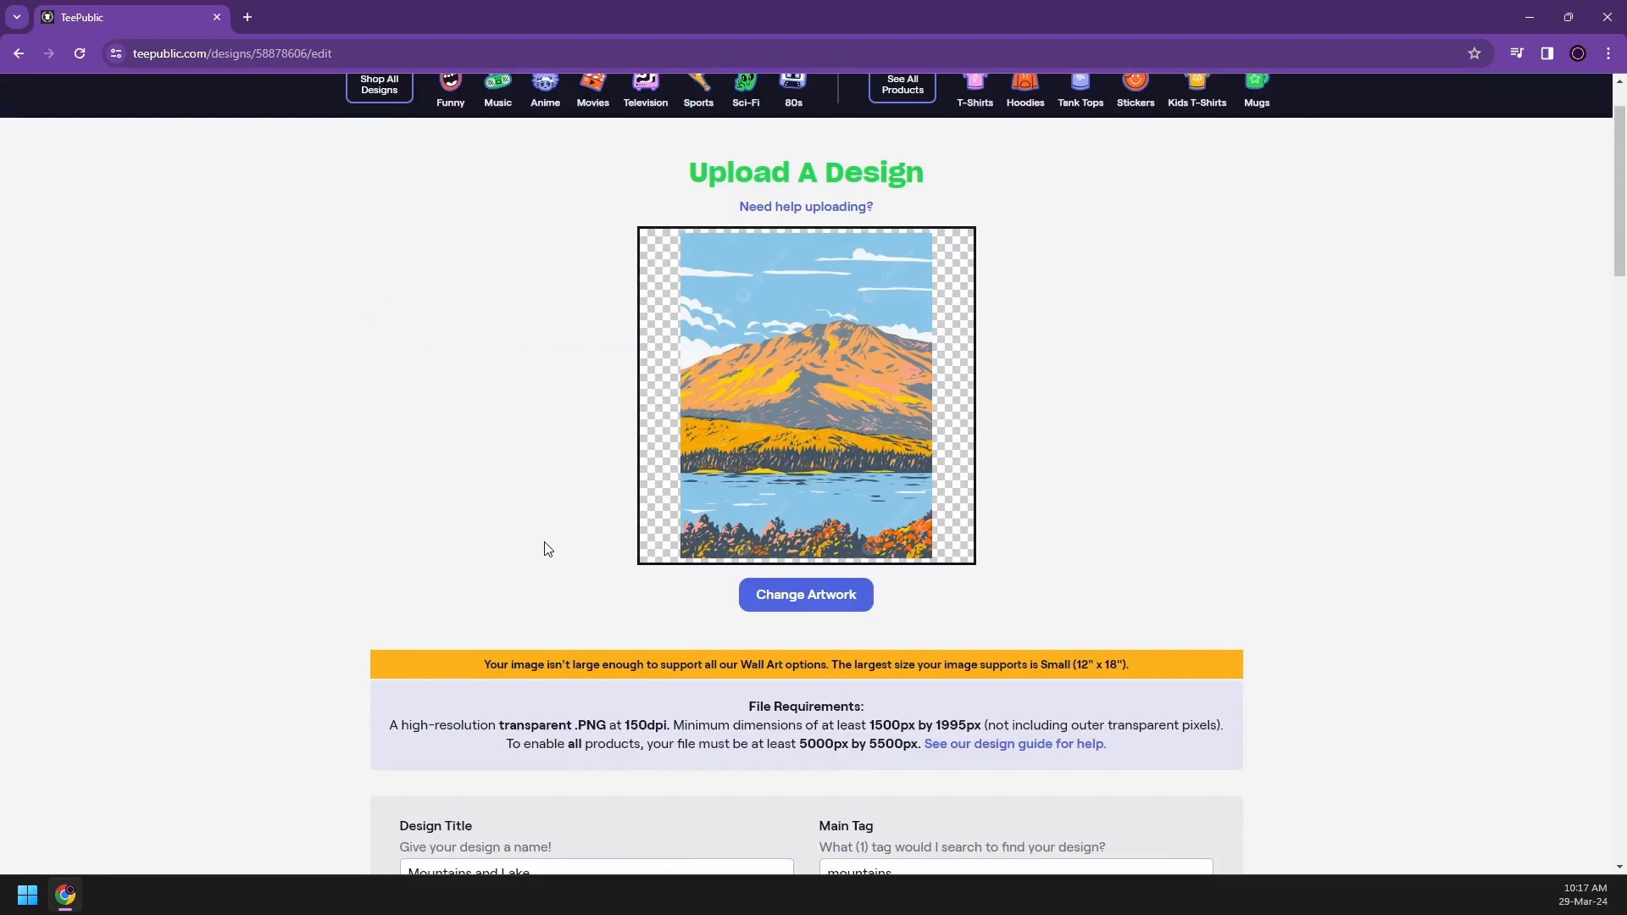
pyautogui.scroll(-3)
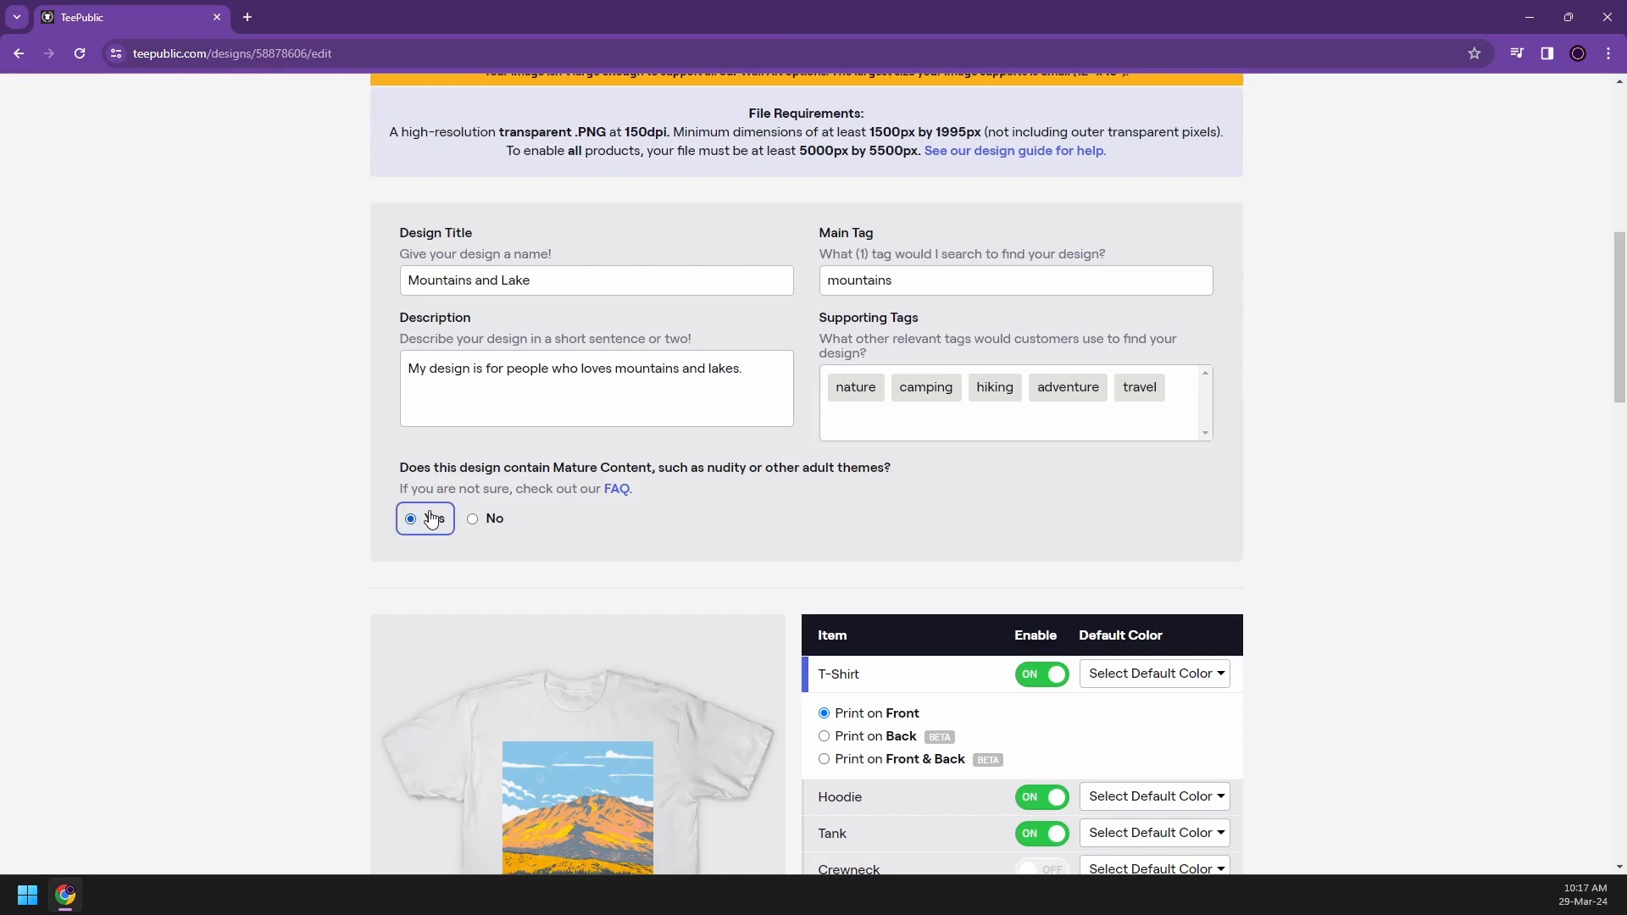
pyautogui.moveTo(466, 522)
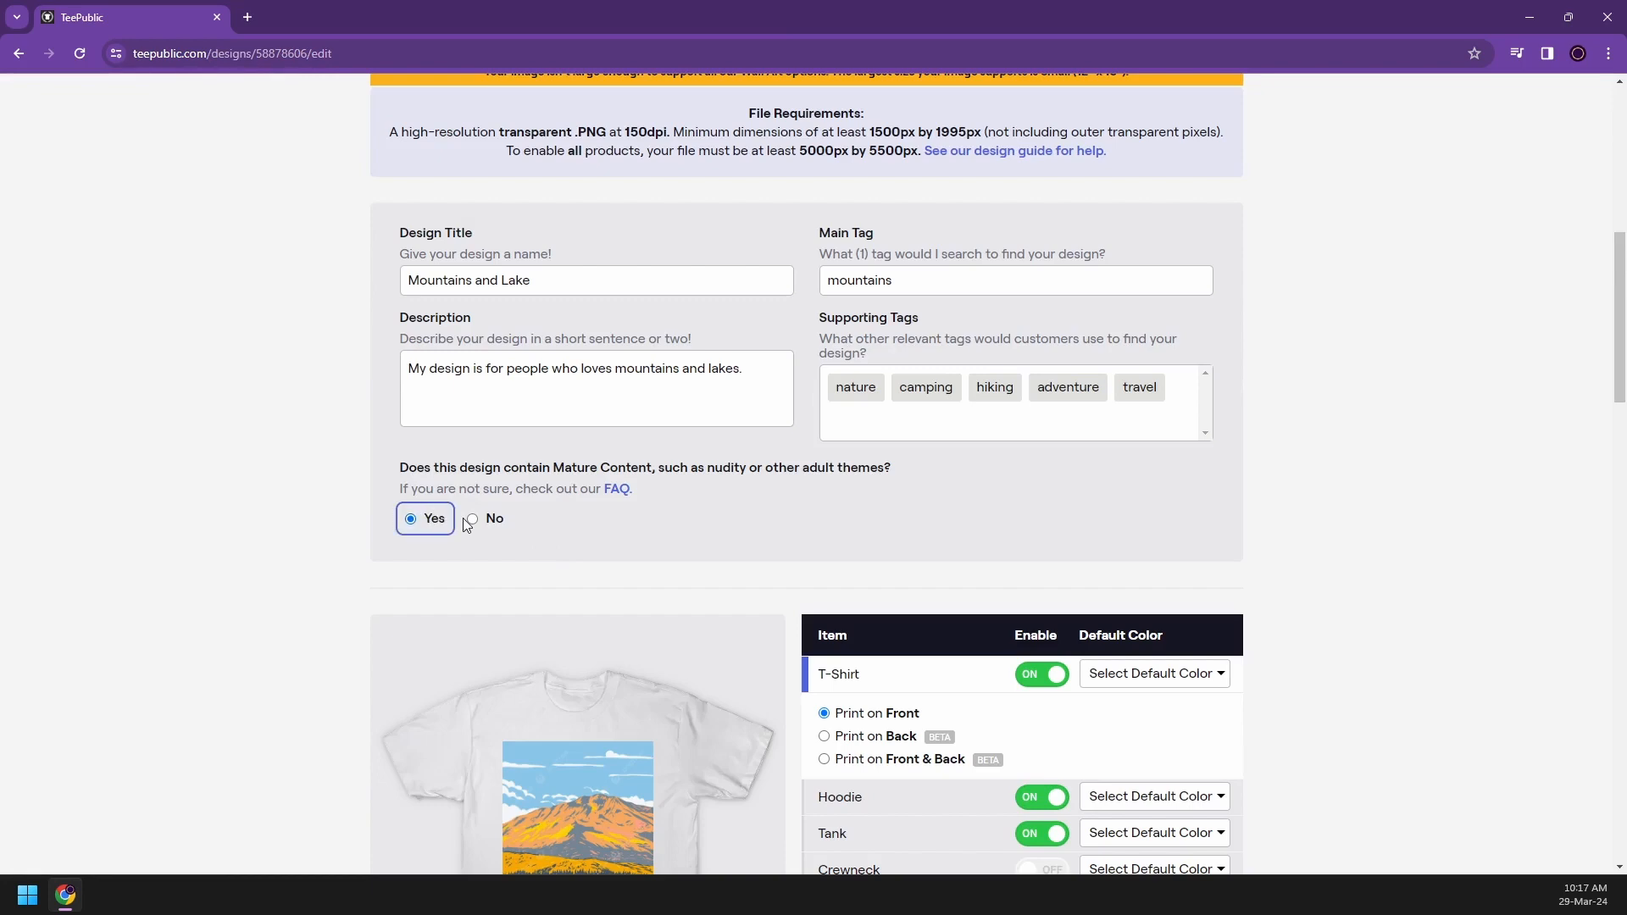
pyautogui.scroll(3)
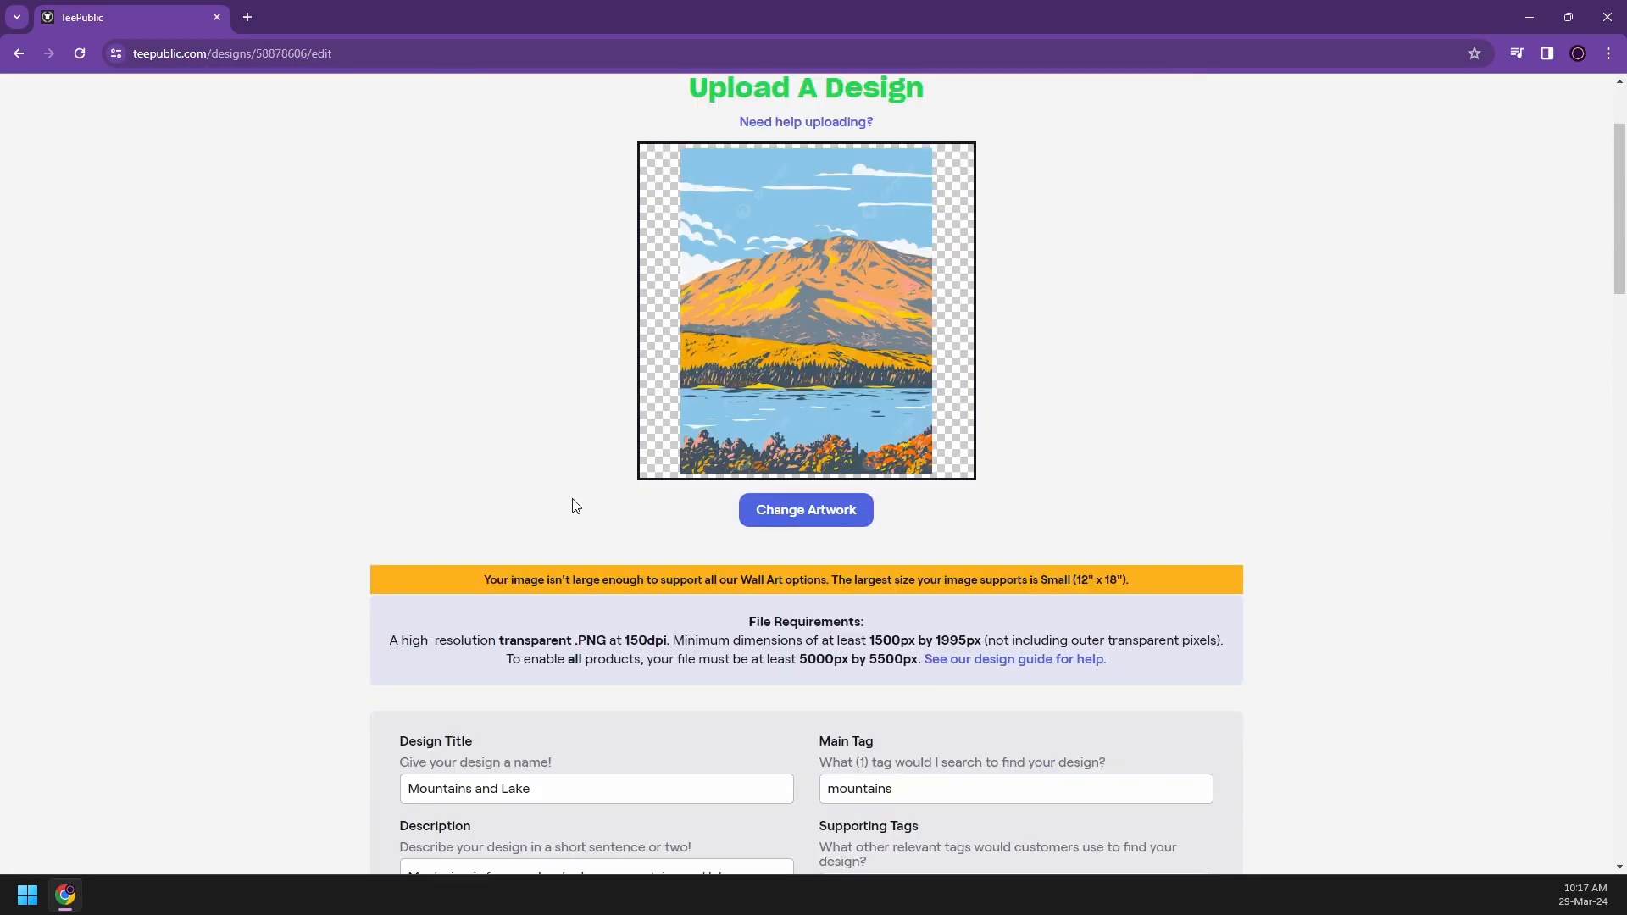
pyautogui.scroll(-3)
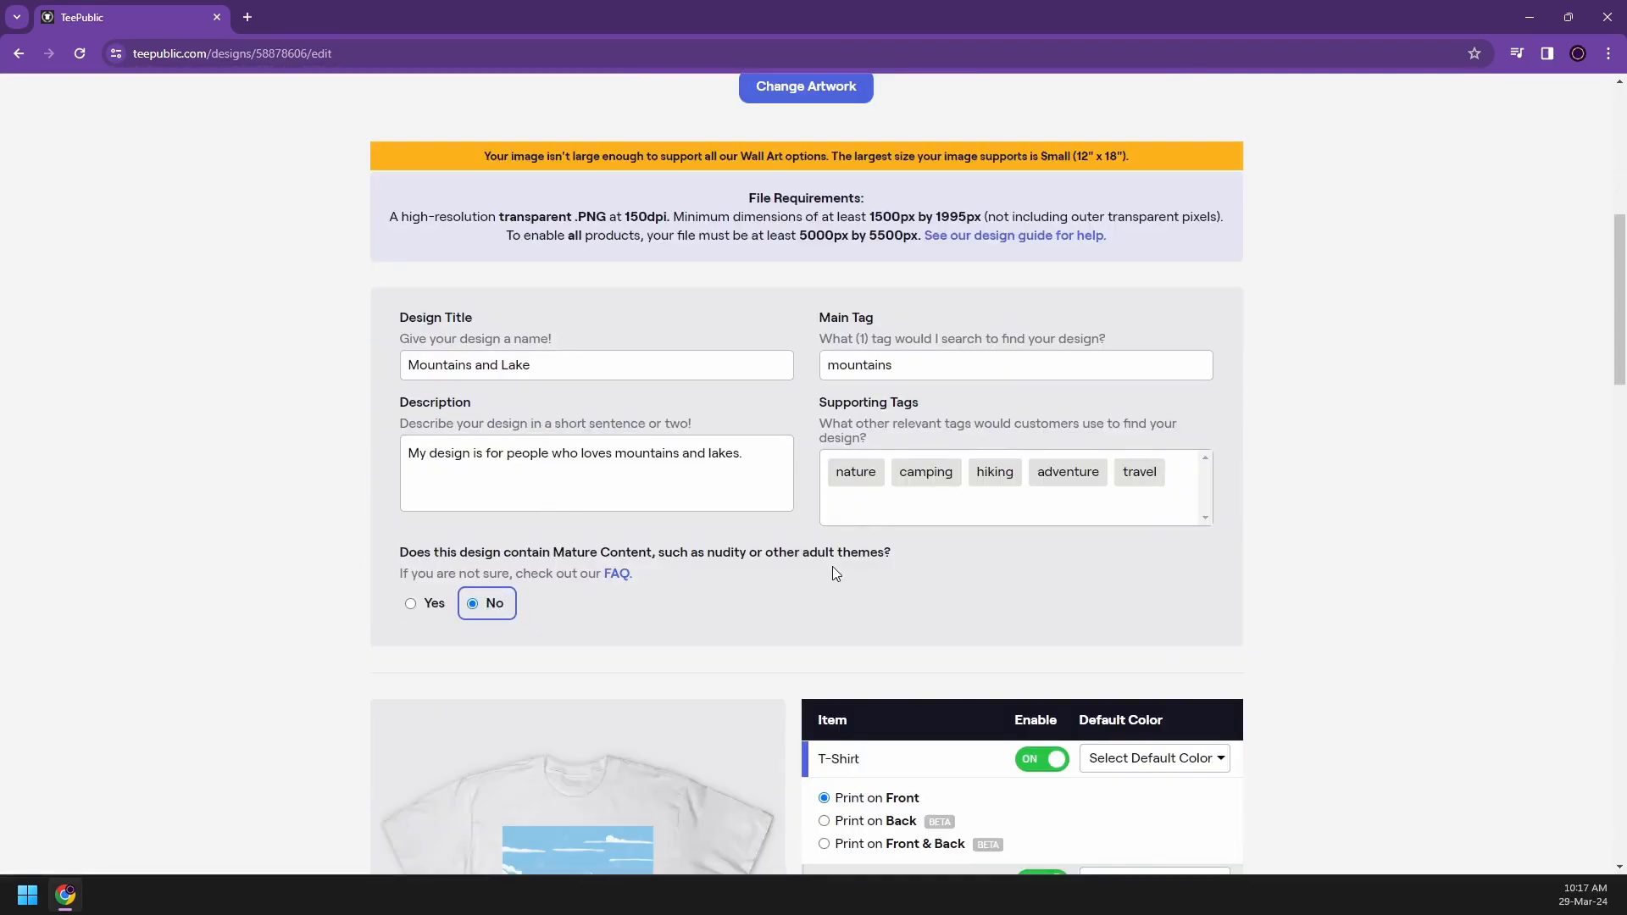
pyautogui.scroll(-3)
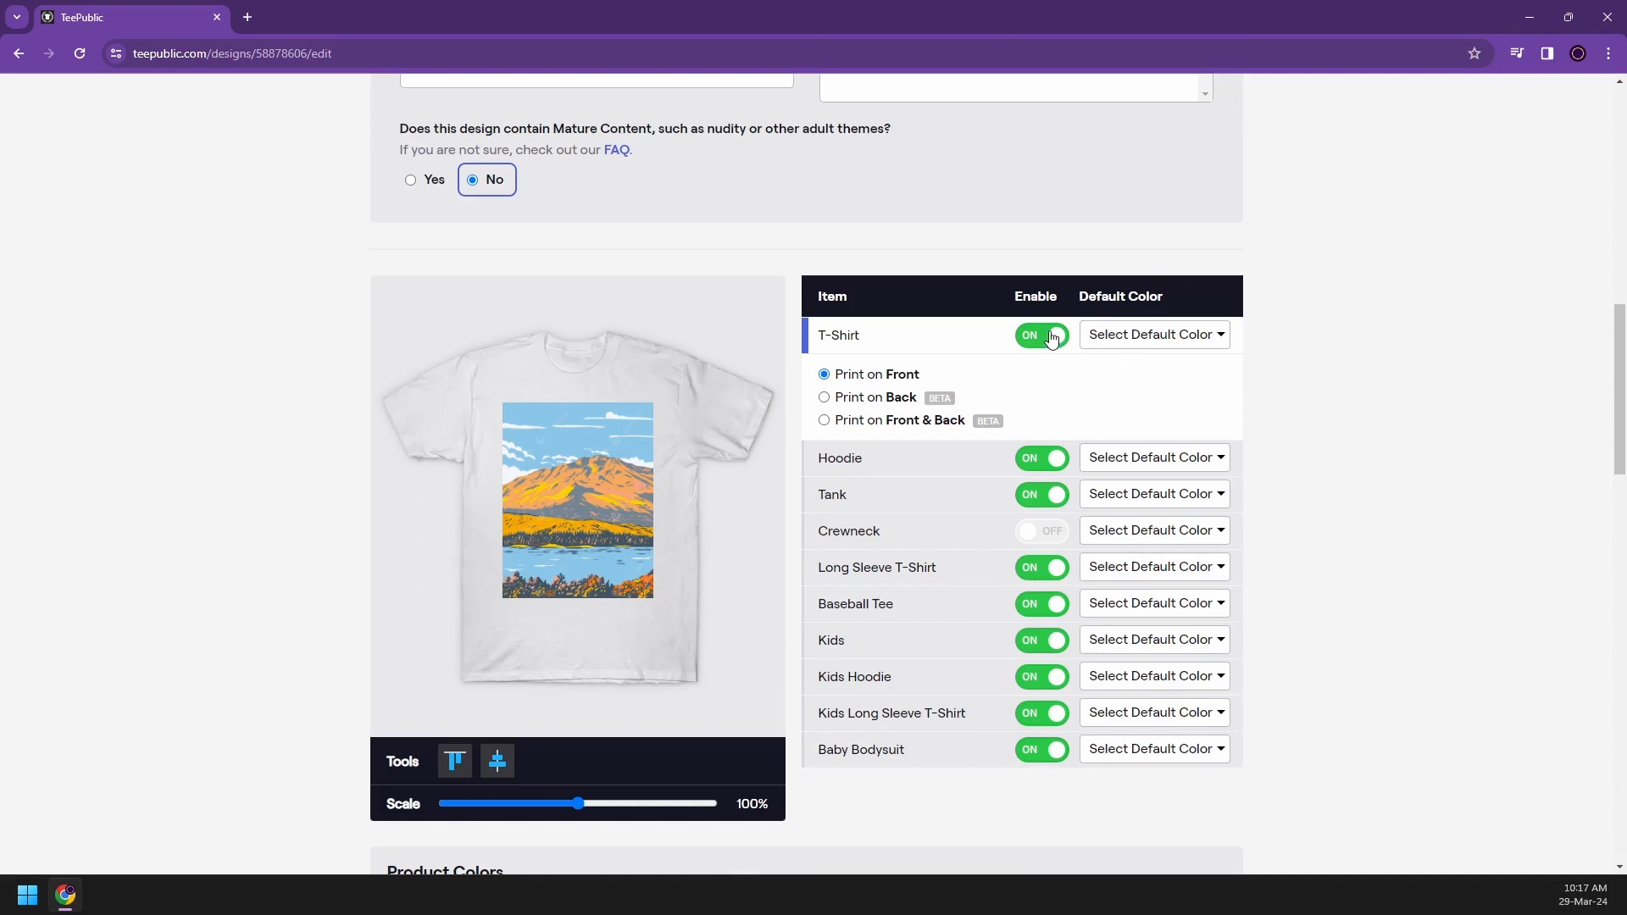
pyautogui.moveTo(1020, 402)
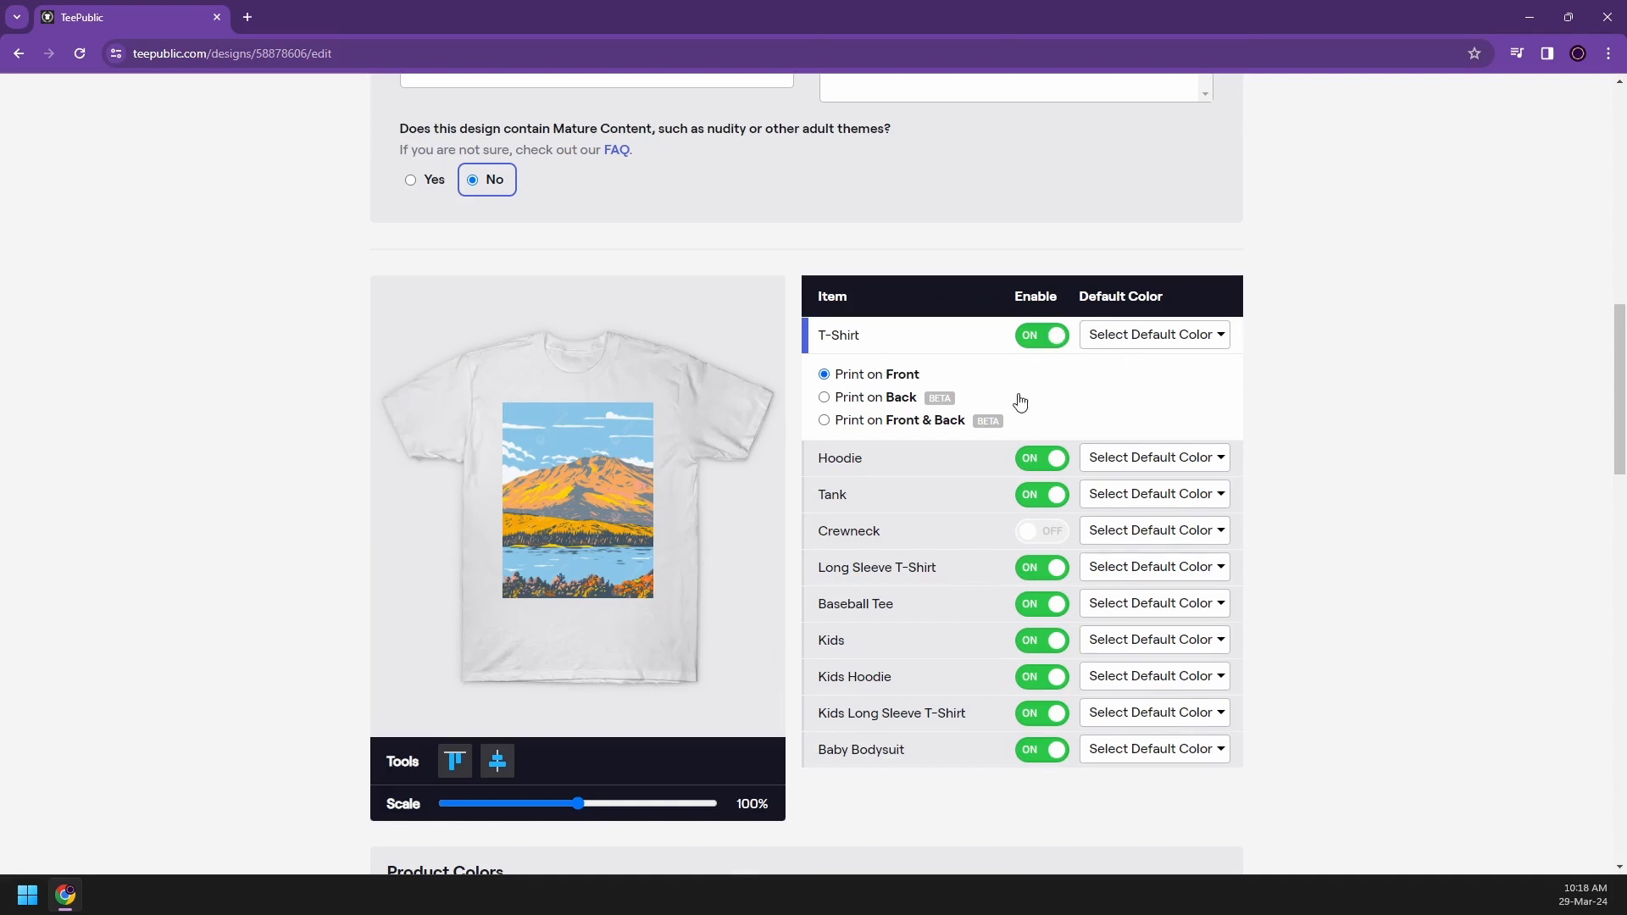
# Step: Turn on the Crewneck product and preview the Tank, Hoodie and Kids Hoodie
pyautogui.click(1041, 530)
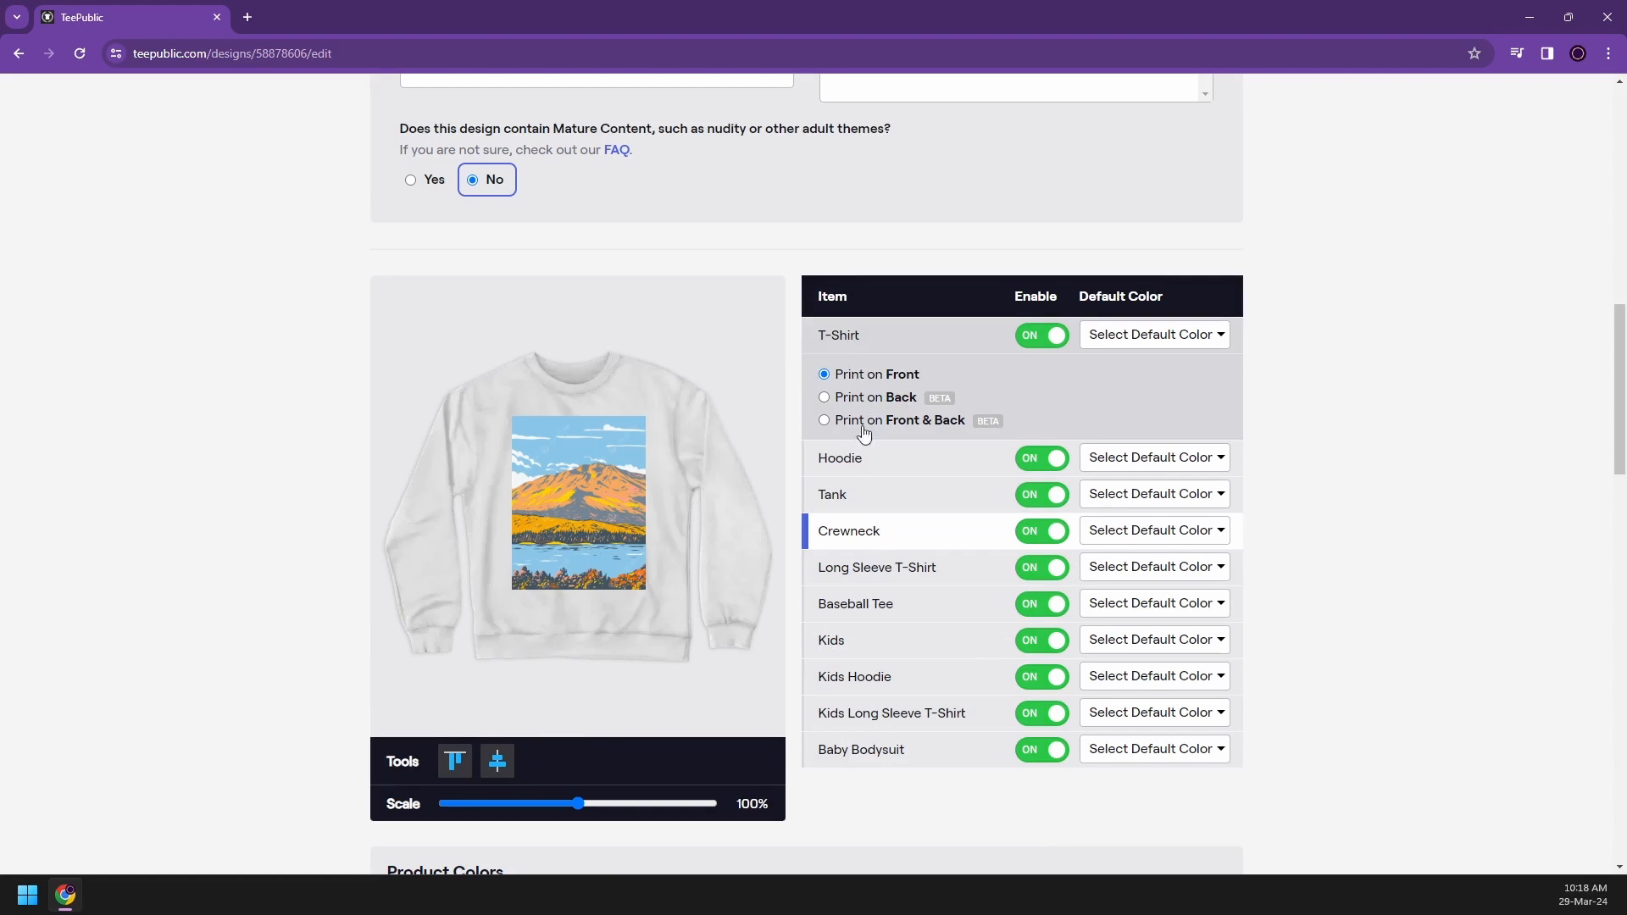
pyautogui.click(832, 494)
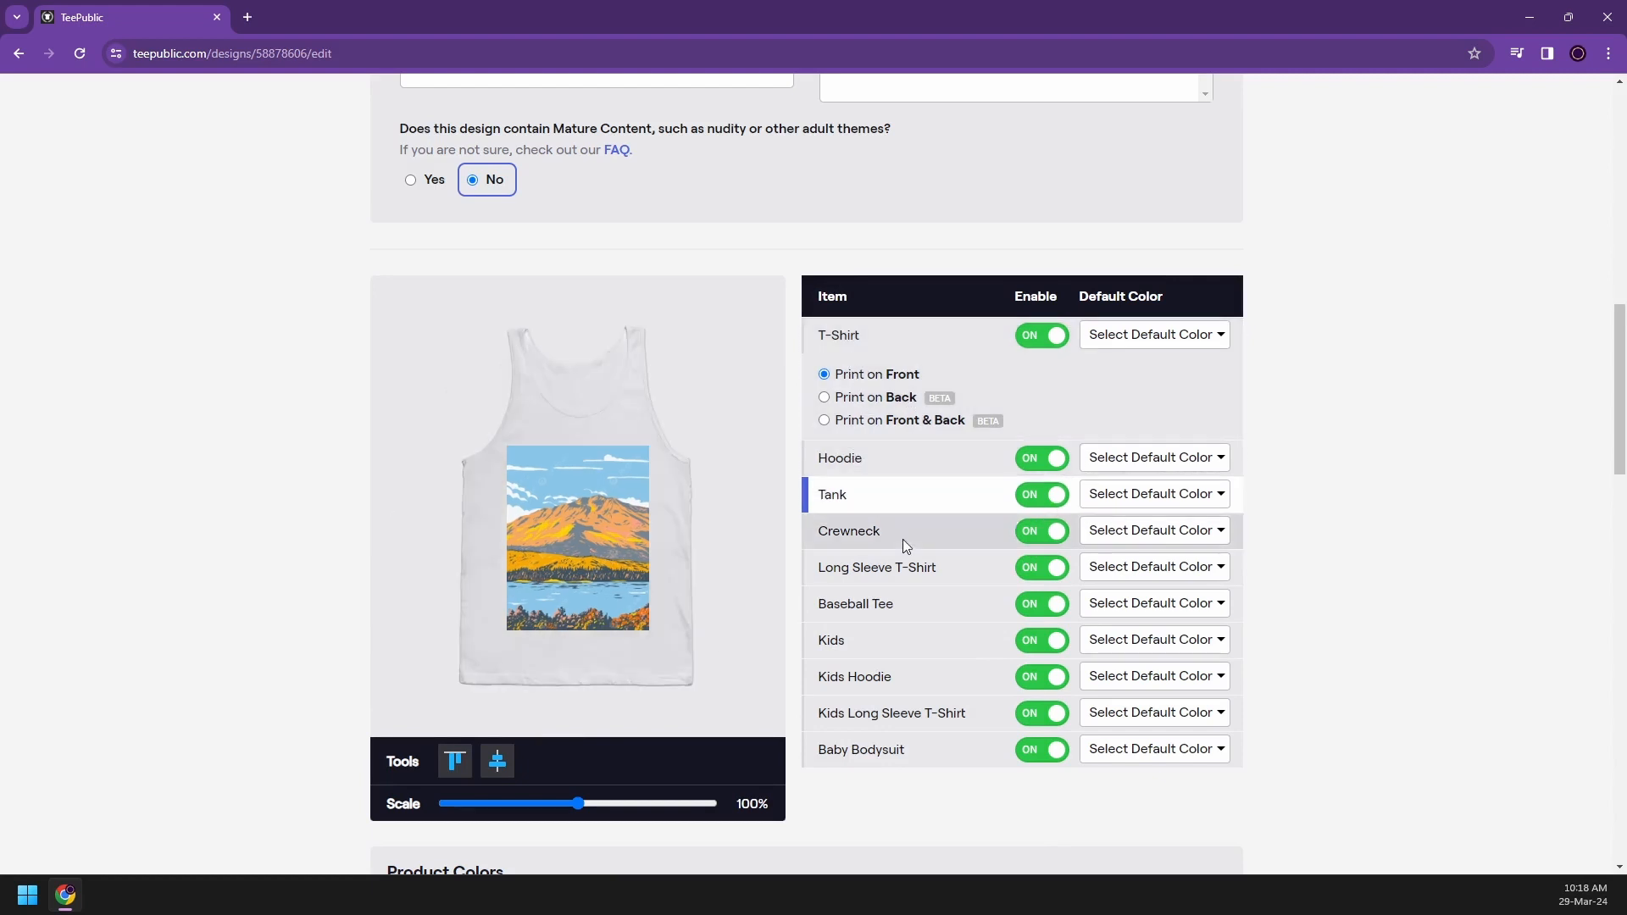
pyautogui.click(840, 458)
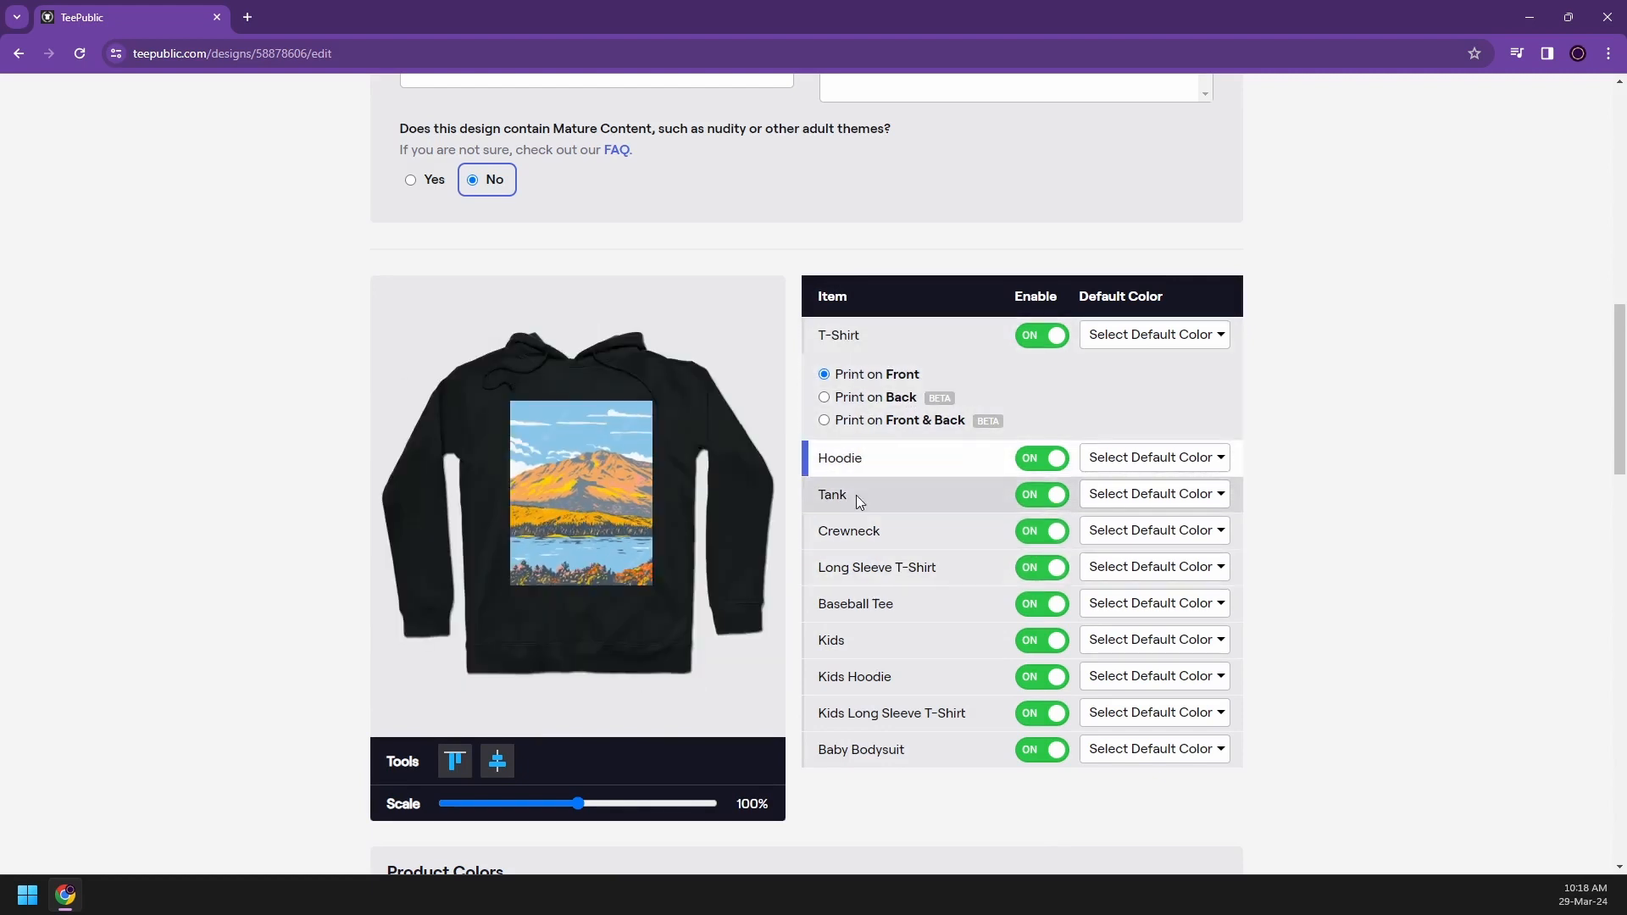
pyautogui.click(831, 641)
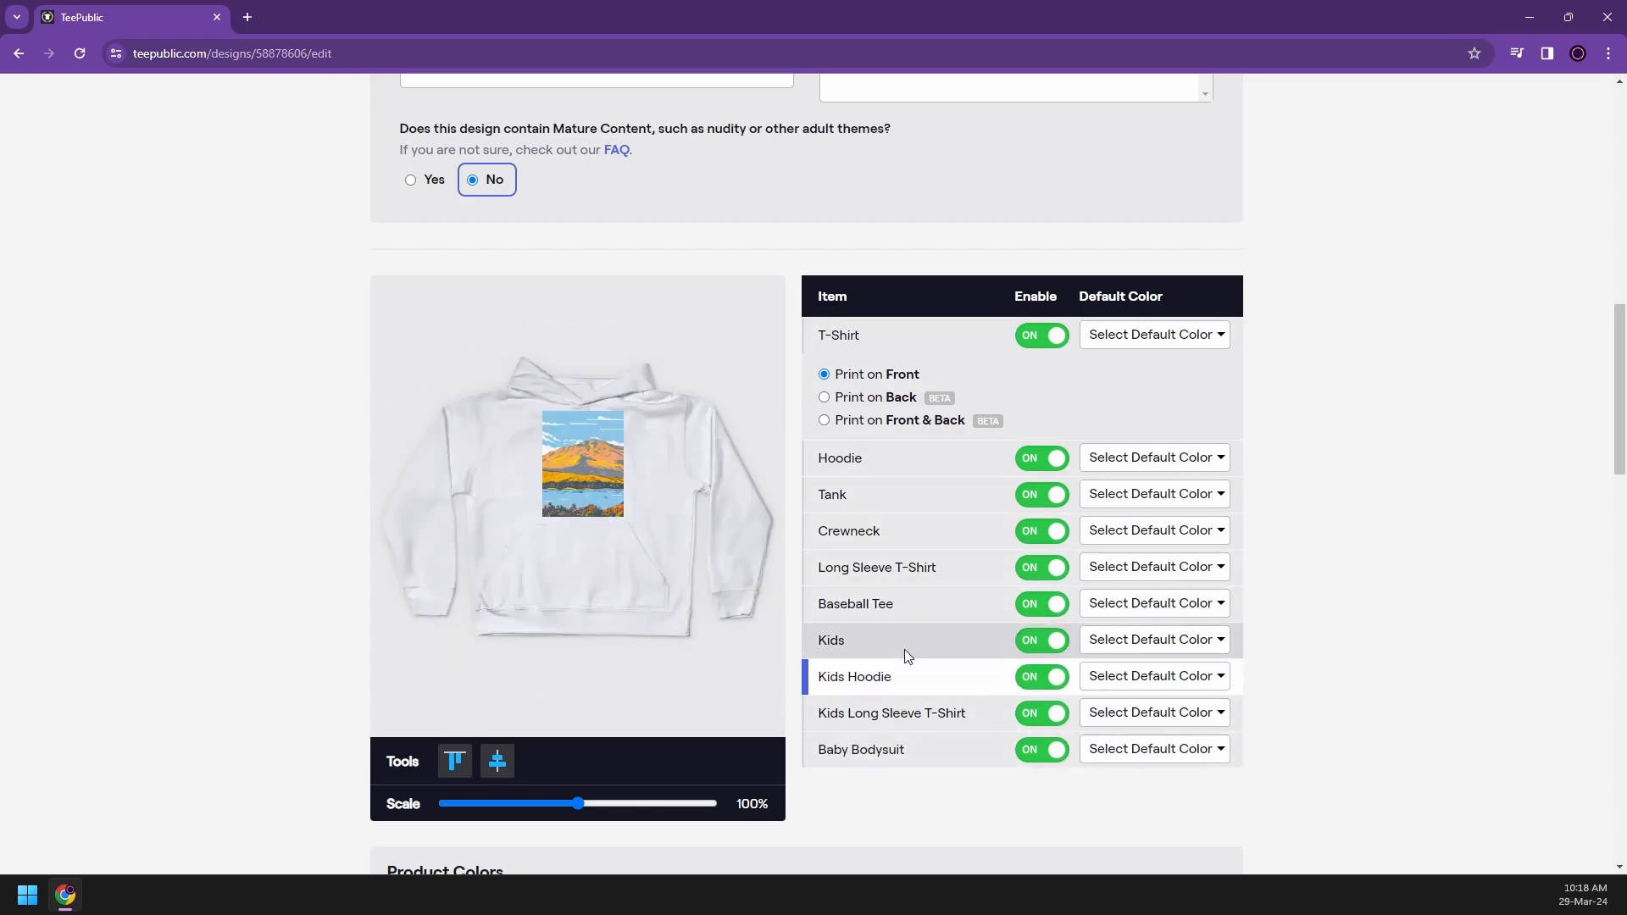
# Step: Set the T-Shirt to Print on Front & Back, then preview the Long Sleeve T-Shirt
pyautogui.click(838, 334)
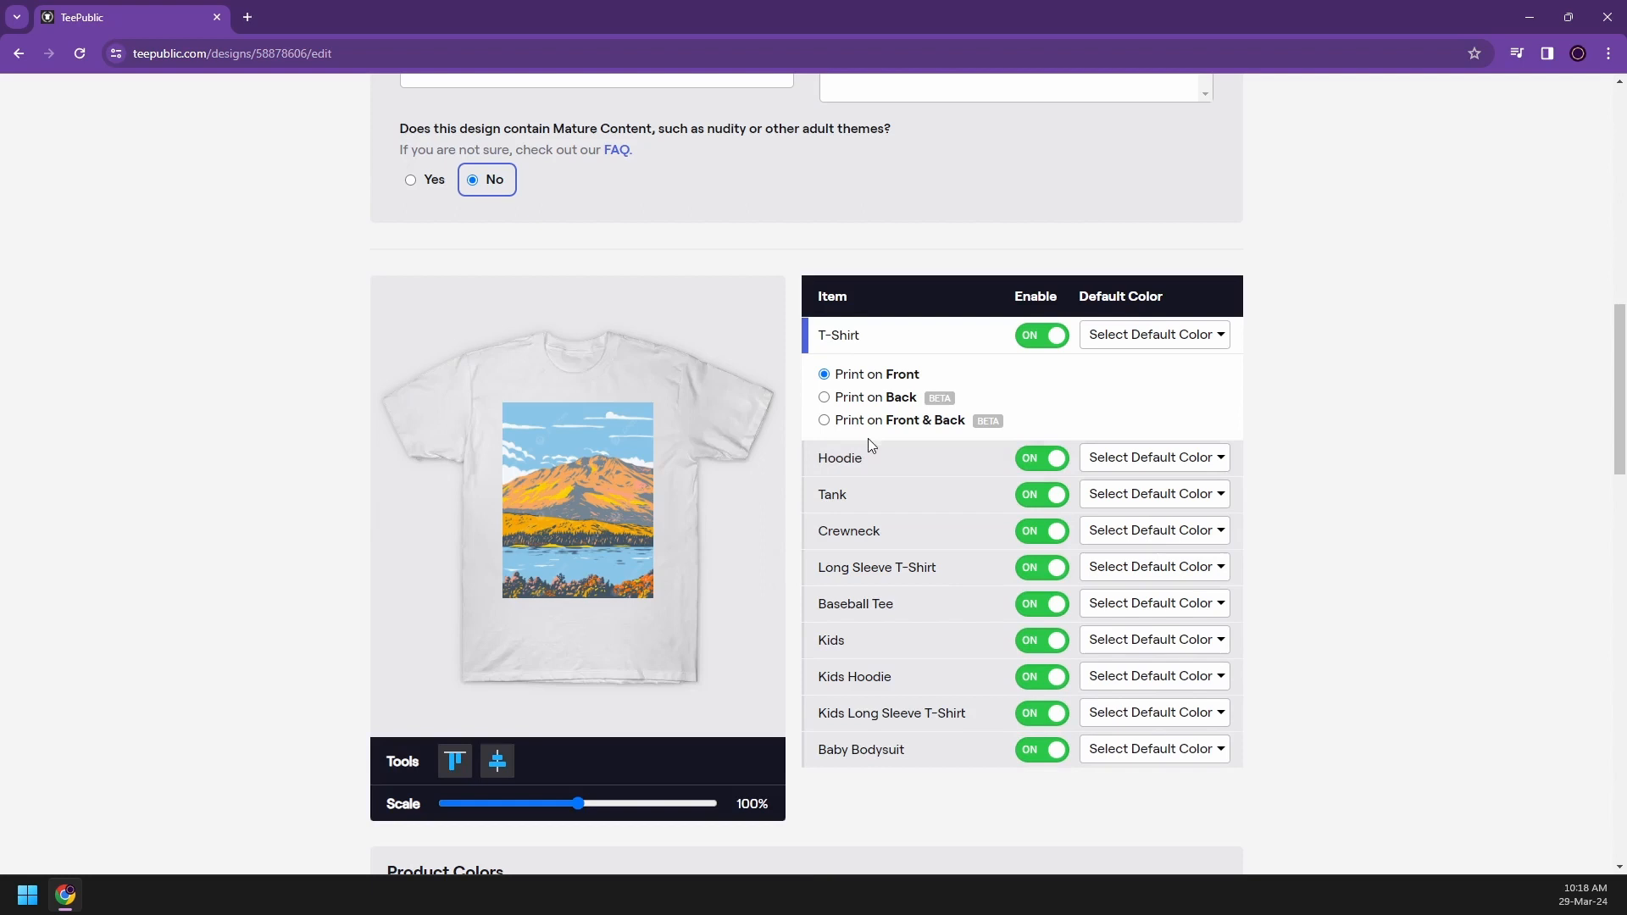
pyautogui.moveTo(866, 402)
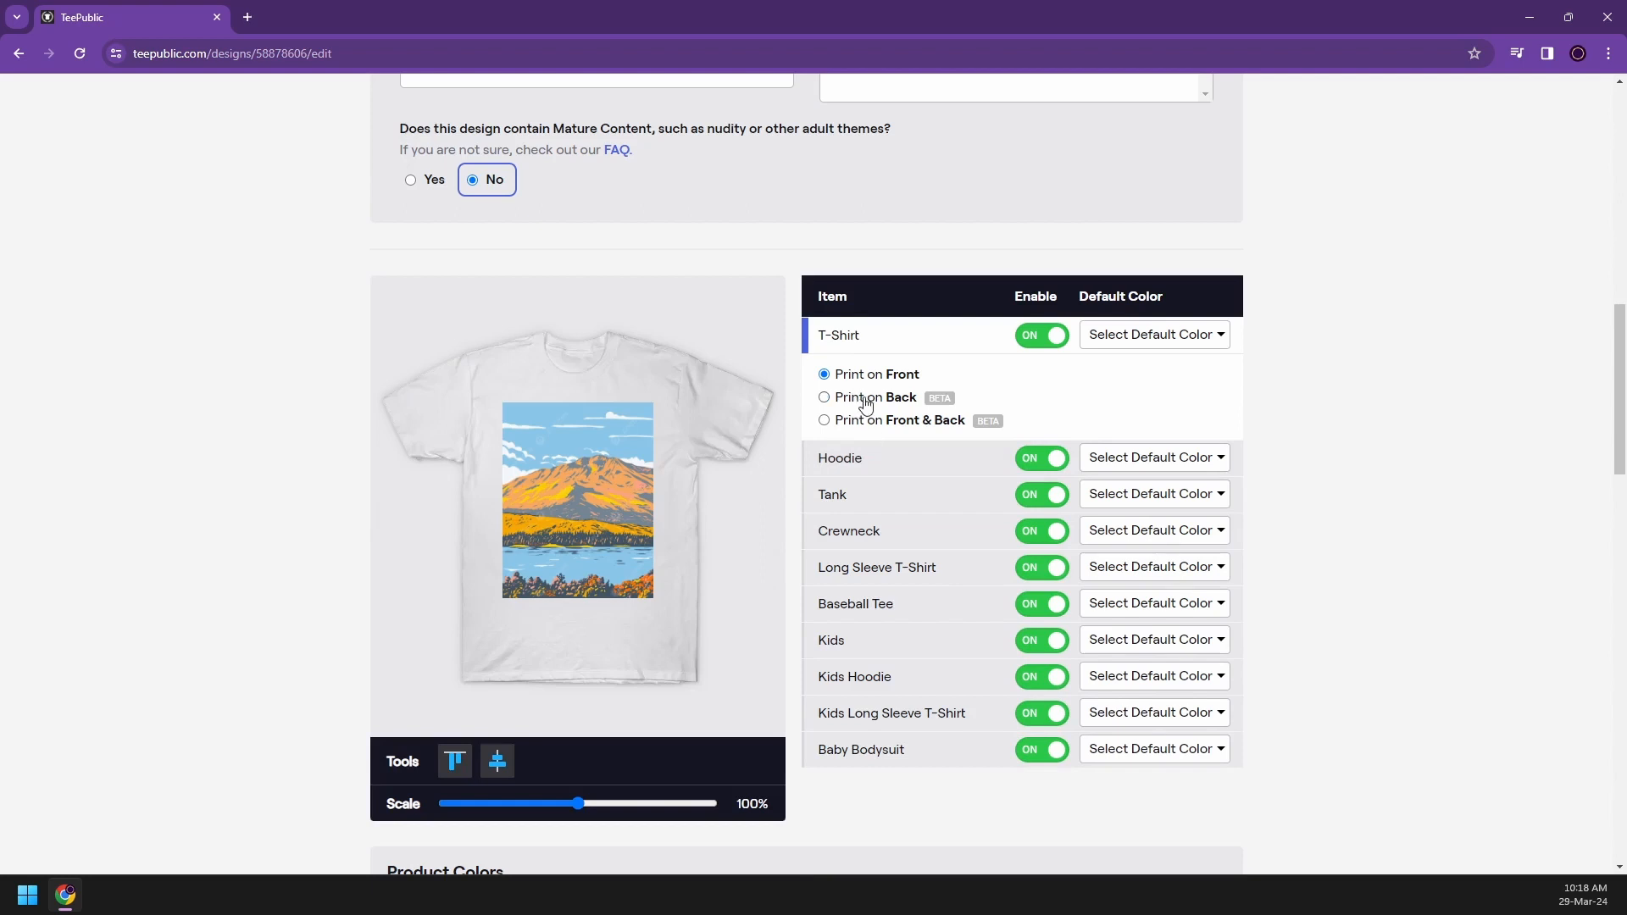
pyautogui.click(824, 419)
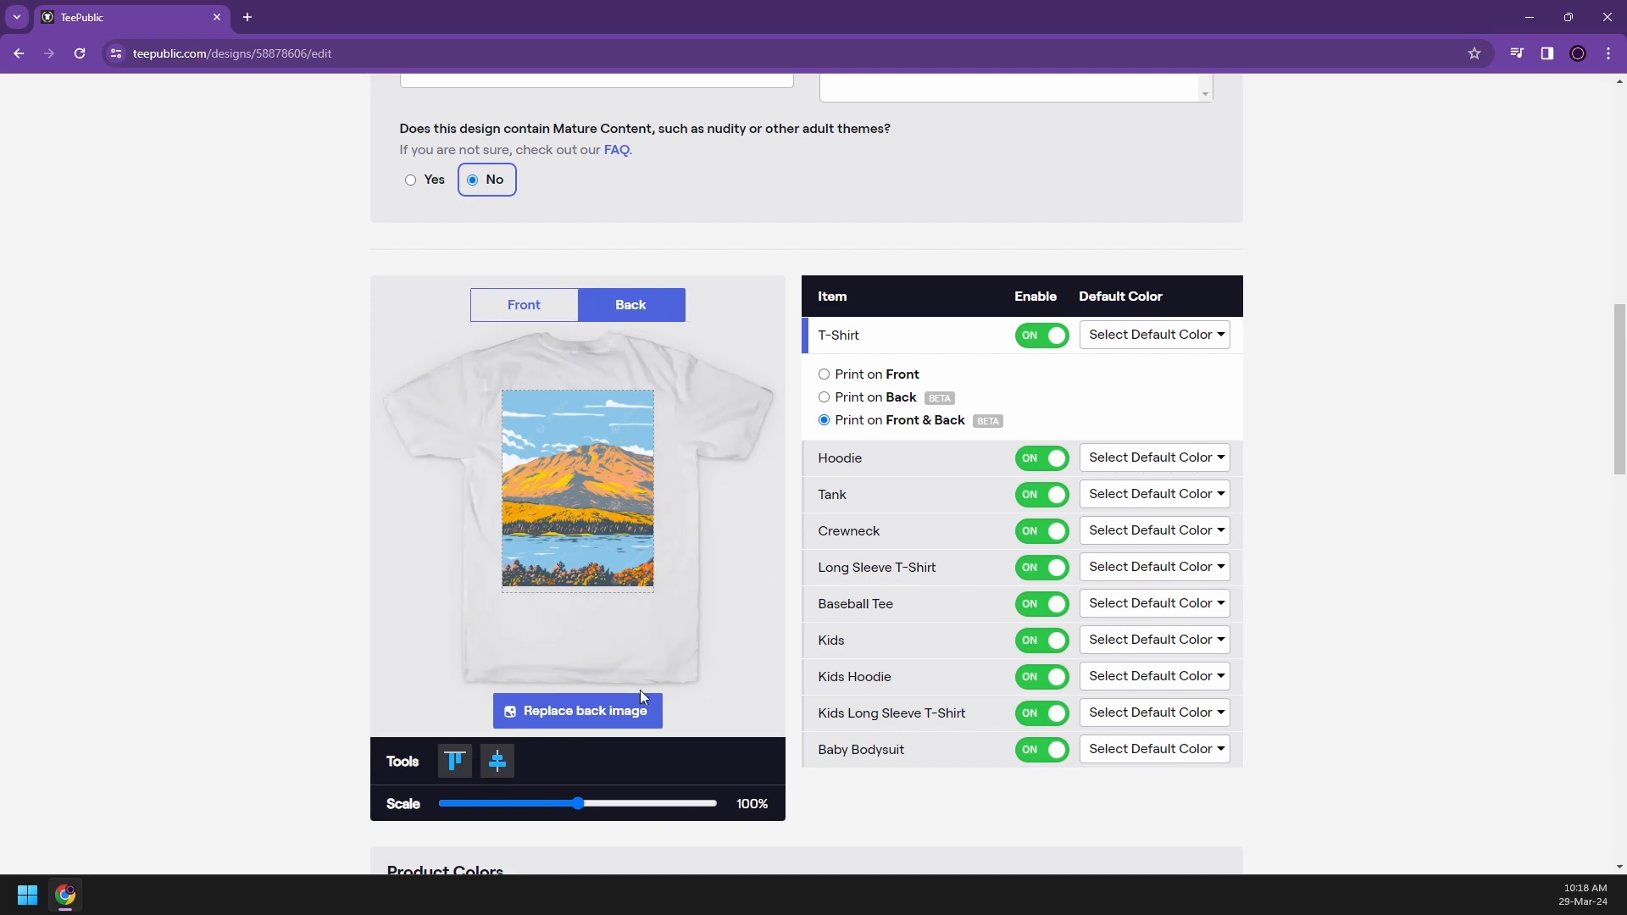
pyautogui.moveTo(614, 439)
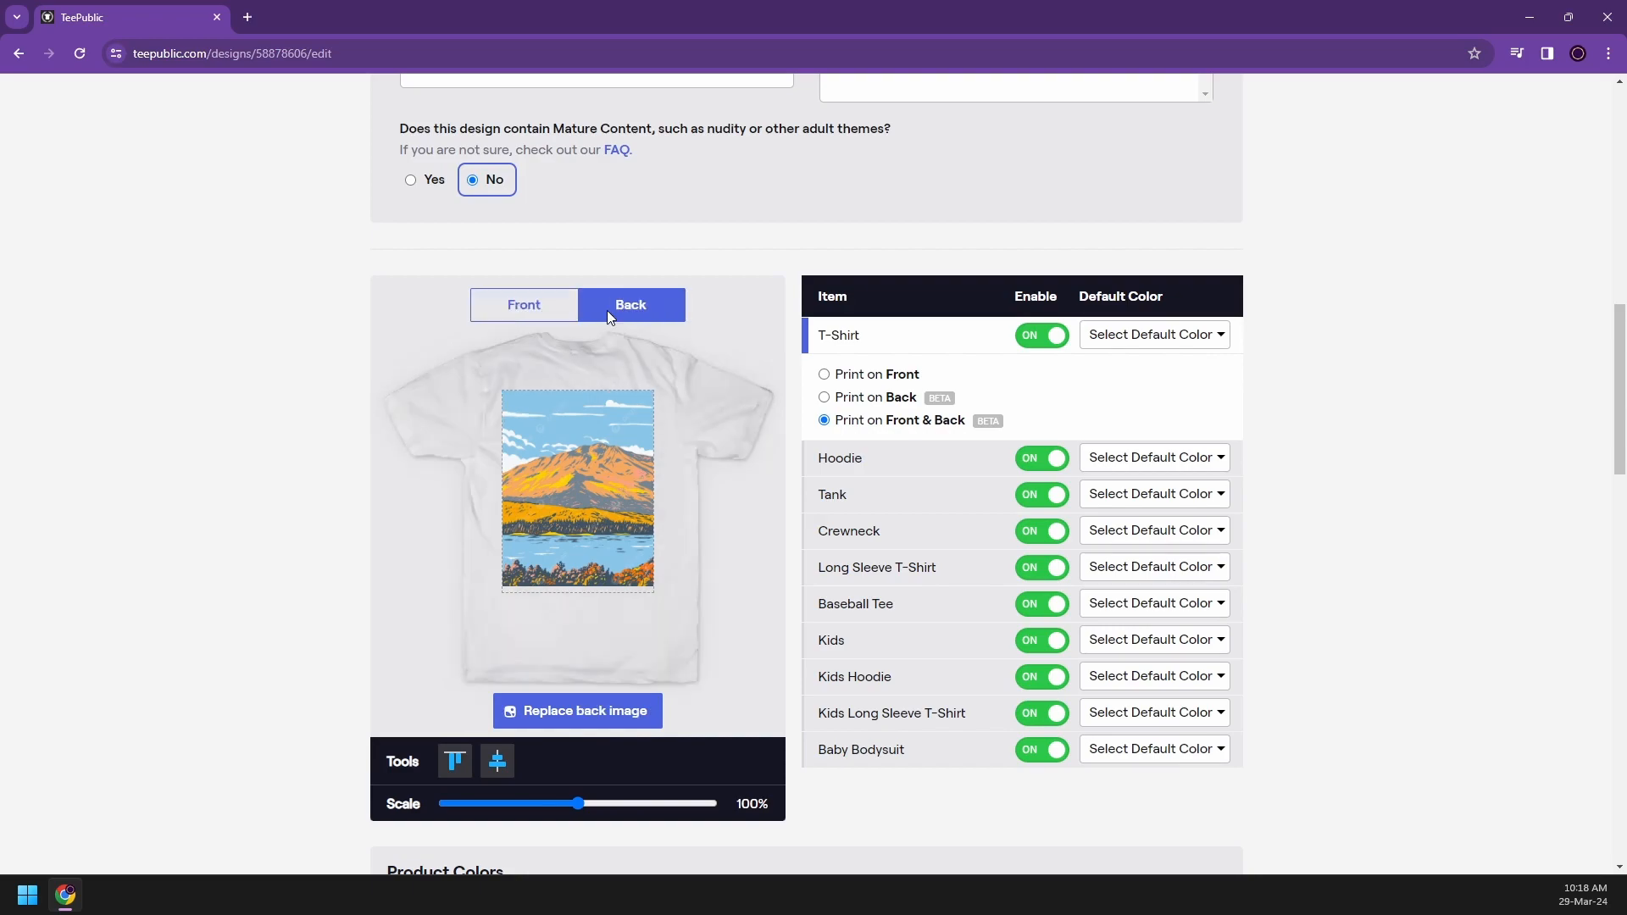
pyautogui.click(877, 567)
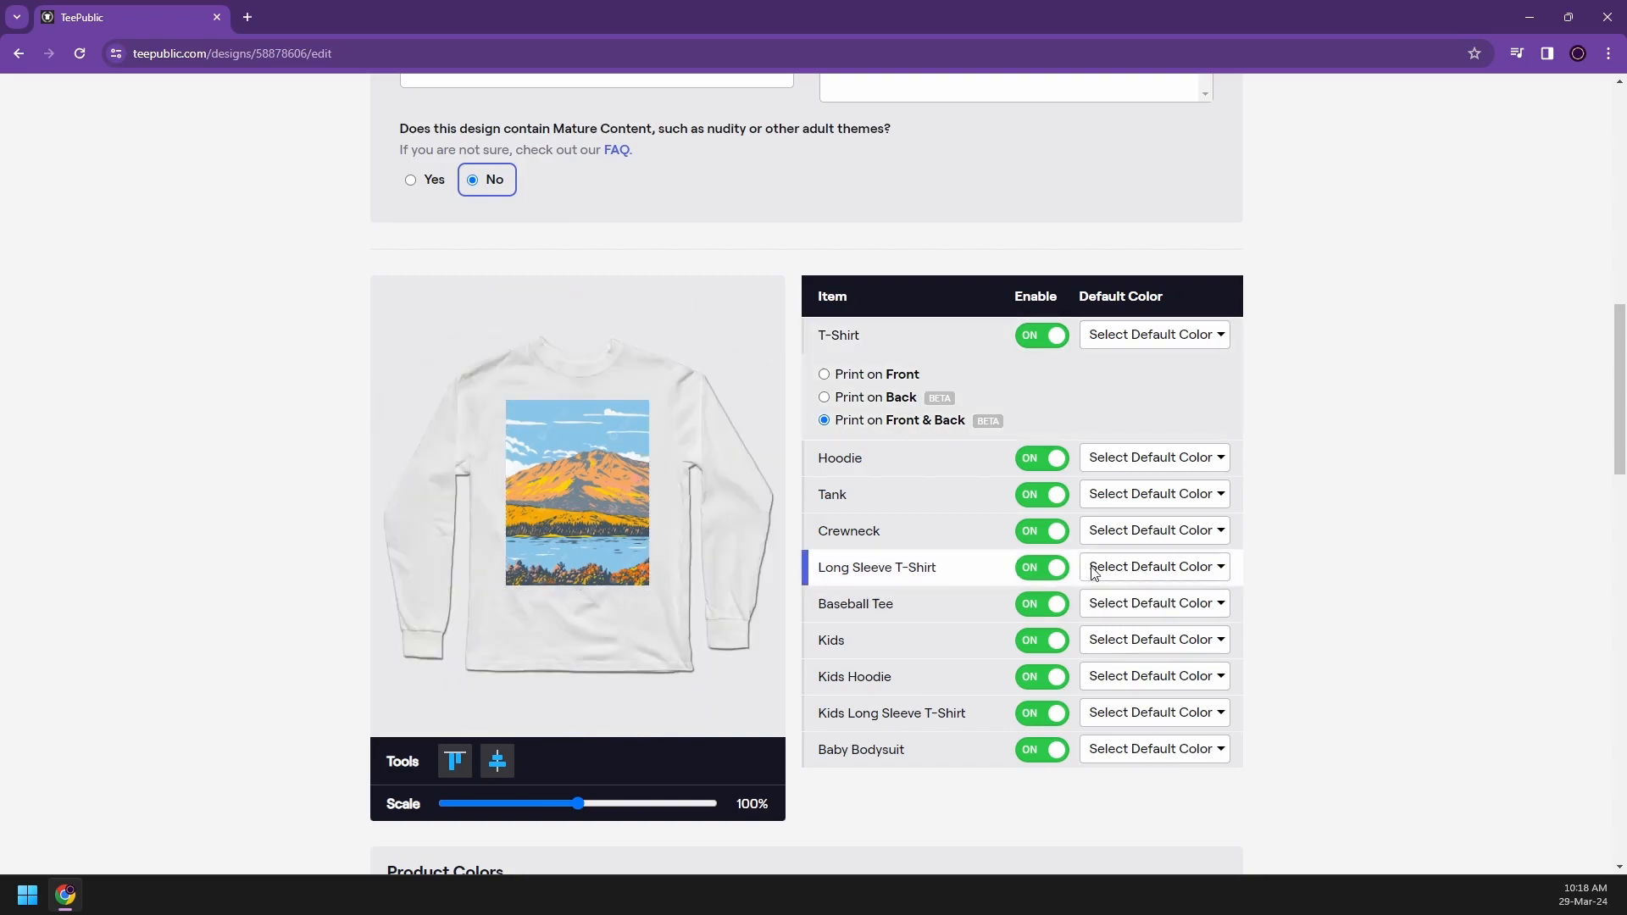
# Step: Check Long Sleeve colour choices and set a default colour for the Baseball Tee
pyautogui.click(1151, 567)
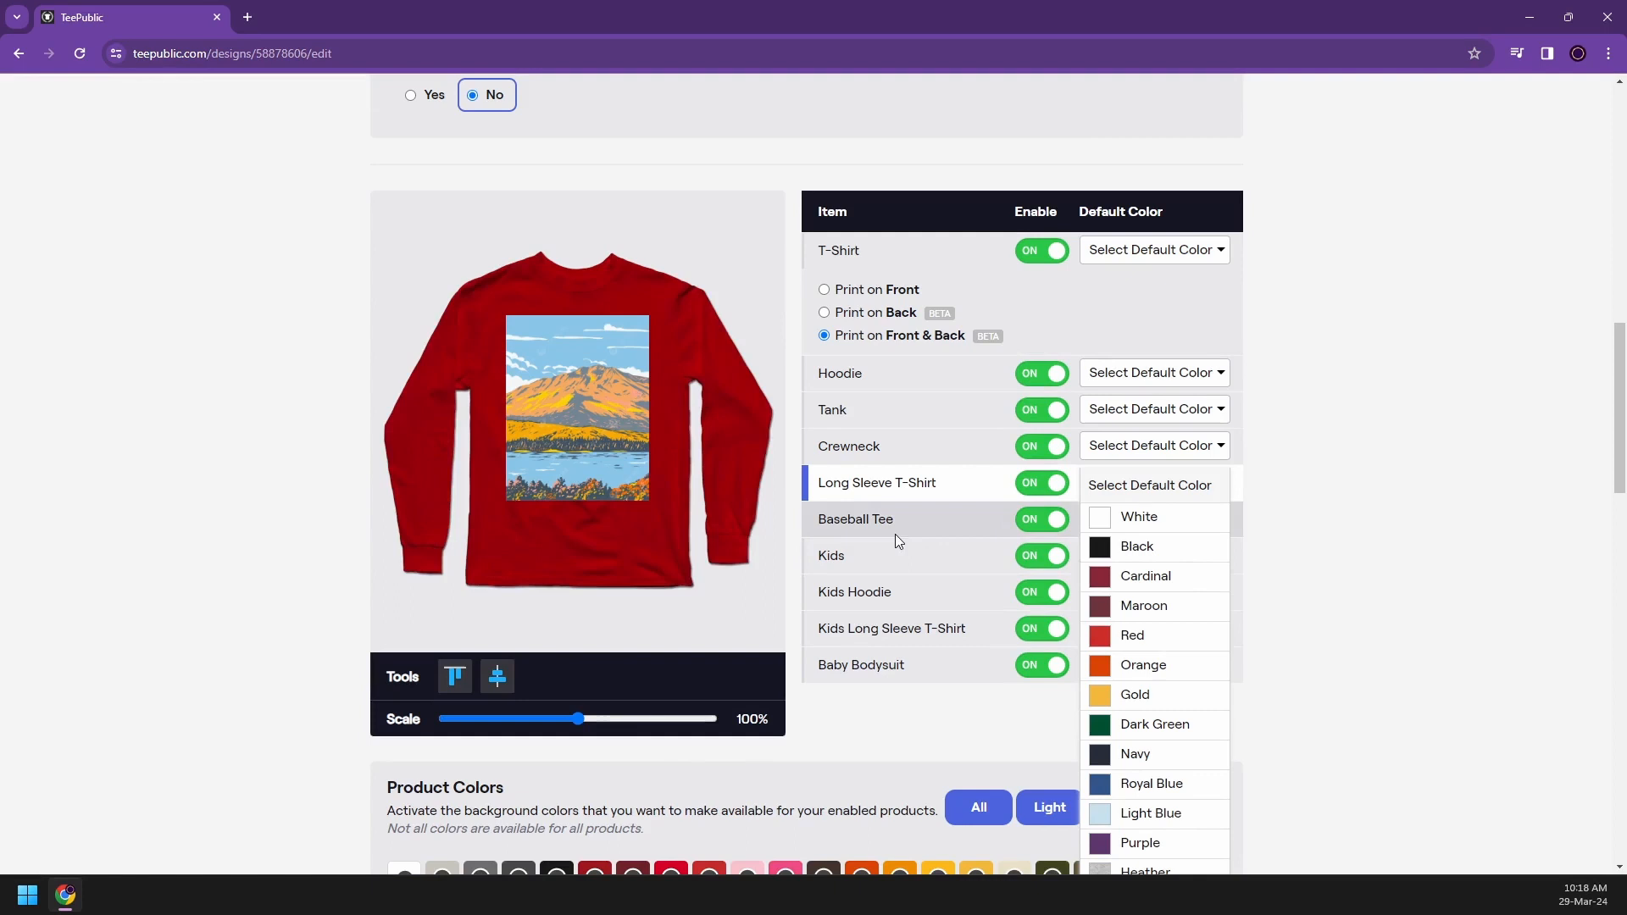
pyautogui.click(854, 519)
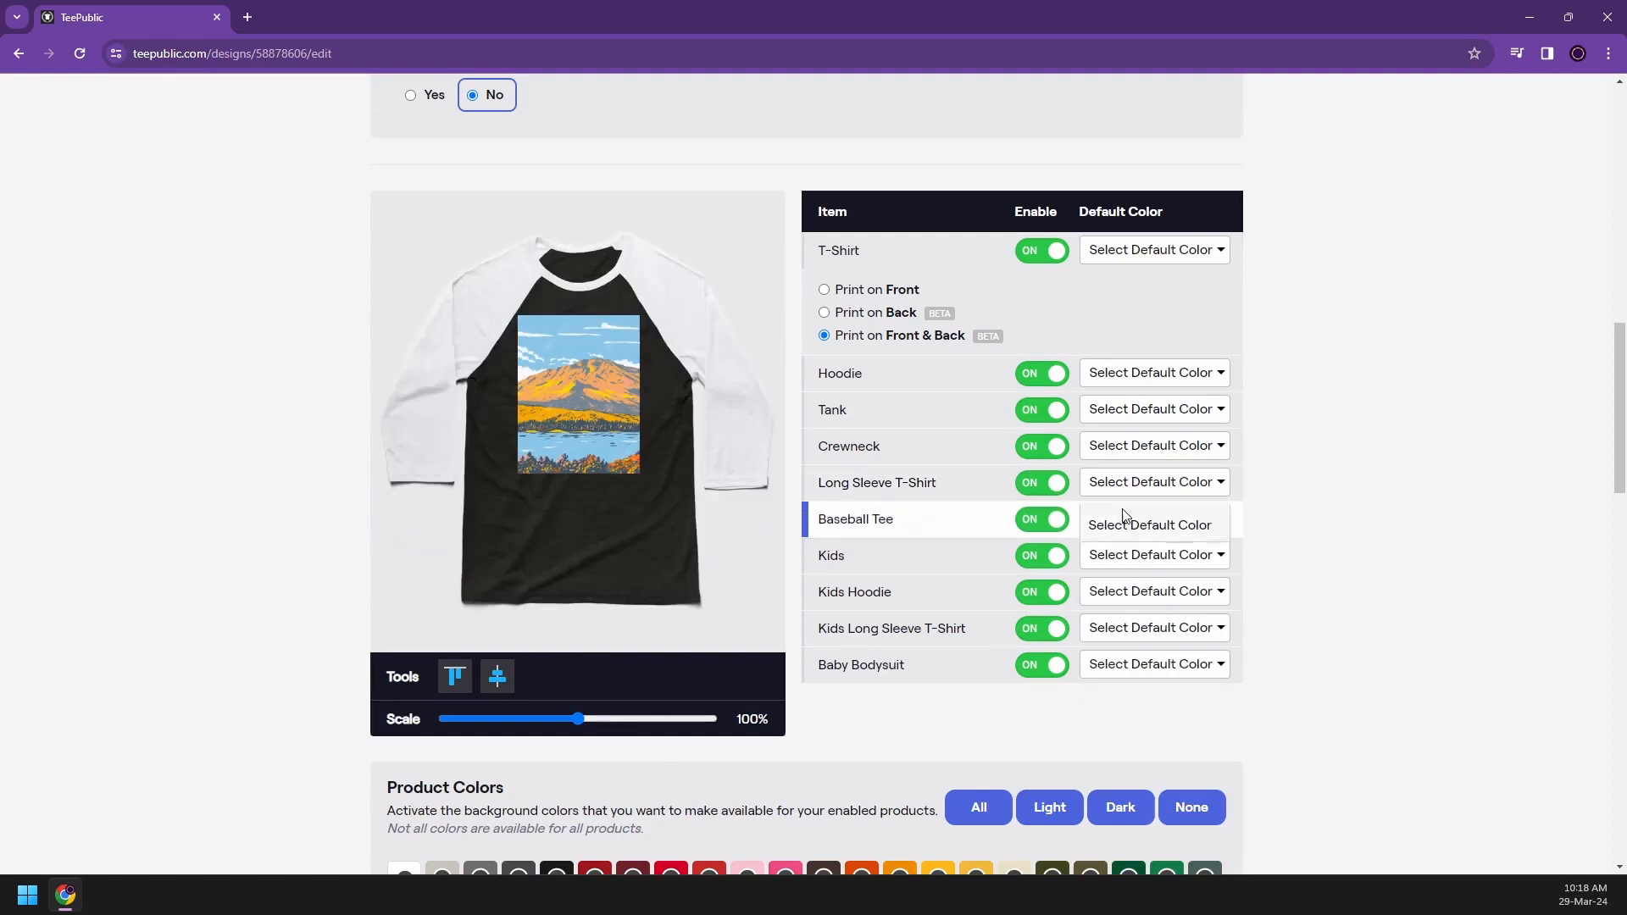
pyautogui.click(1152, 523)
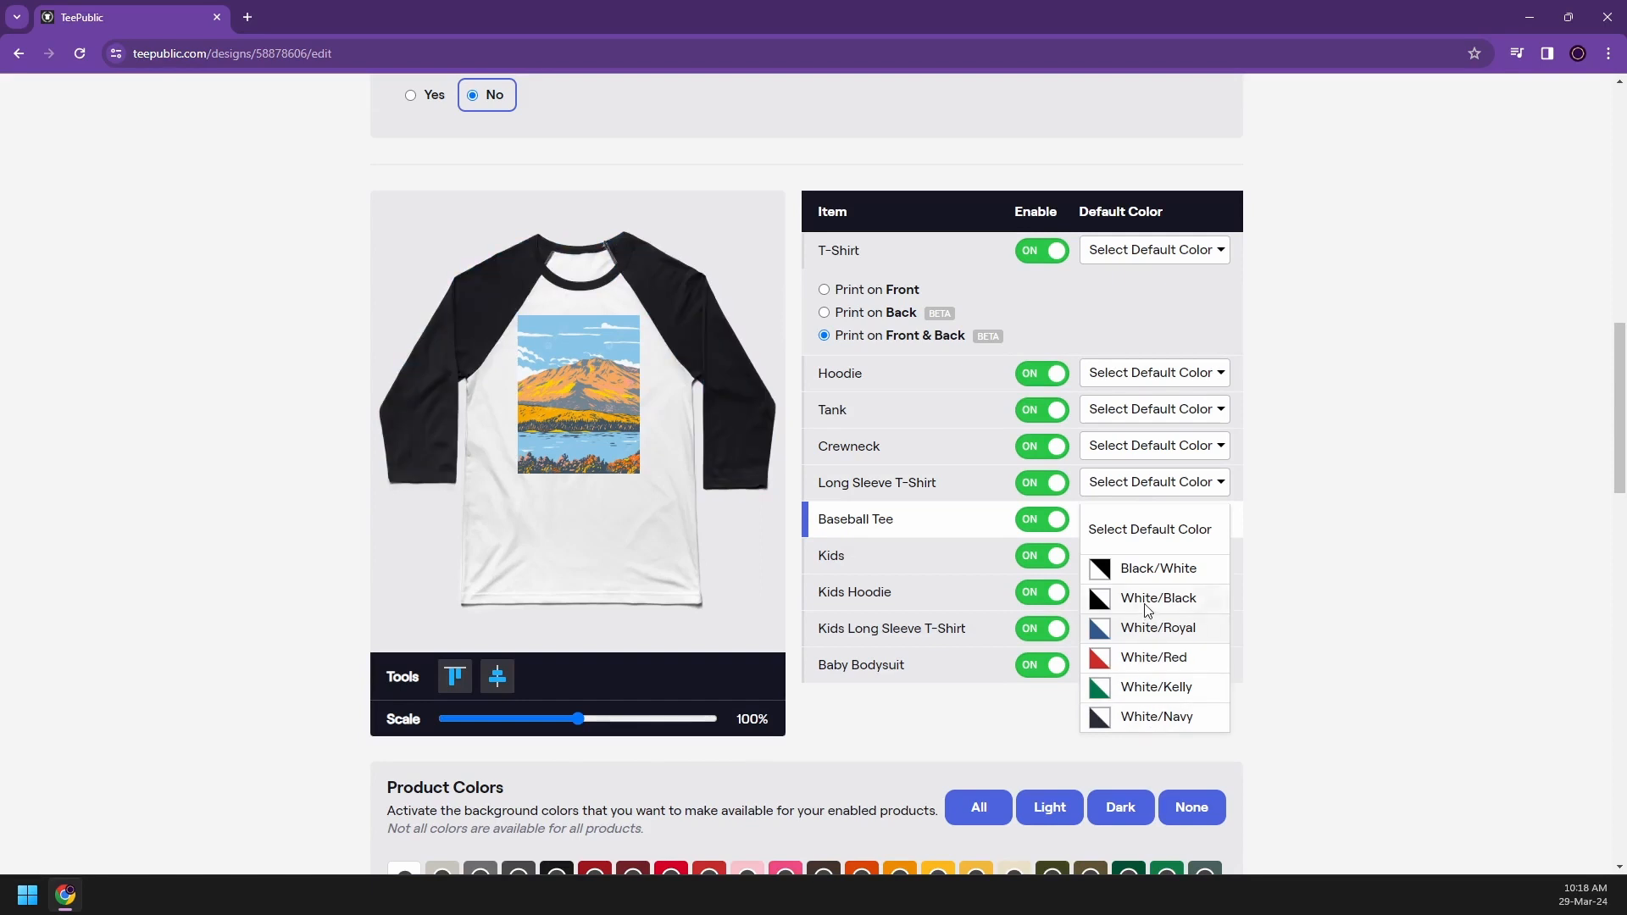
pyautogui.click(1153, 482)
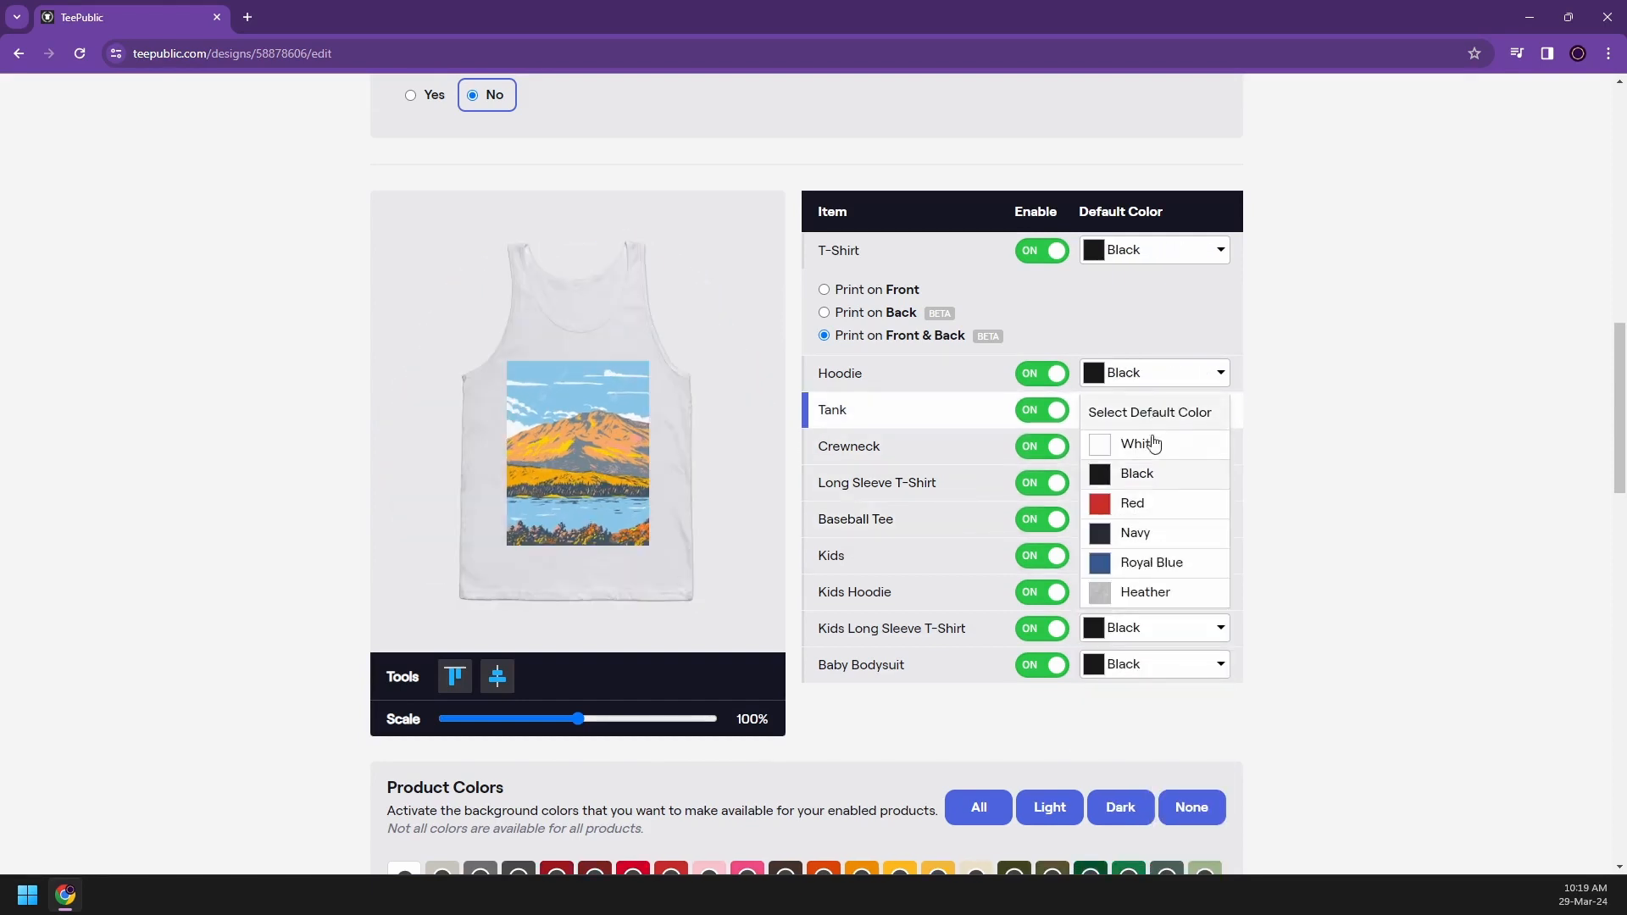
# Step: Make Yellow the T-Shirt's default colour and turn off the Baby Bodysuit
pyautogui.click(1151, 250)
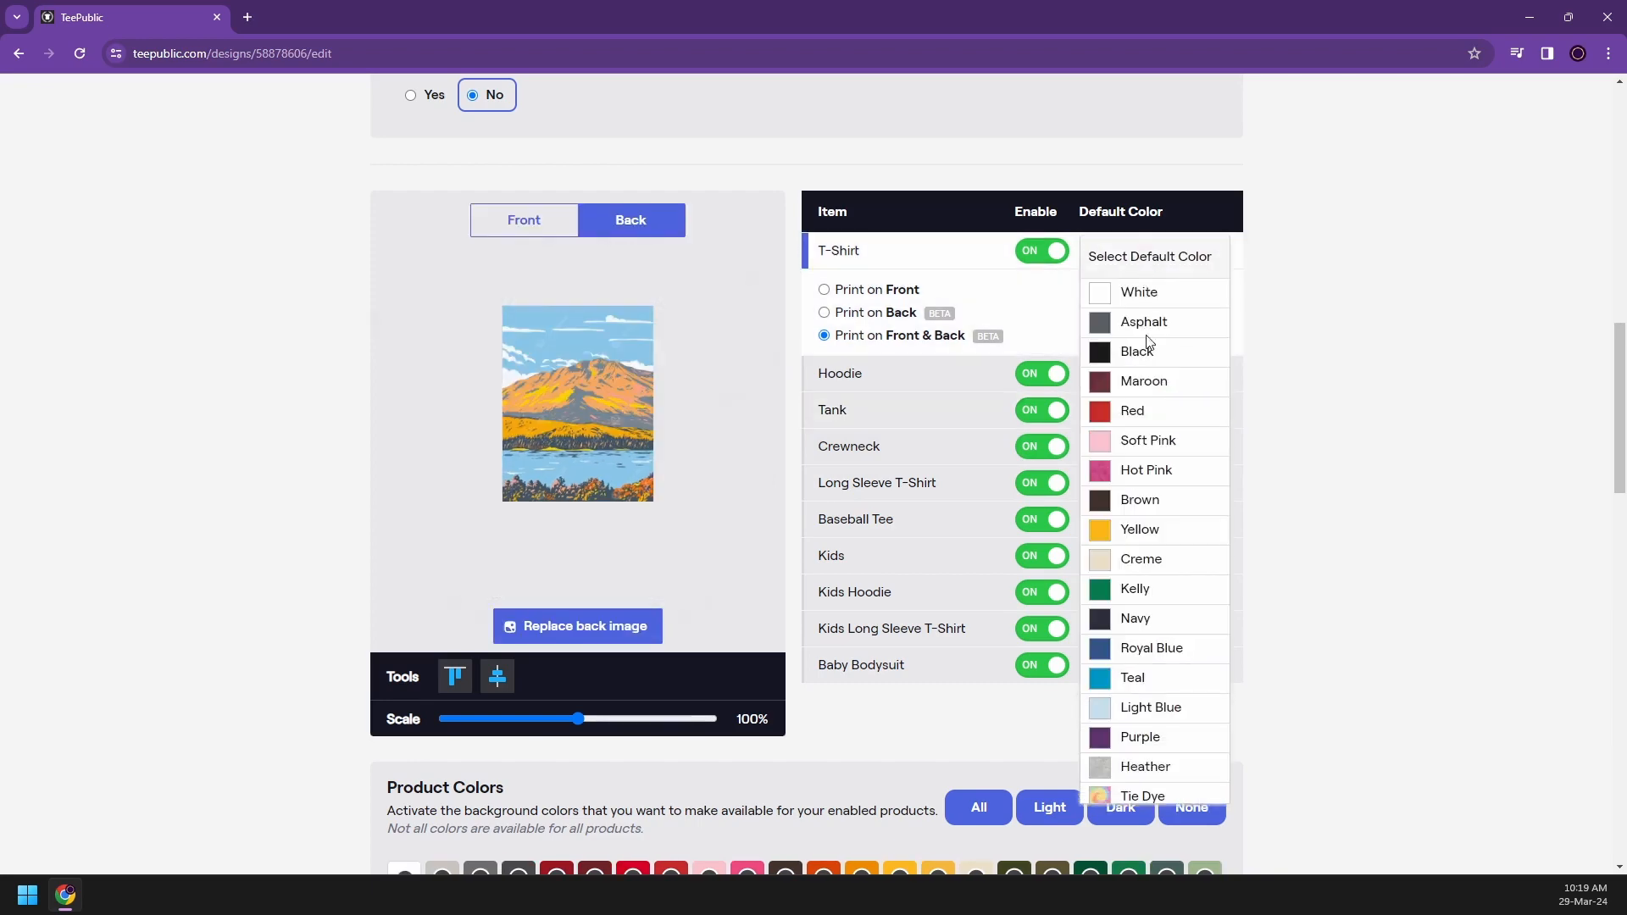
pyautogui.click(1139, 528)
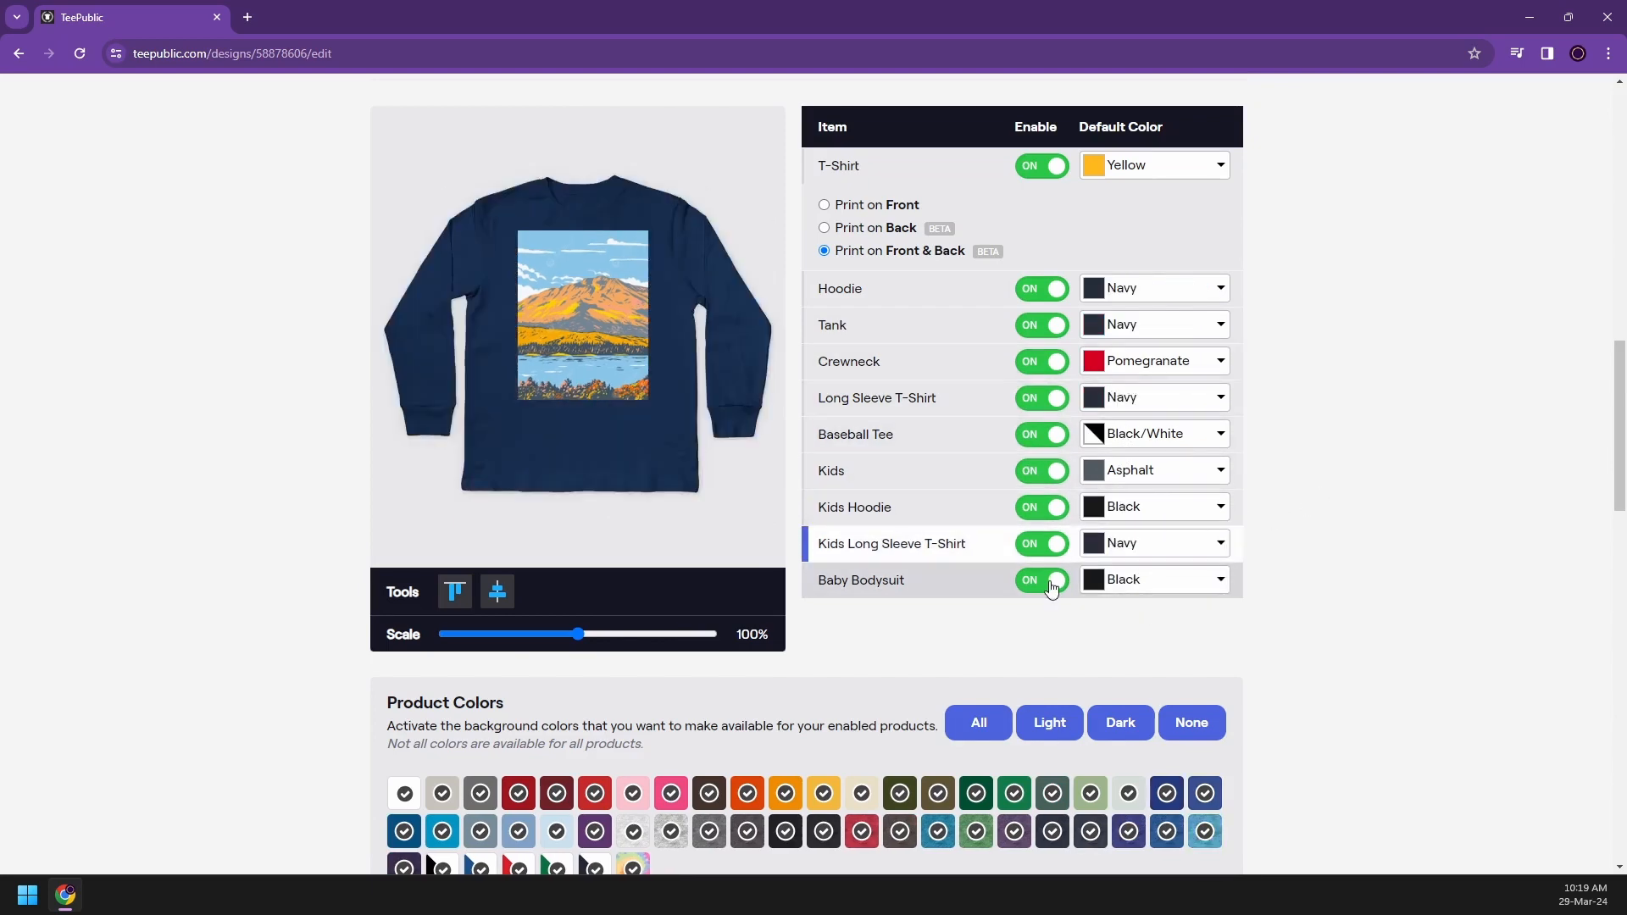
pyautogui.click(861, 579)
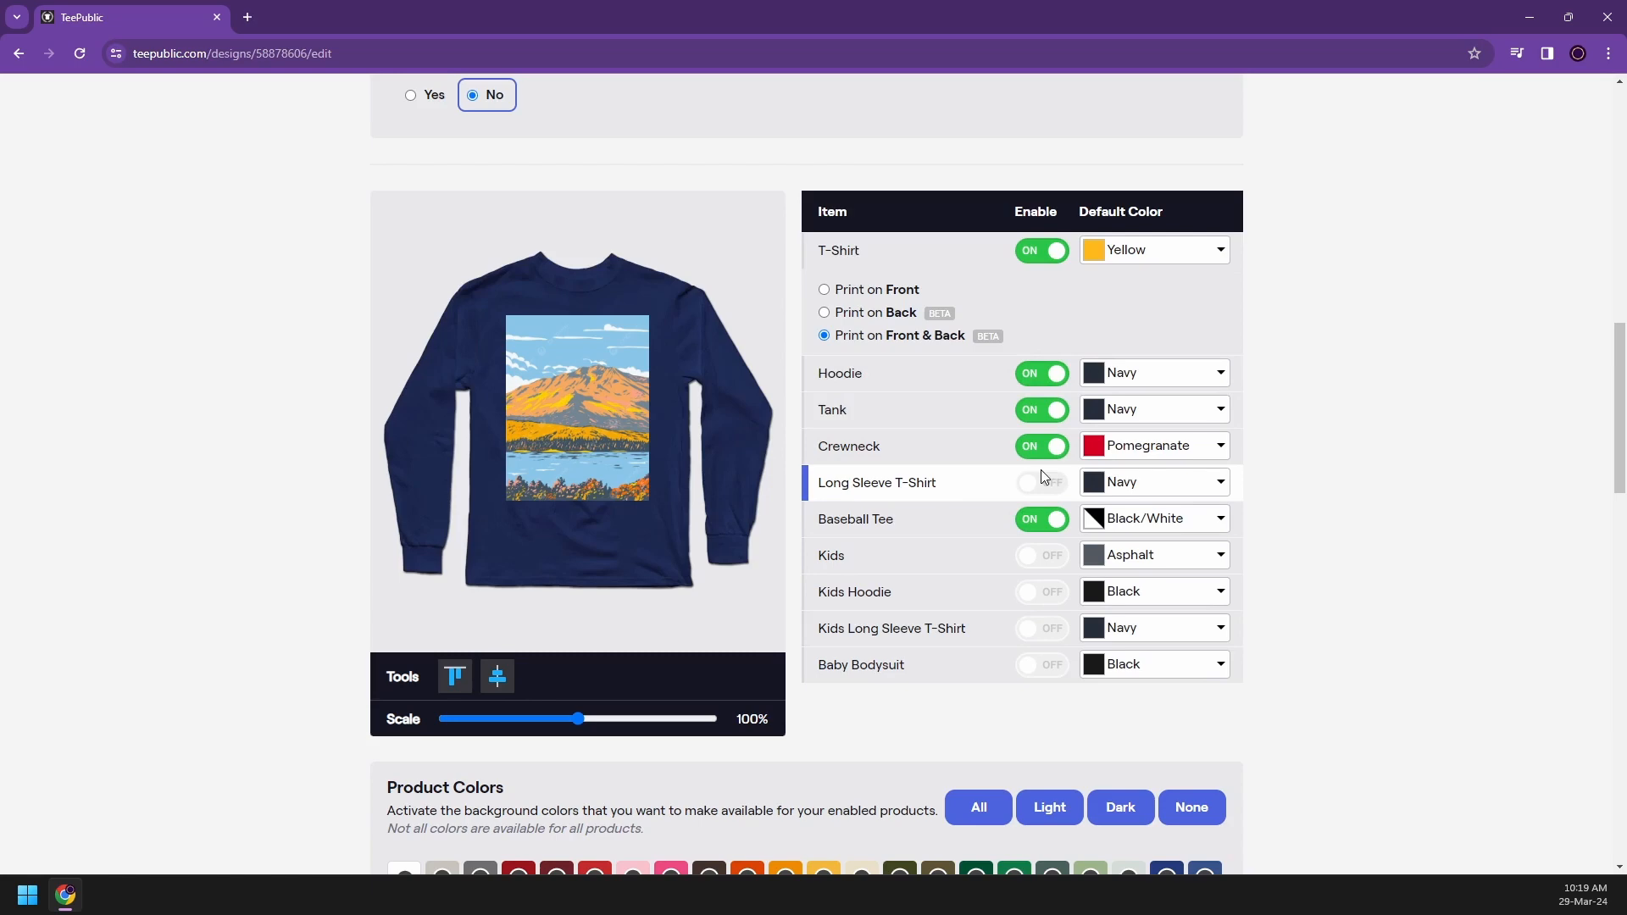
pyautogui.click(1042, 481)
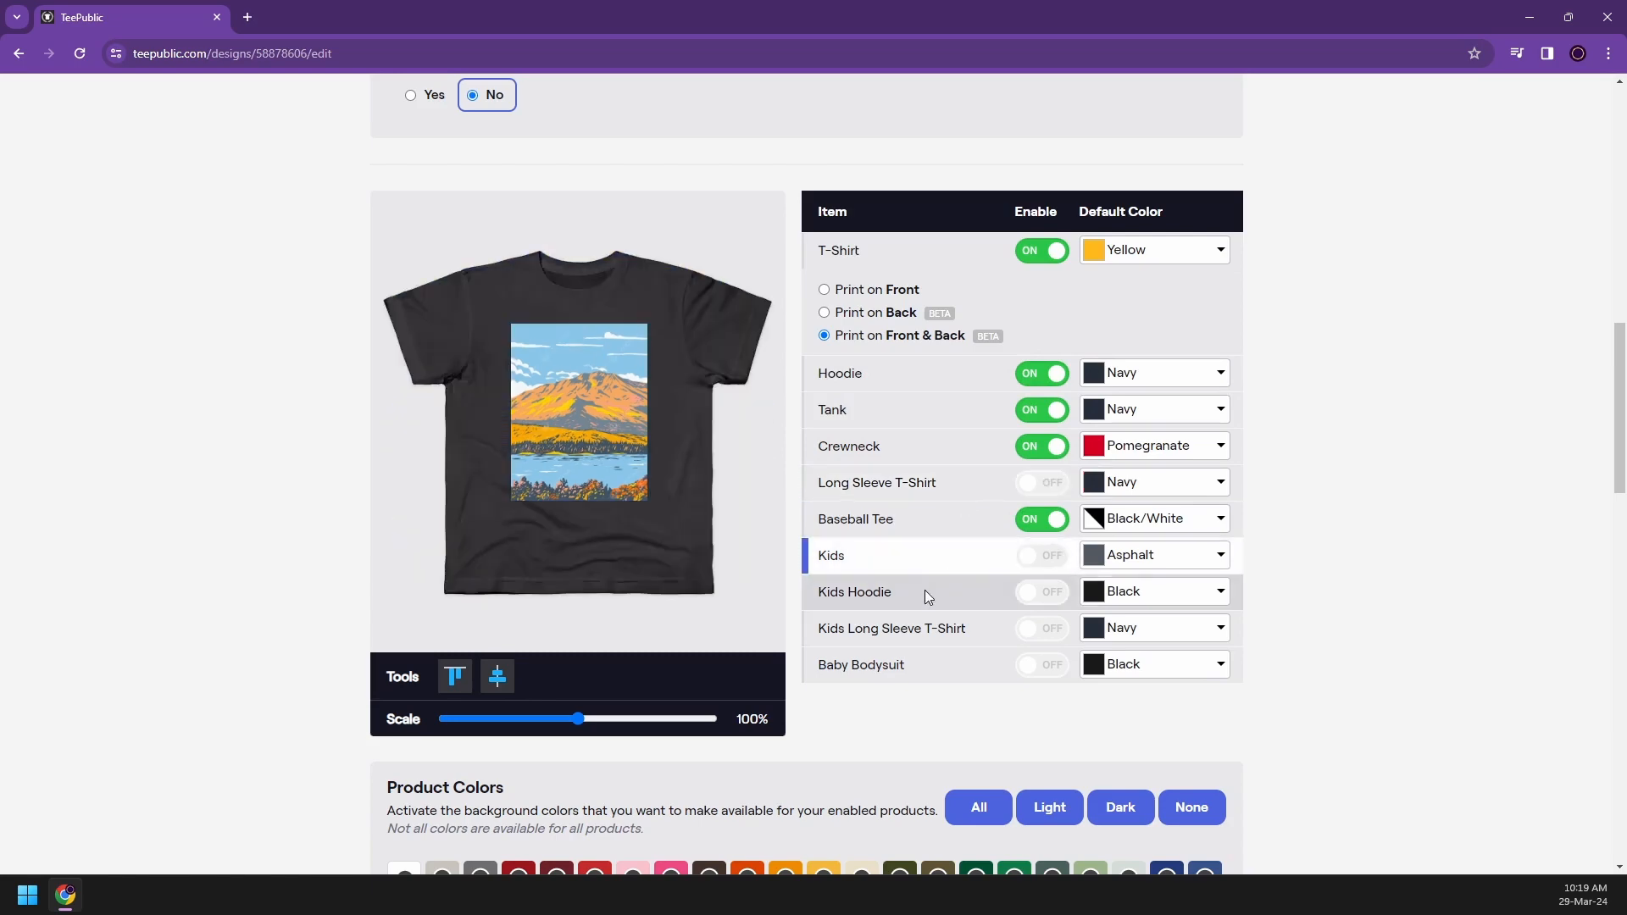
pyautogui.click(1041, 554)
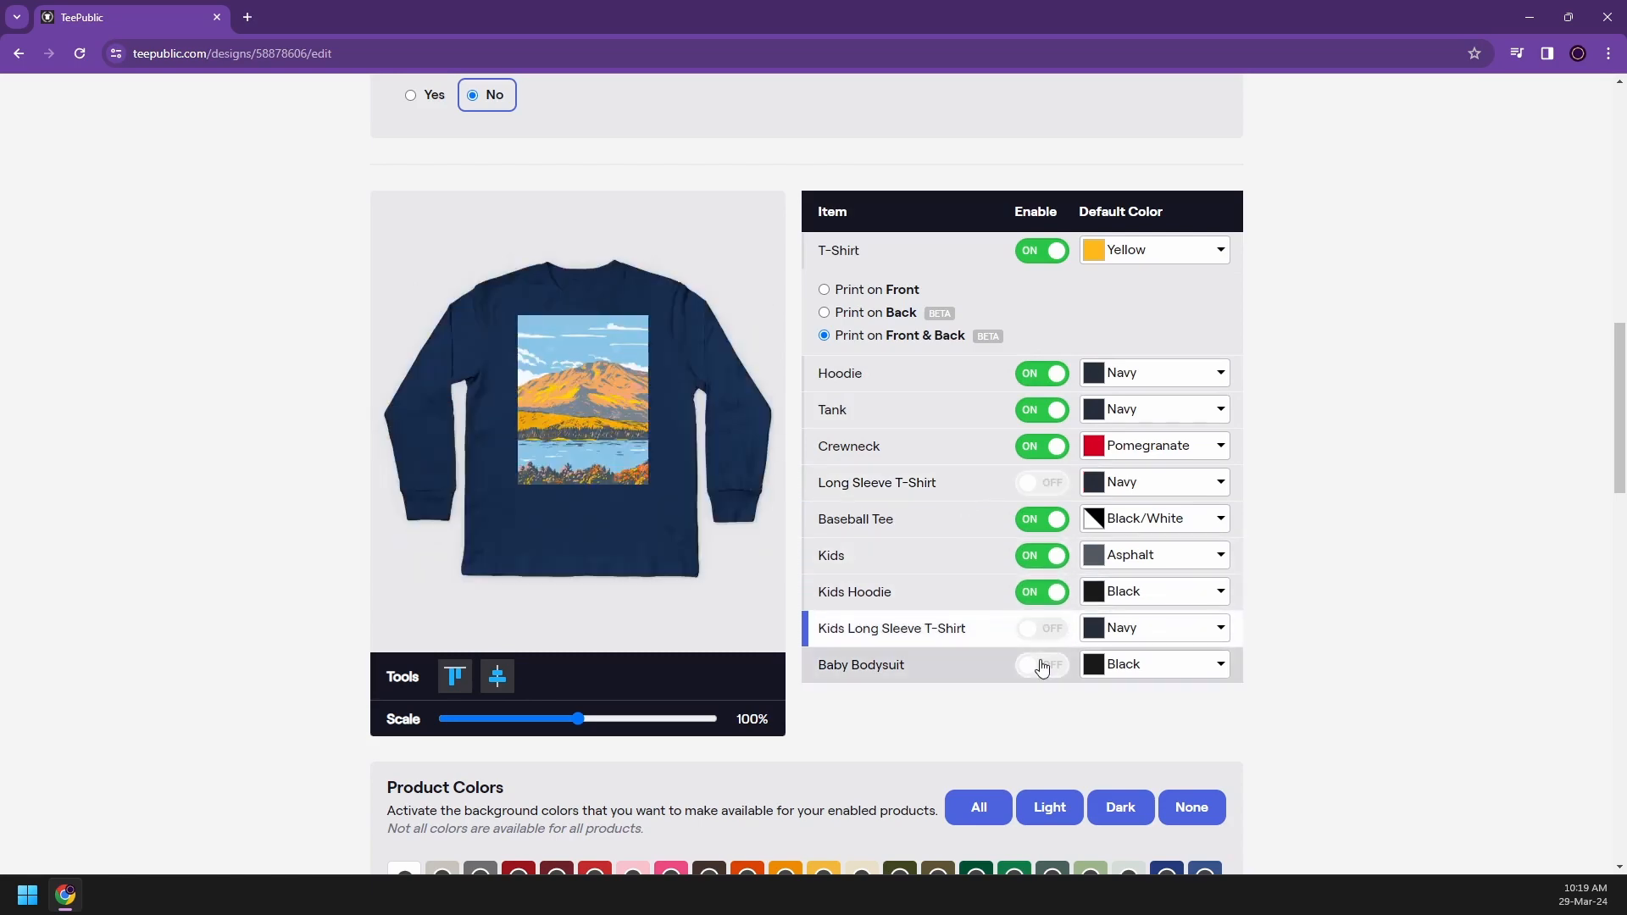
pyautogui.click(1040, 664)
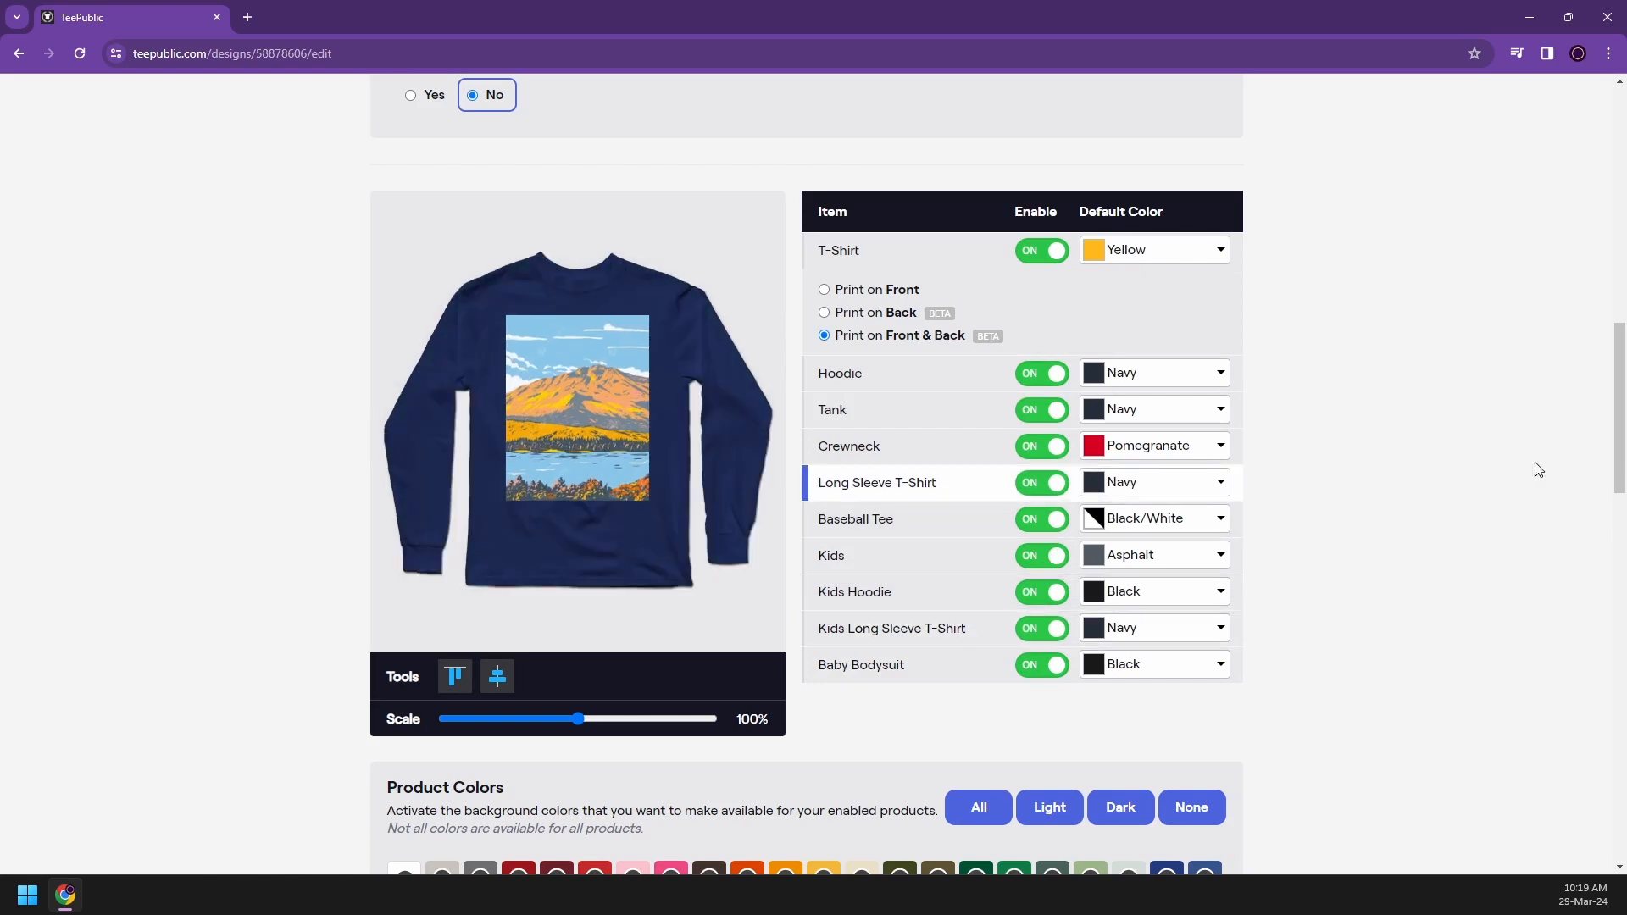
pyautogui.moveTo(1067, 578)
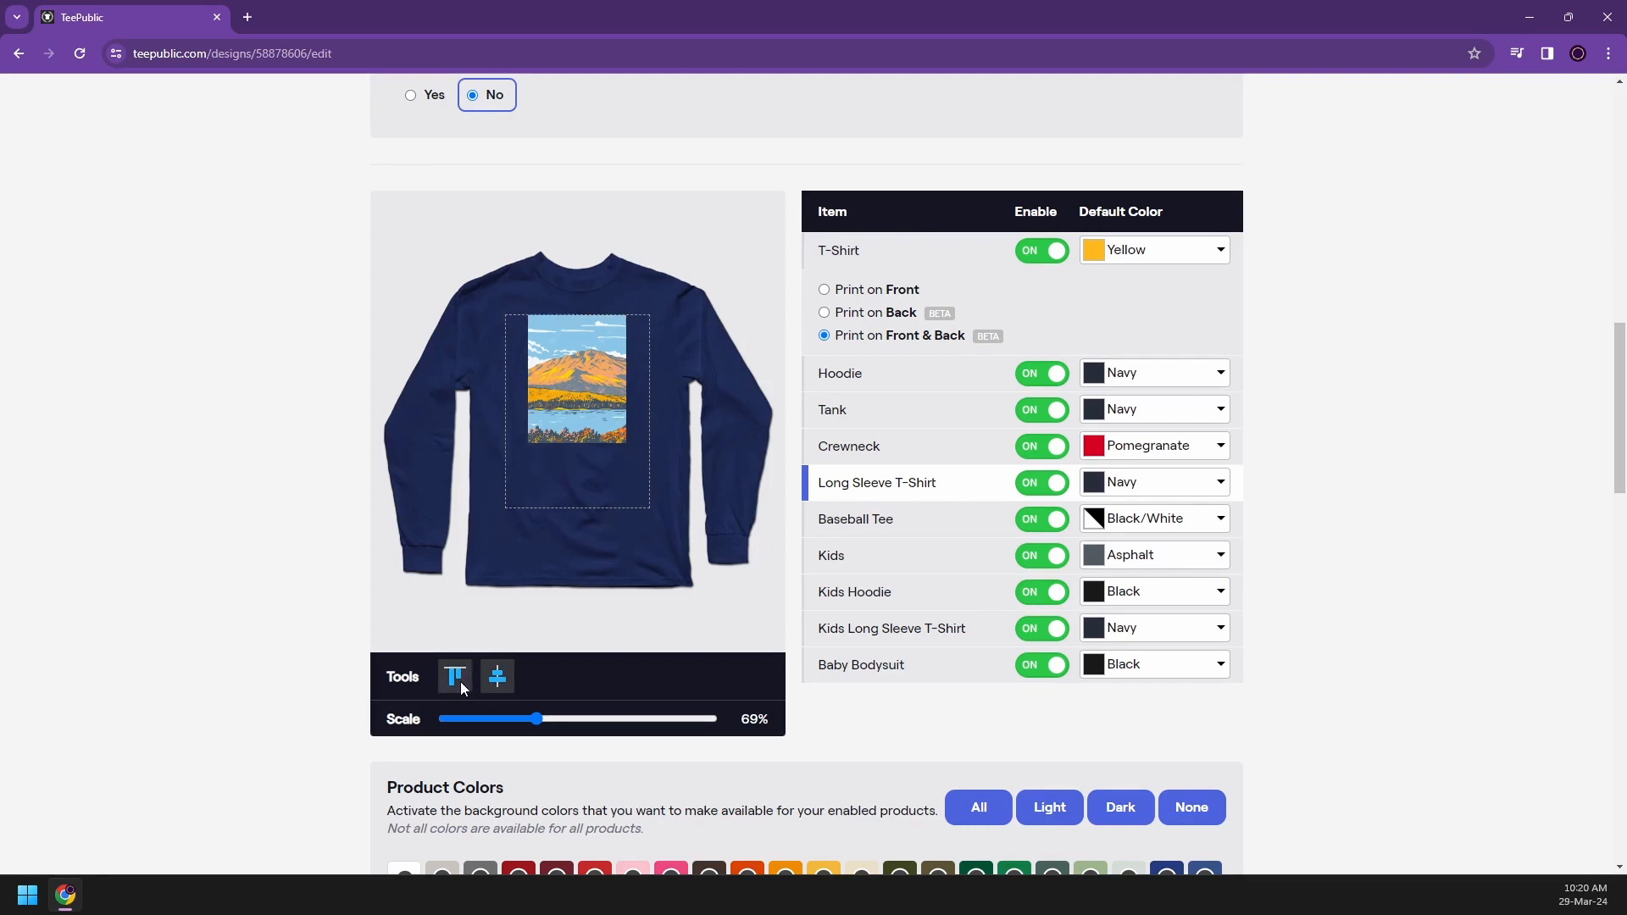
pyautogui.moveTo(497, 676)
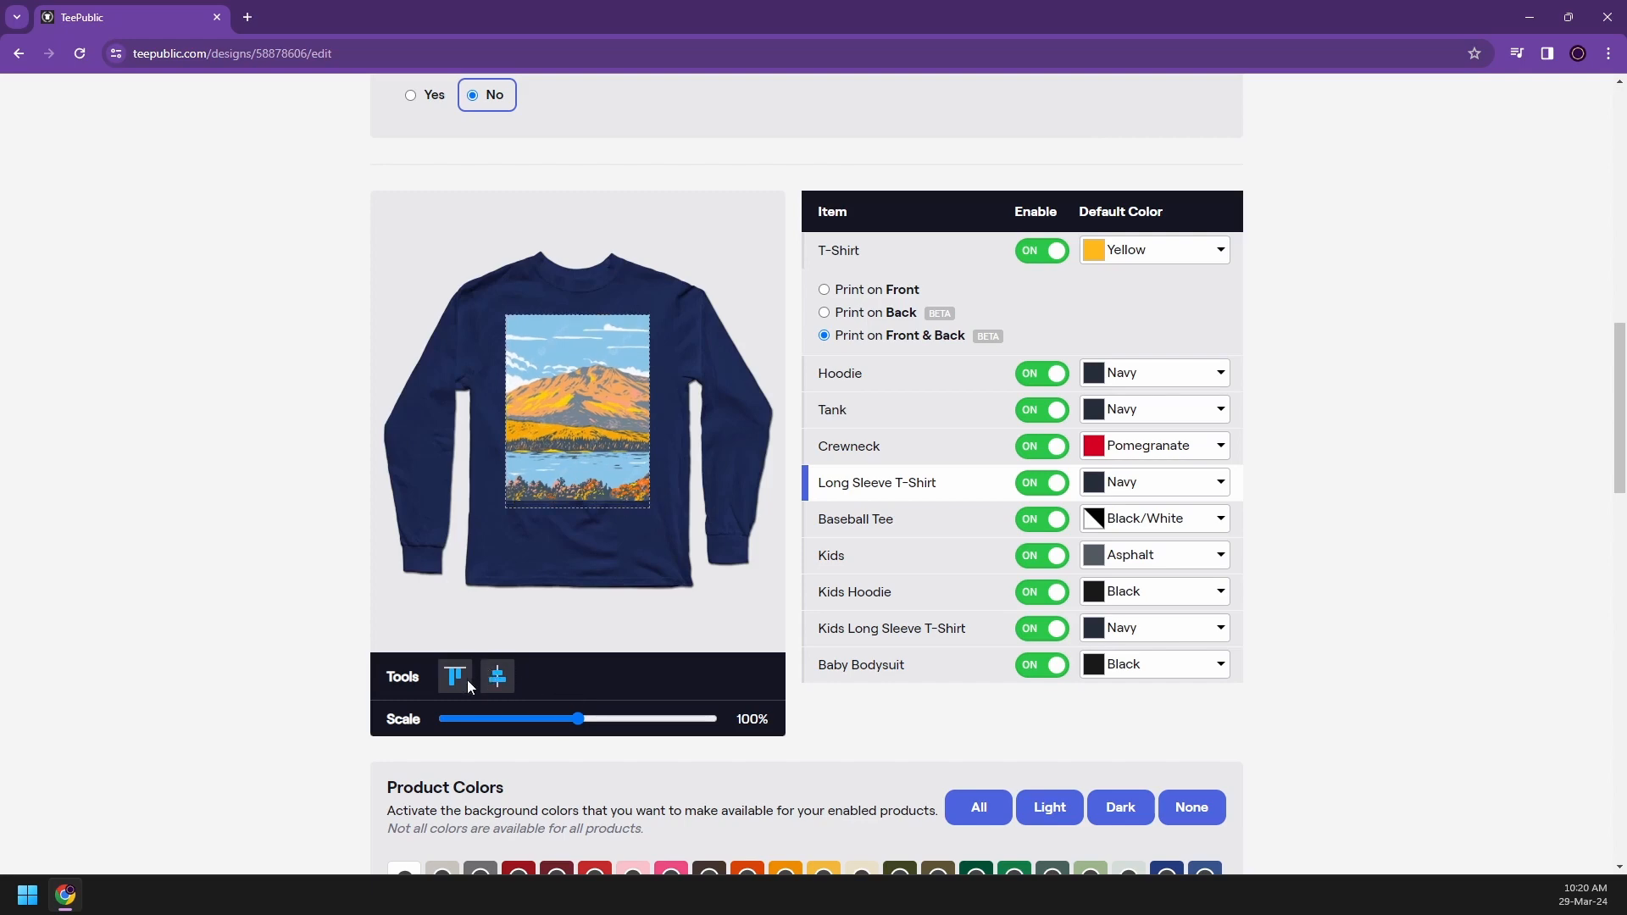
pyautogui.scroll(-3)
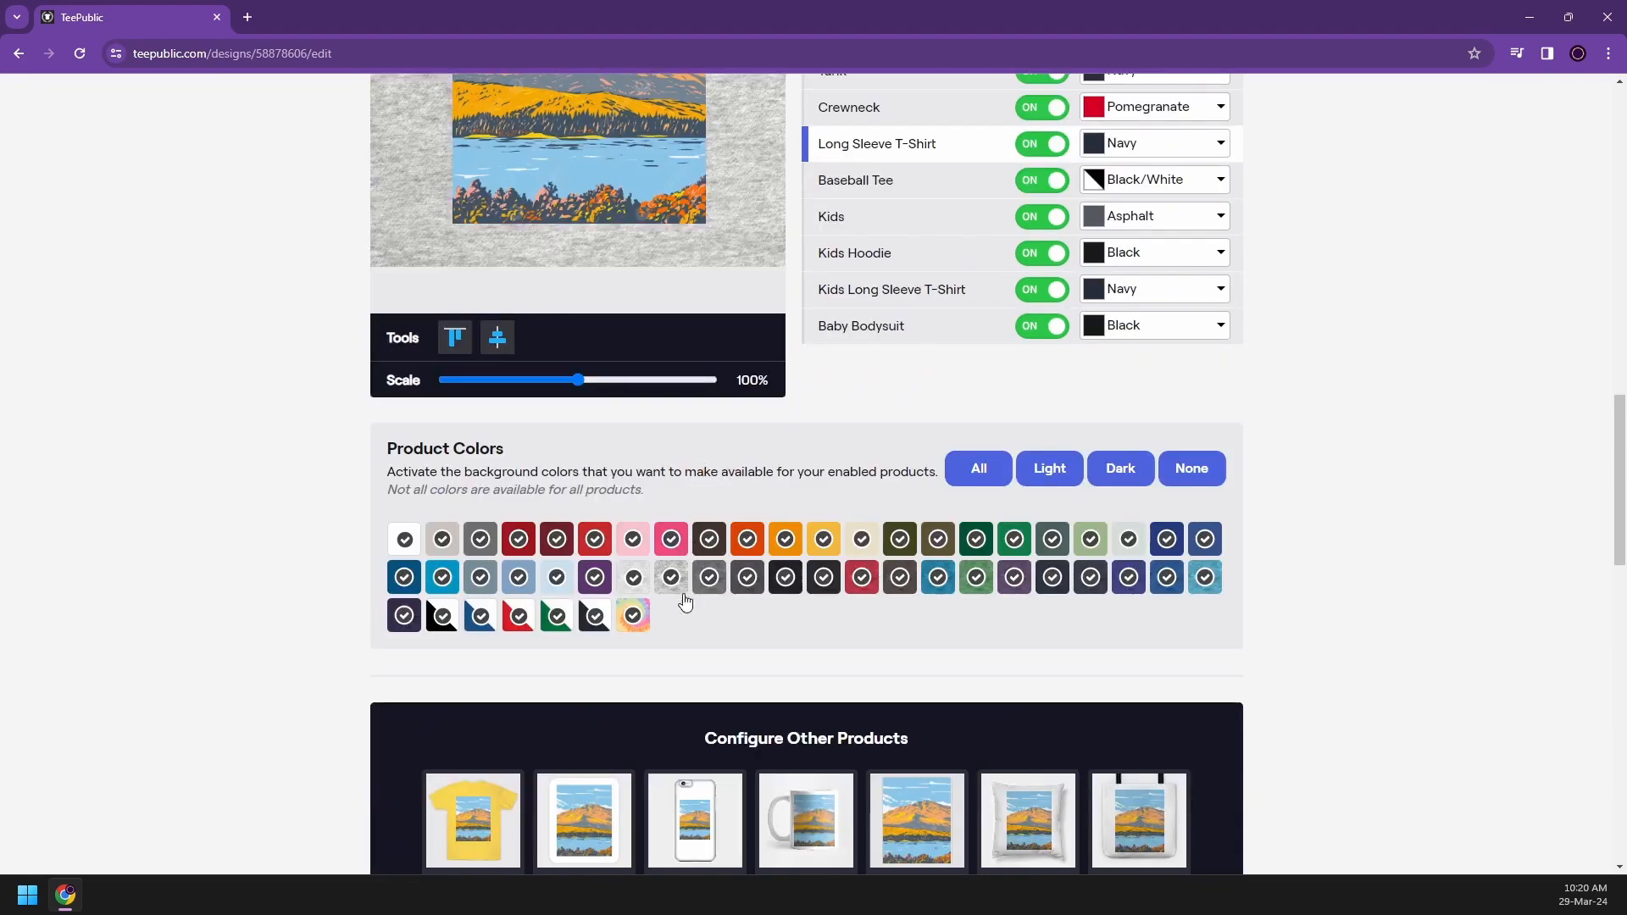
pyautogui.scroll(3)
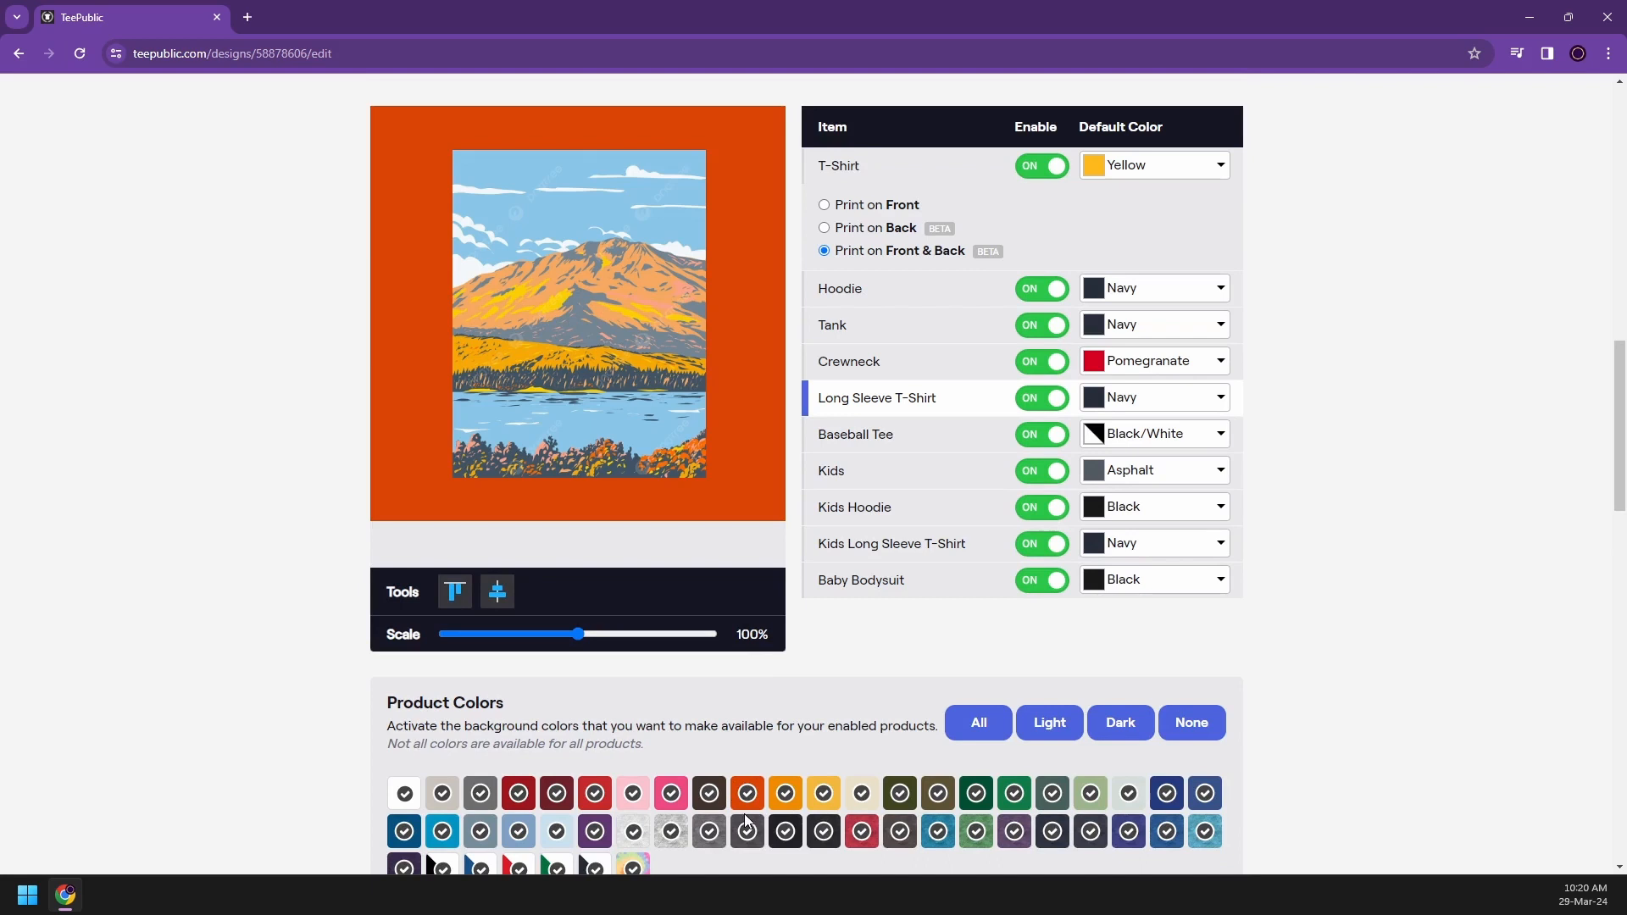
pyautogui.click(861, 831)
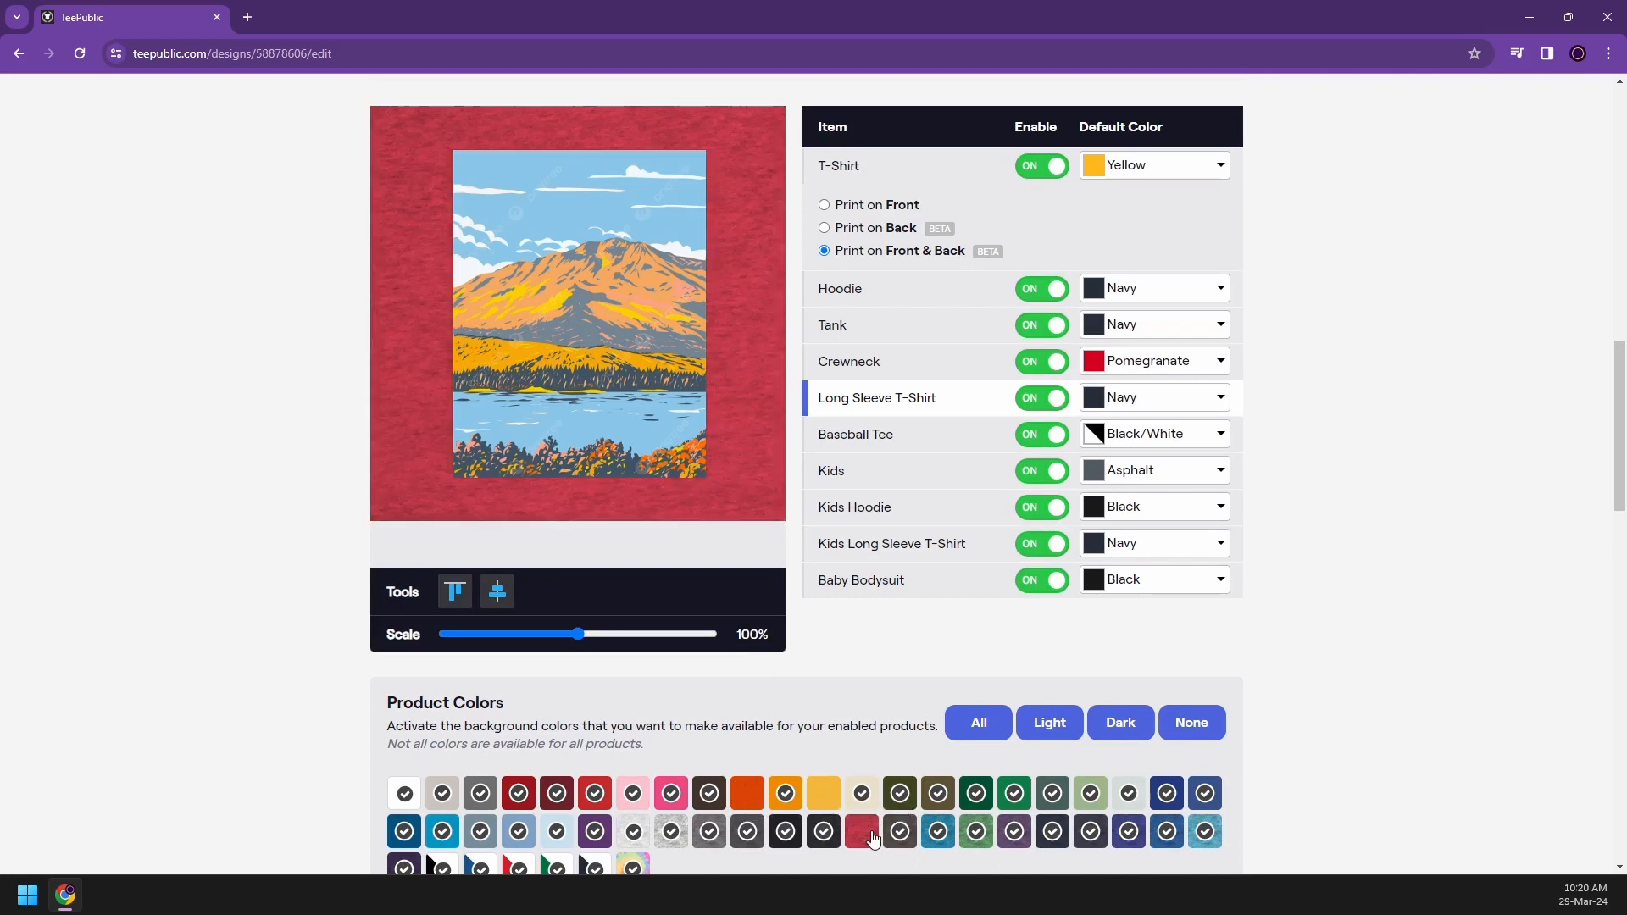
pyautogui.click(938, 830)
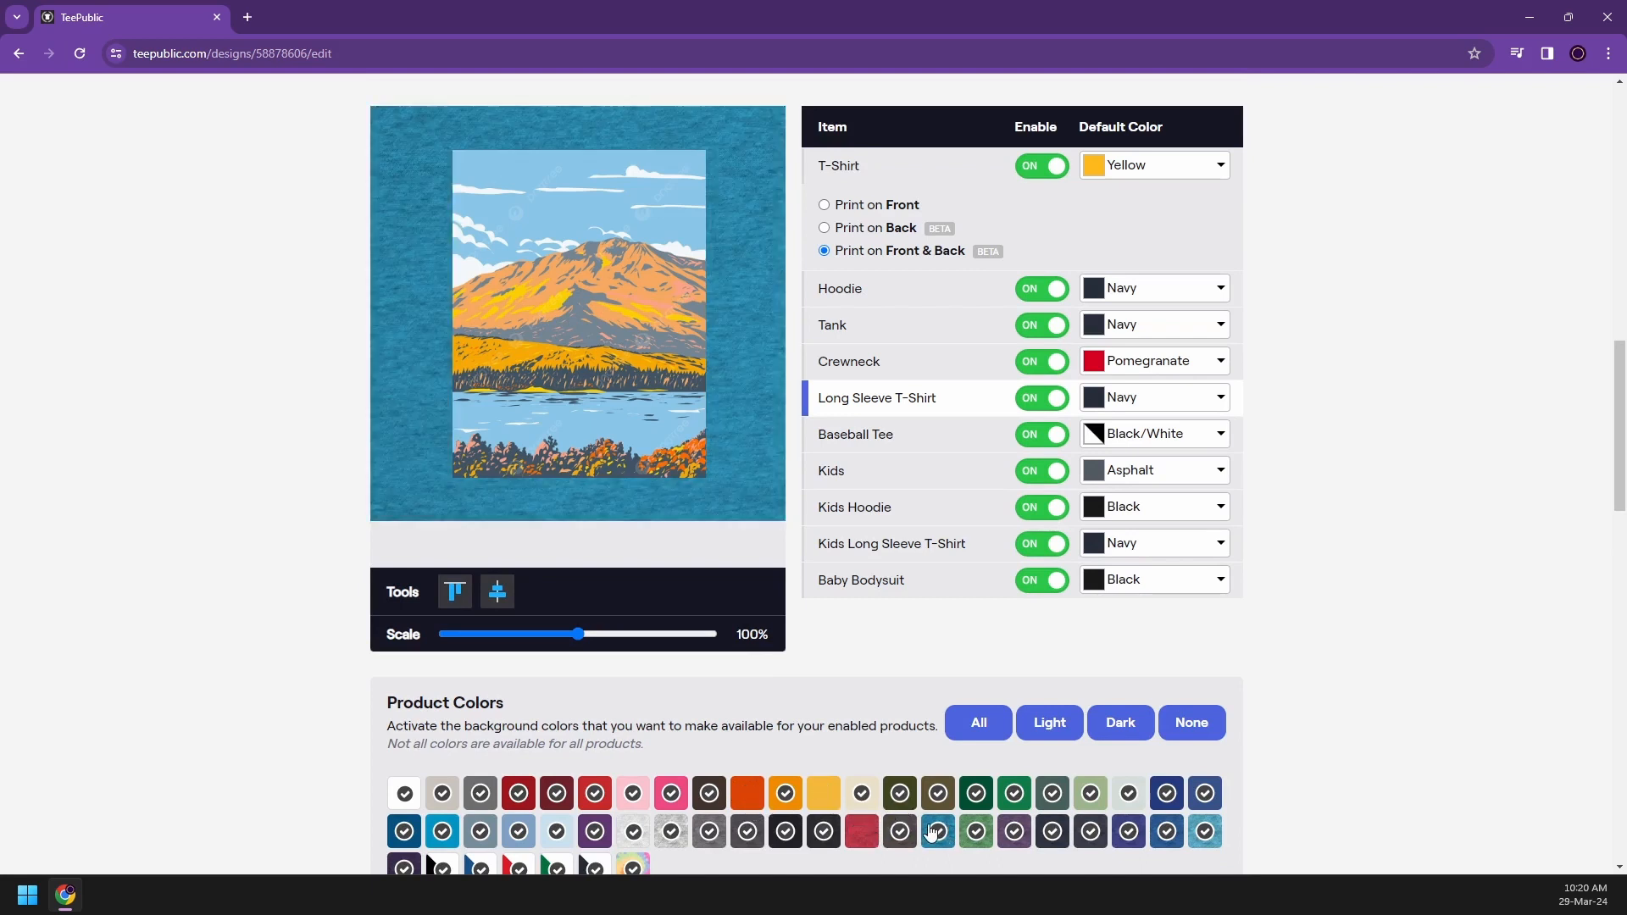
pyautogui.click(936, 830)
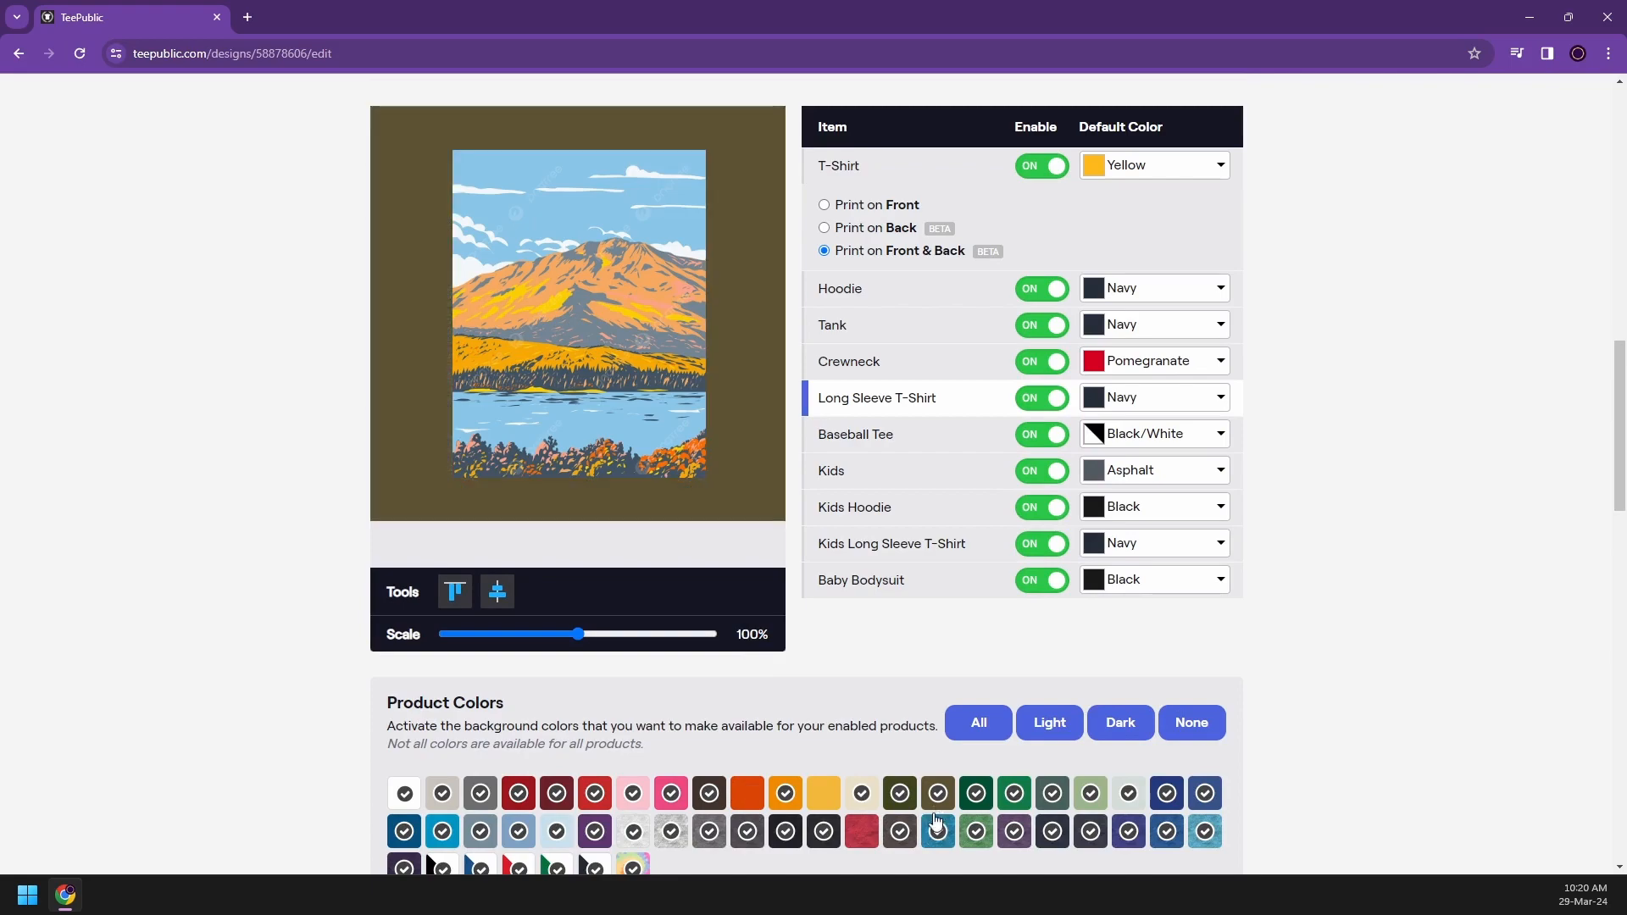
pyautogui.click(875, 397)
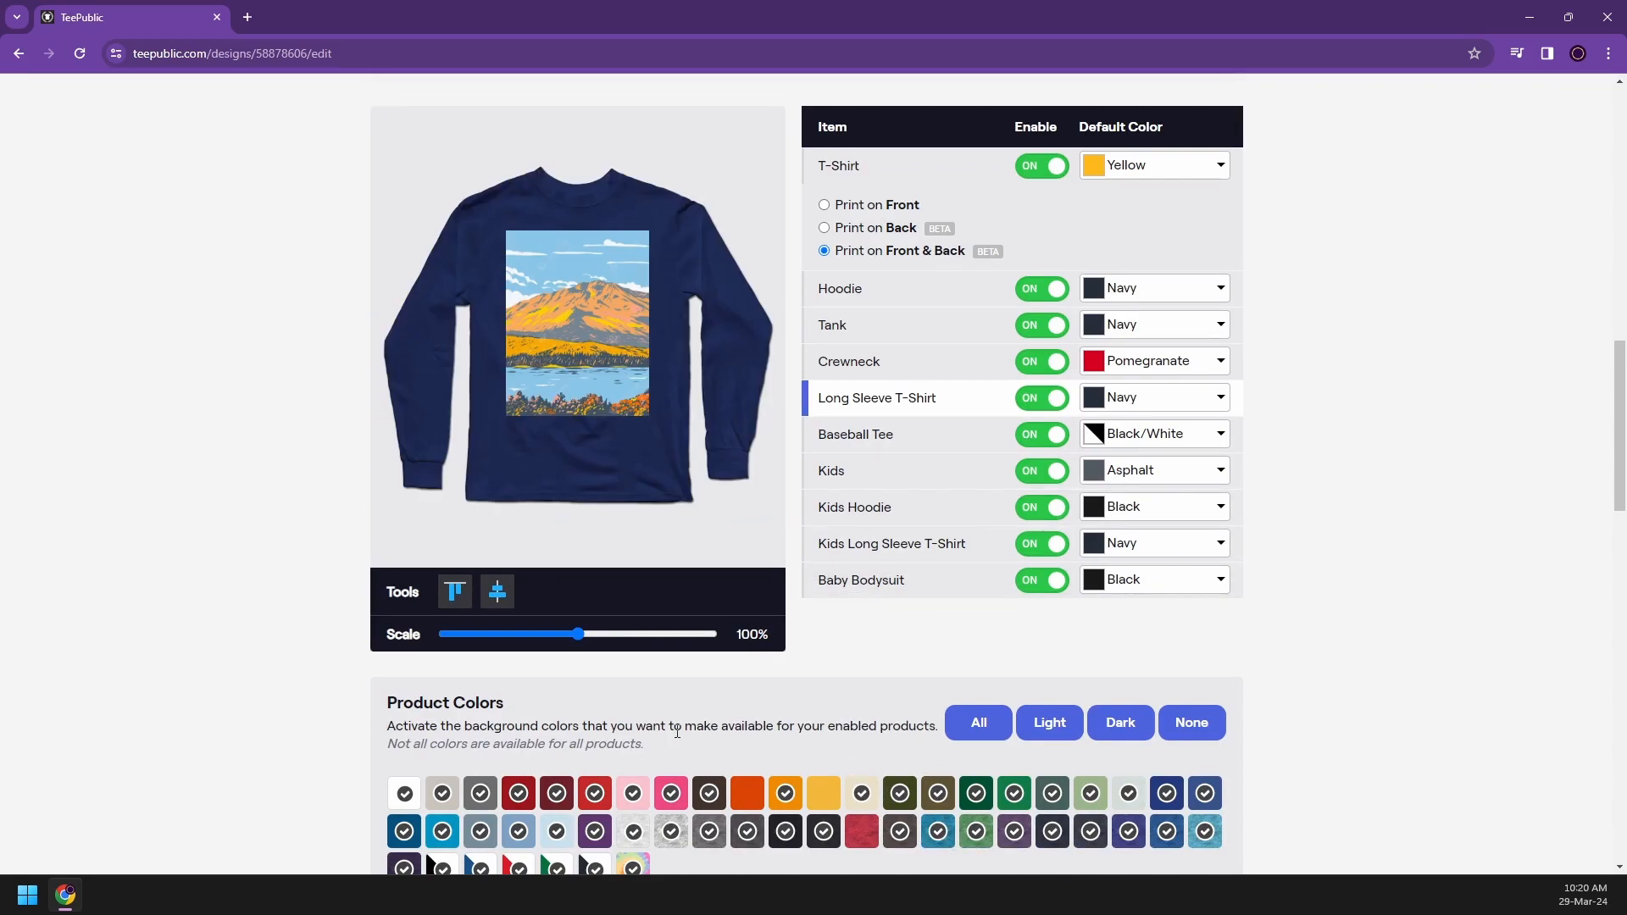
pyautogui.scroll(-3)
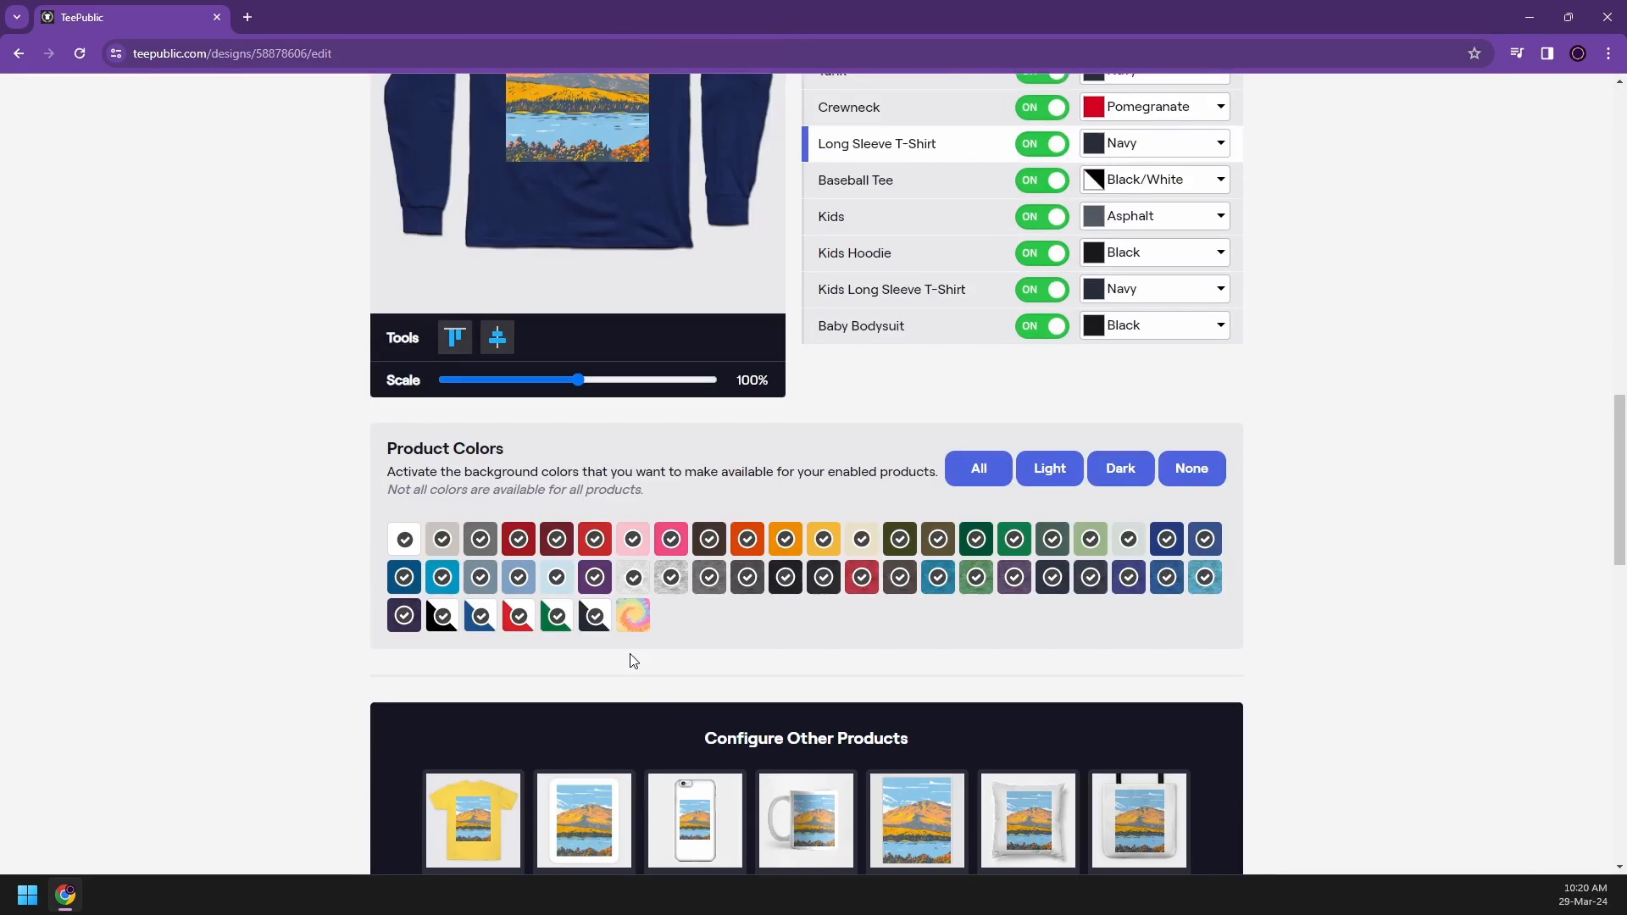
pyautogui.scroll(3)
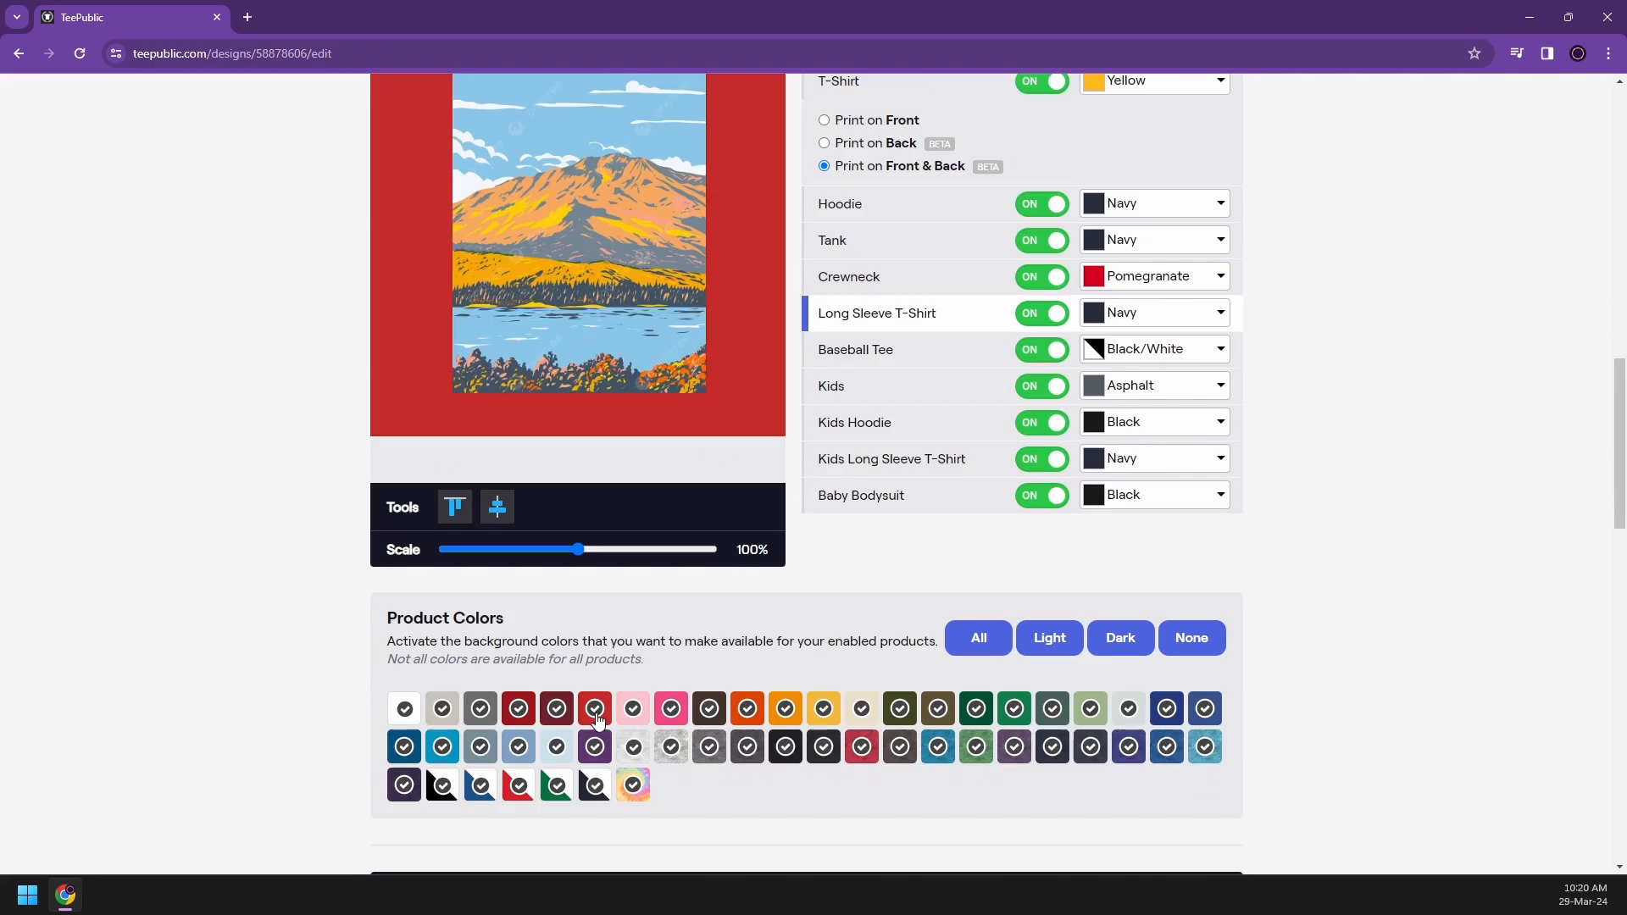
pyautogui.click(595, 709)
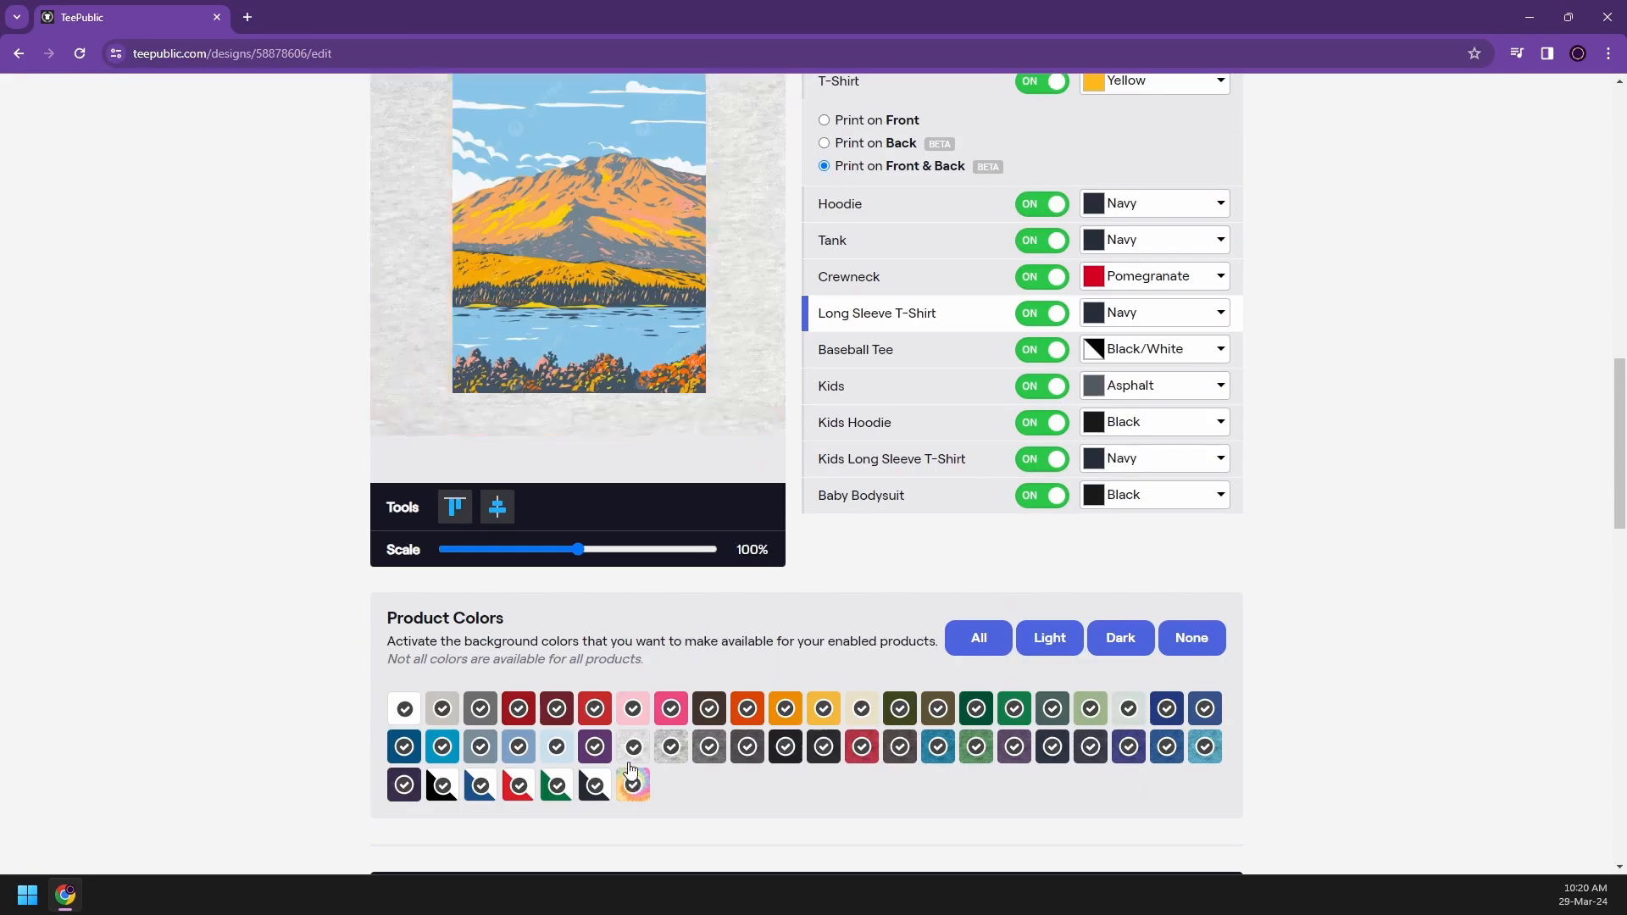
pyautogui.click(632, 783)
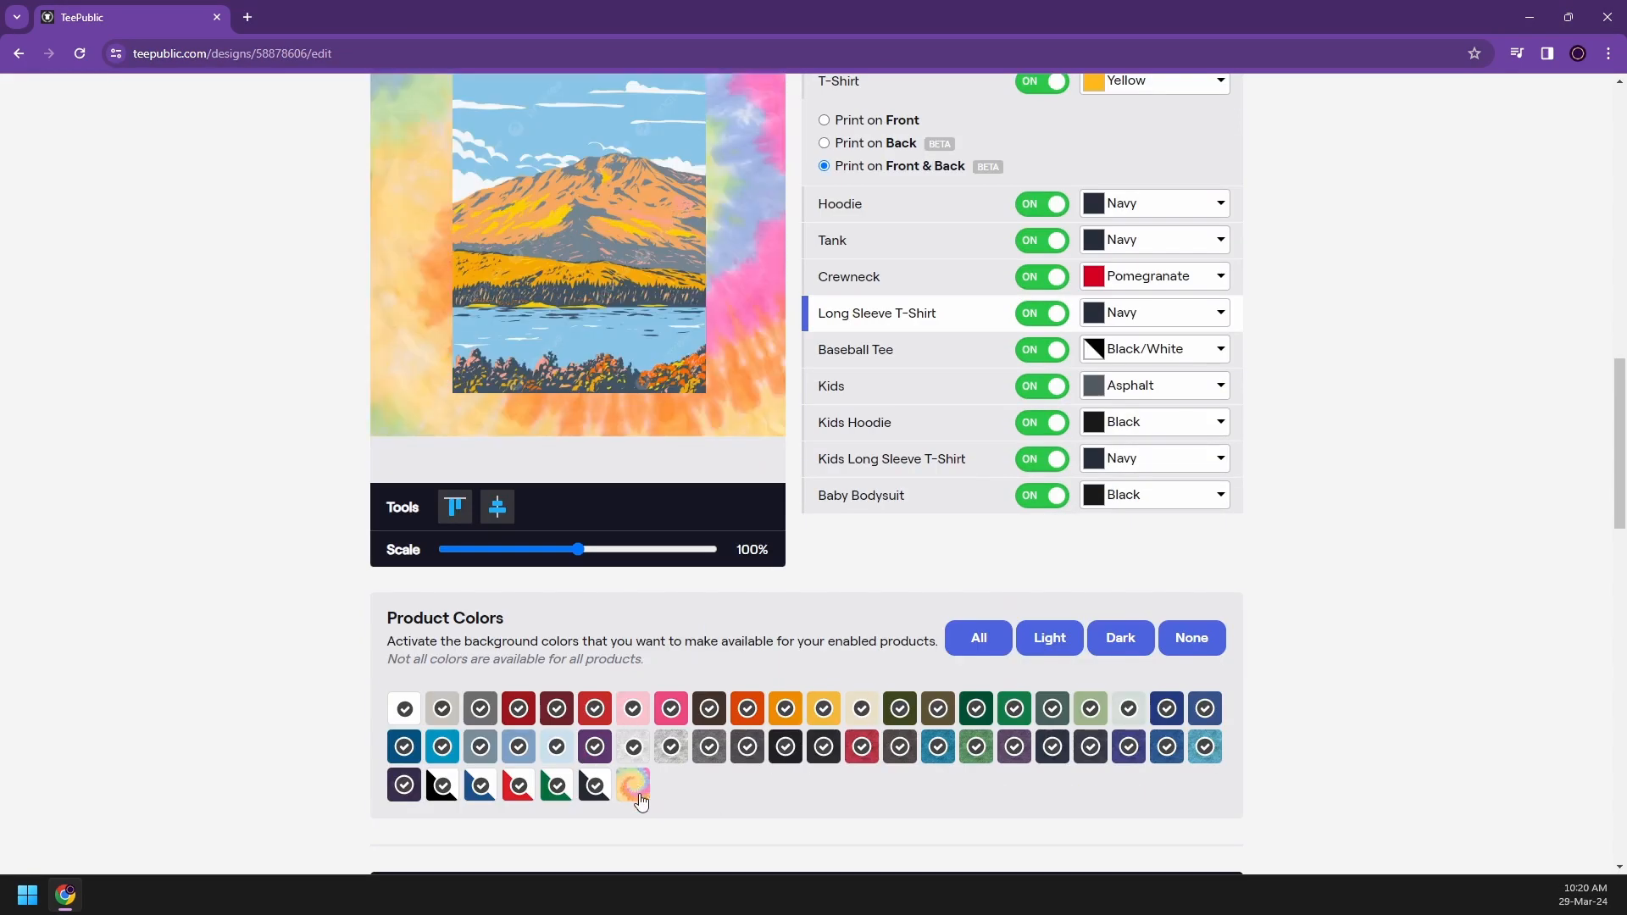
pyautogui.click(633, 785)
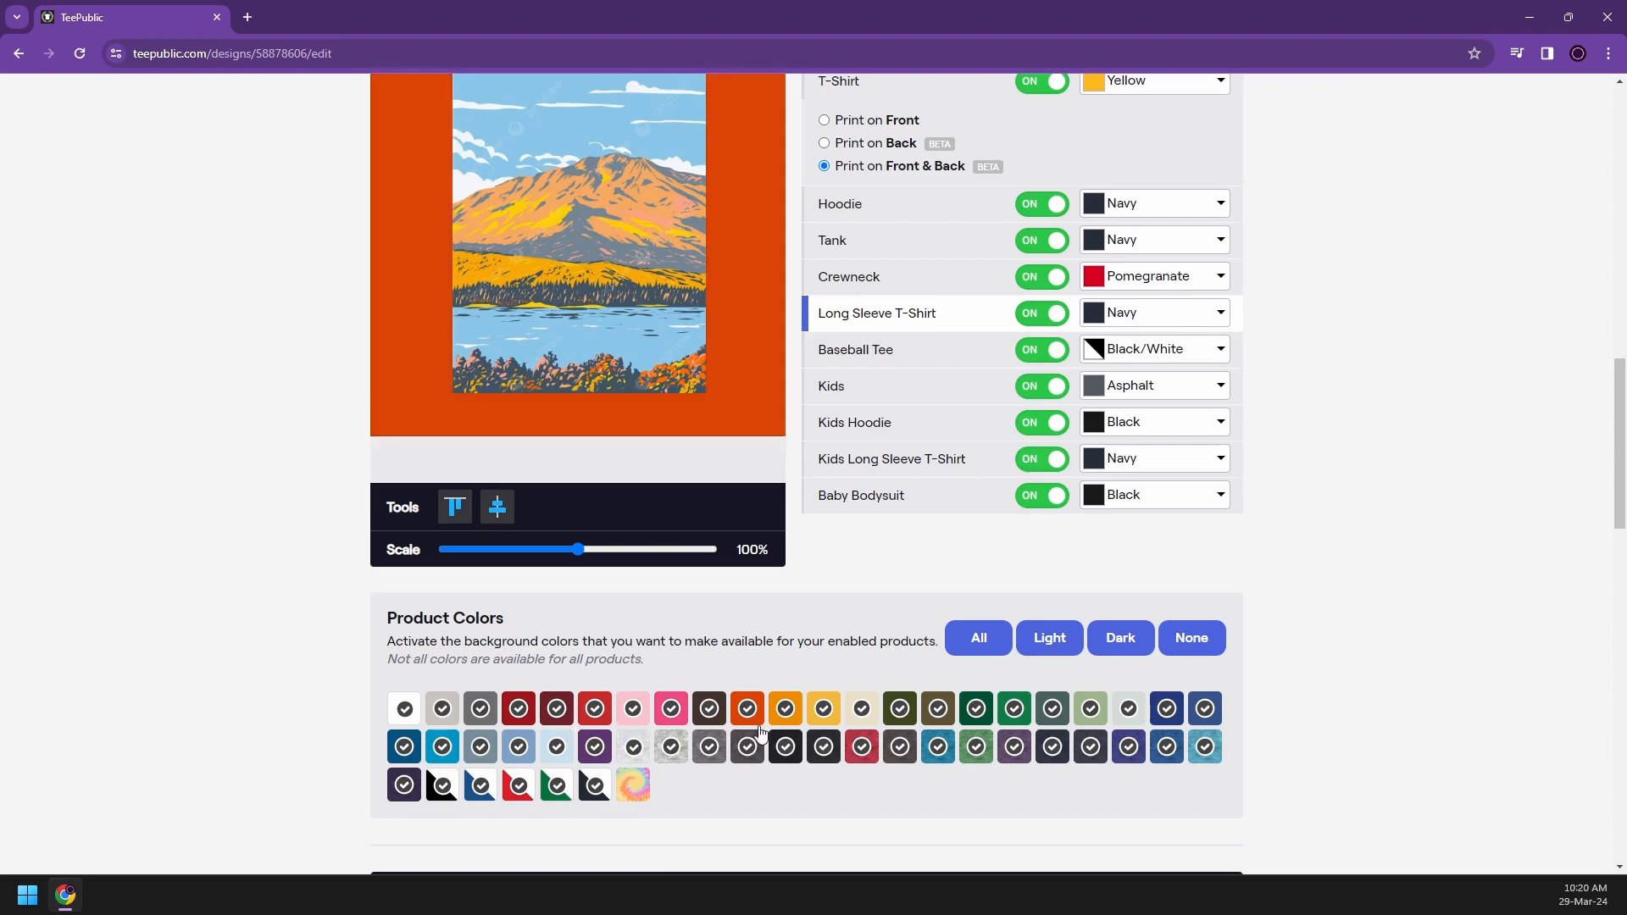
pyautogui.click(633, 785)
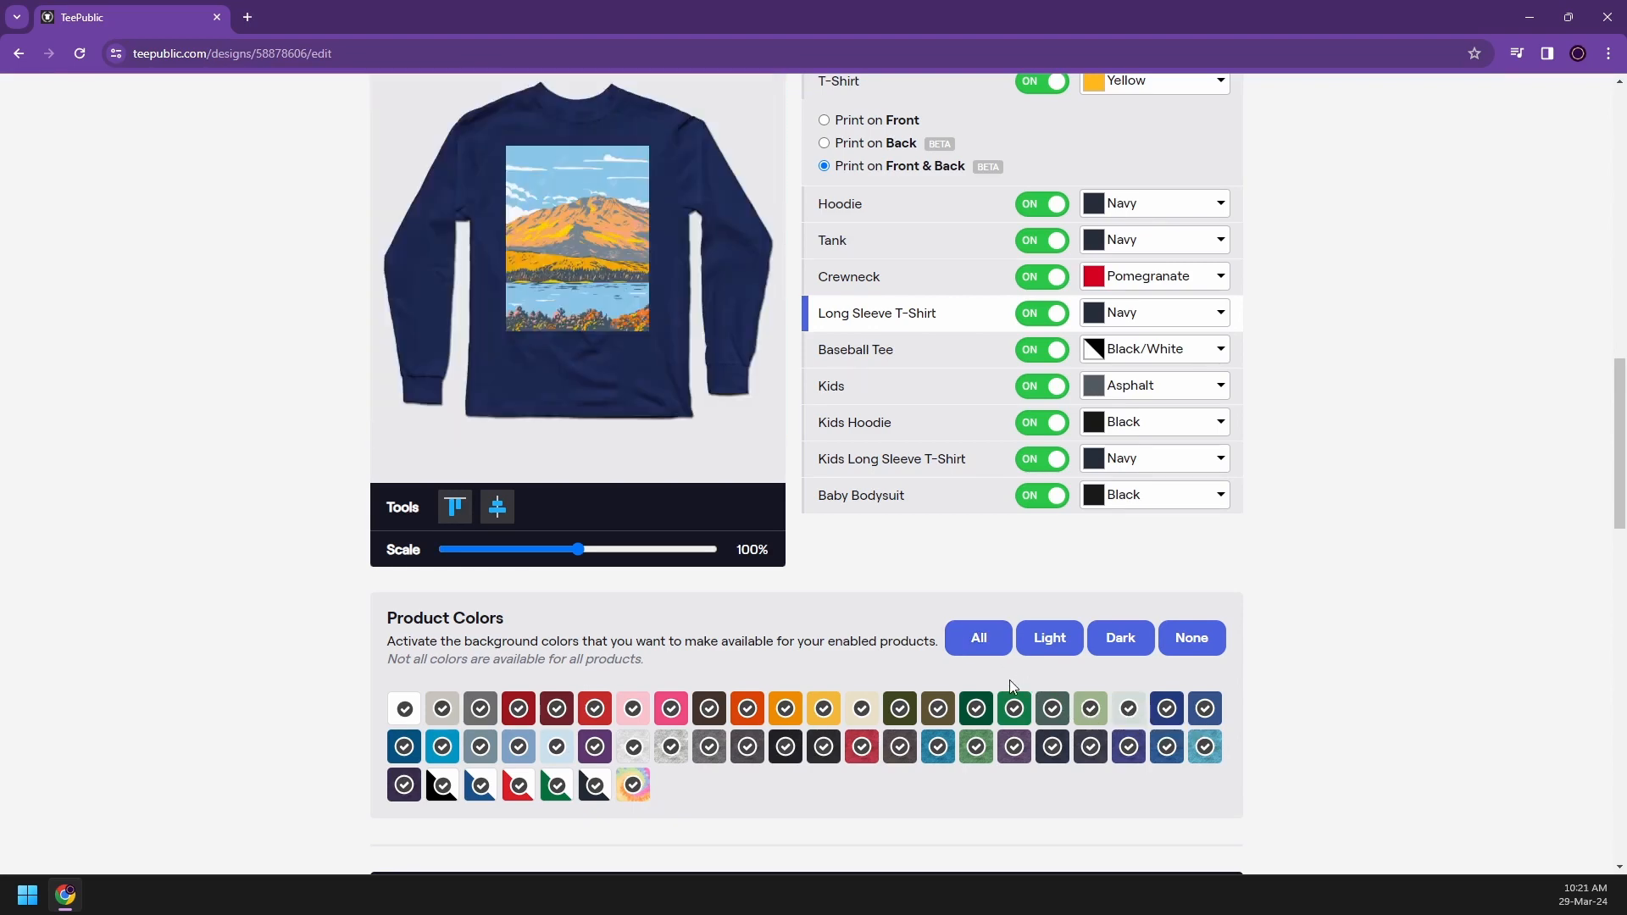
pyautogui.scroll(-3)
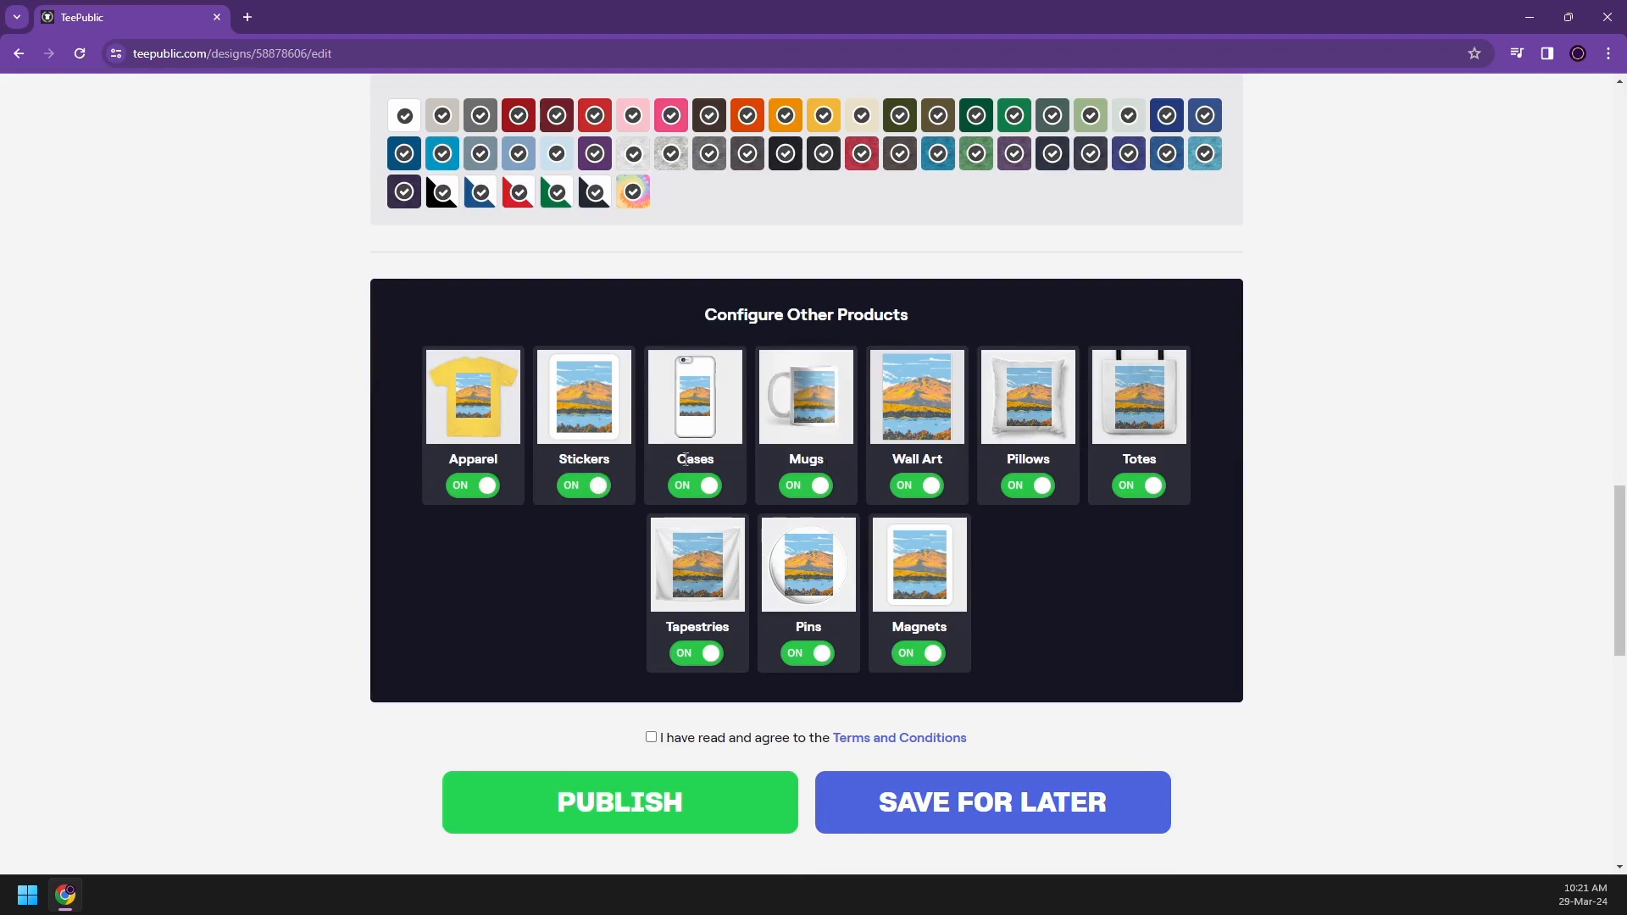
pyautogui.moveTo(924, 492)
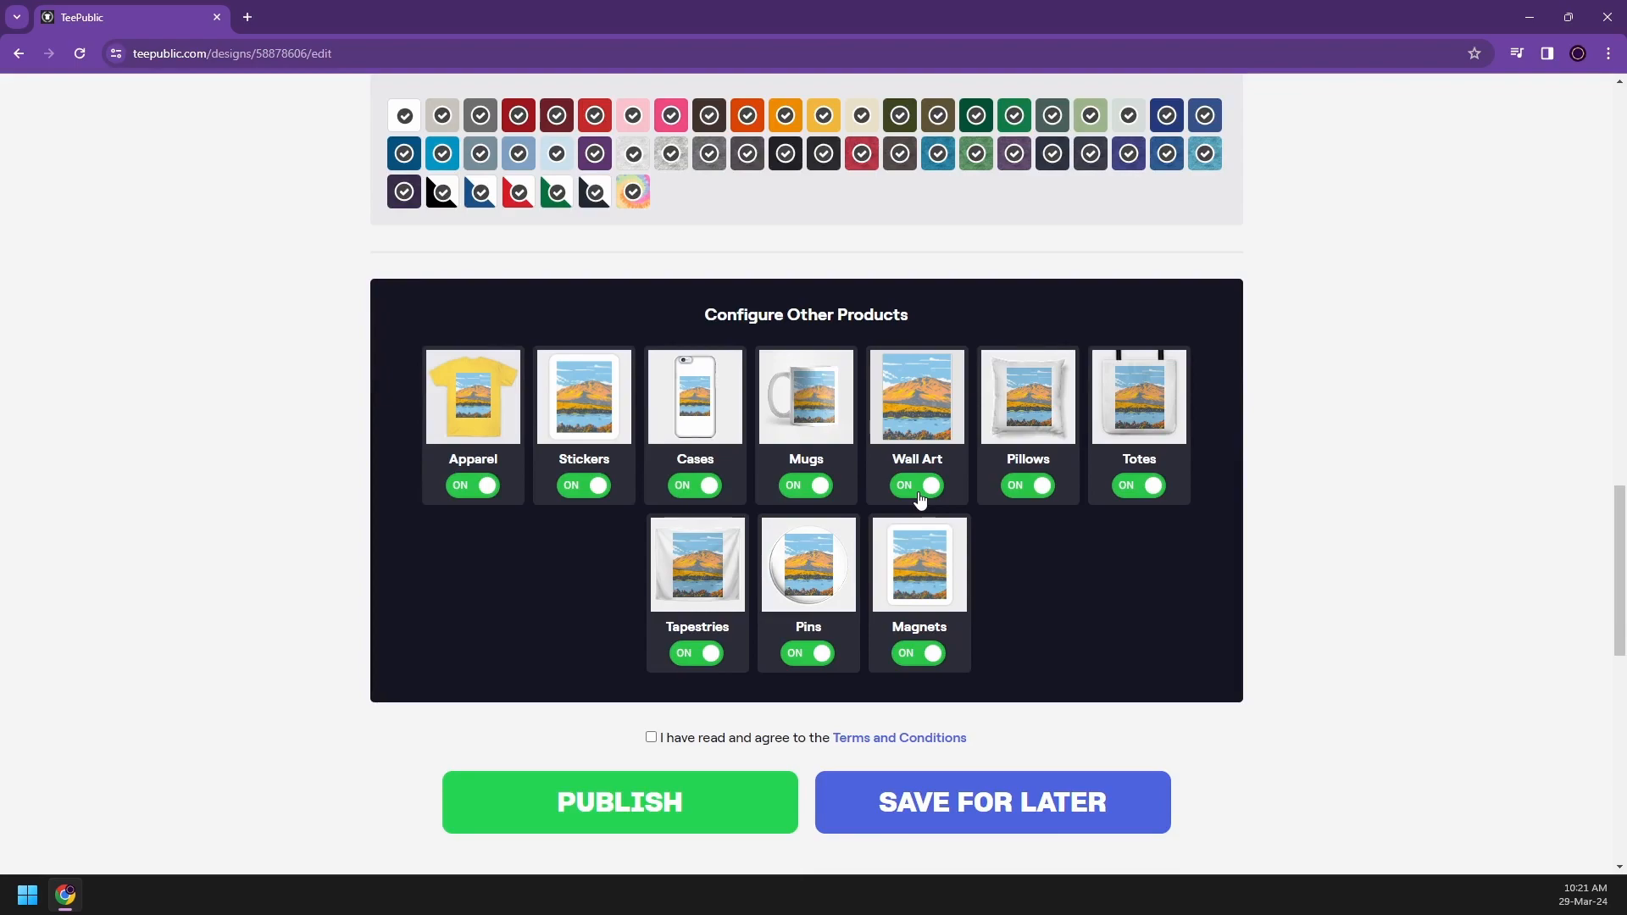
pyautogui.scroll(3)
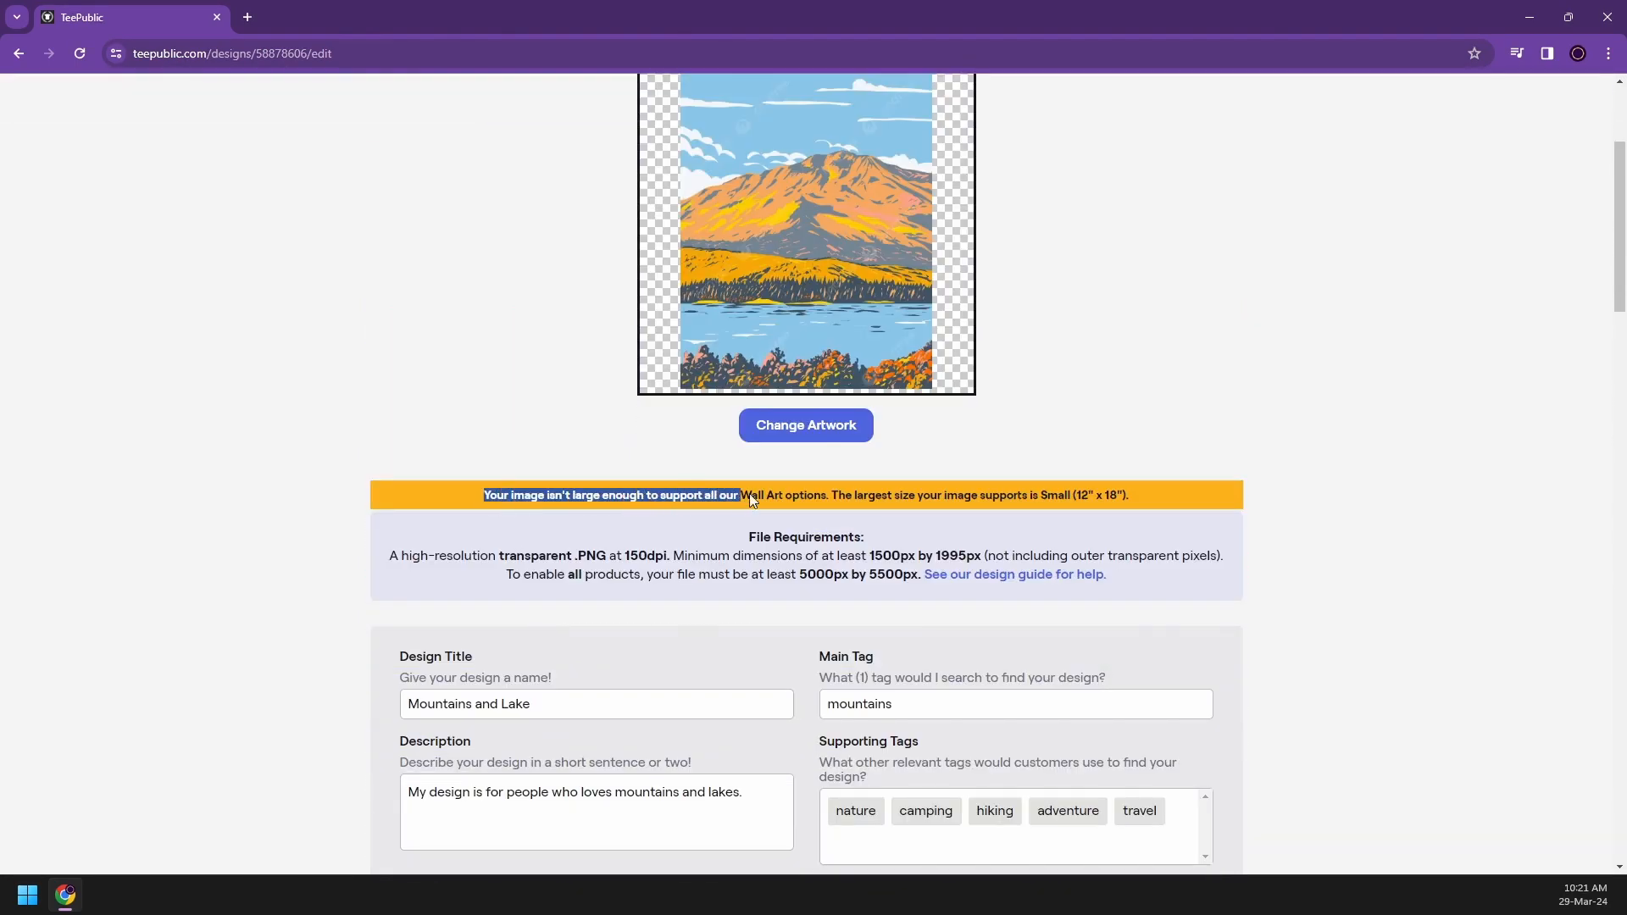
pyautogui.scroll(-3)
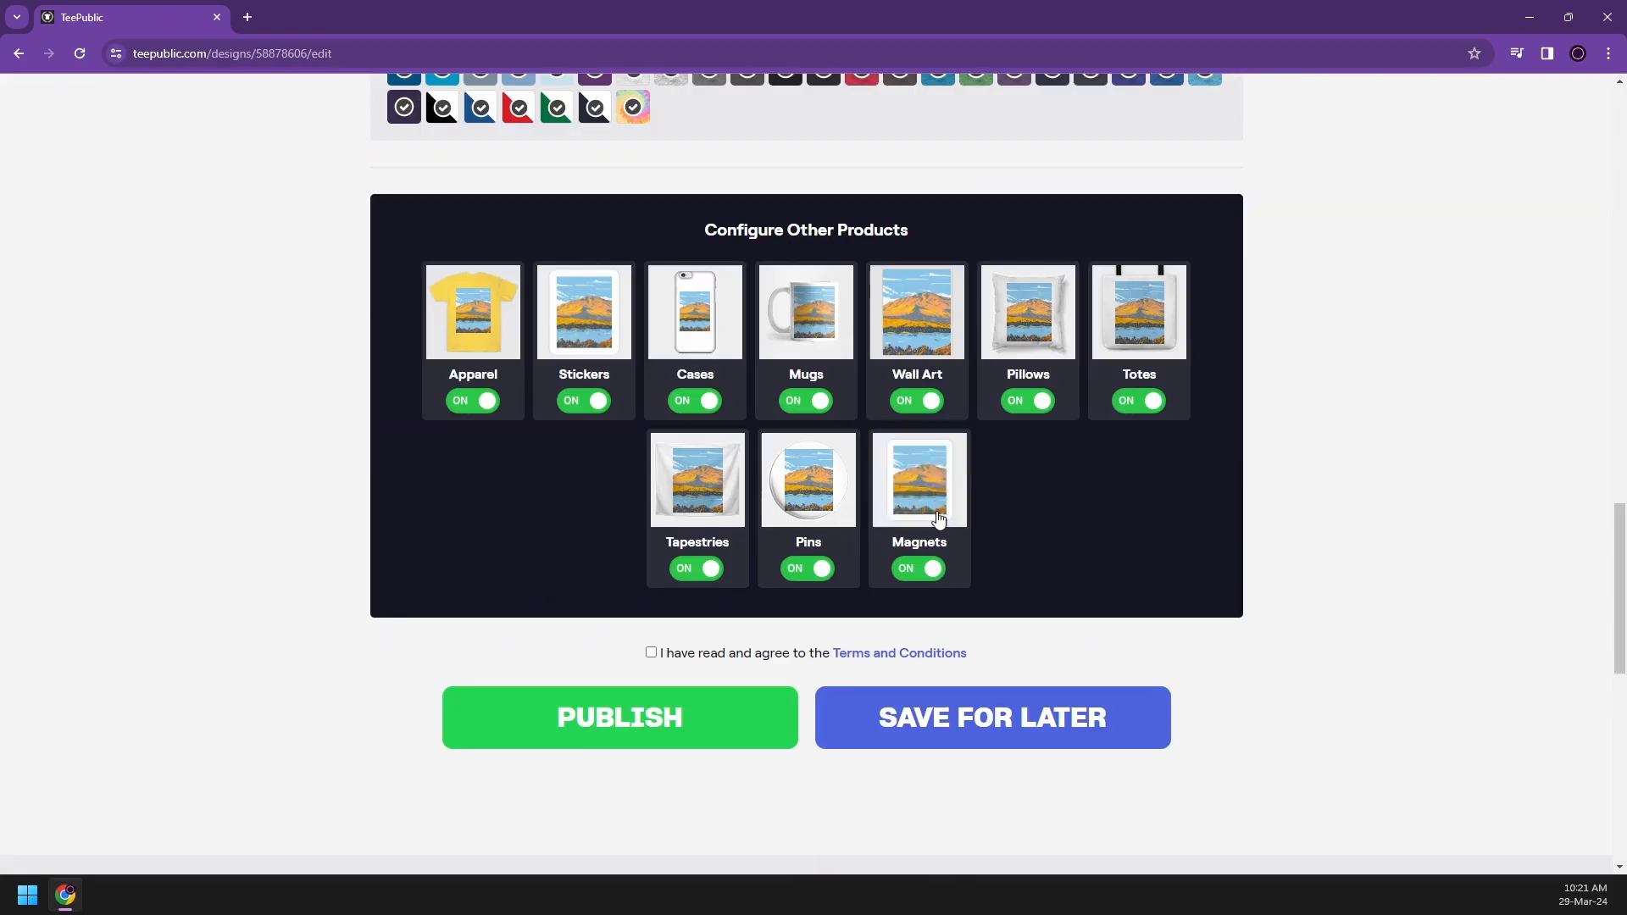
pyautogui.scroll(3)
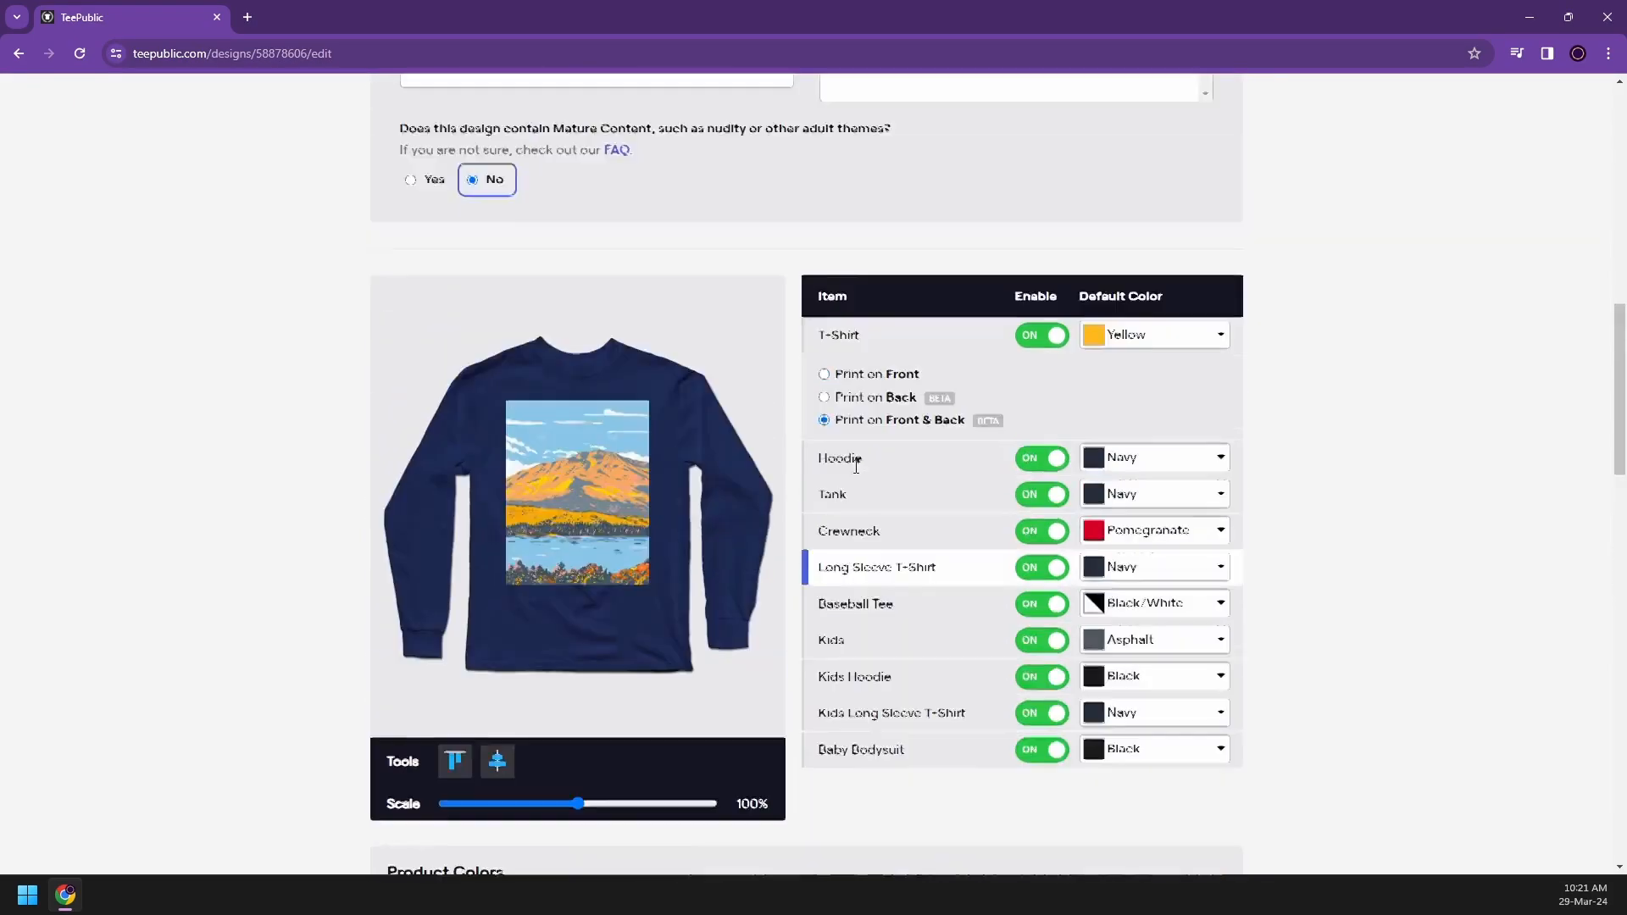
pyautogui.scroll(3)
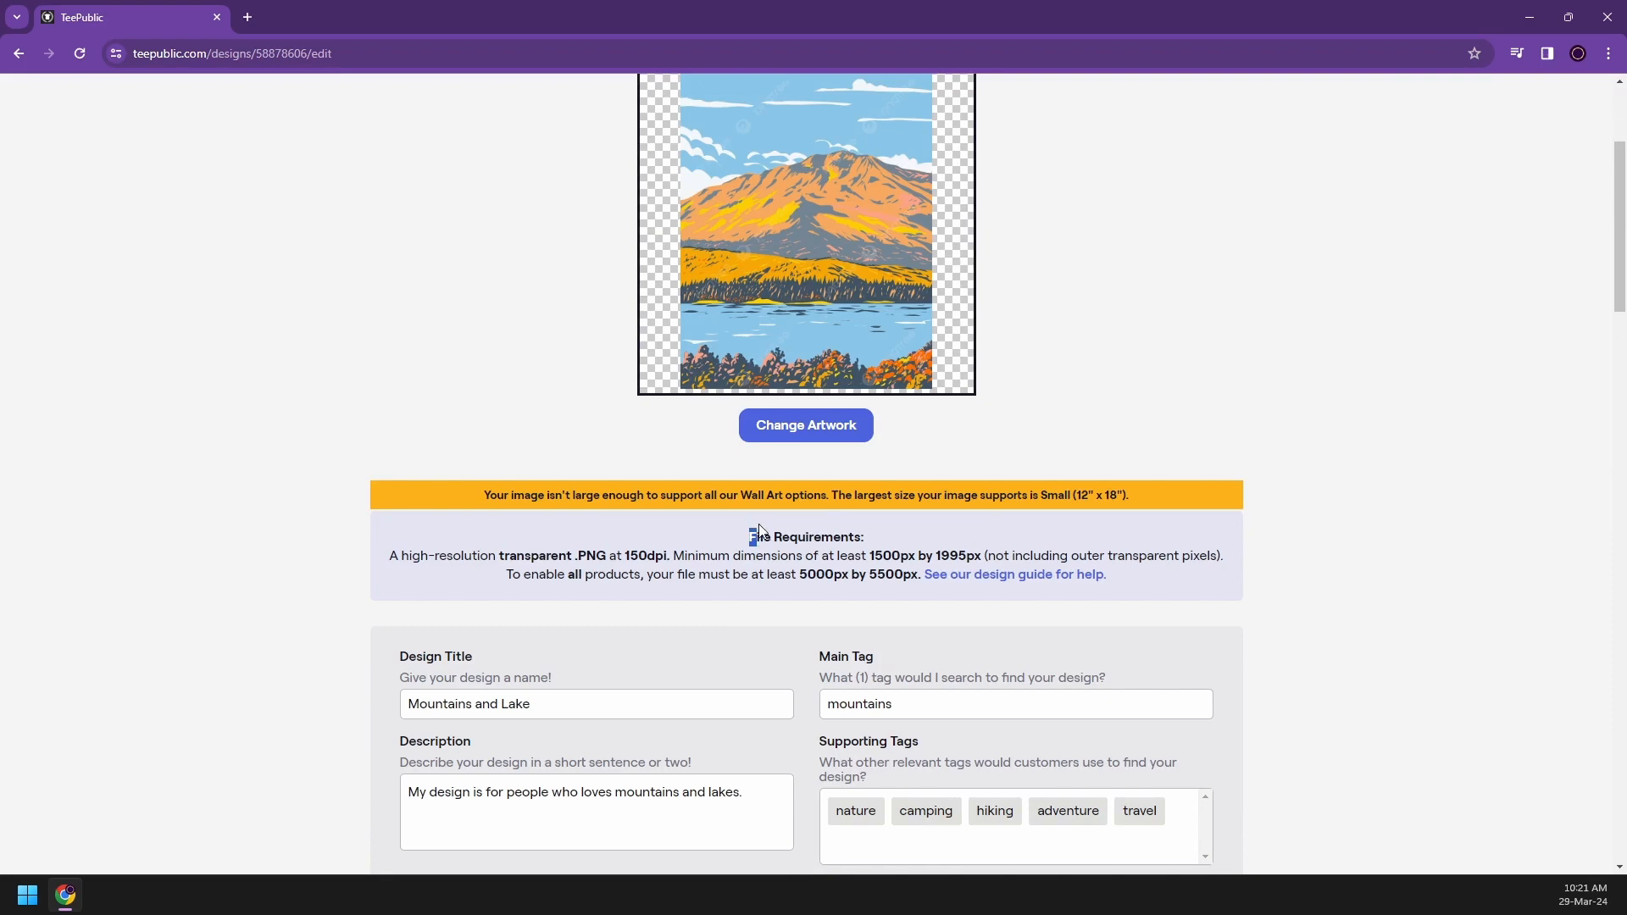
pyautogui.scroll(-3)
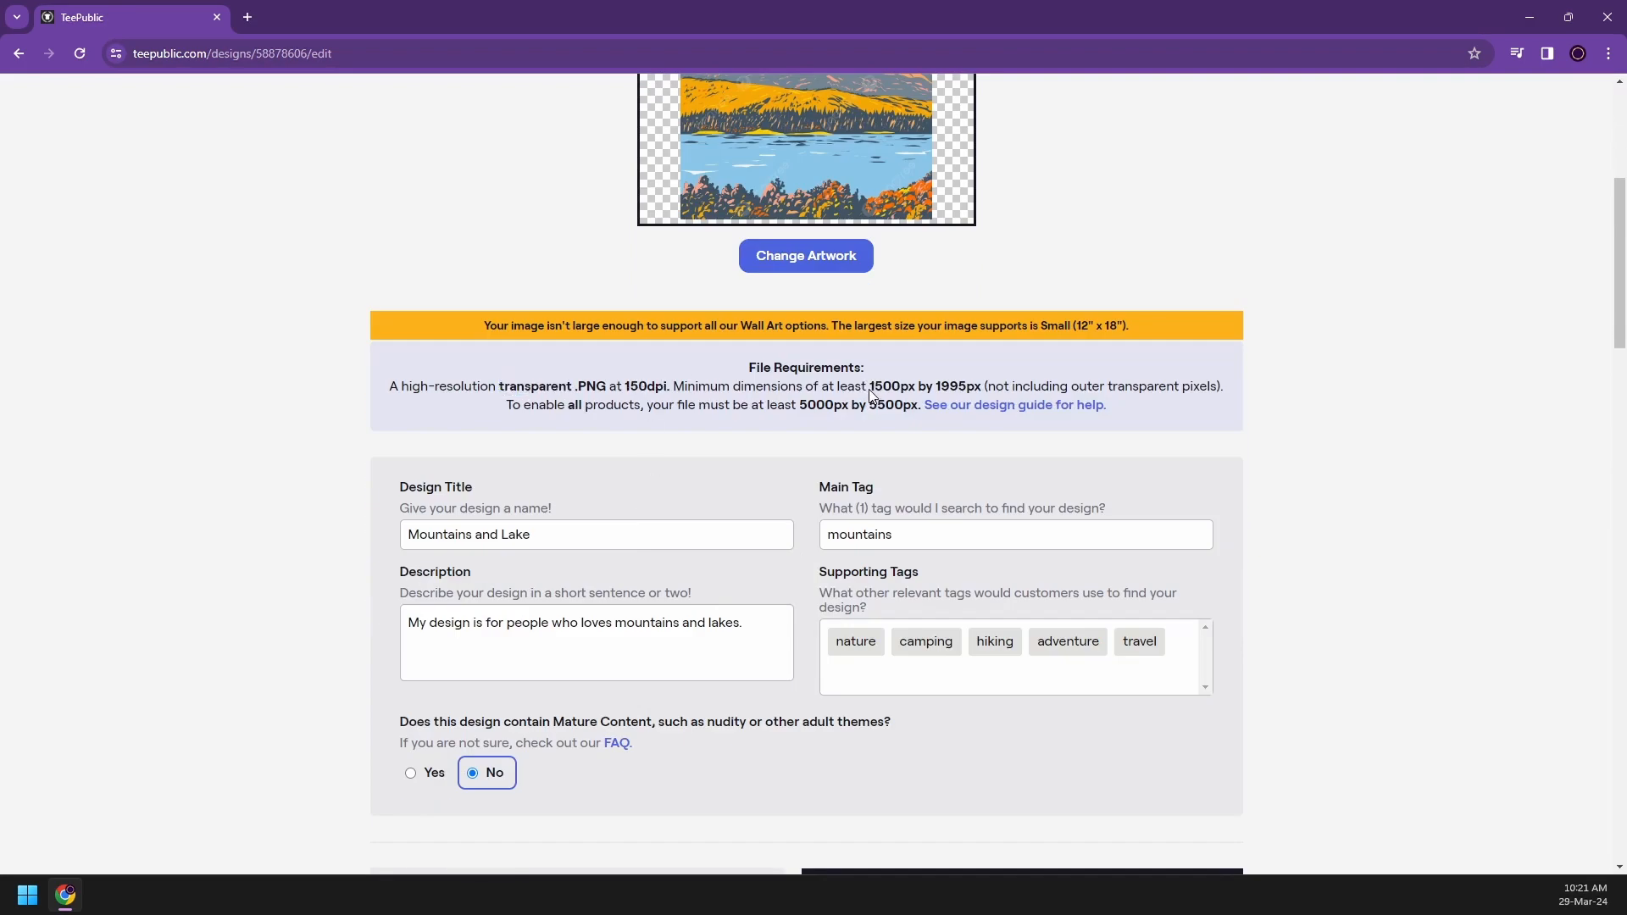
pyautogui.doubleClick(957, 386)
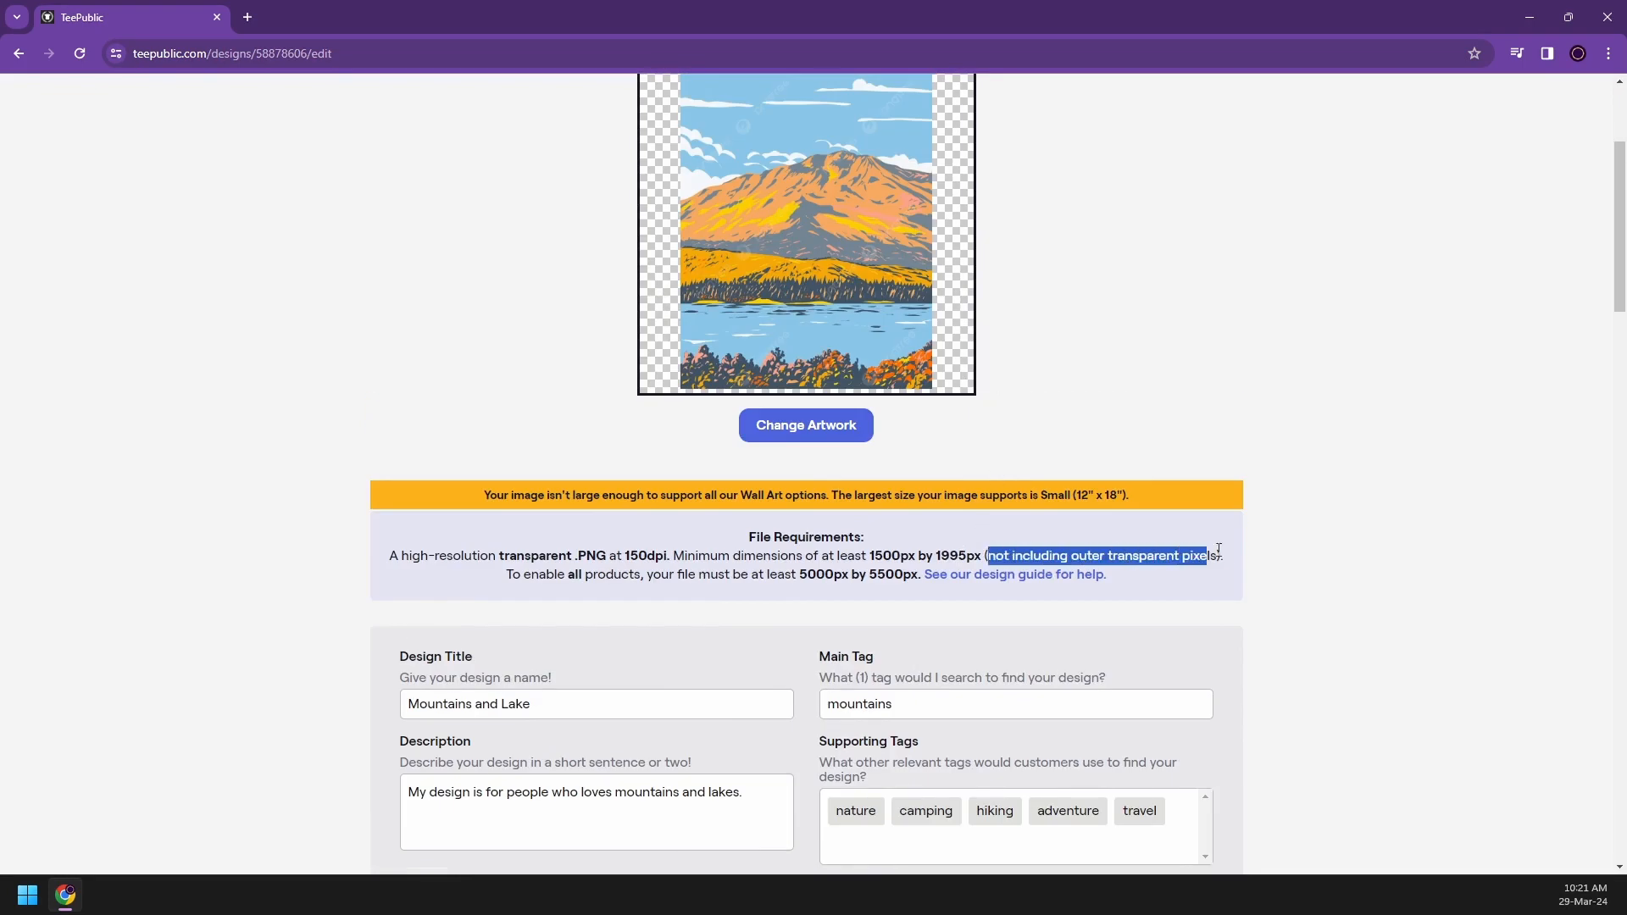
pyautogui.scroll(3)
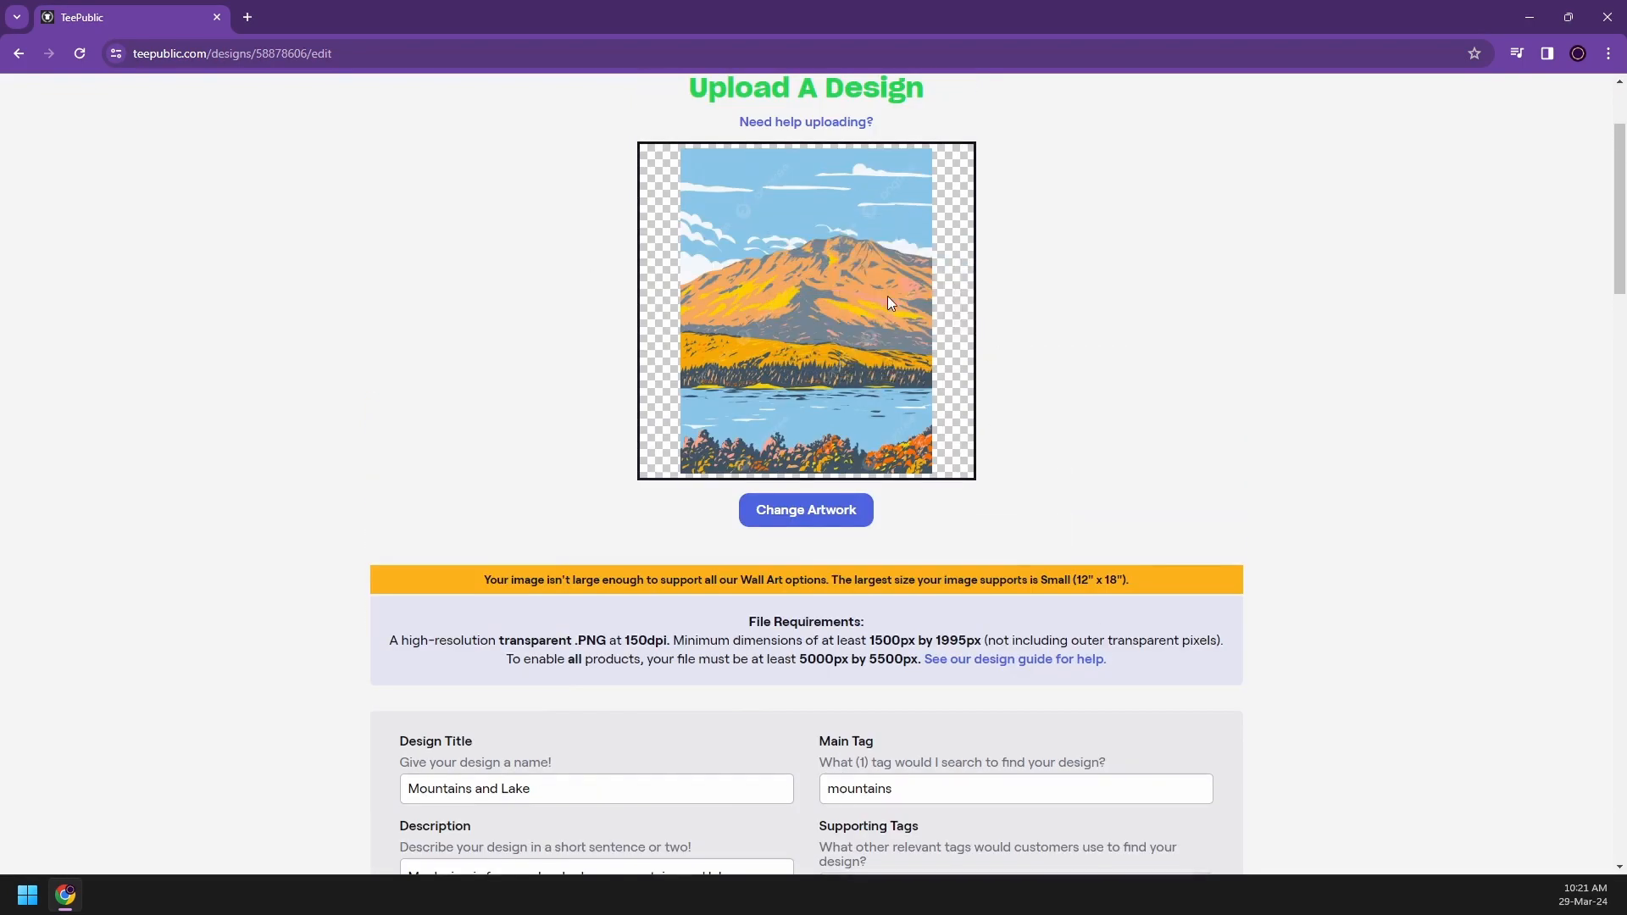
pyautogui.moveTo(1016, 431)
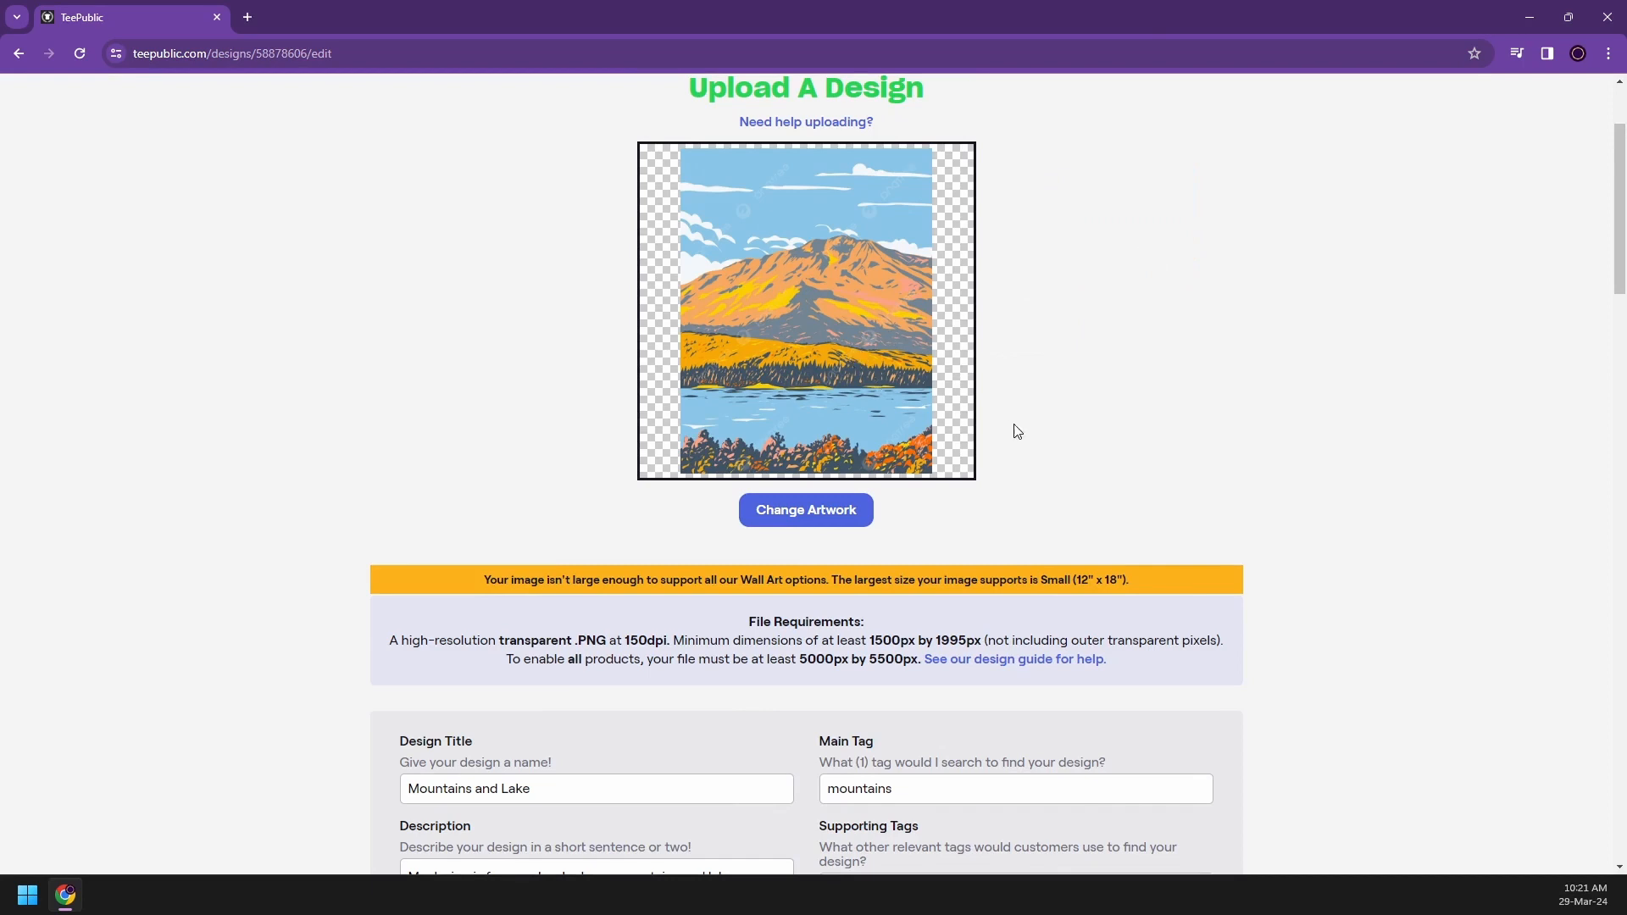
pyautogui.scroll(-3)
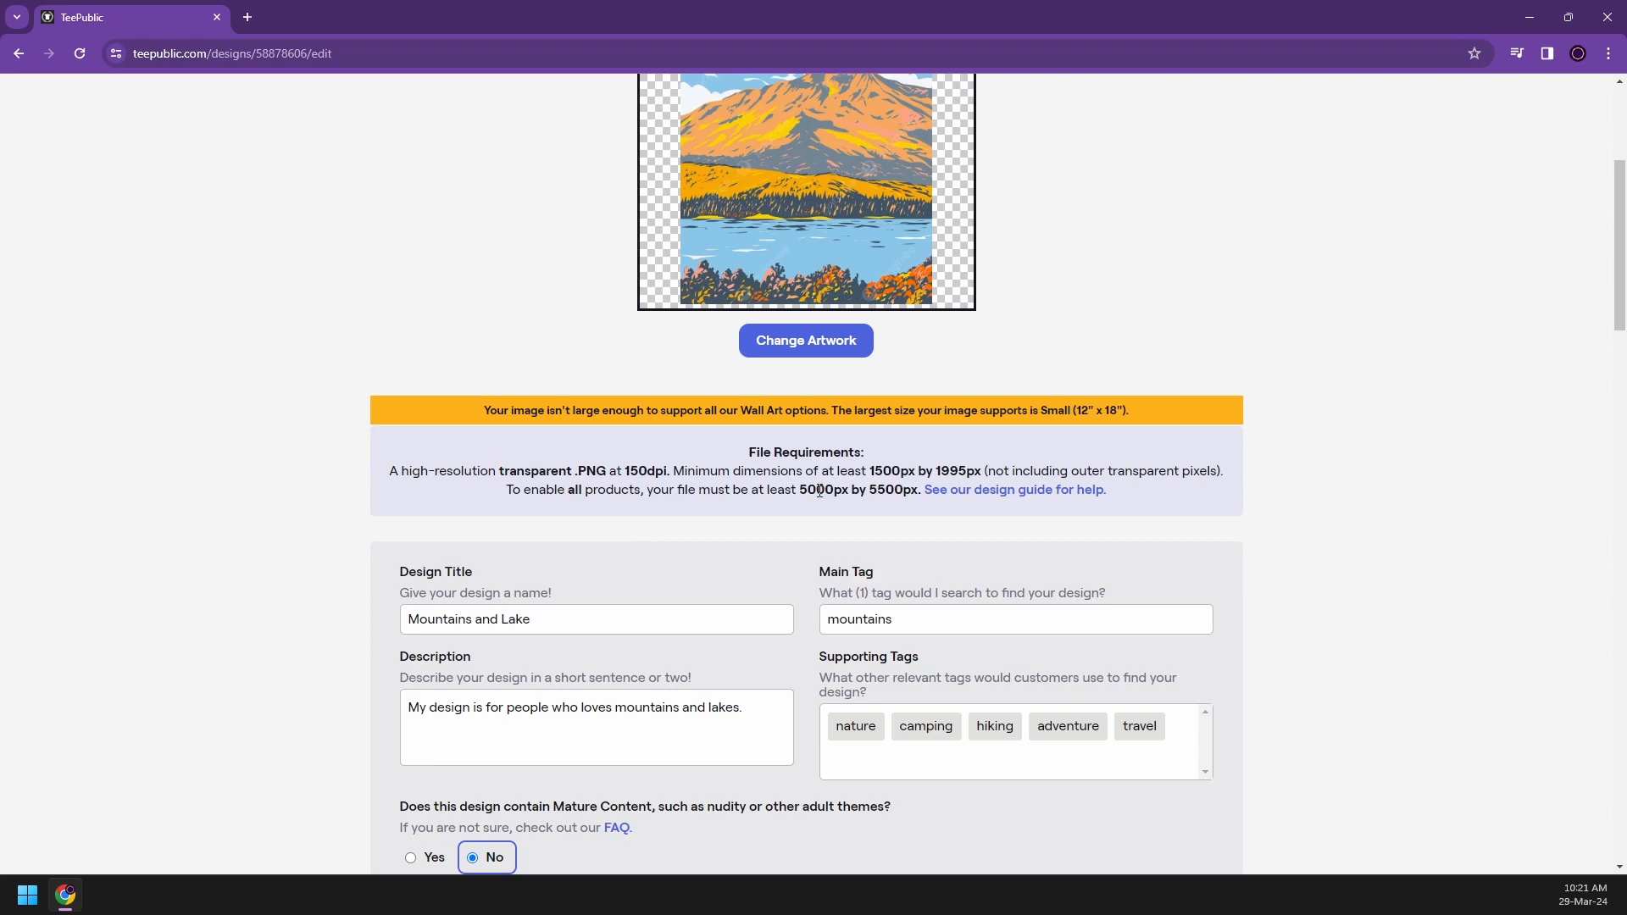
pyautogui.doubleClick(891, 489)
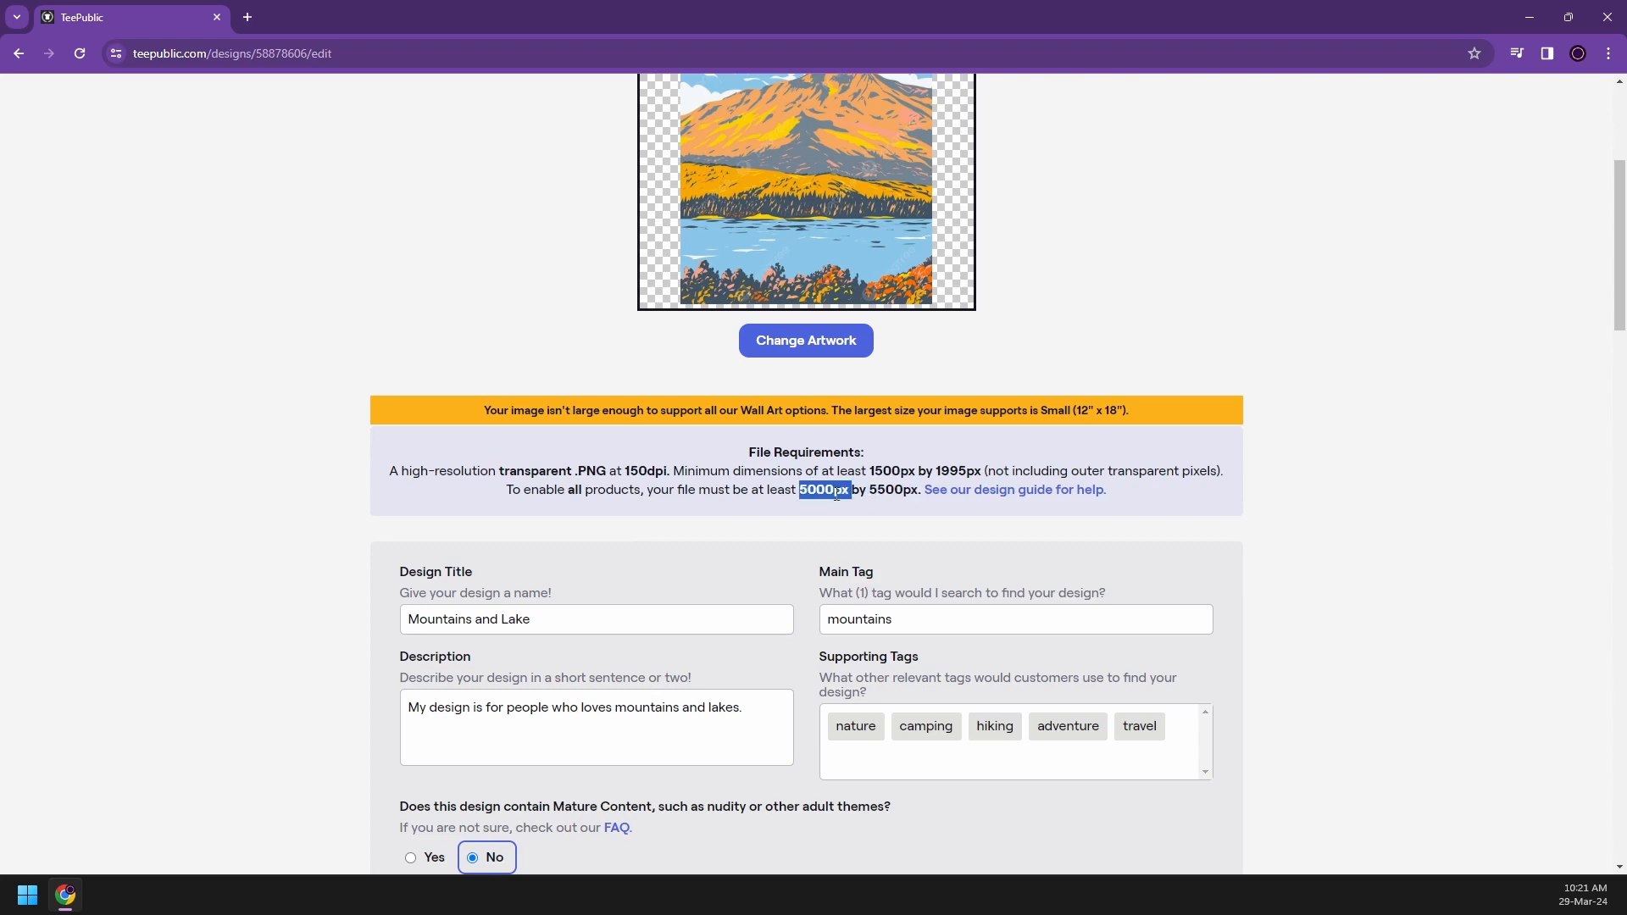
pyautogui.scroll(-3)
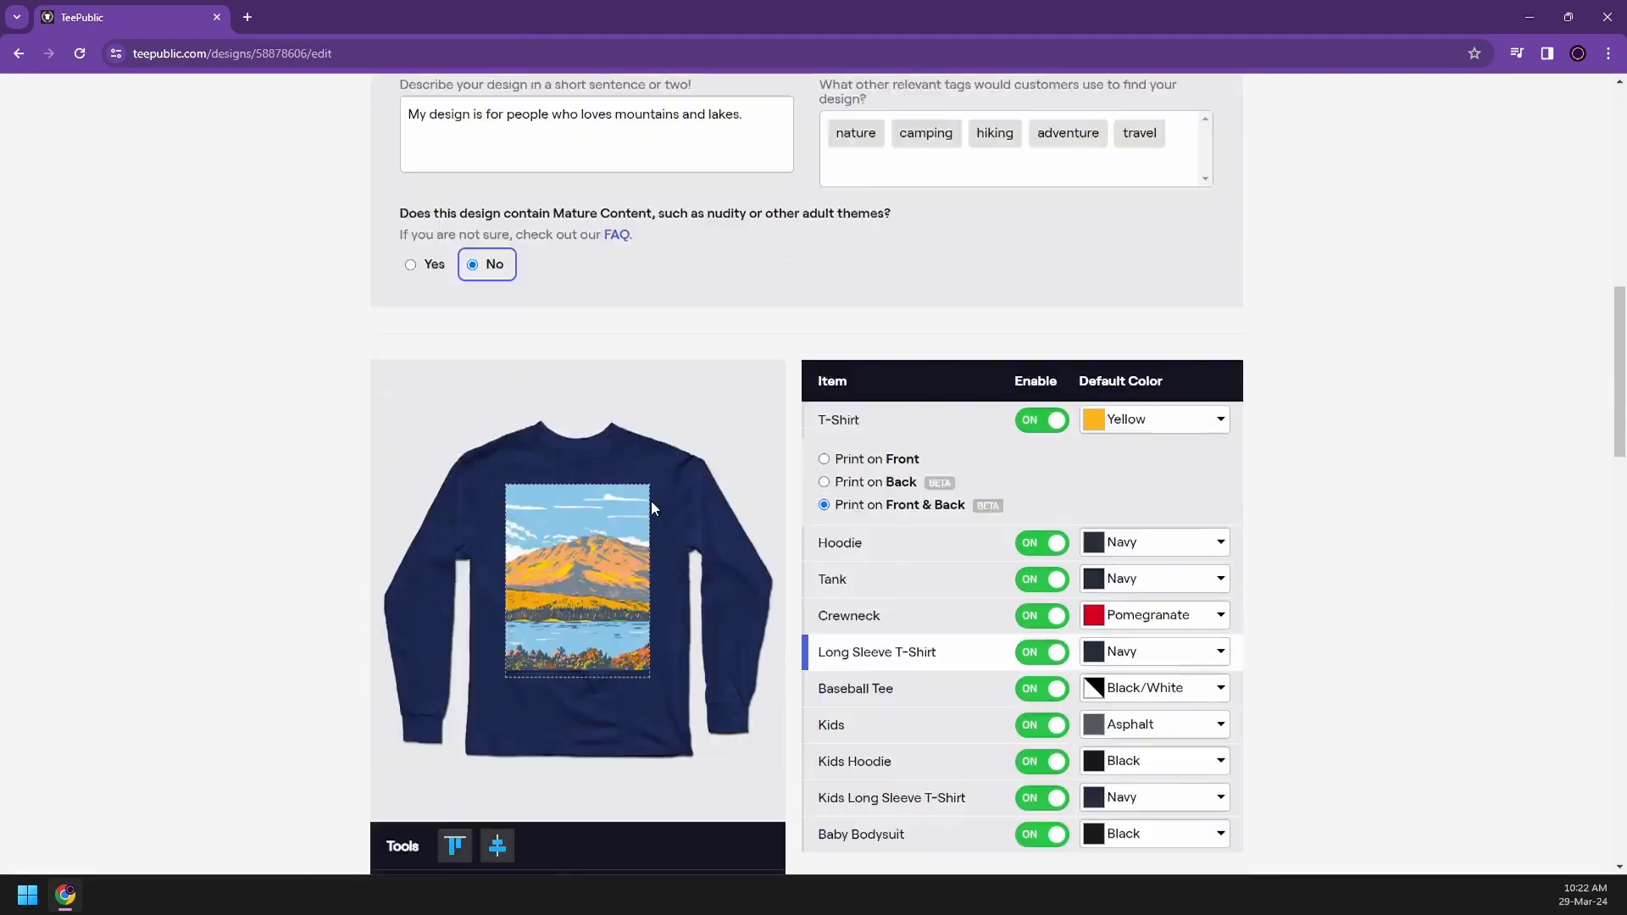
# Step: Accept the Terms and Conditions and publish the Mountains and Lake design
pyautogui.scroll(-3)
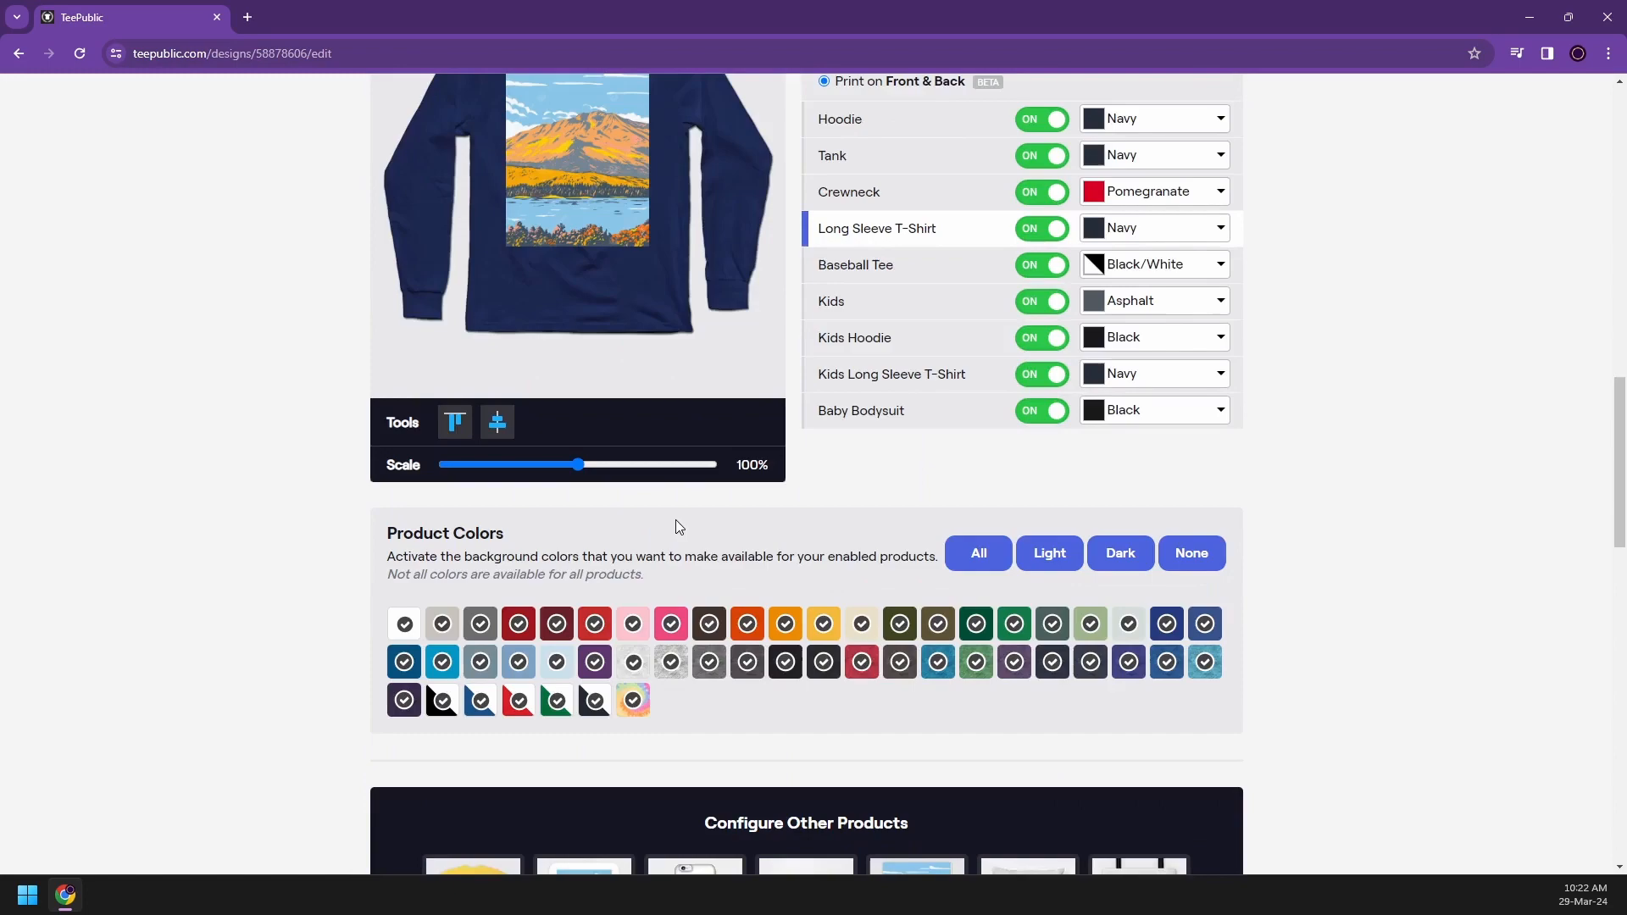
pyautogui.scroll(-3)
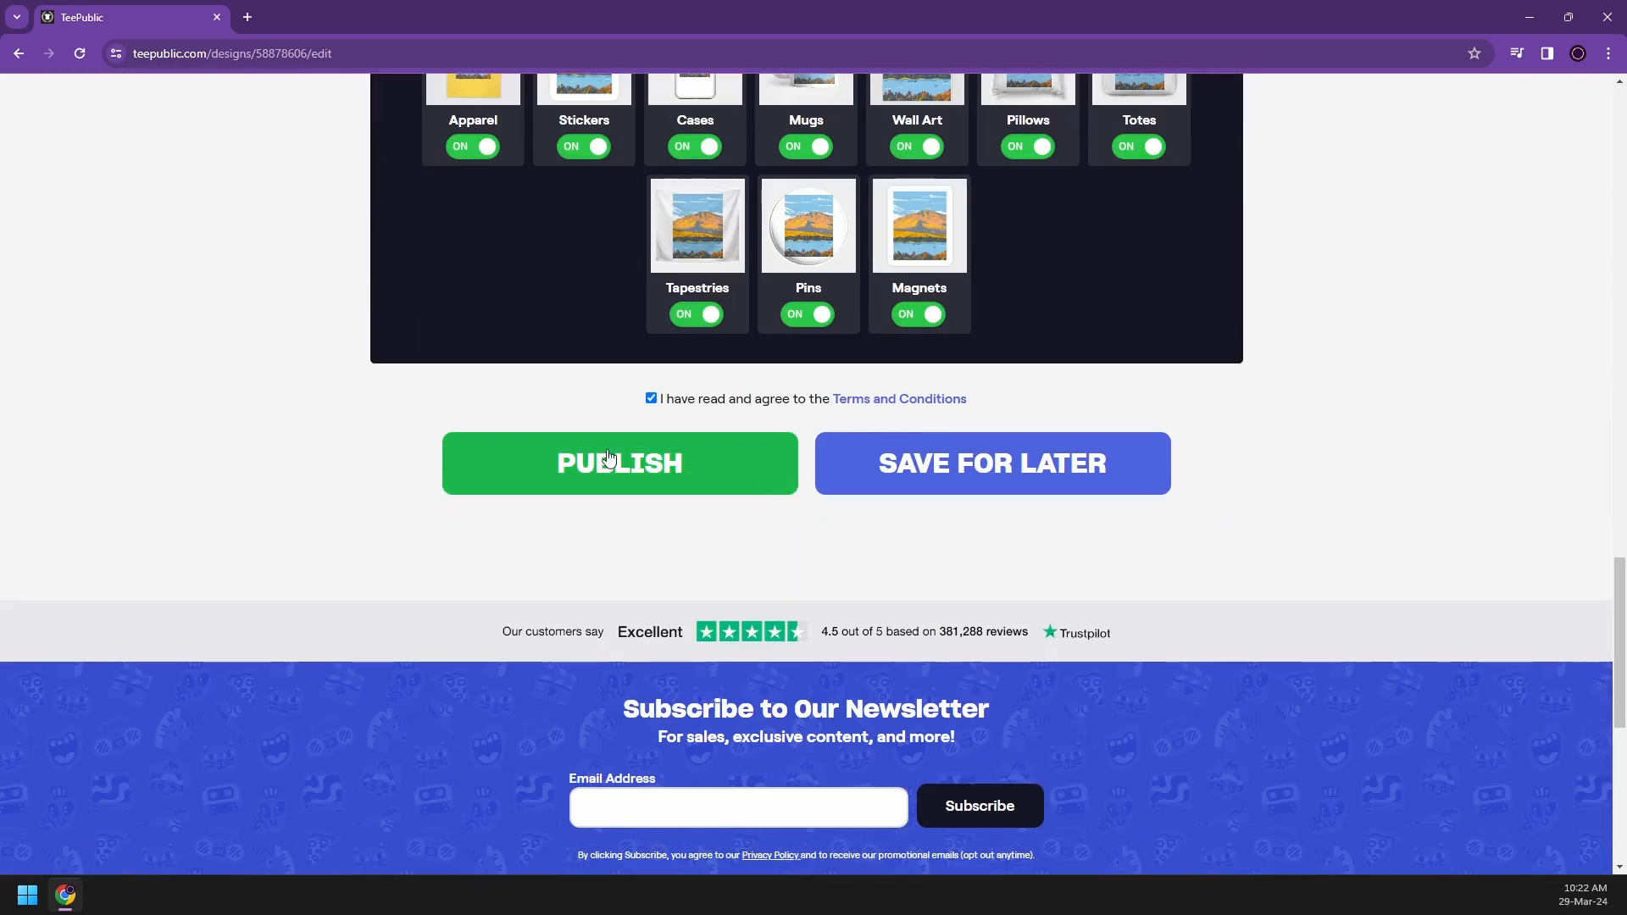
pyautogui.scroll(3)
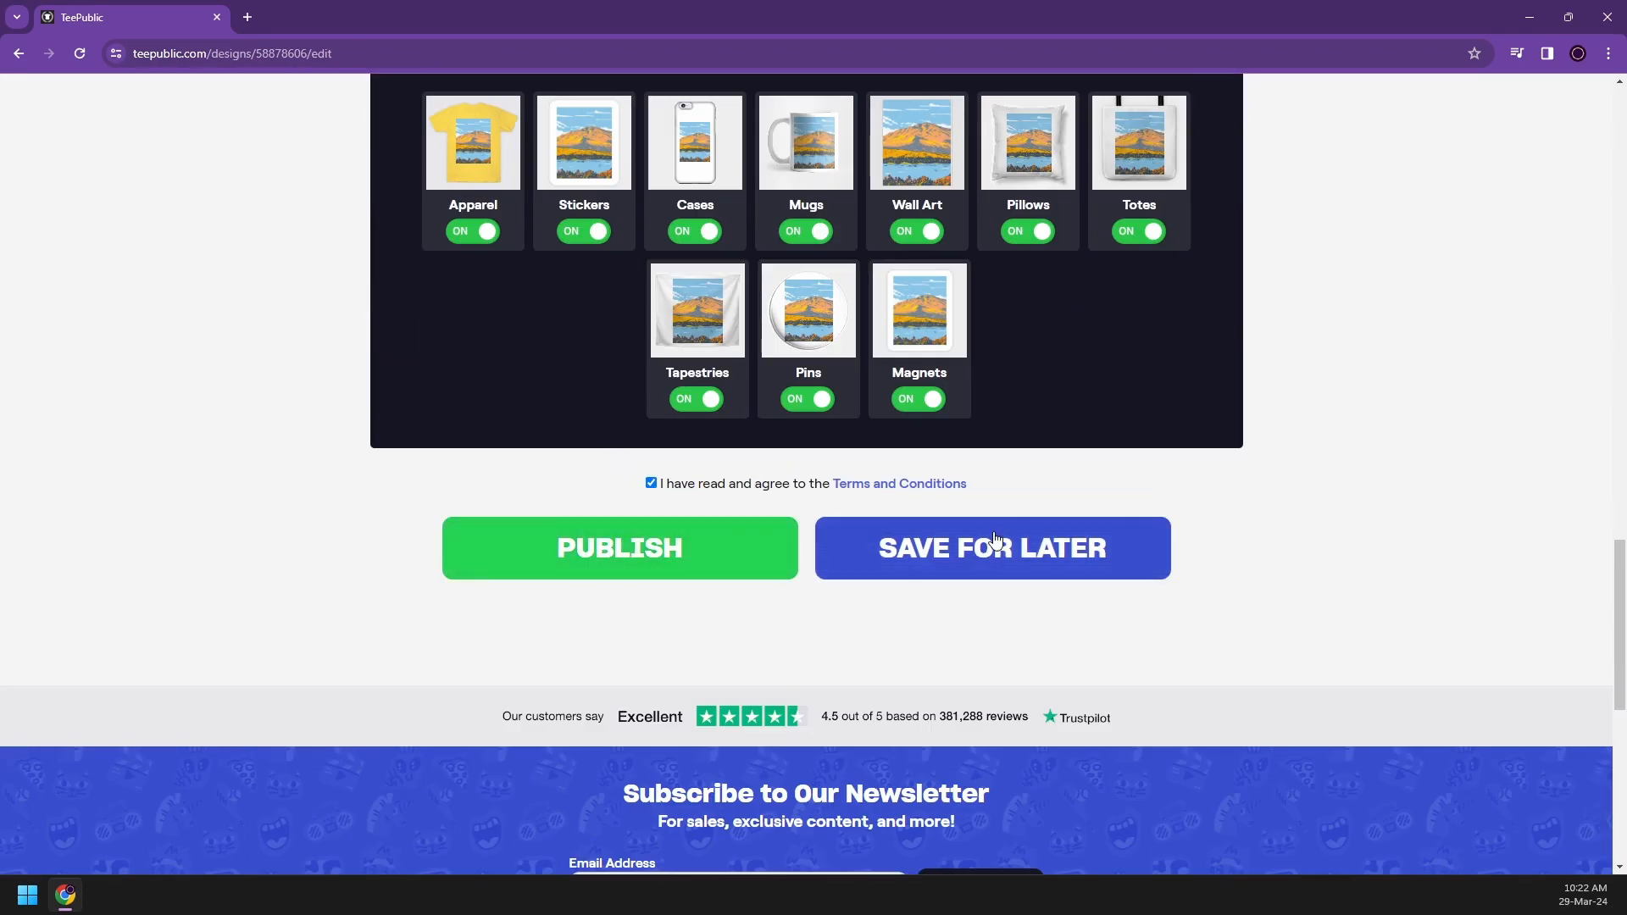
pyautogui.scroll(3)
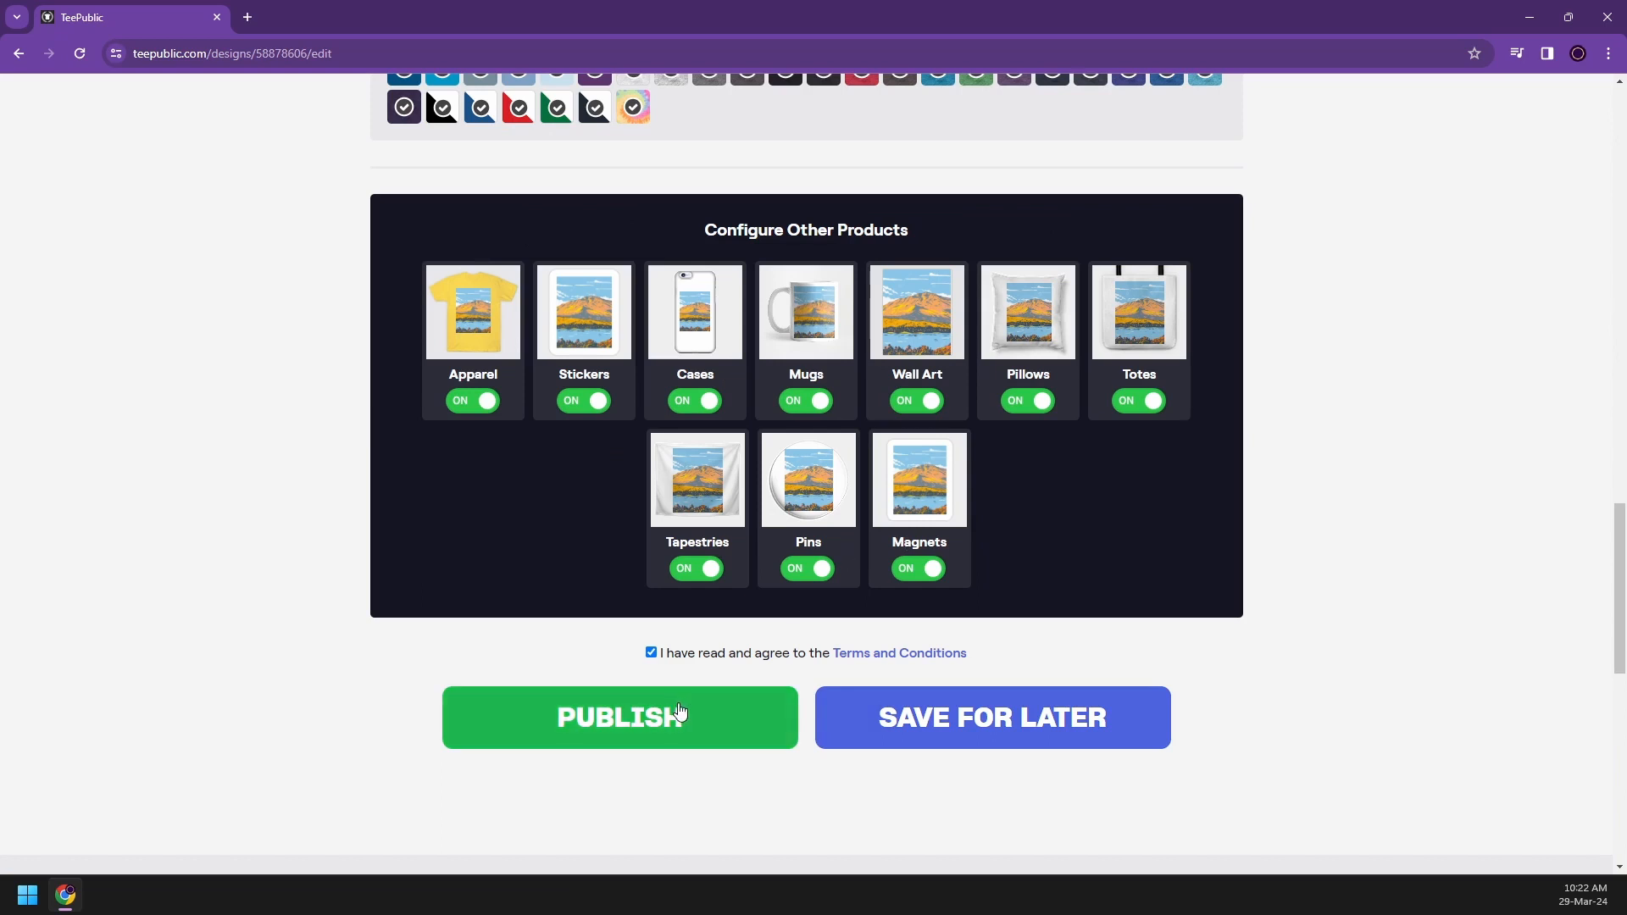
pyautogui.moveTo(691, 708)
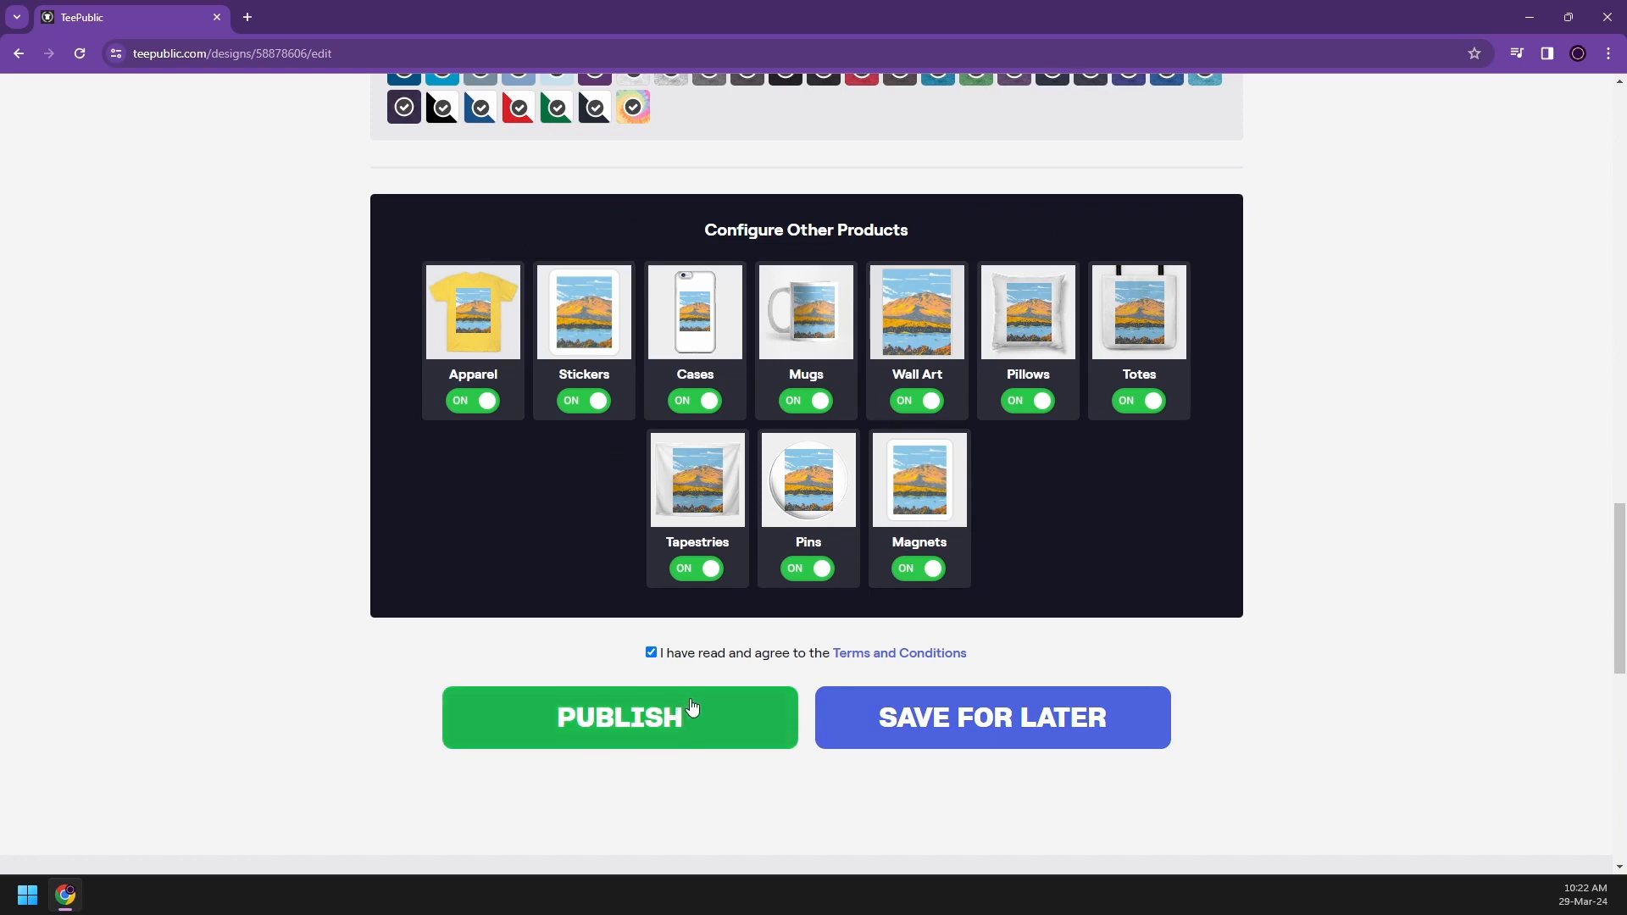
pyautogui.click(620, 716)
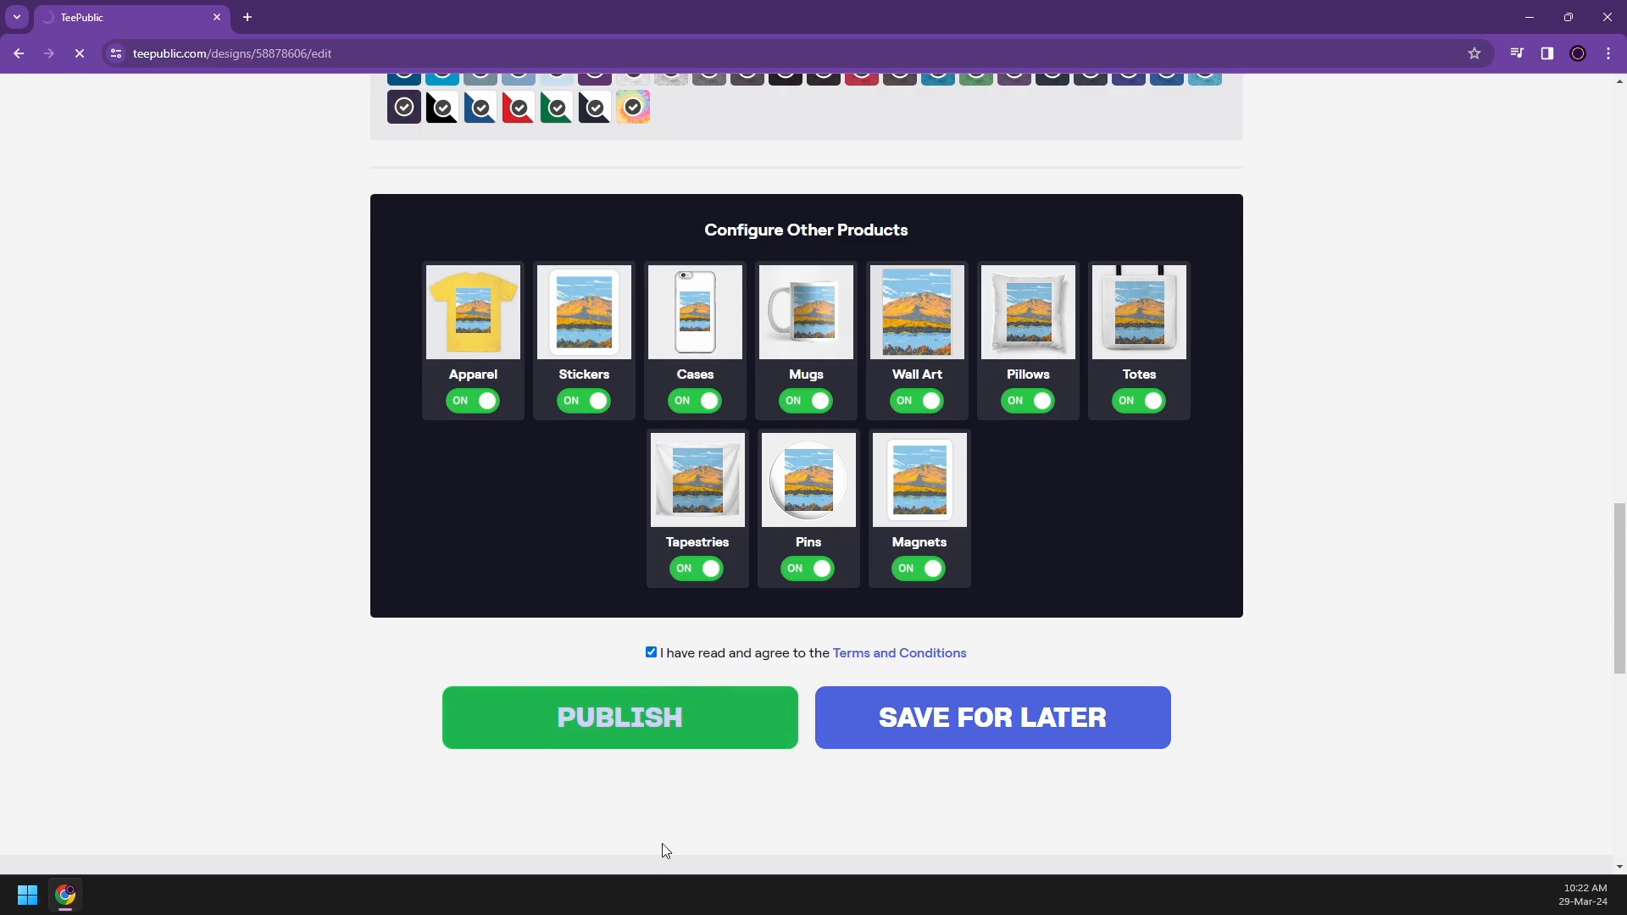
pyautogui.click(620, 717)
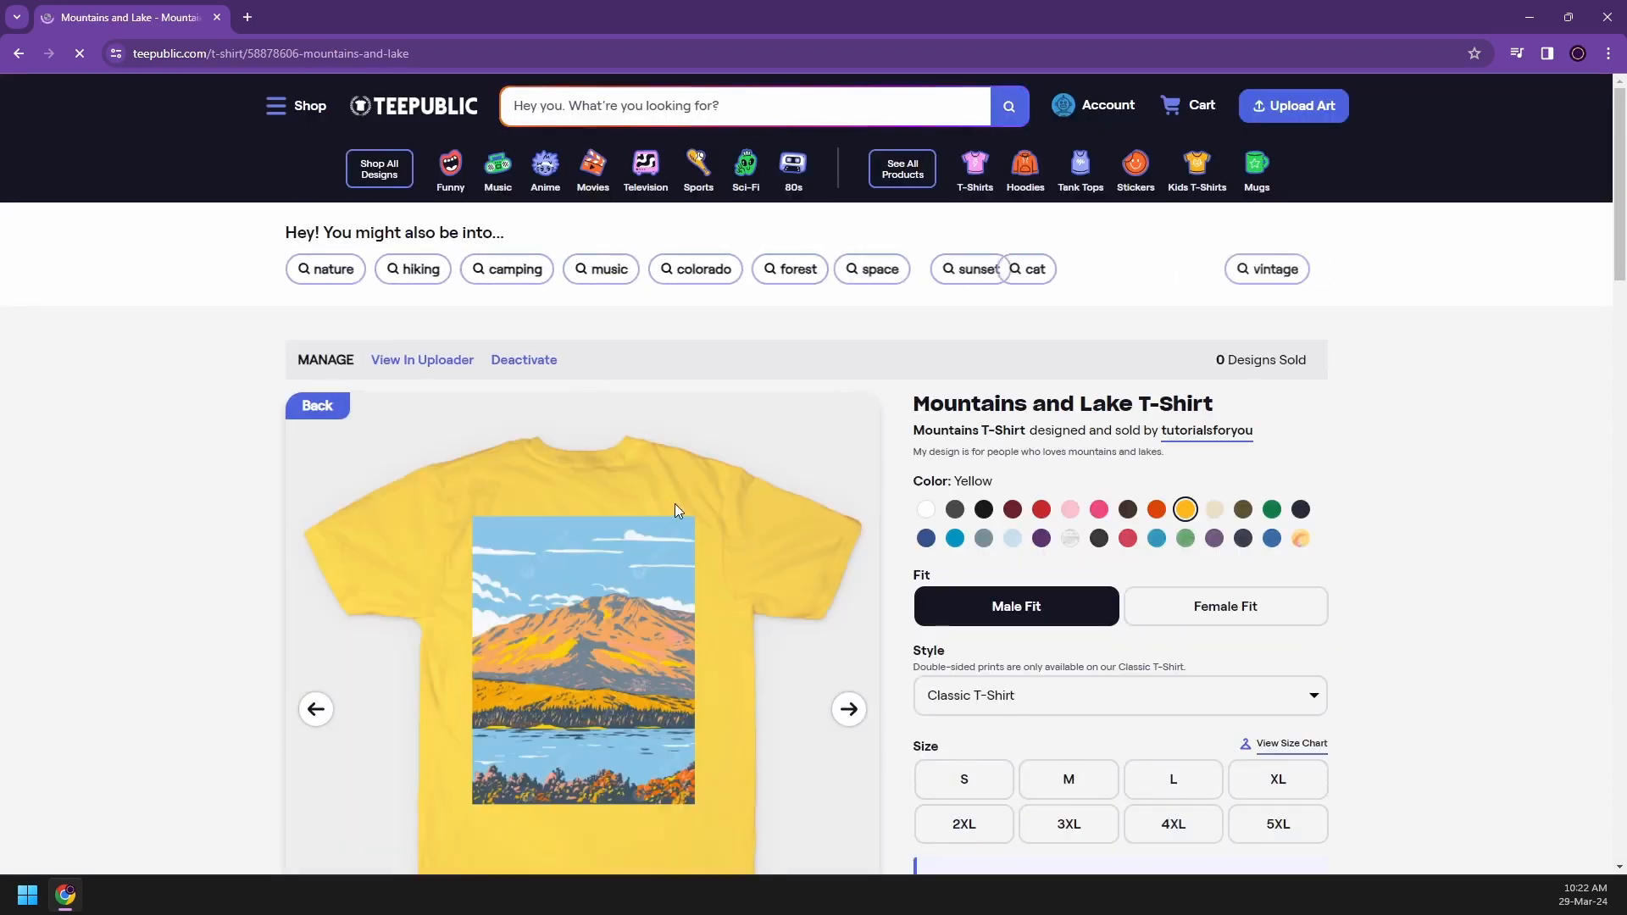
# Step: Browse the live product page, select size XL and preview the shirt in White
pyautogui.scroll(-3)
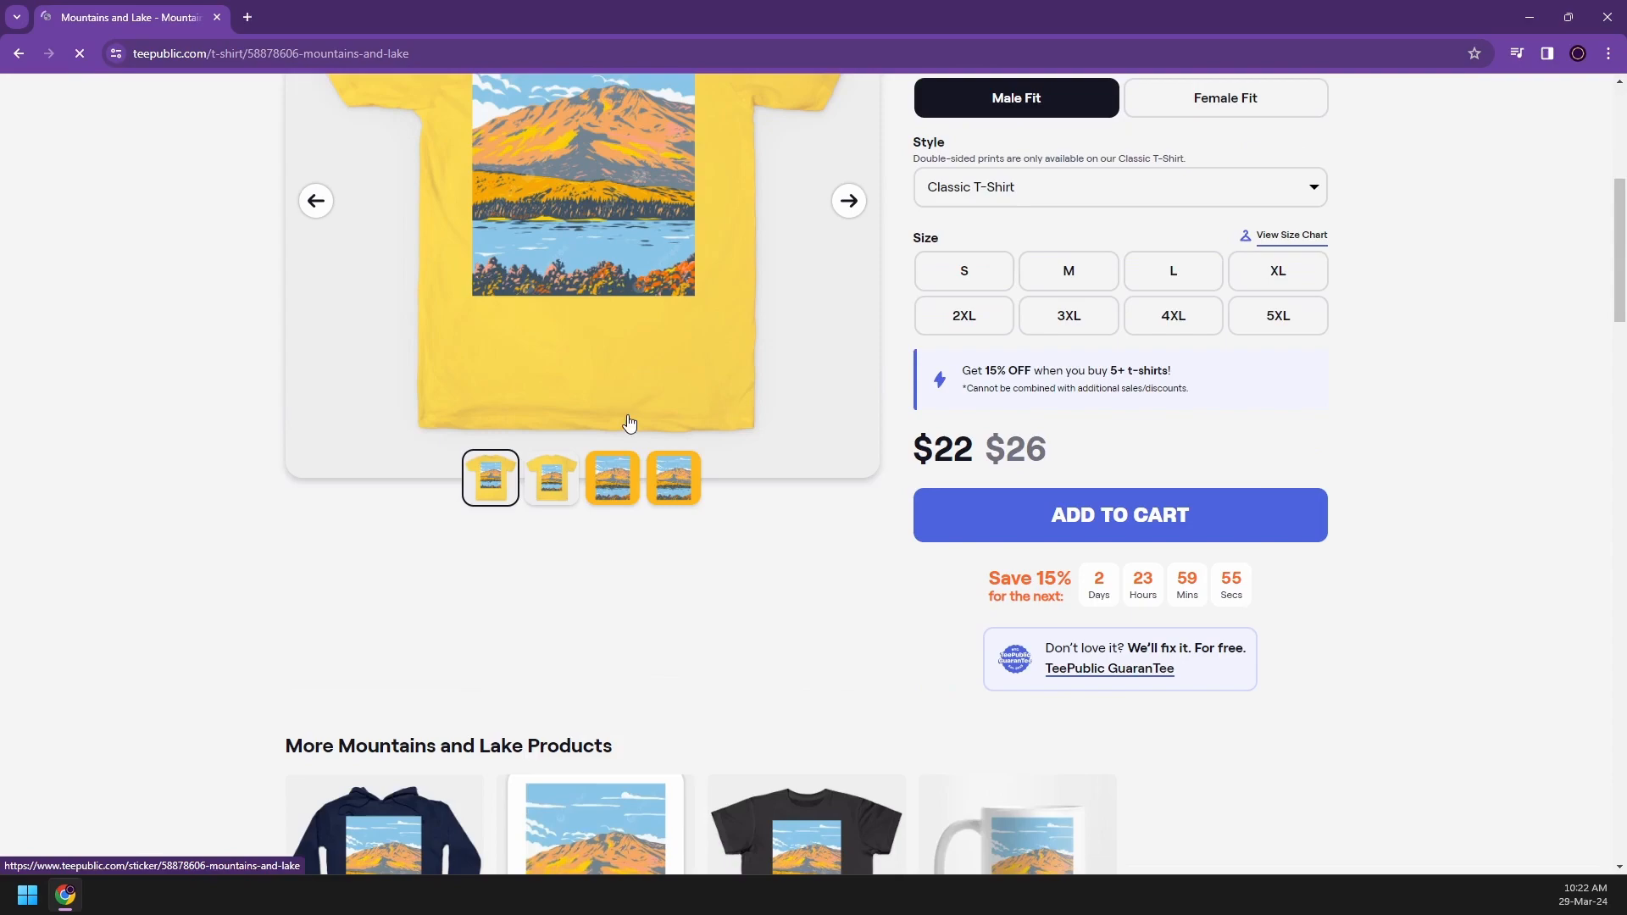
pyautogui.scroll(3)
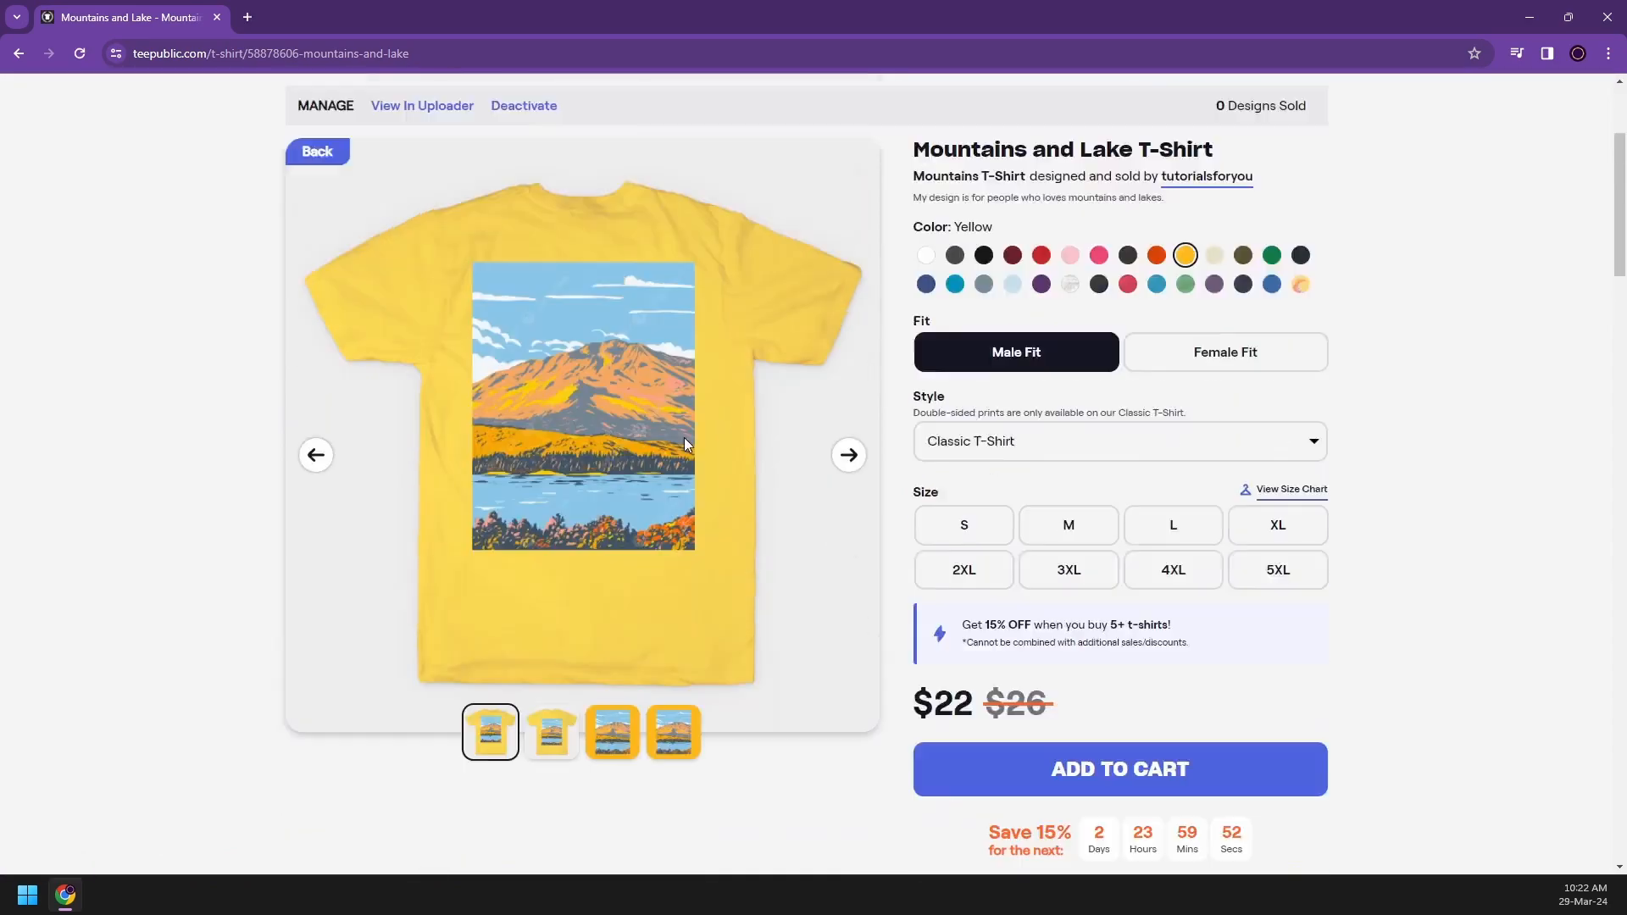
pyautogui.scroll(3)
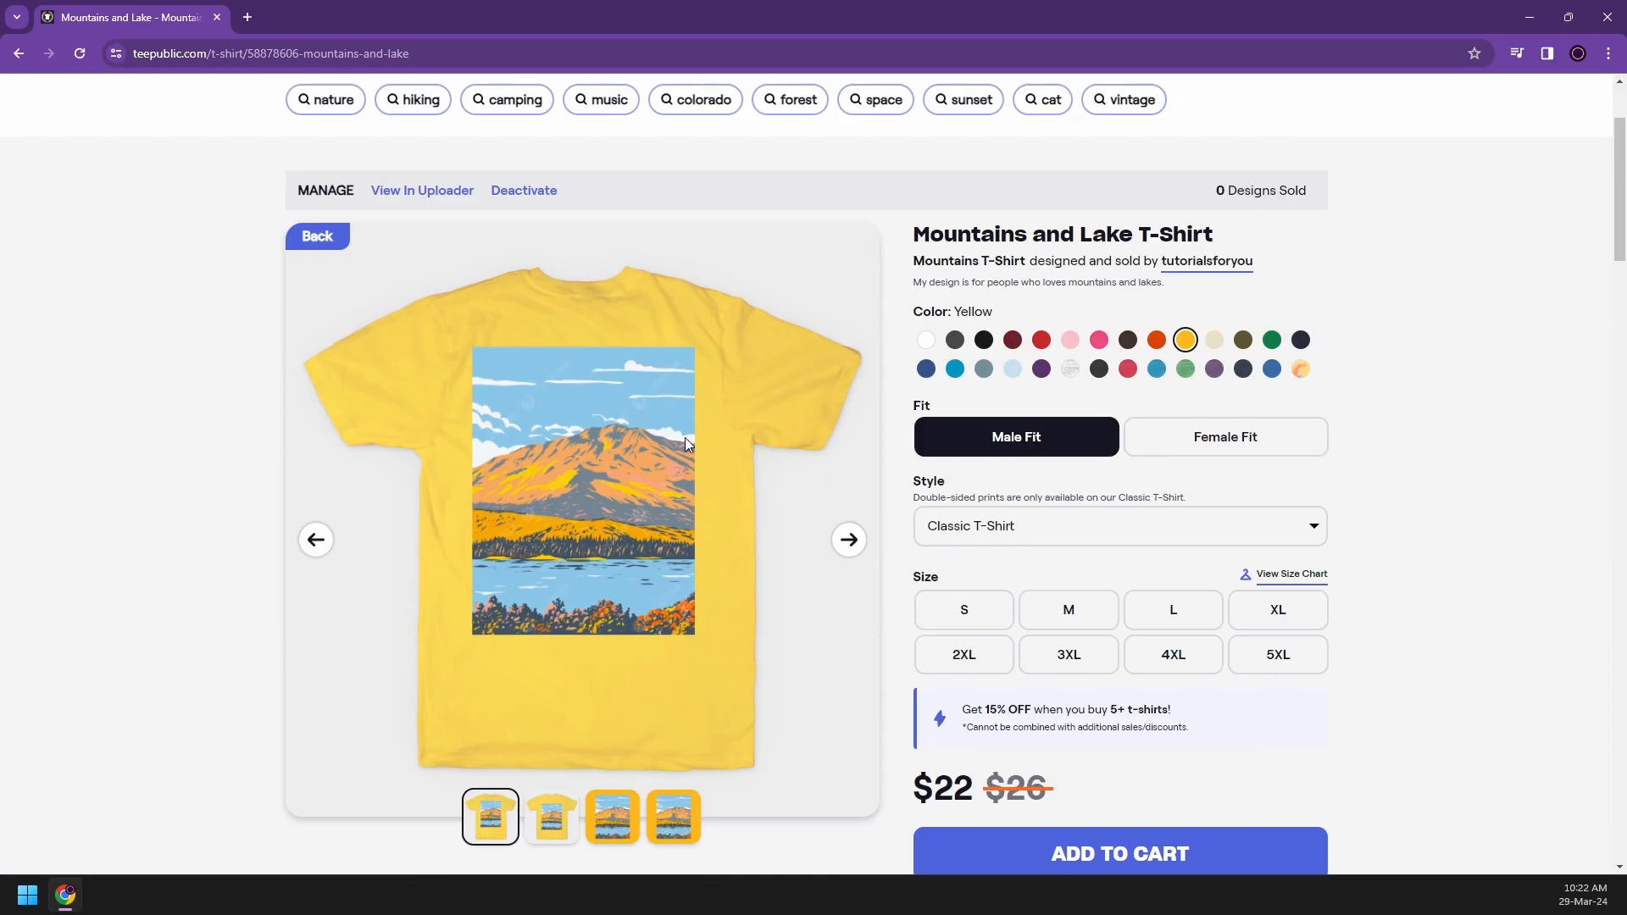
pyautogui.scroll(3)
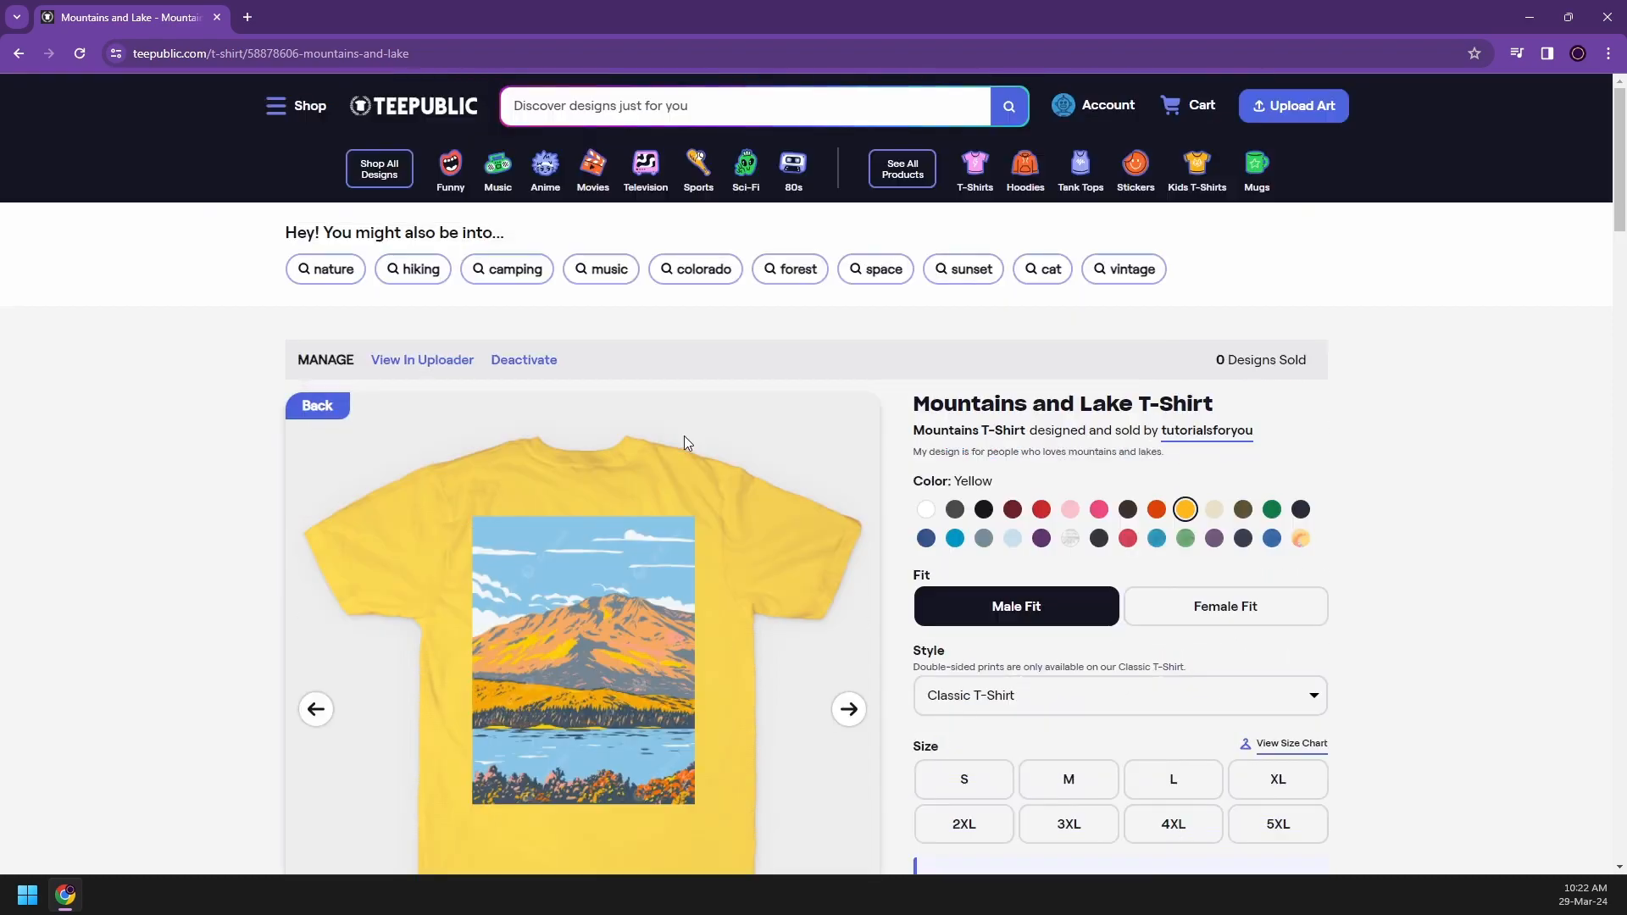
pyautogui.scroll(-3)
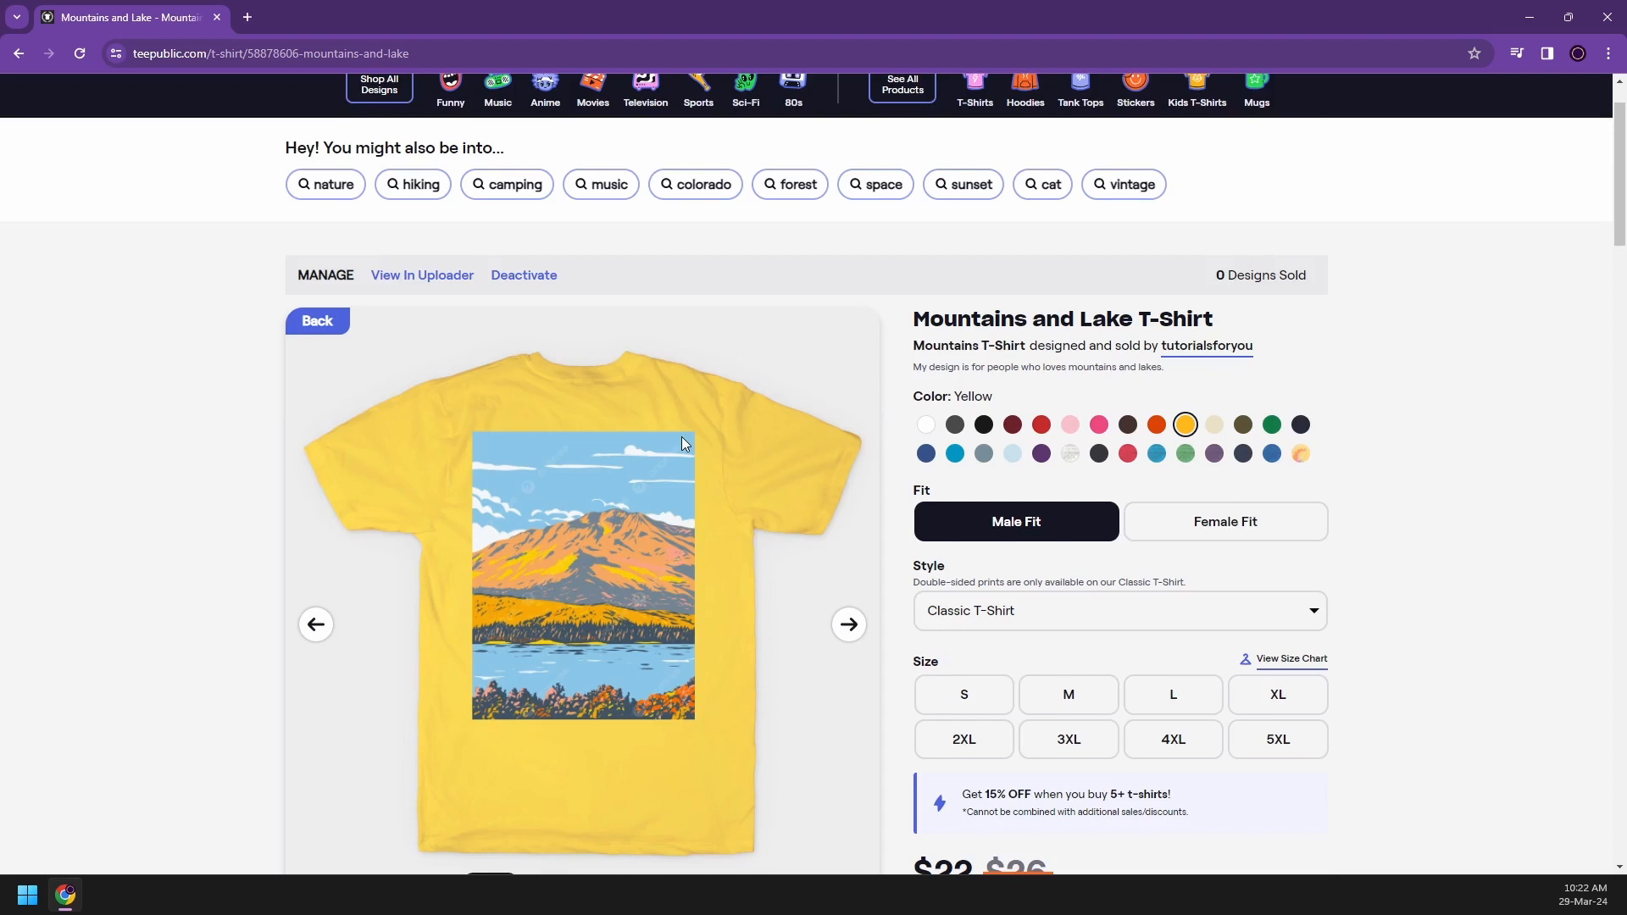
pyautogui.scroll(3)
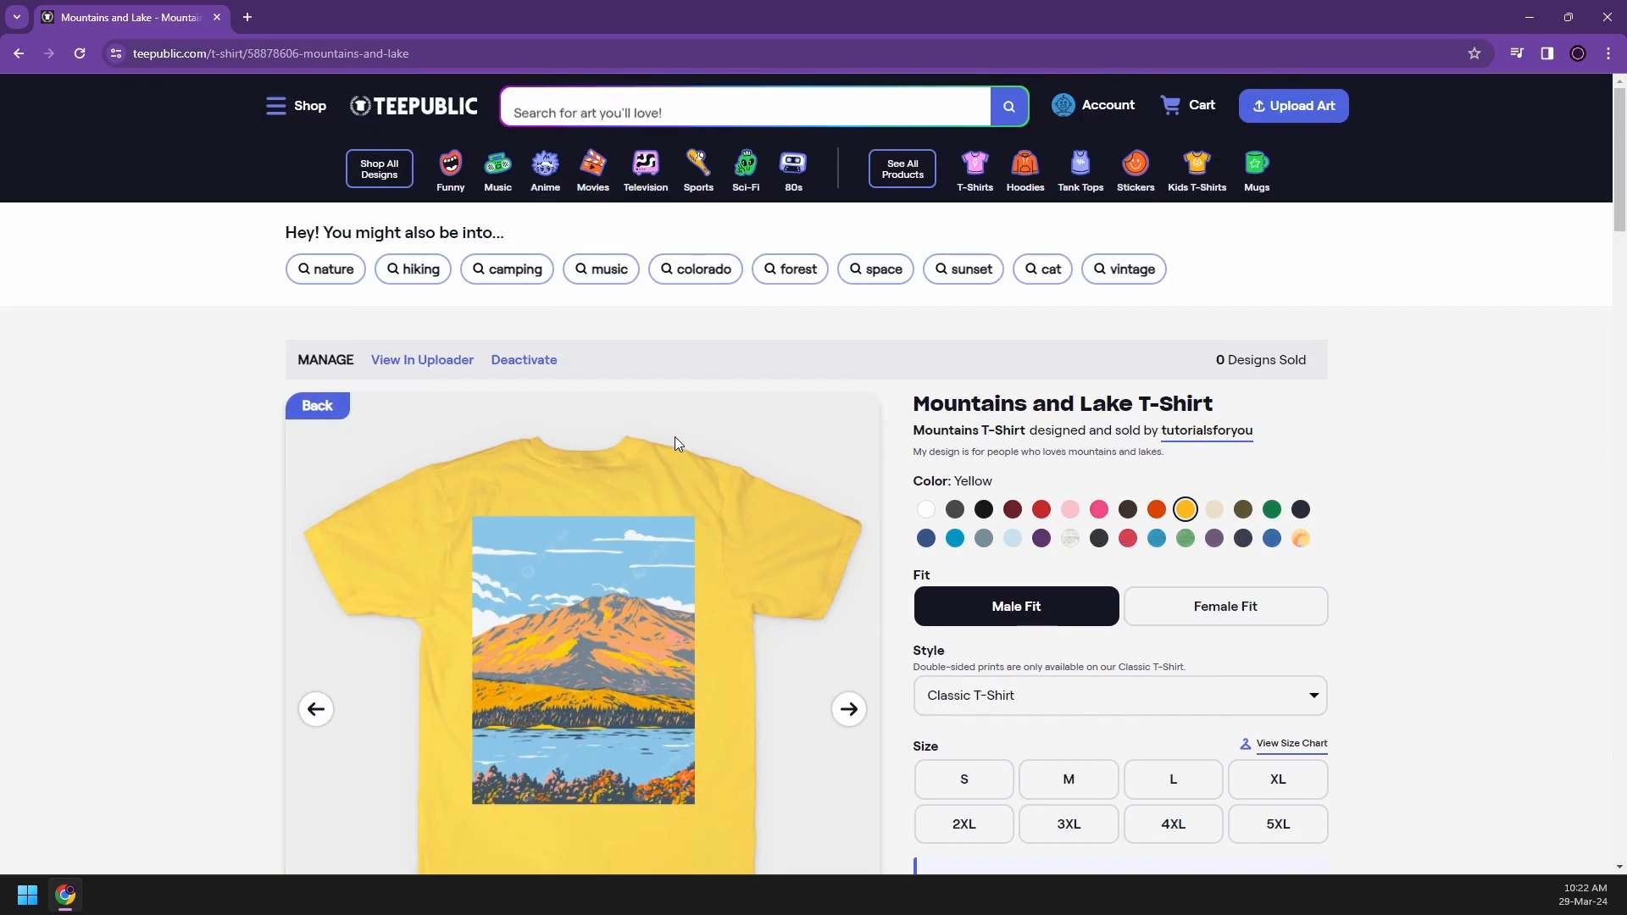
pyautogui.scroll(-3)
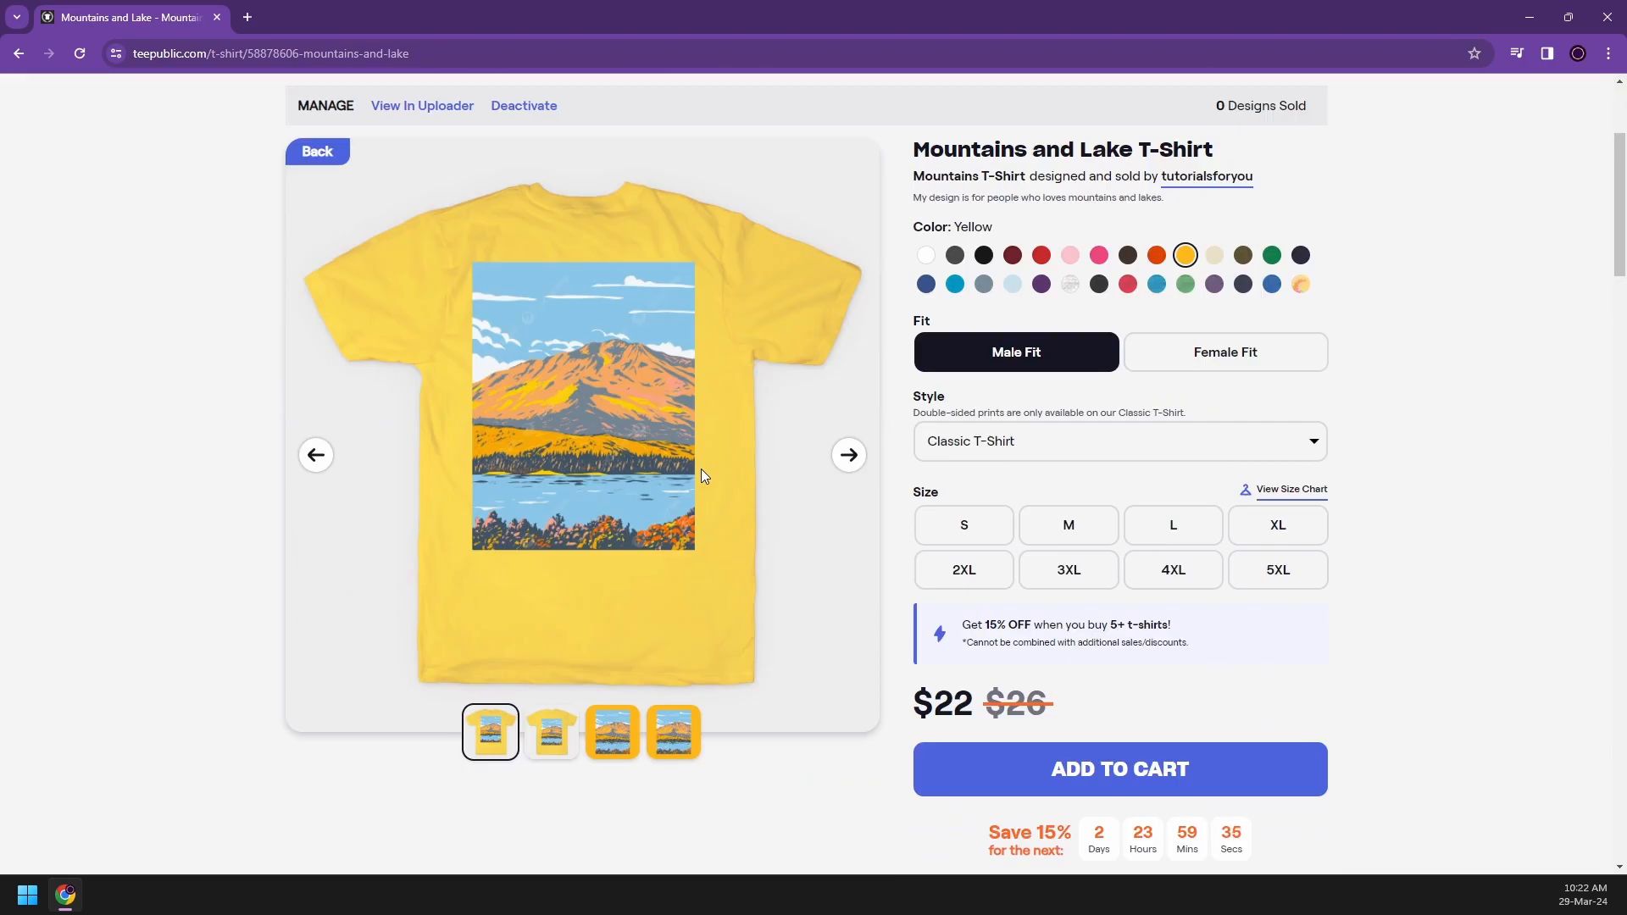
pyautogui.click(1277, 525)
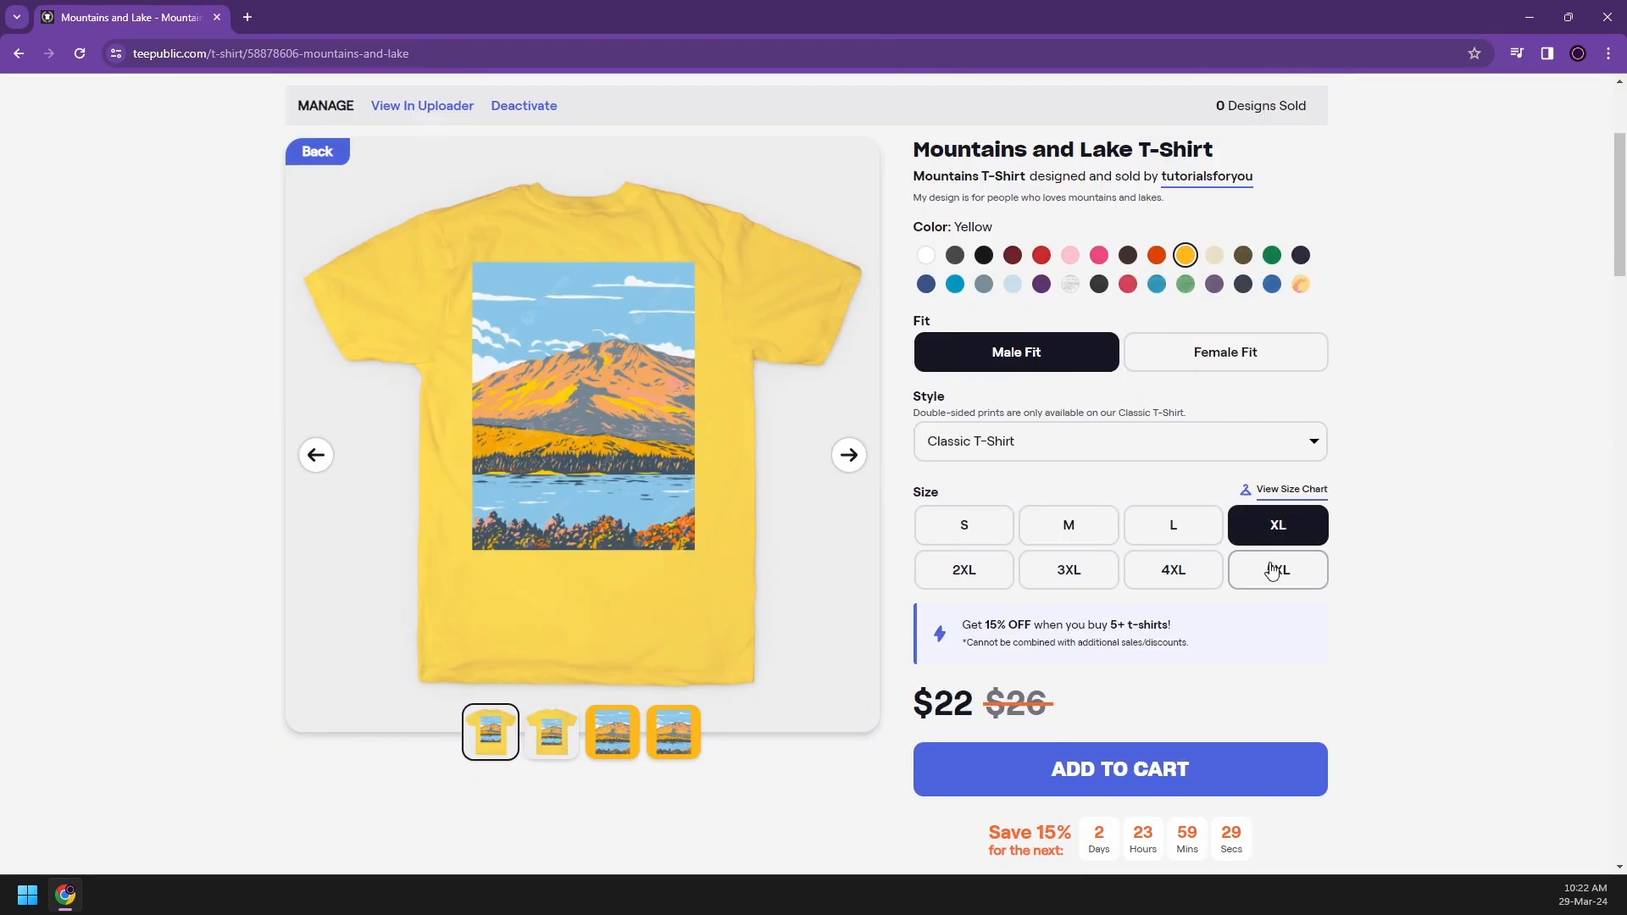
pyautogui.click(923, 255)
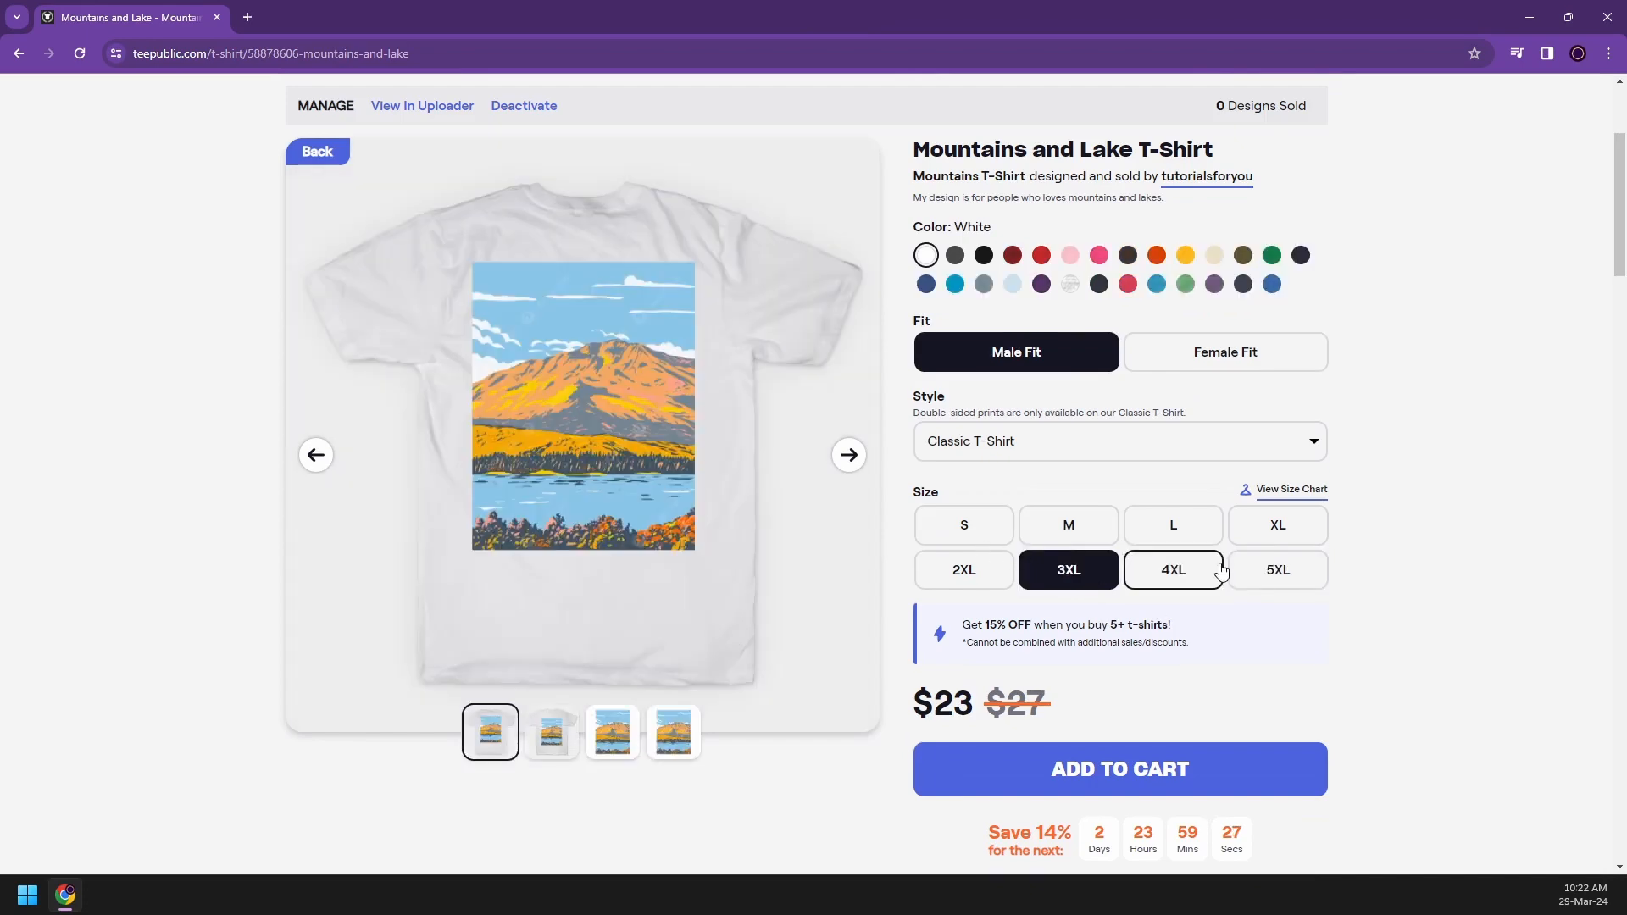
pyautogui.click(1118, 440)
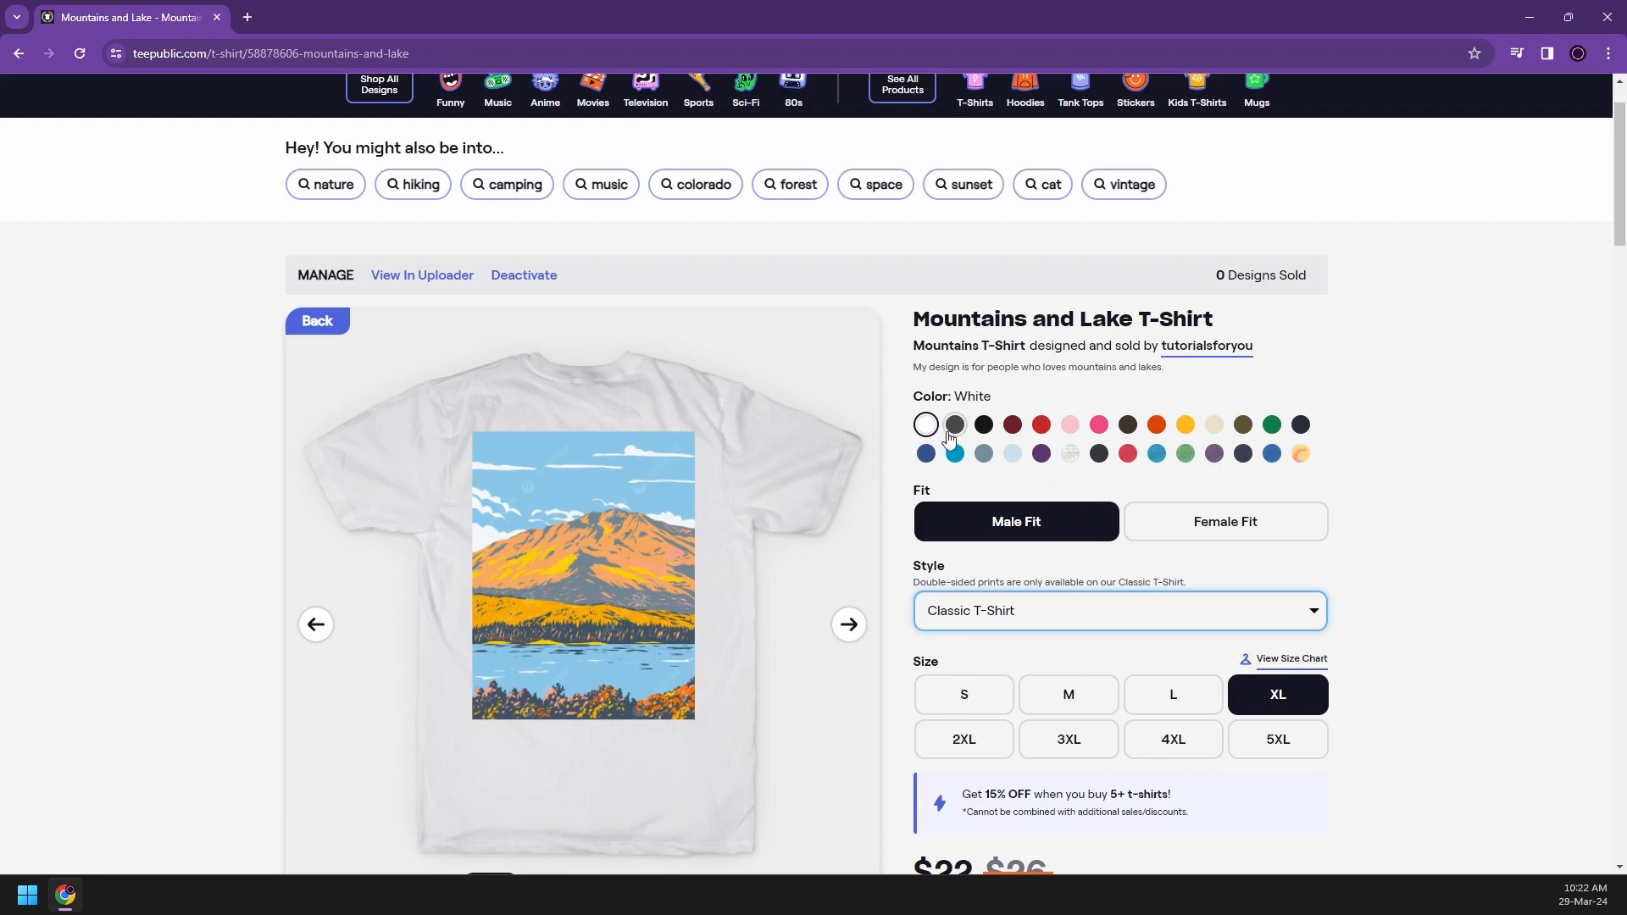
# Step: Preview the shirt in Red Heather and Royal Heather and review the page
pyautogui.scroll(-3)
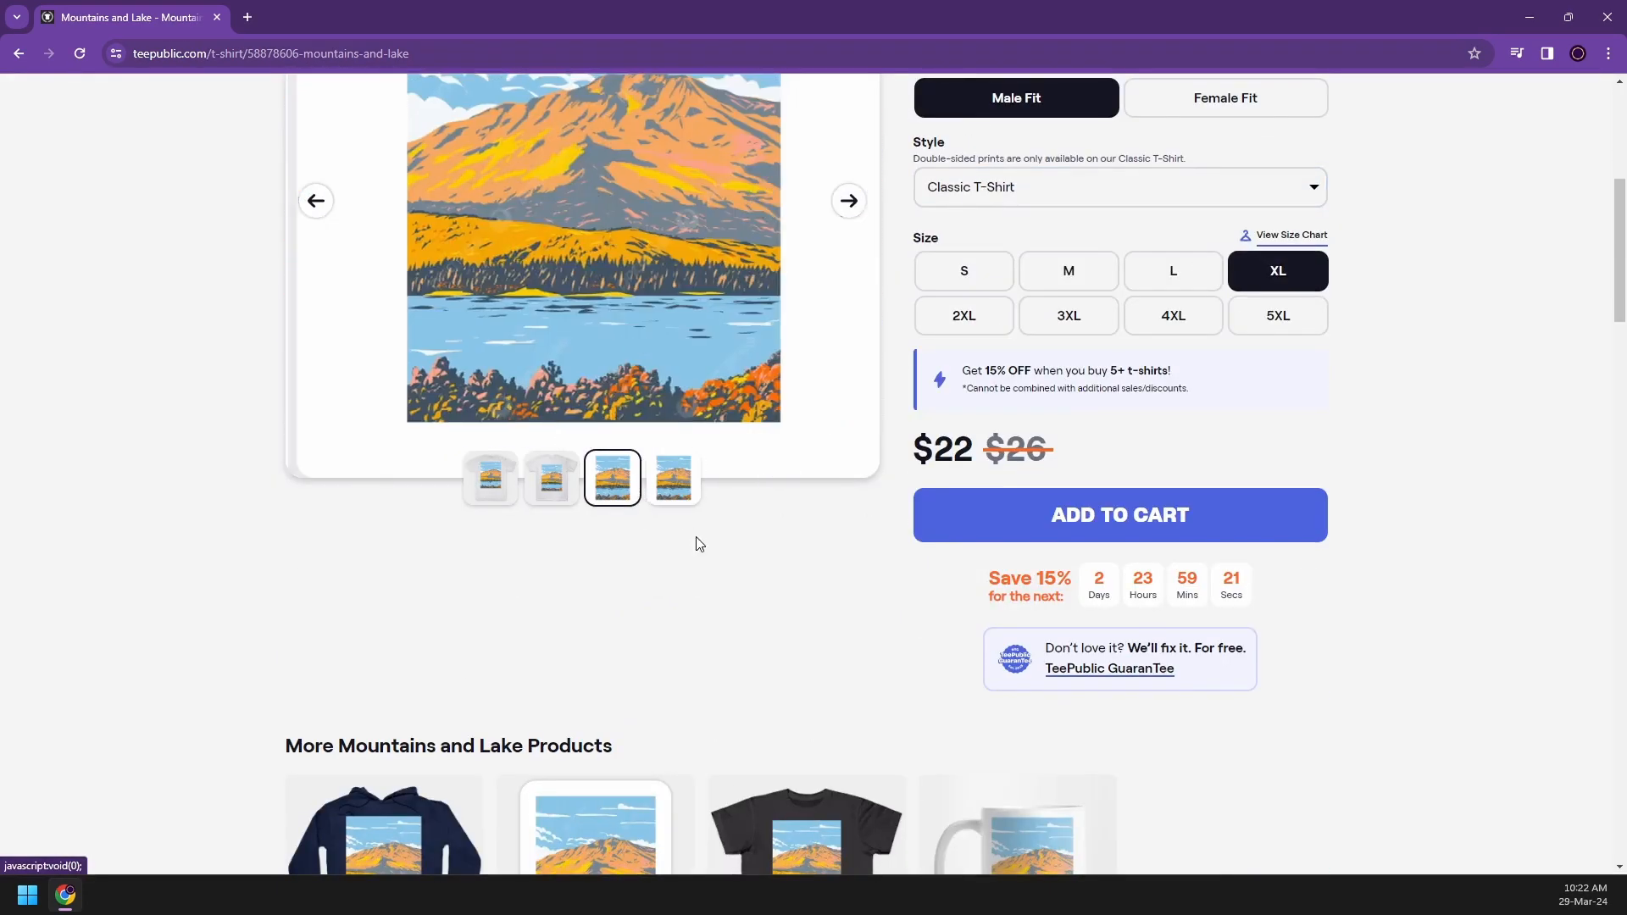
pyautogui.scroll(3)
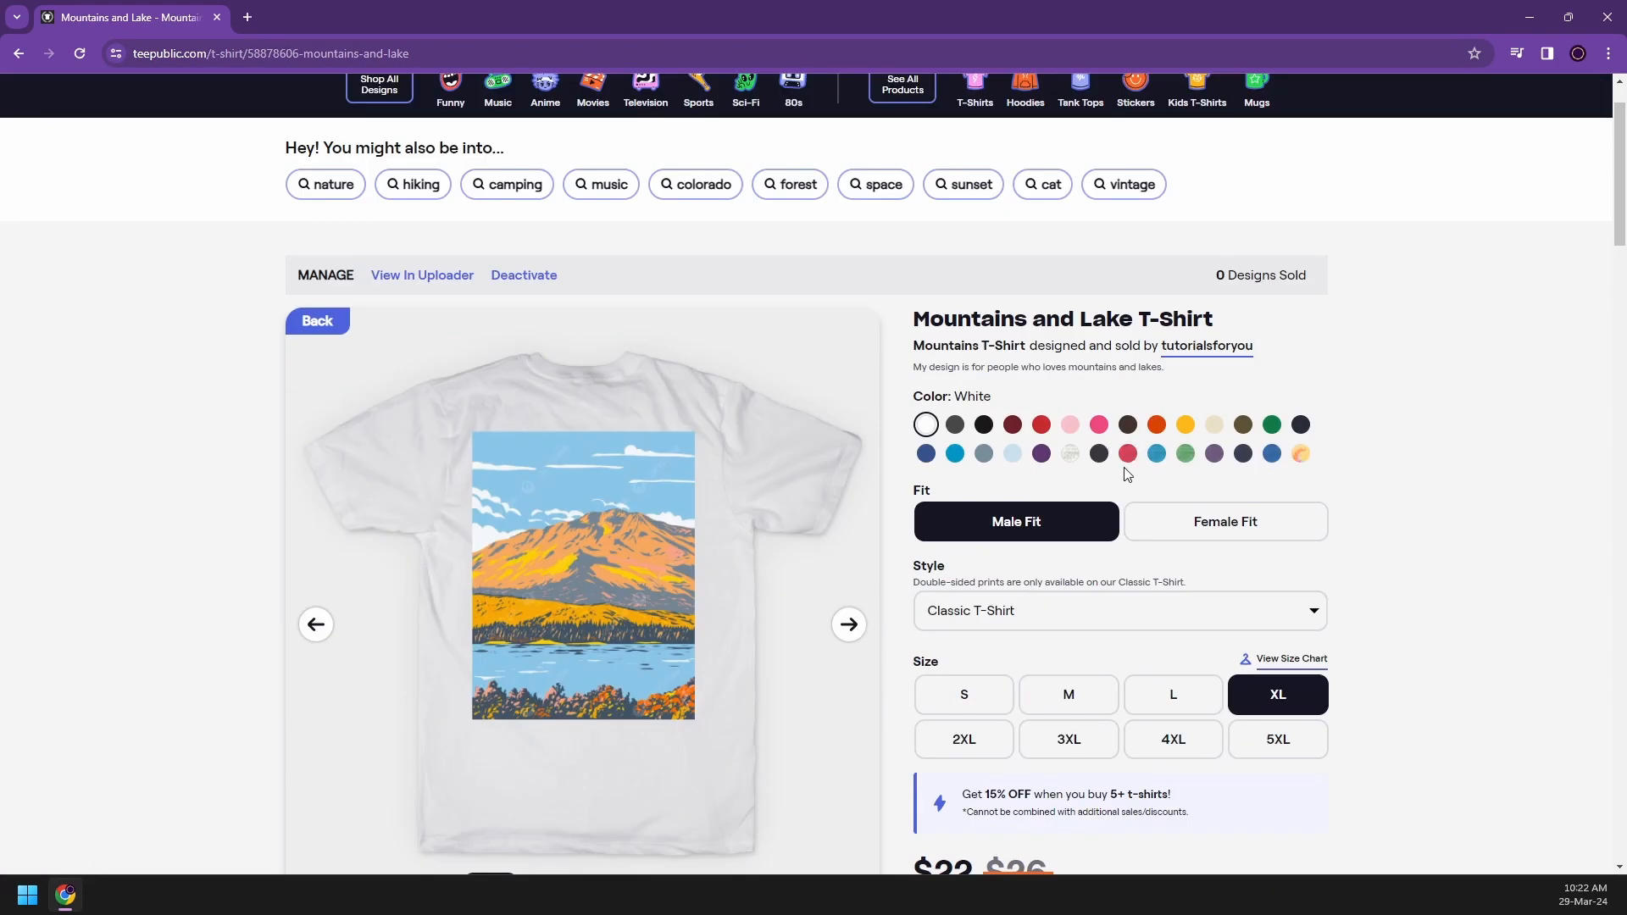
pyautogui.click(1127, 453)
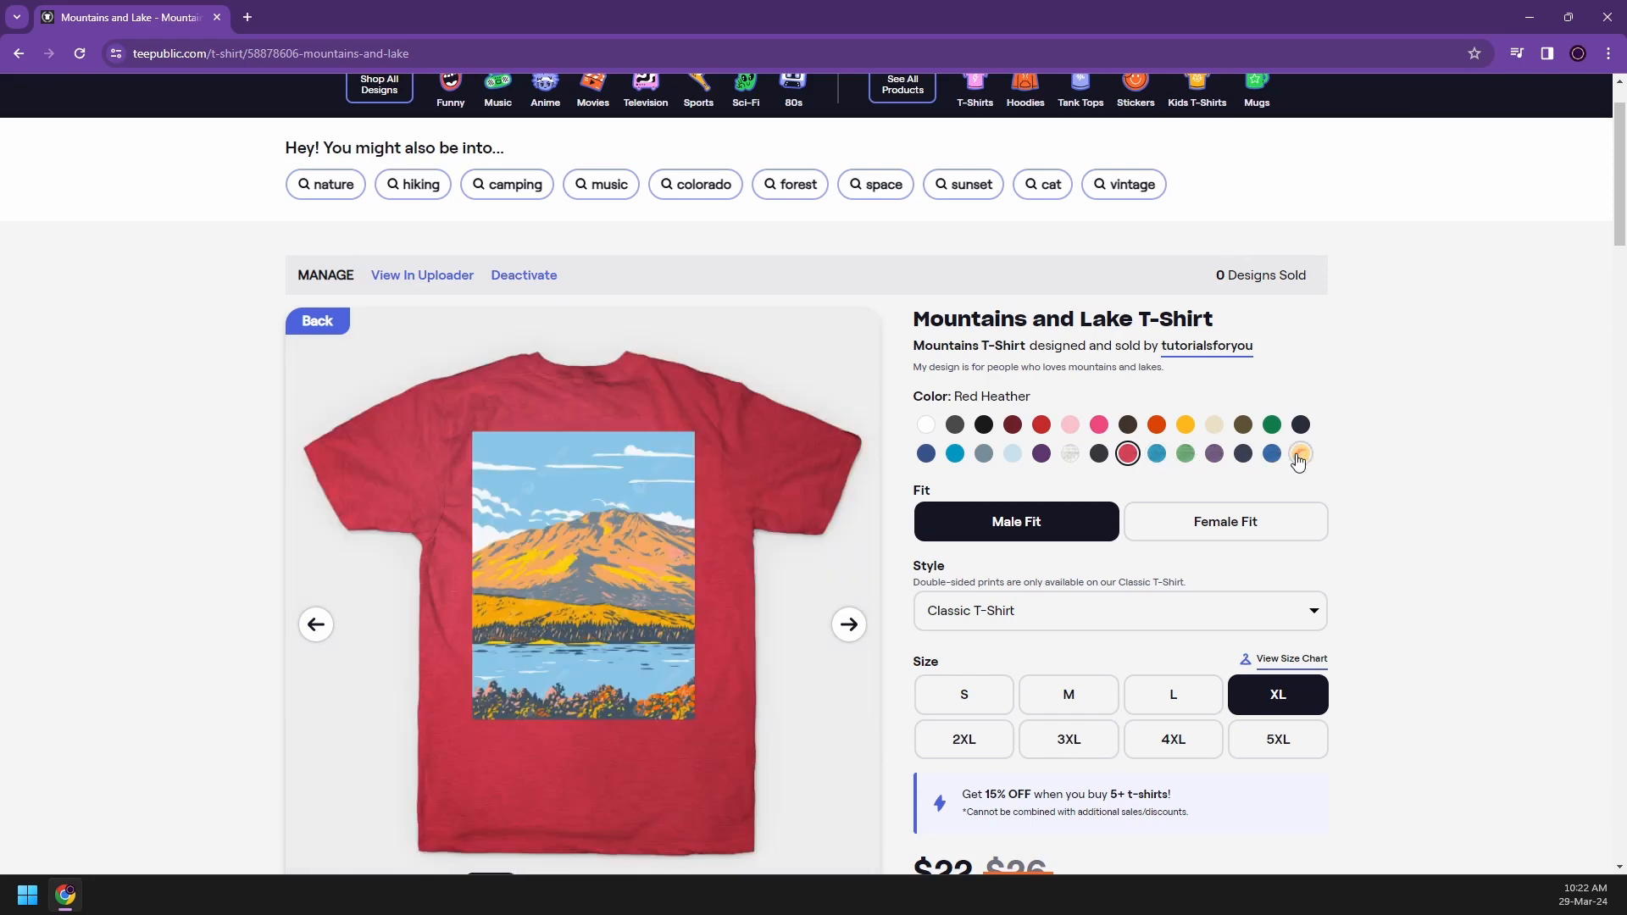
pyautogui.click(1271, 454)
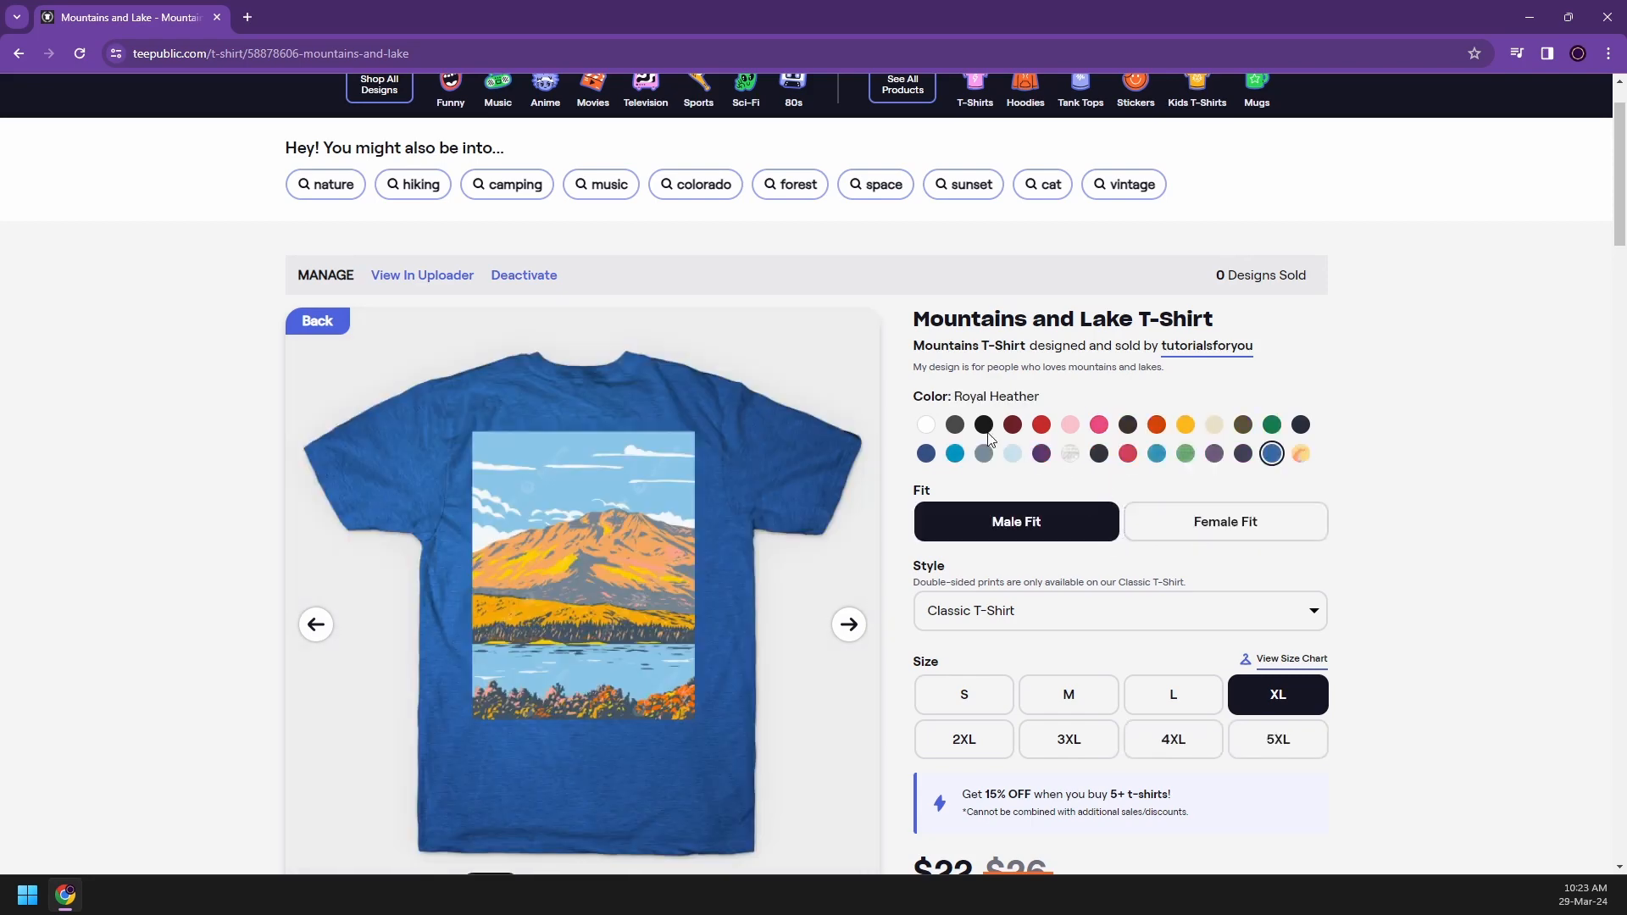
pyautogui.scroll(-3)
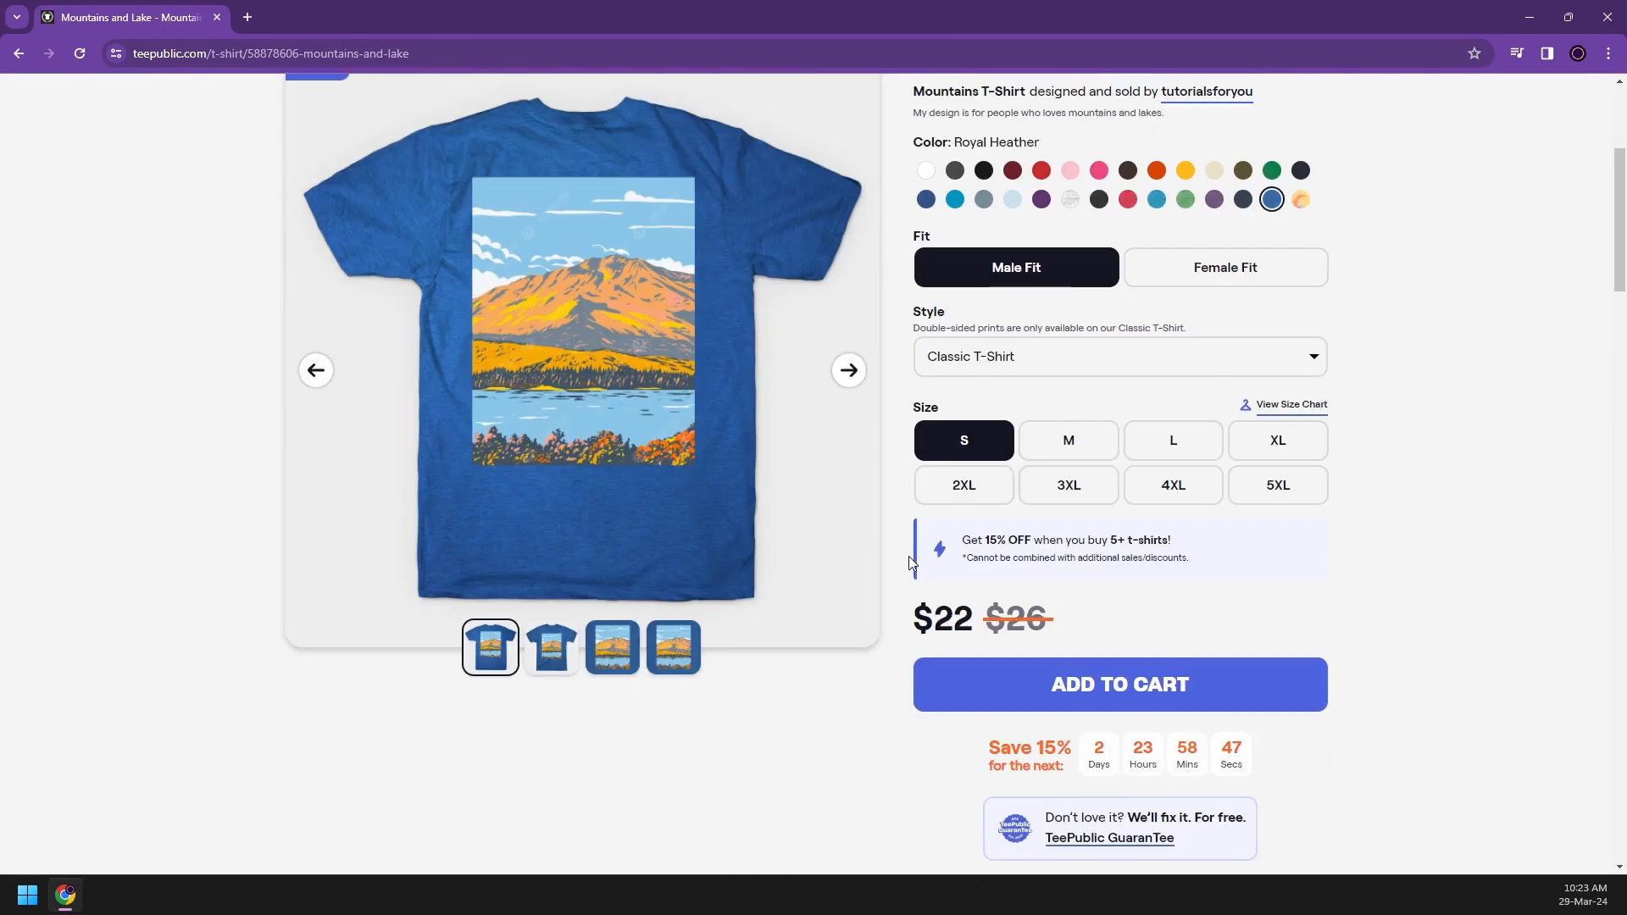
pyautogui.scroll(-3)
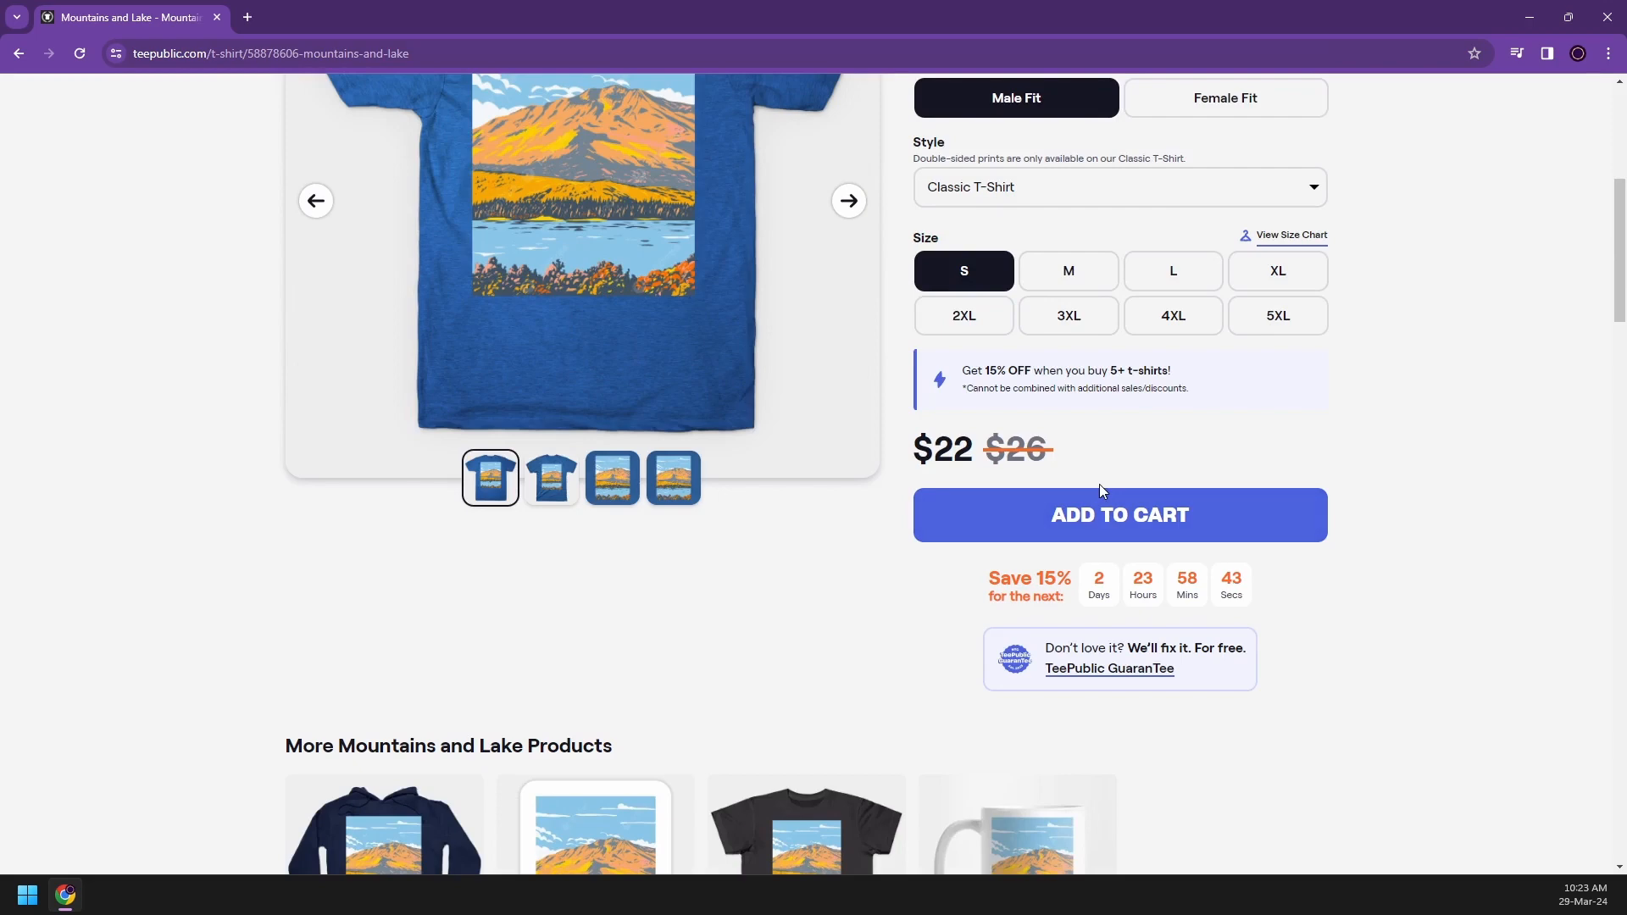
pyautogui.scroll(3)
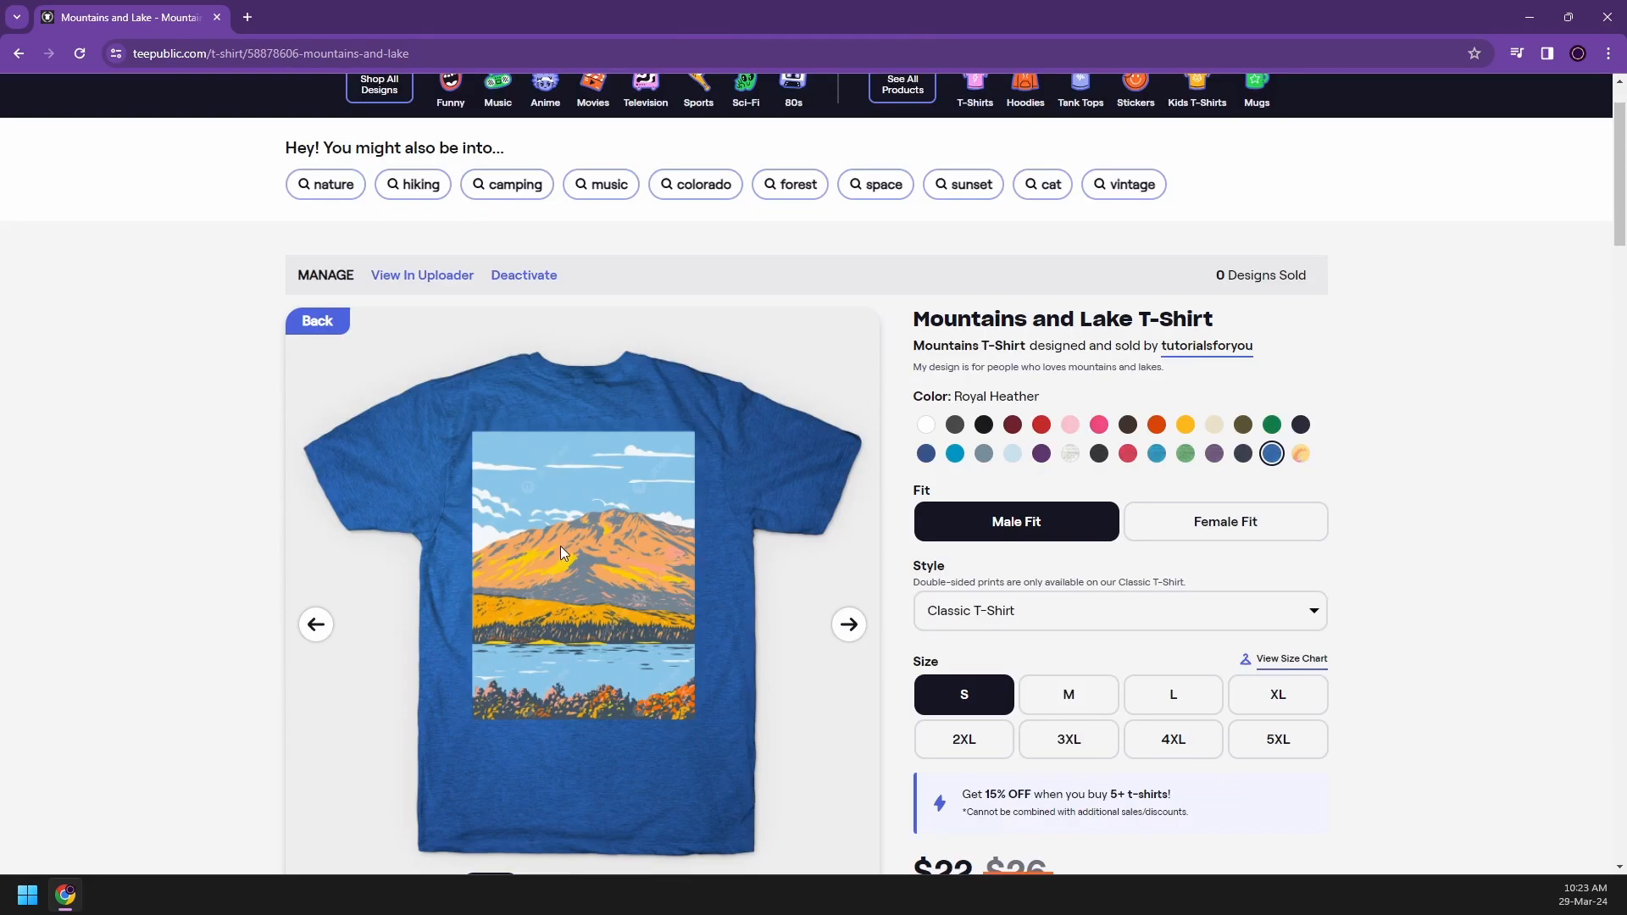
pyautogui.scroll(-3)
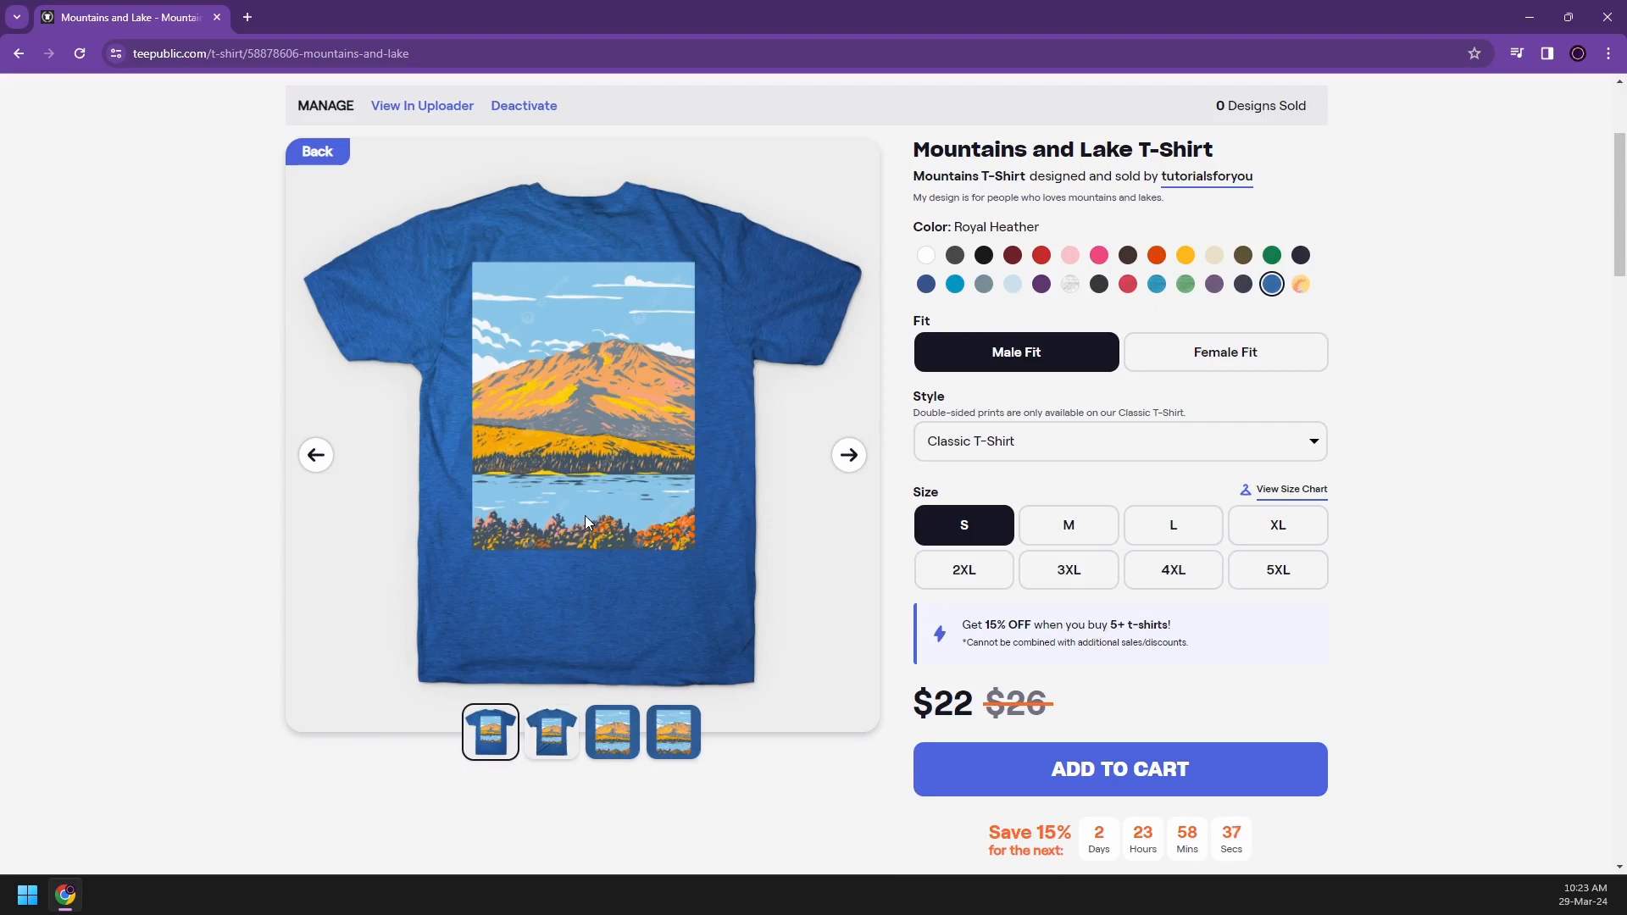
pyautogui.scroll(3)
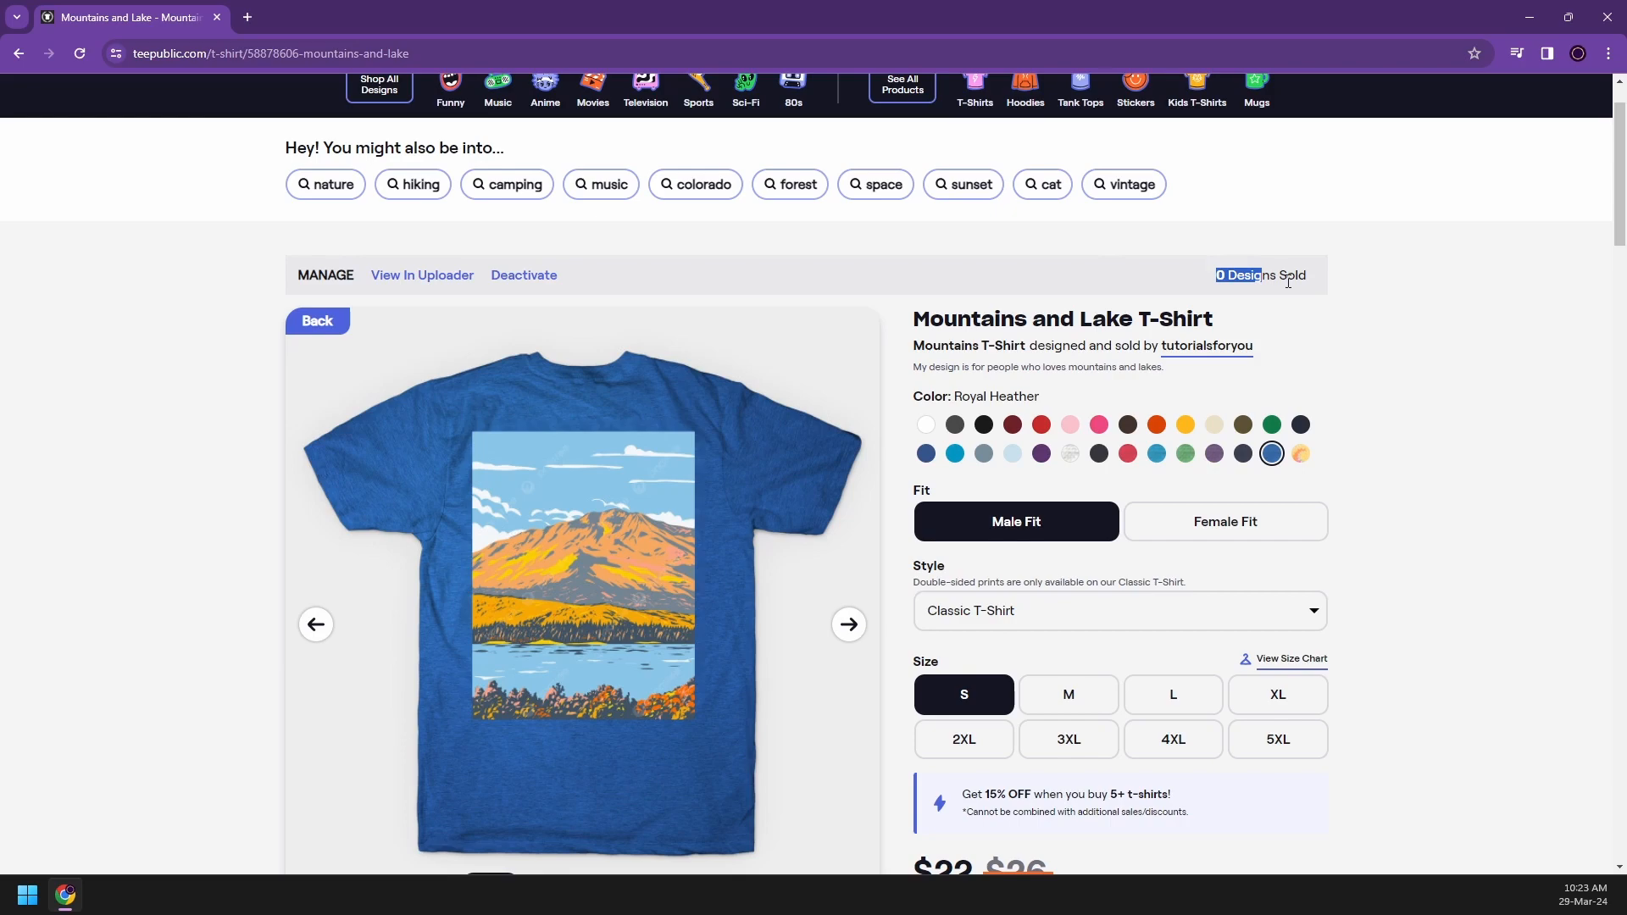
pyautogui.scroll(3)
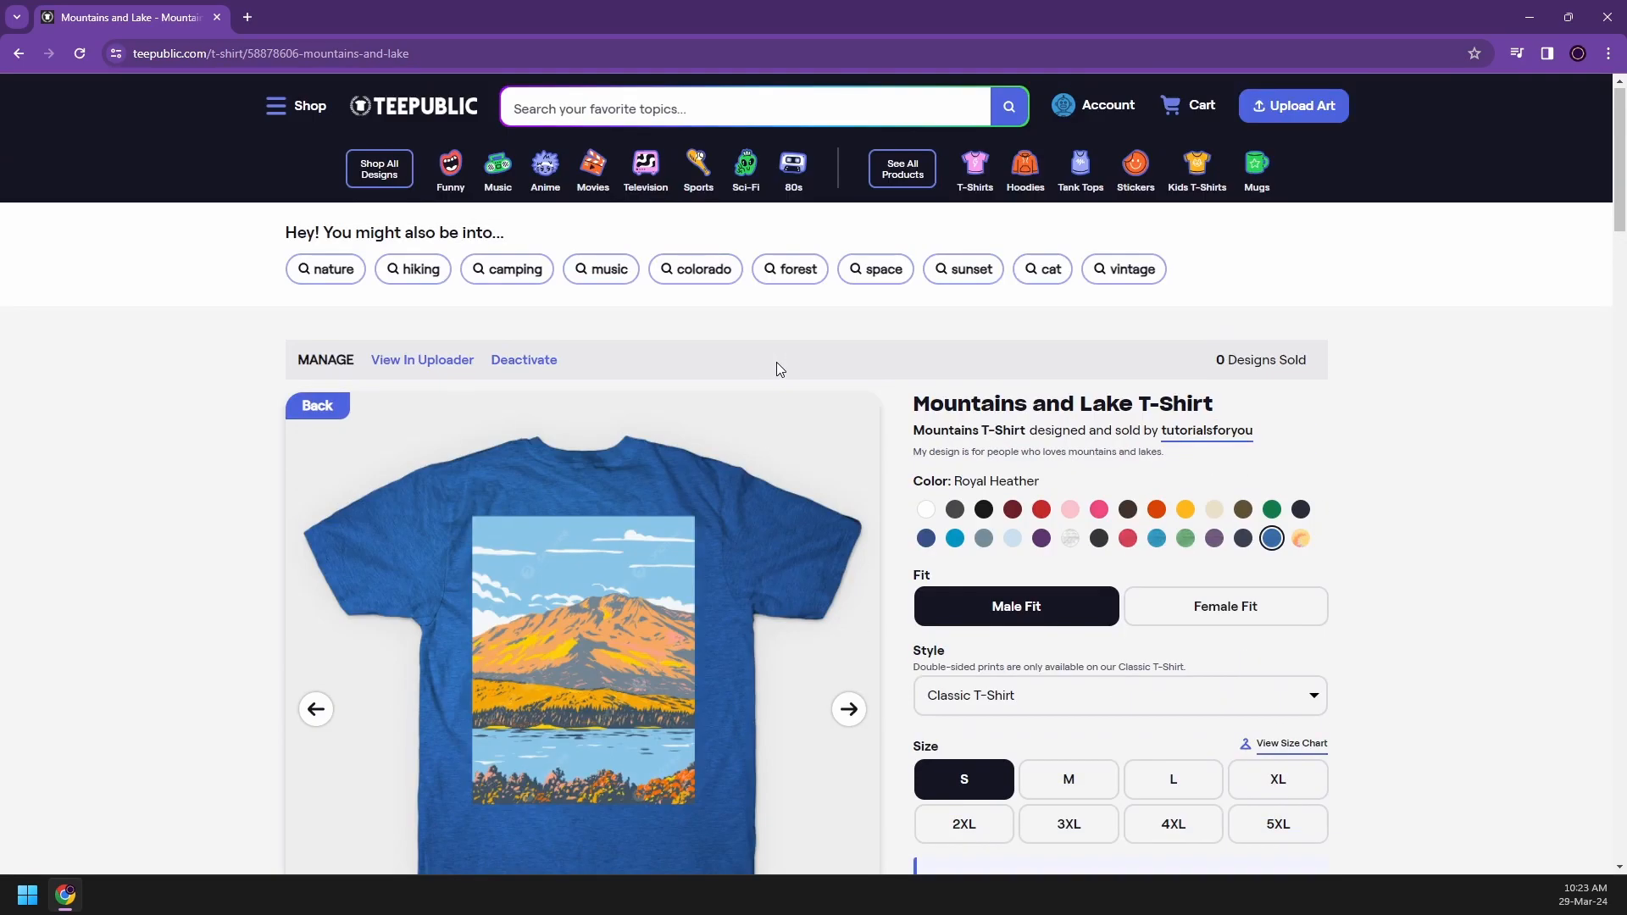
pyautogui.moveTo(326, 269)
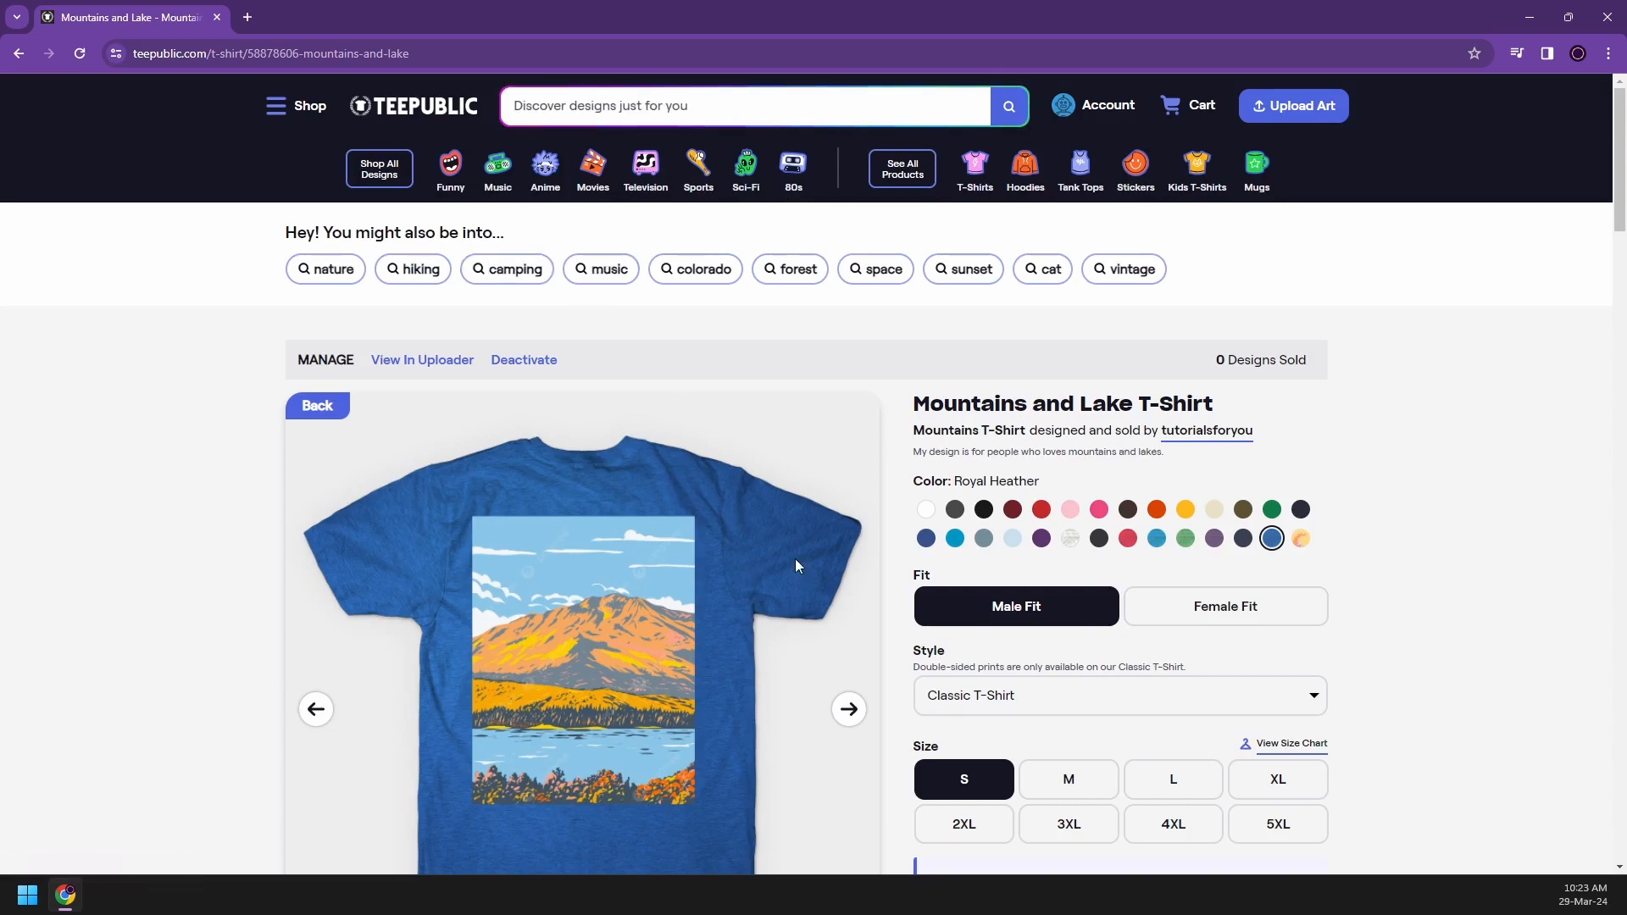
pyautogui.scroll(-3)
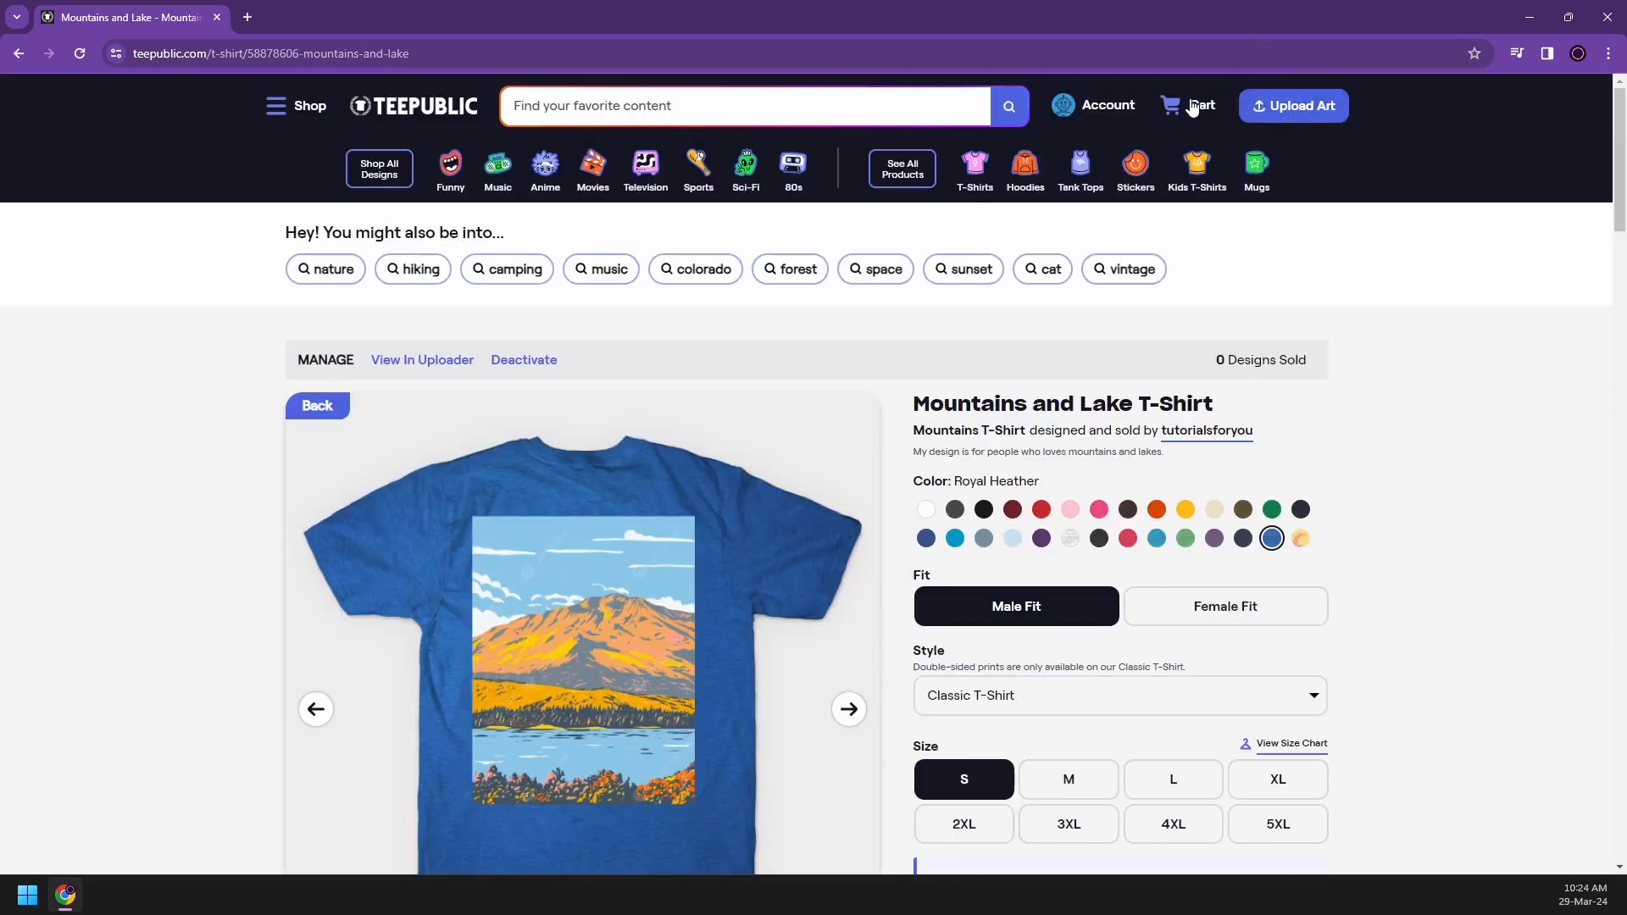
# Step: Open the tutorialsforyou storefront from the account panel
pyautogui.click(1105, 105)
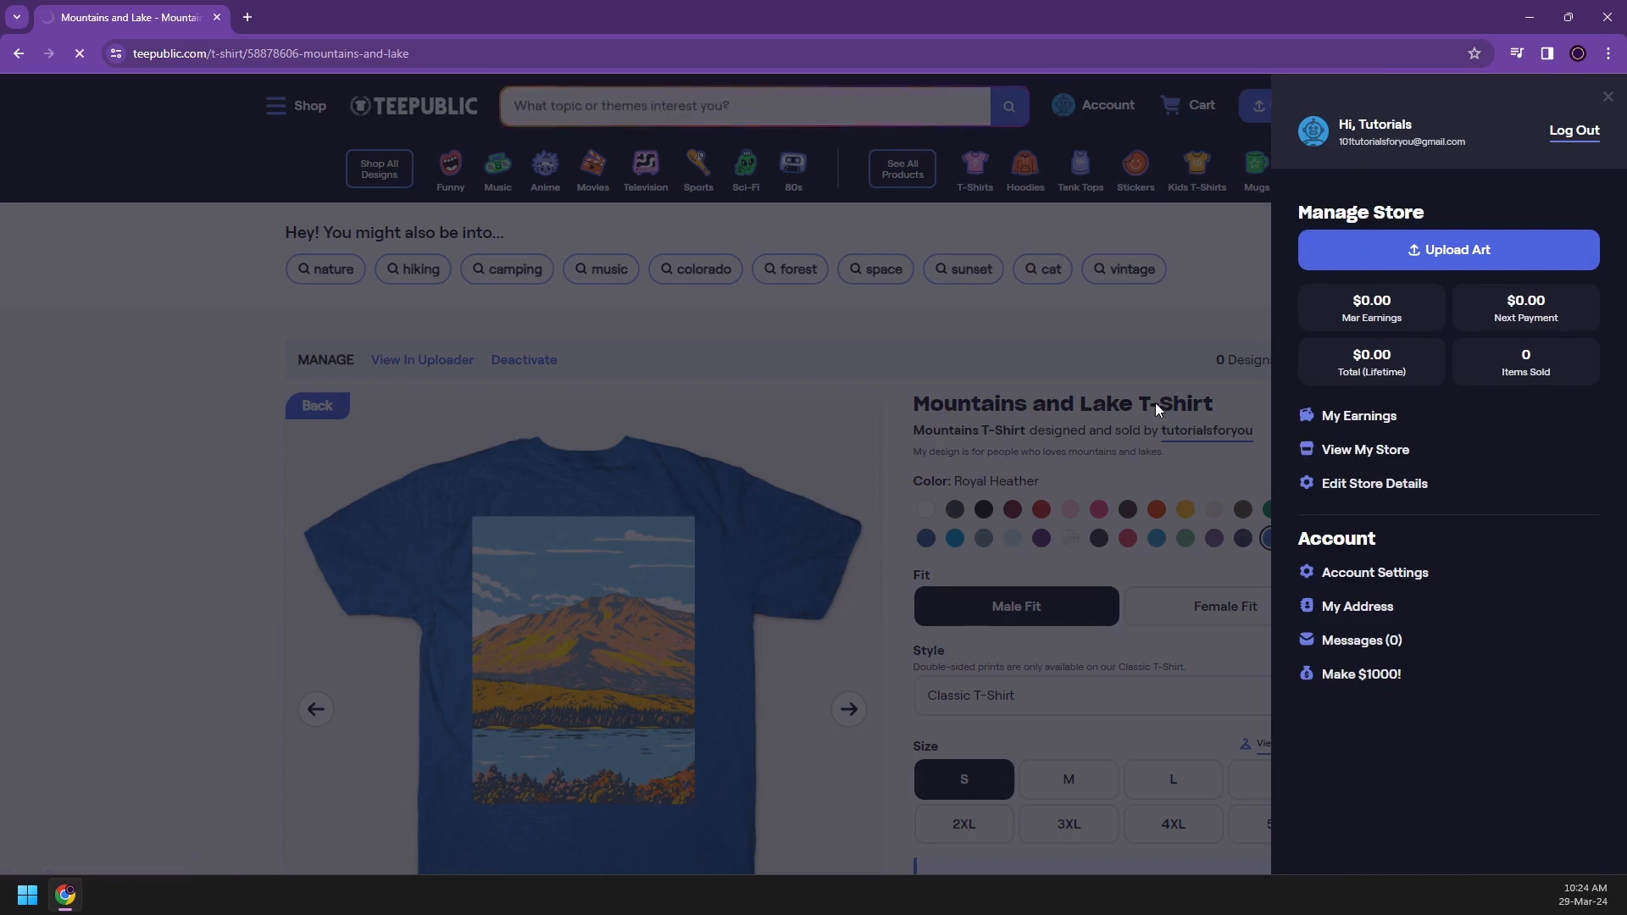
pyautogui.click(1364, 448)
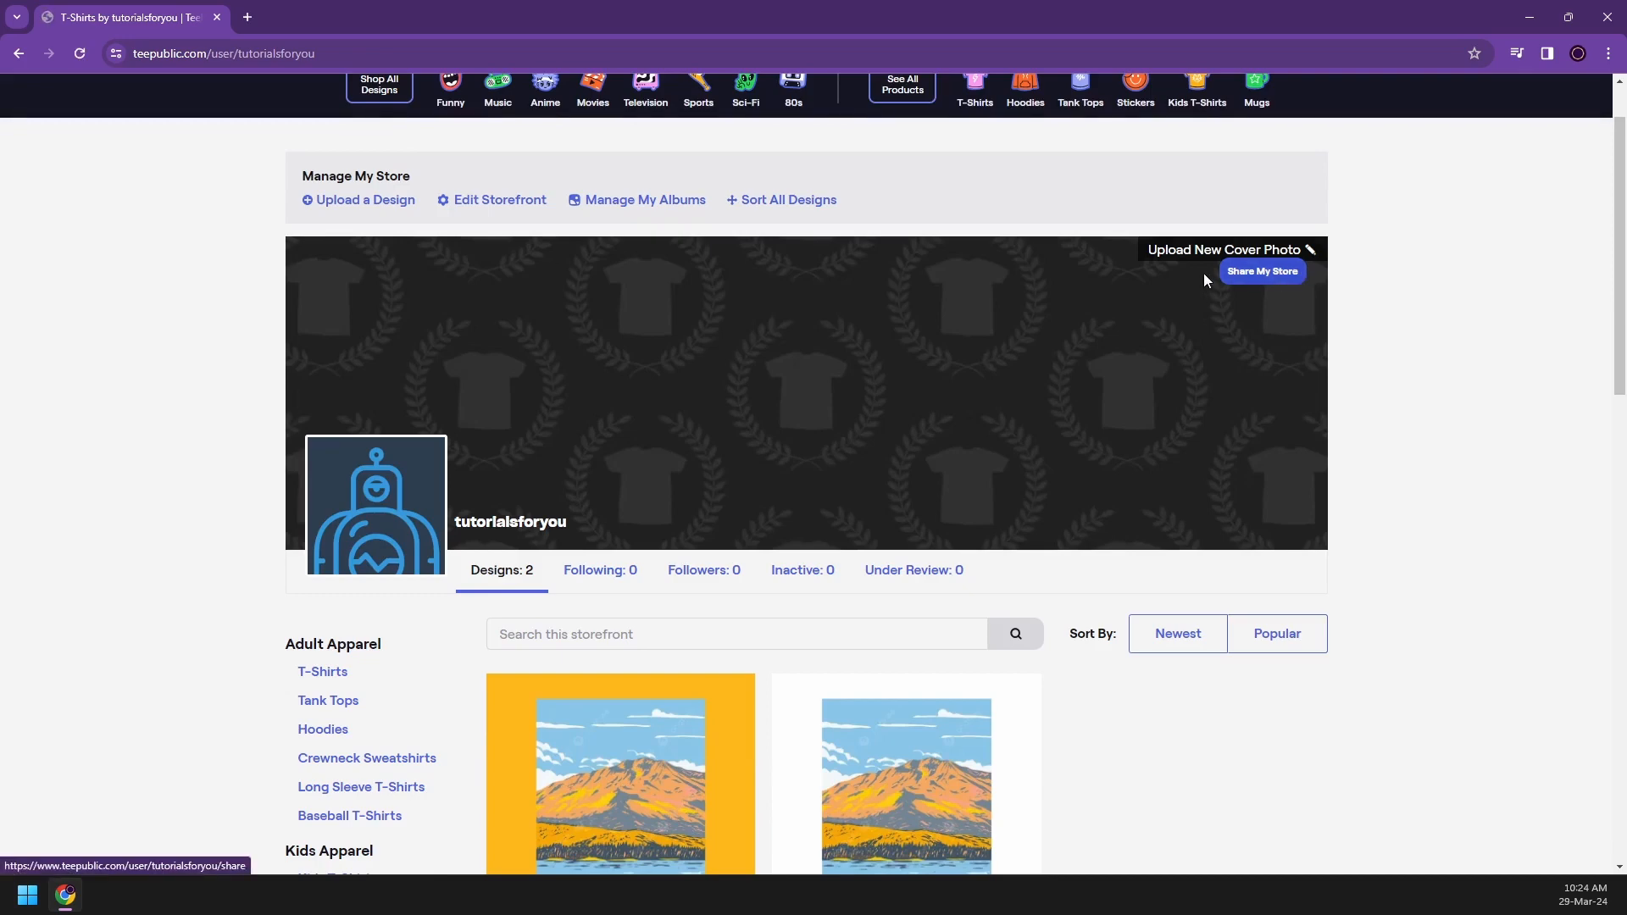
pyautogui.moveTo(405, 529)
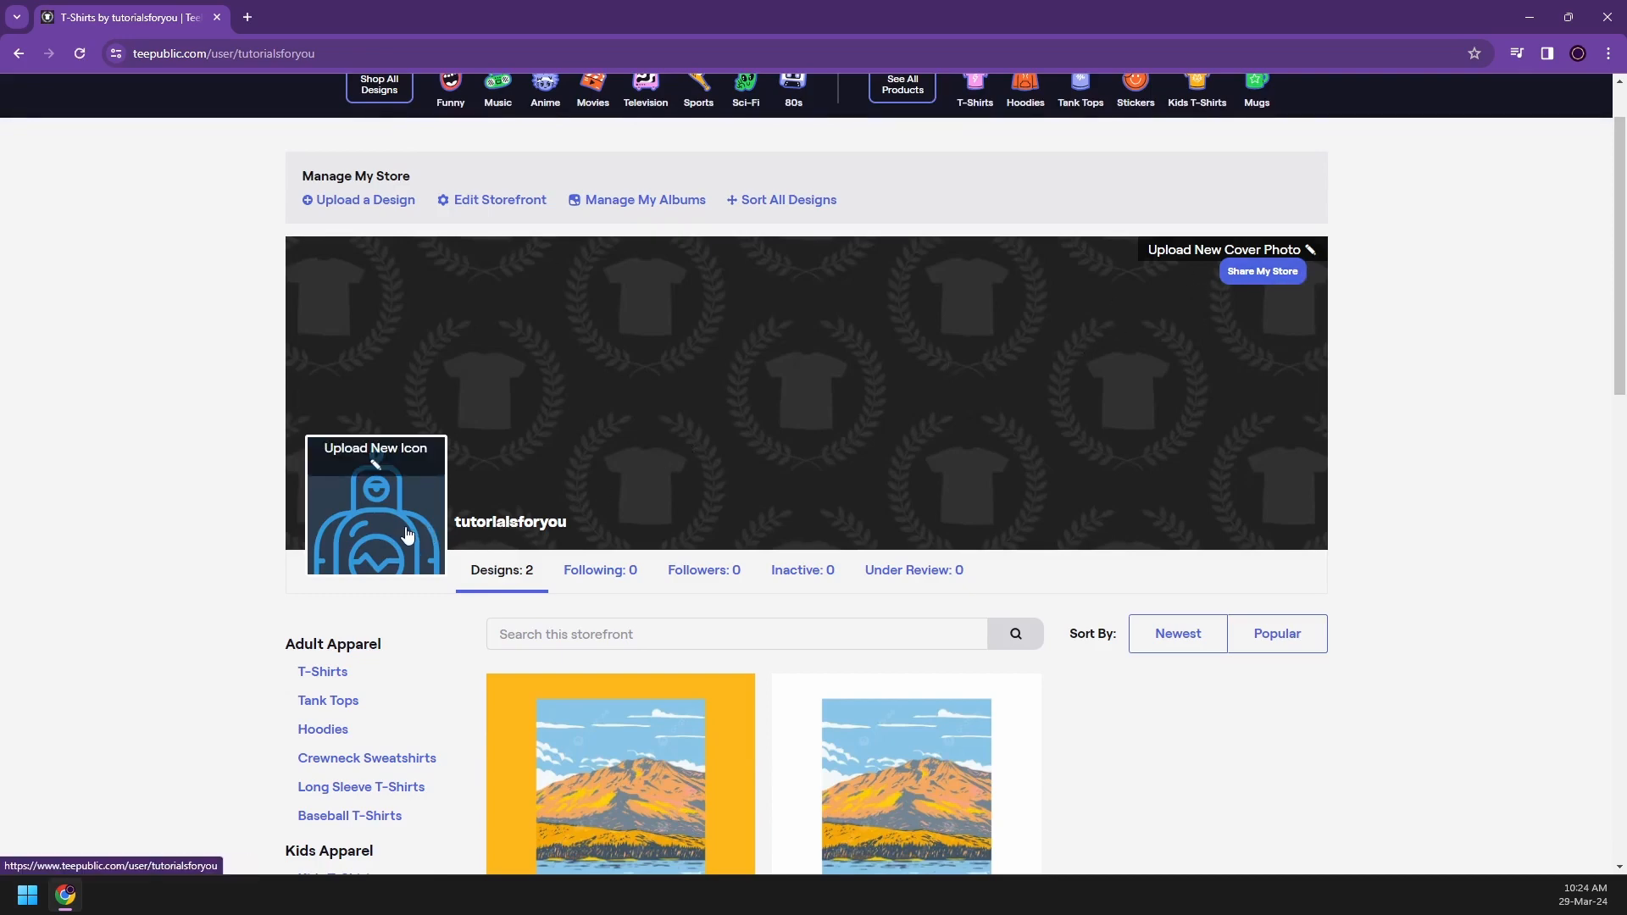
pyautogui.scroll(3)
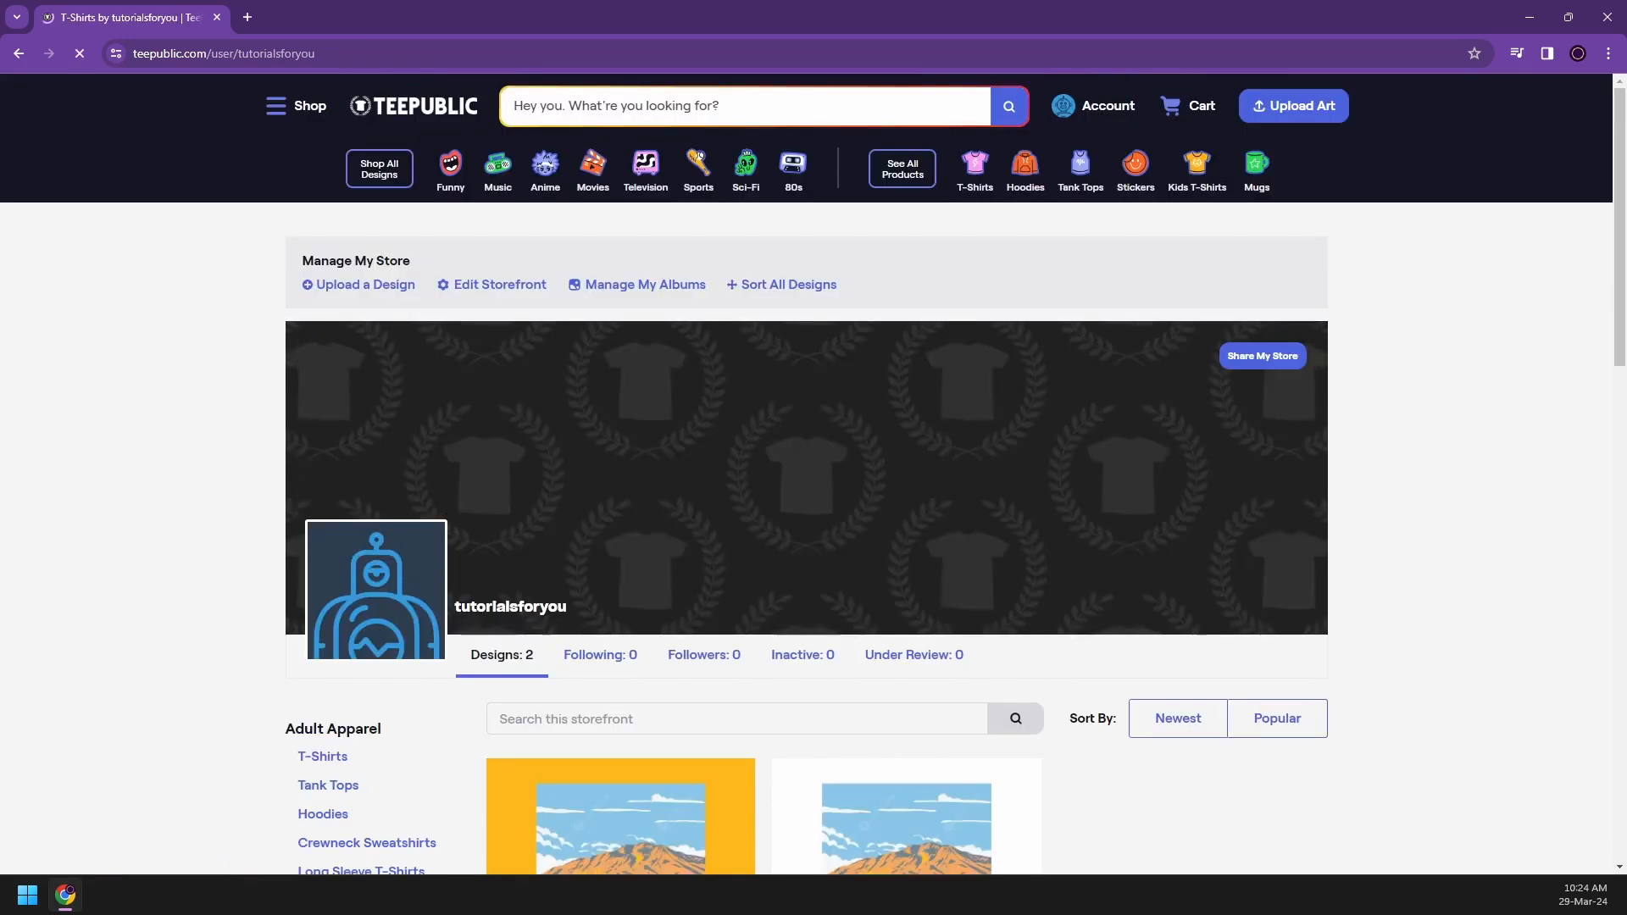
pyautogui.moveTo(375, 588)
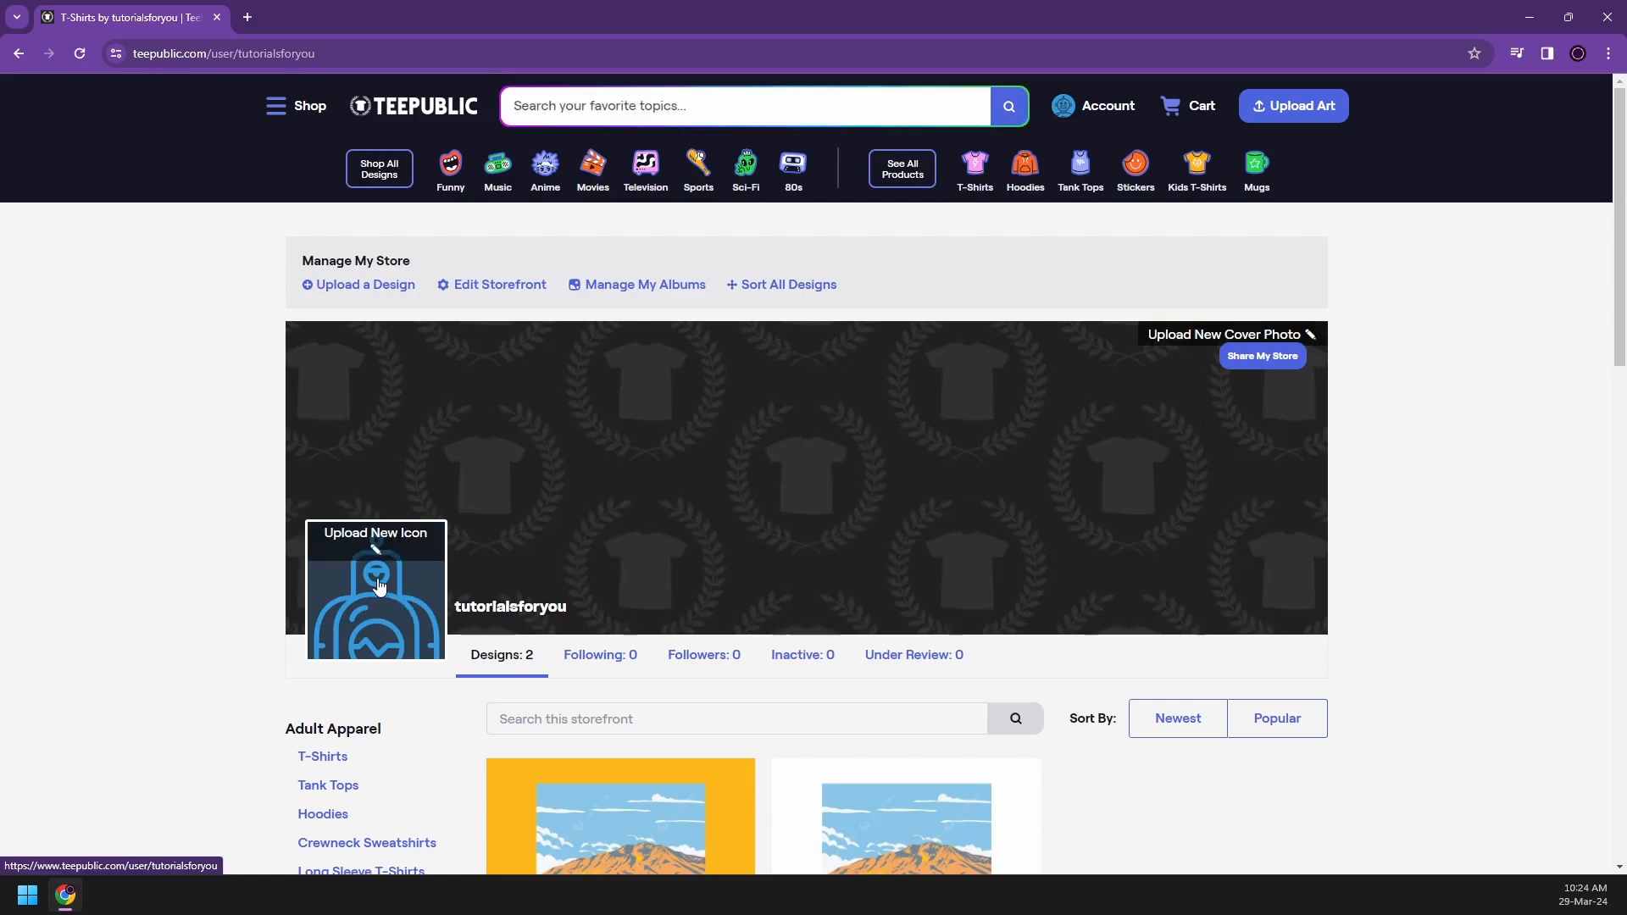
# Step: Review the two listed designs and return to the TeePublic home page
pyautogui.scroll(-3)
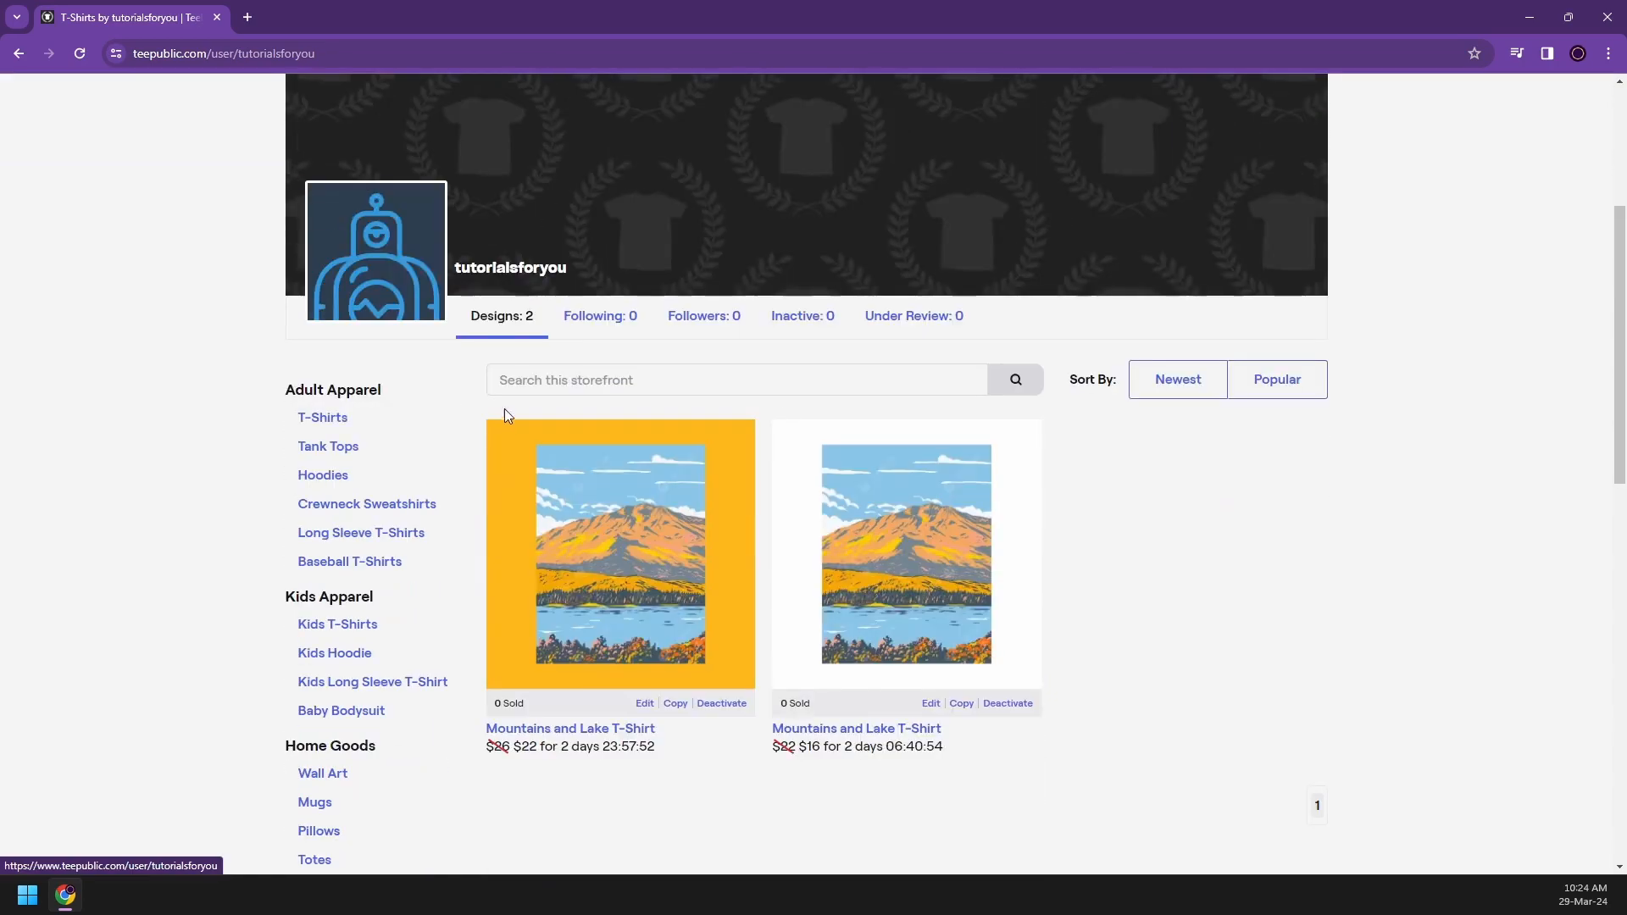
pyautogui.scroll(-3)
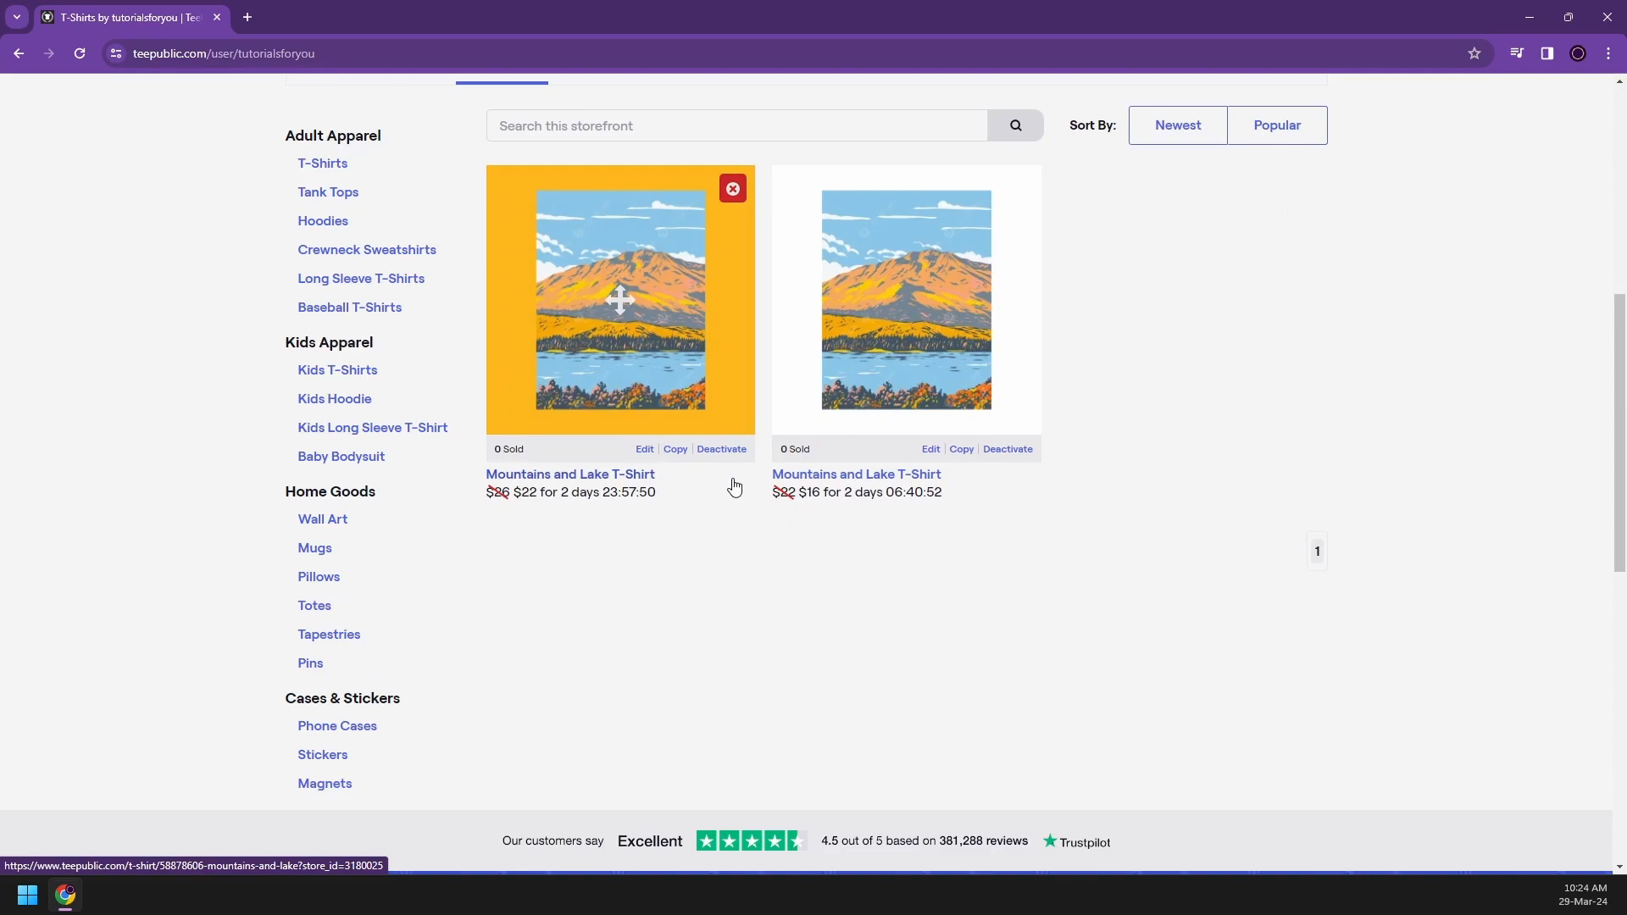
pyautogui.scroll(3)
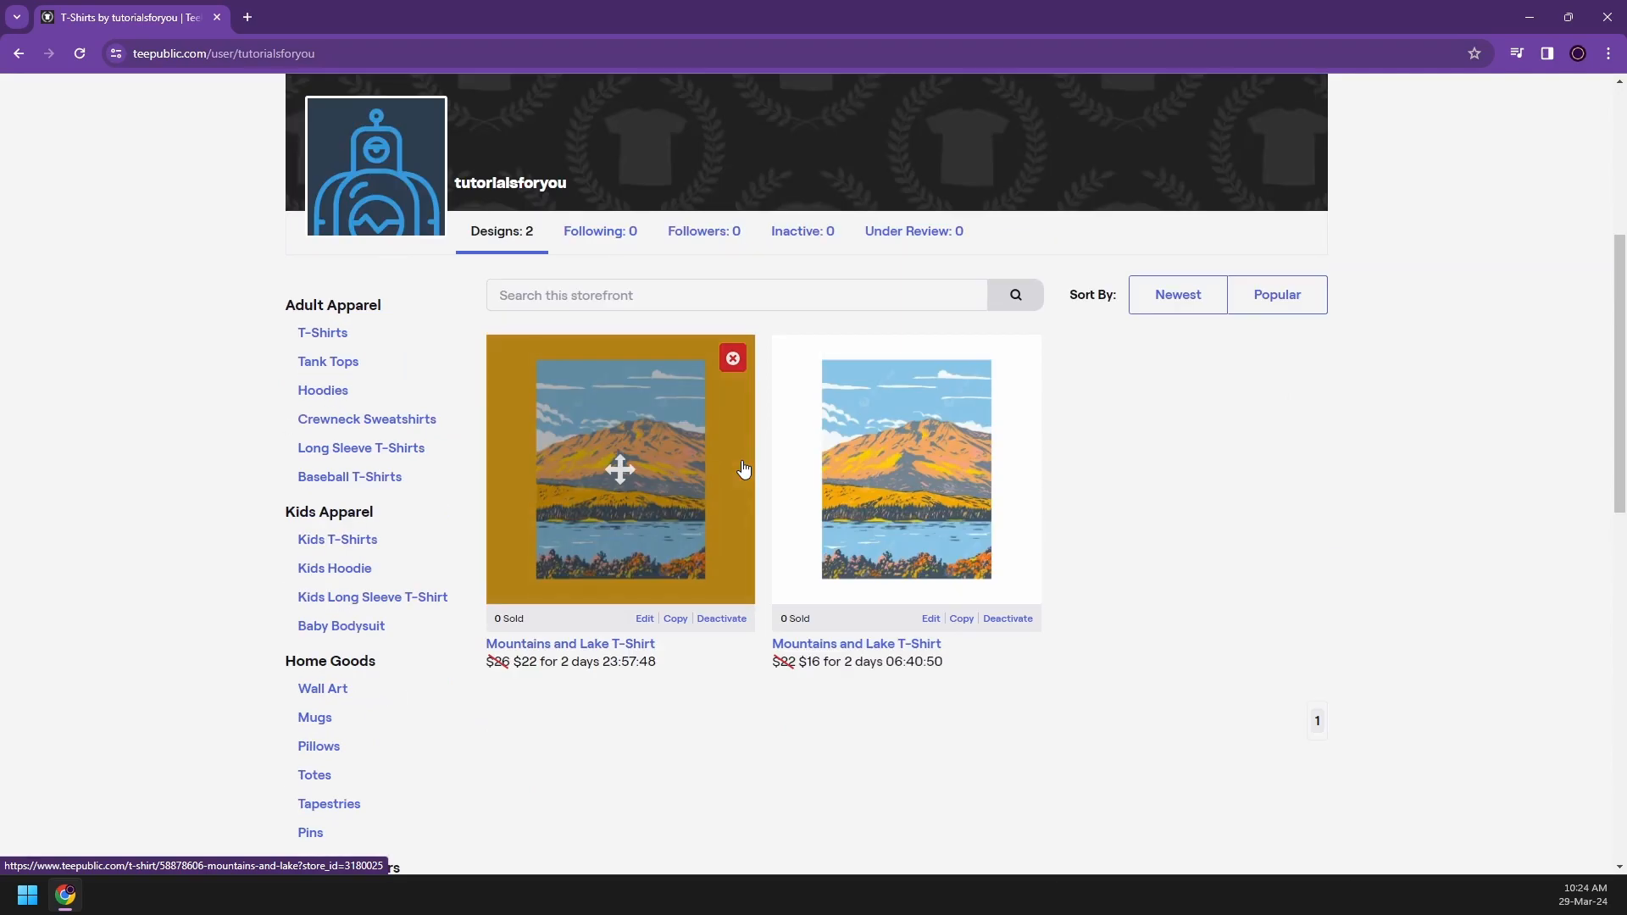
pyautogui.scroll(3)
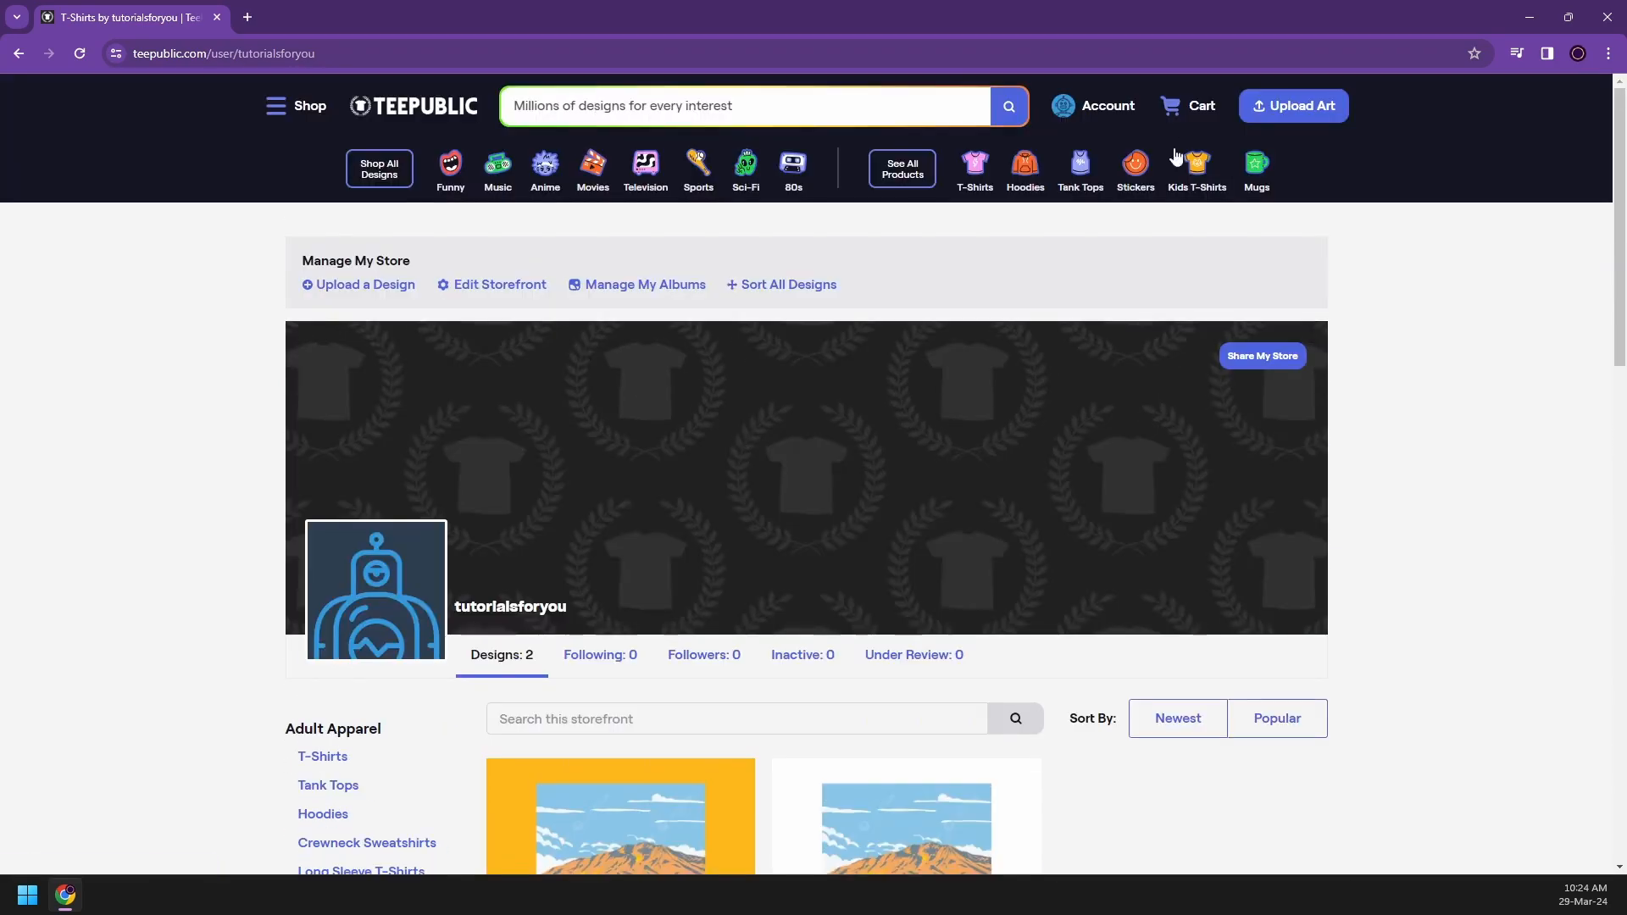
pyautogui.moveTo(736, 338)
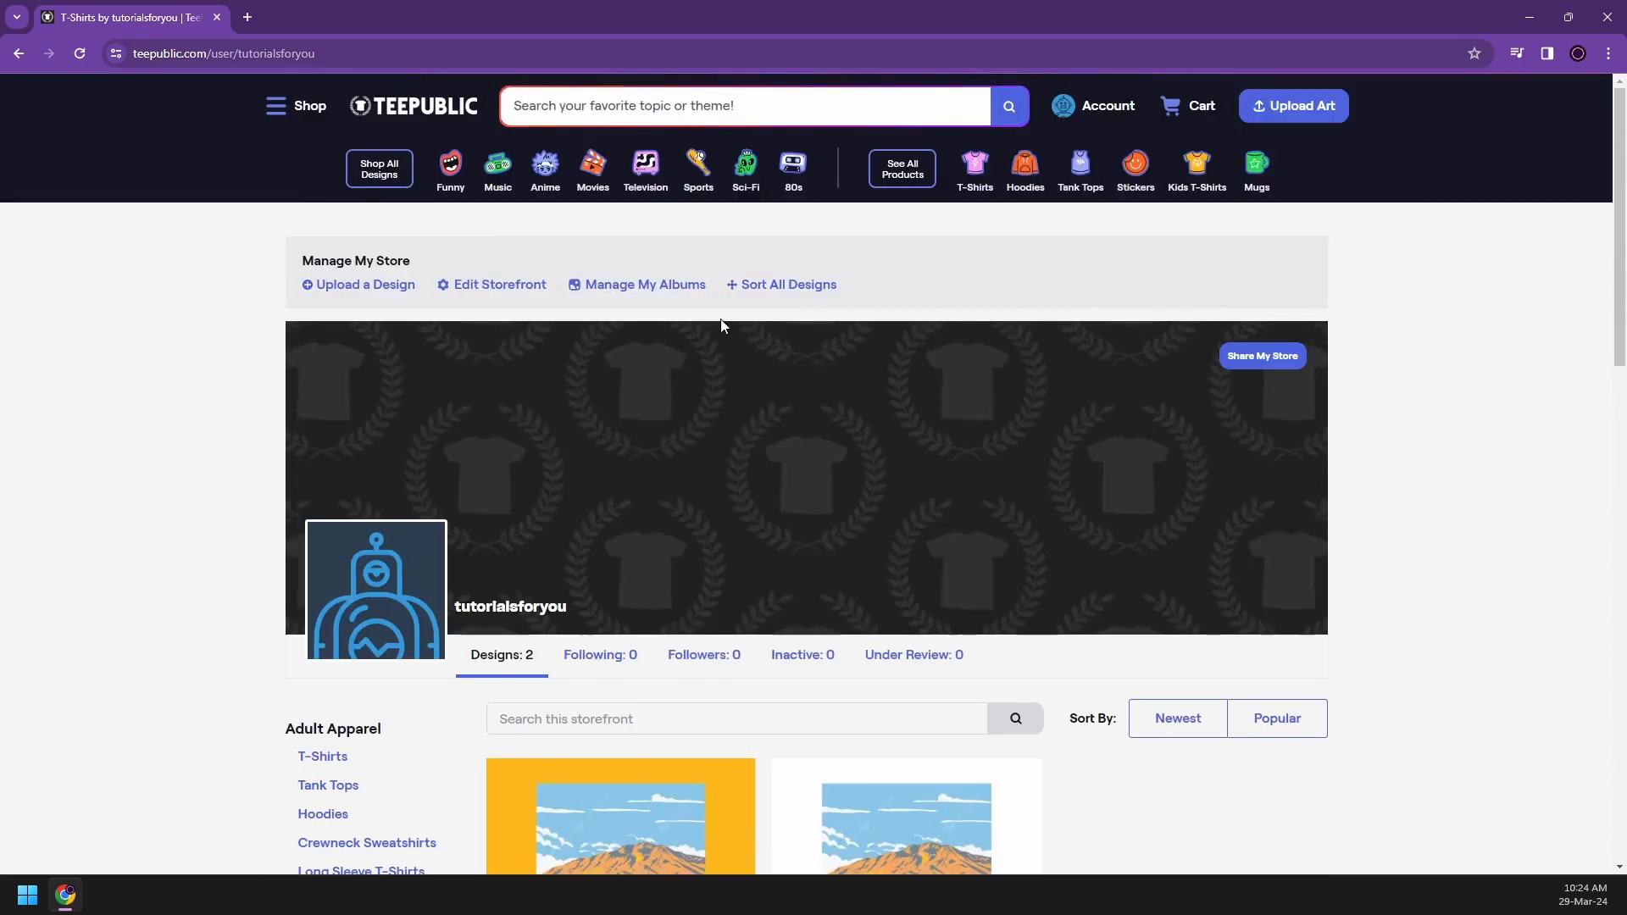
pyautogui.click(412, 106)
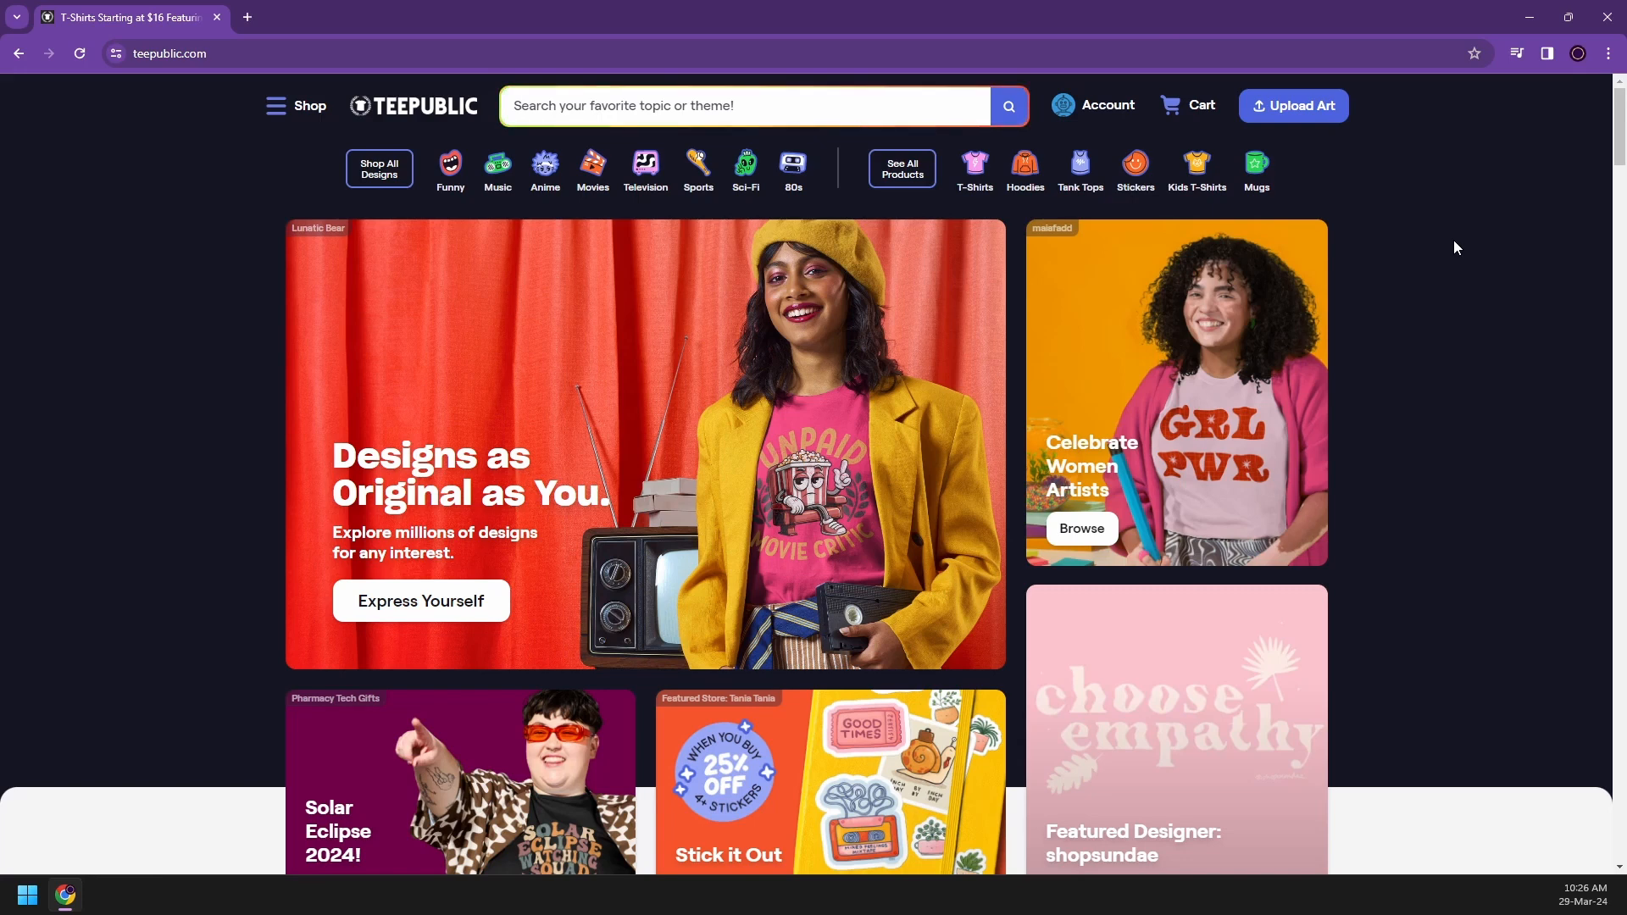
pyautogui.click(745, 105)
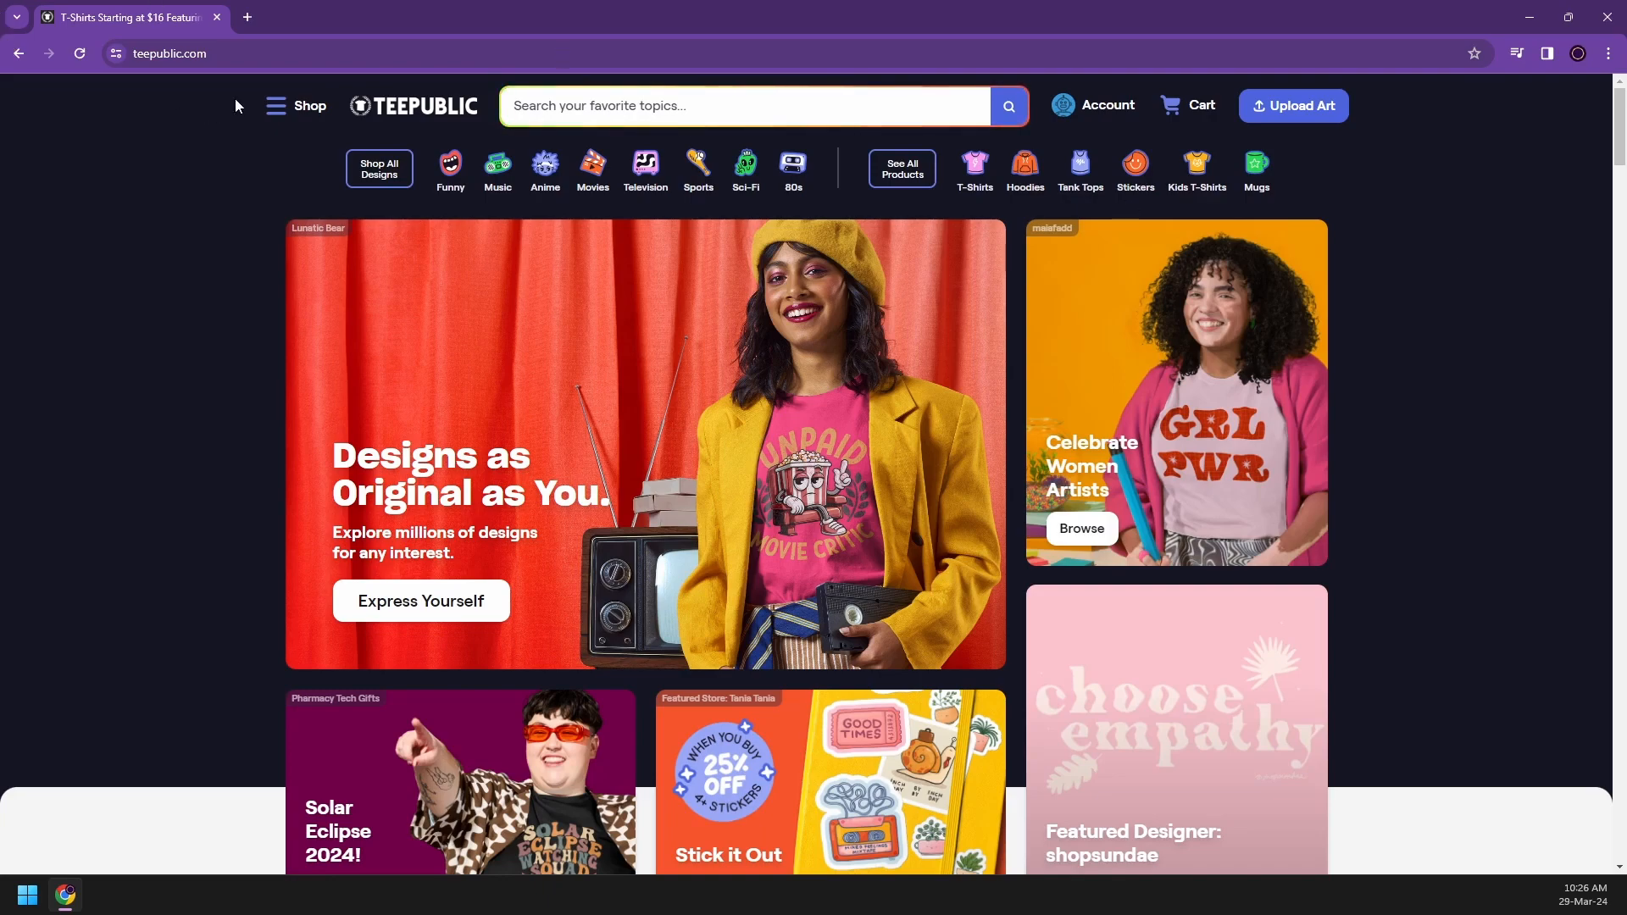
pyautogui.scroll(-3)
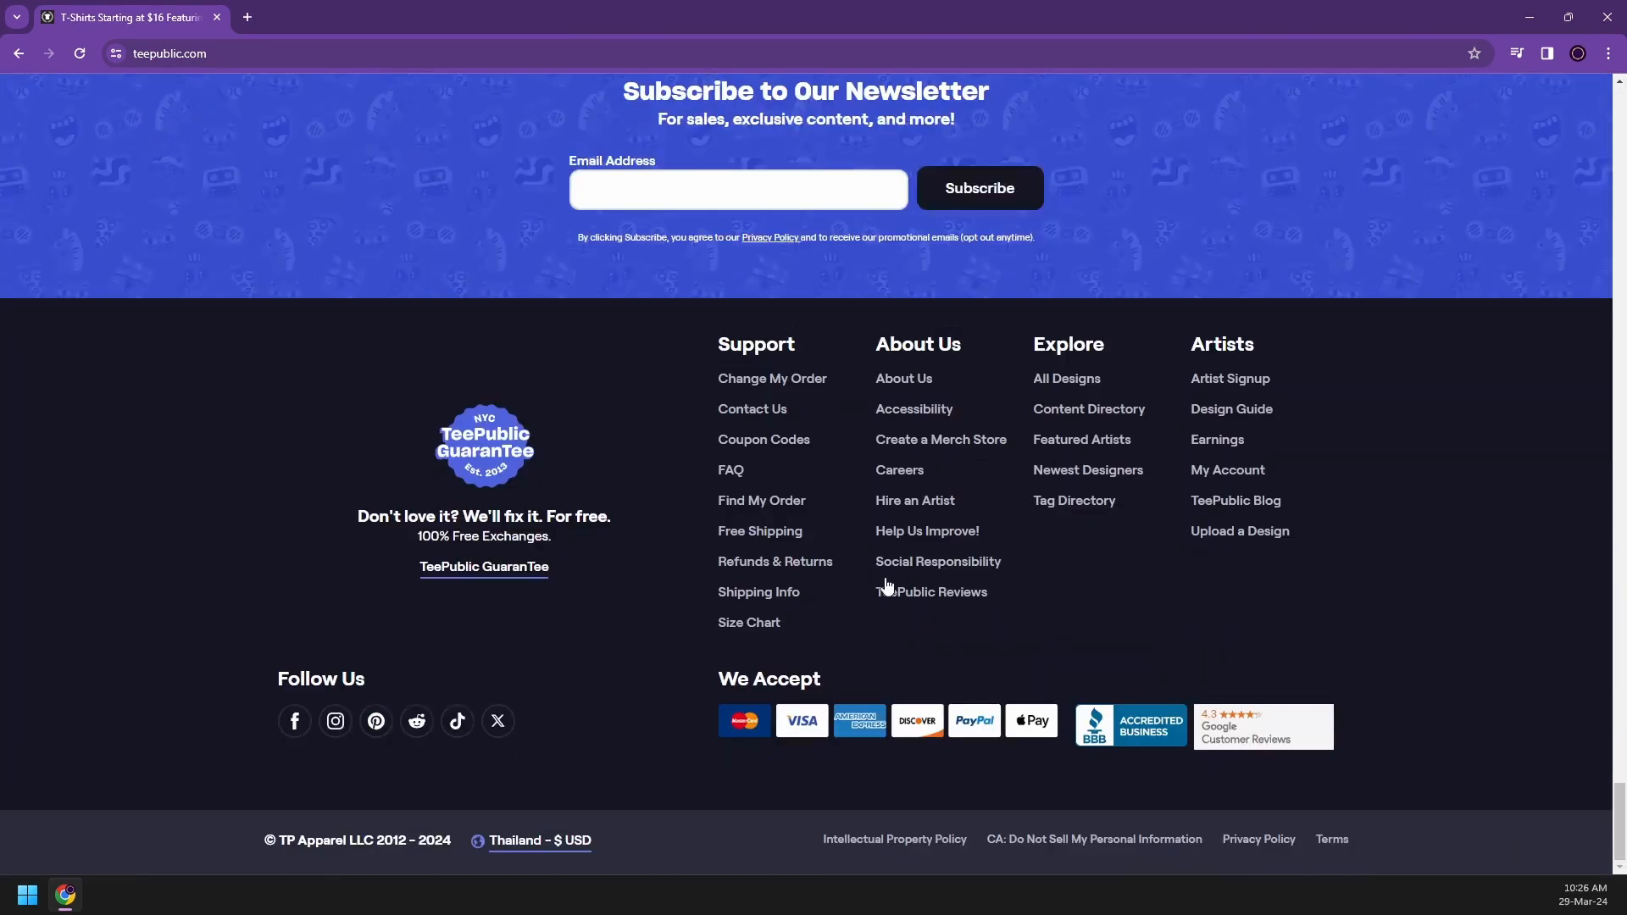
# Step: Open the FAQ help center and browse its Designers, Customers and Merch Program categories
pyautogui.click(762, 439)
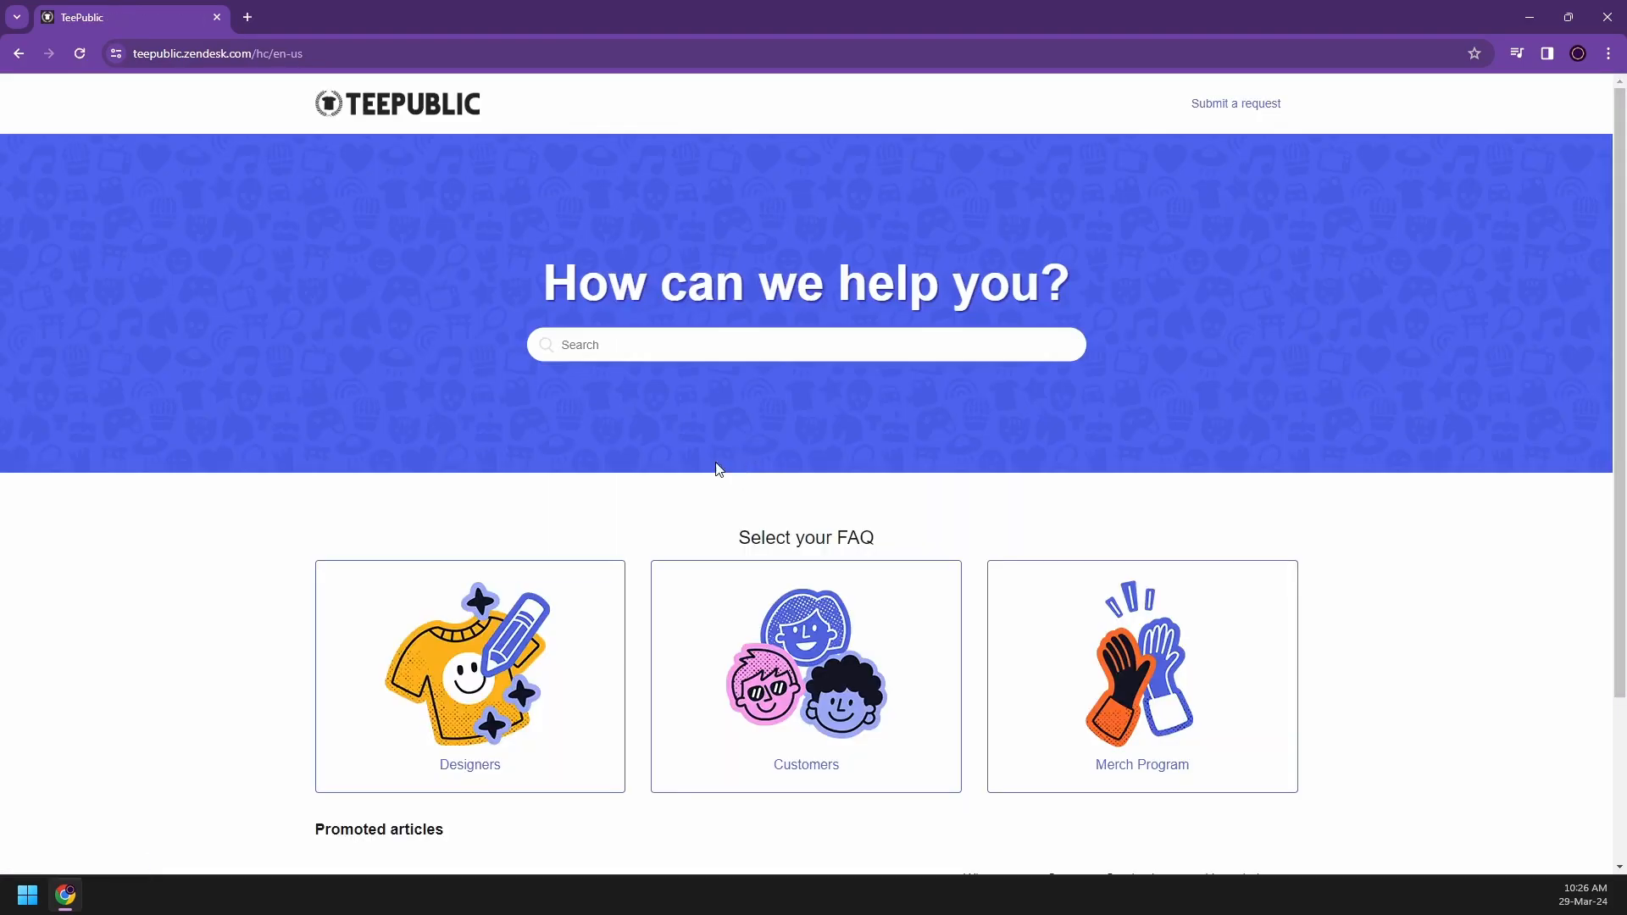
pyautogui.scroll(-3)
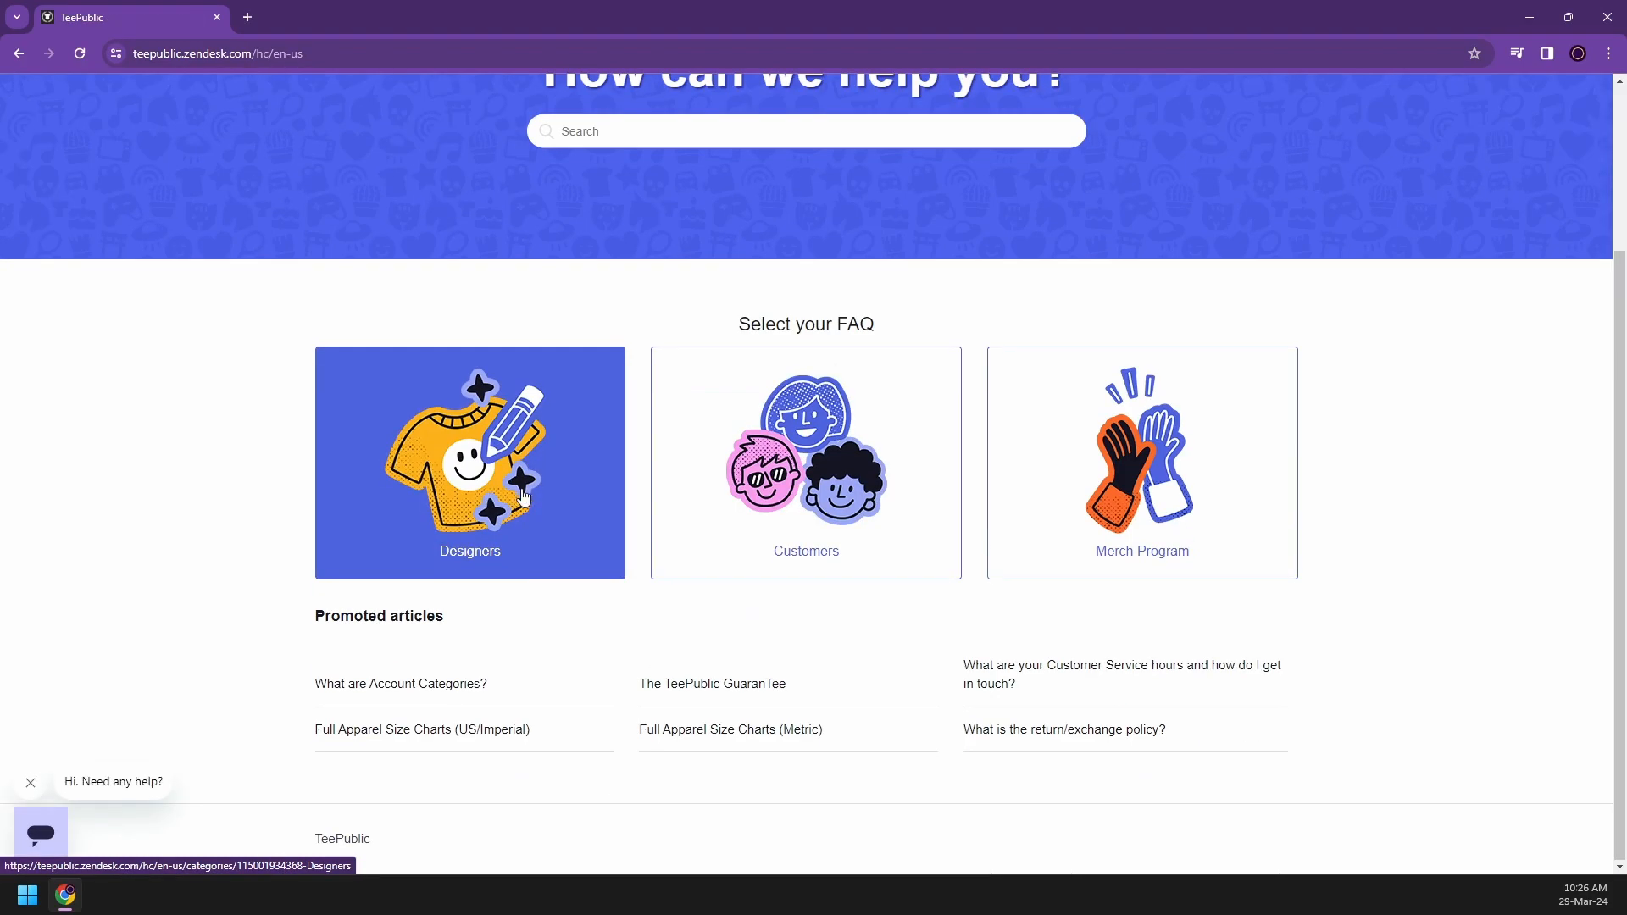
pyautogui.click(1140, 461)
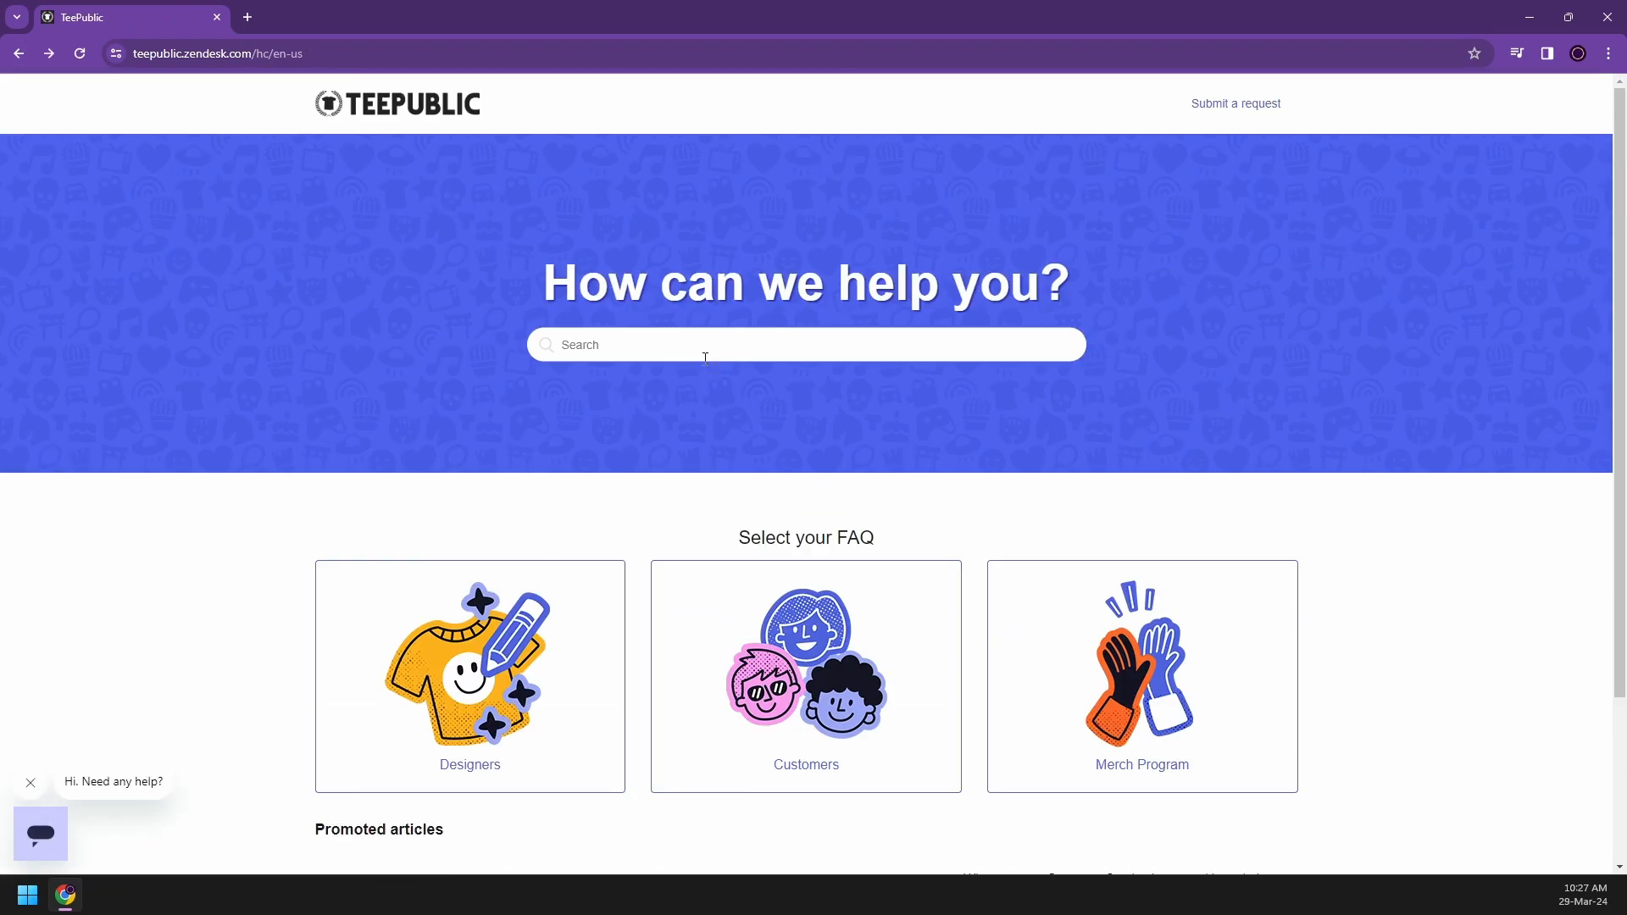
pyautogui.scroll(-3)
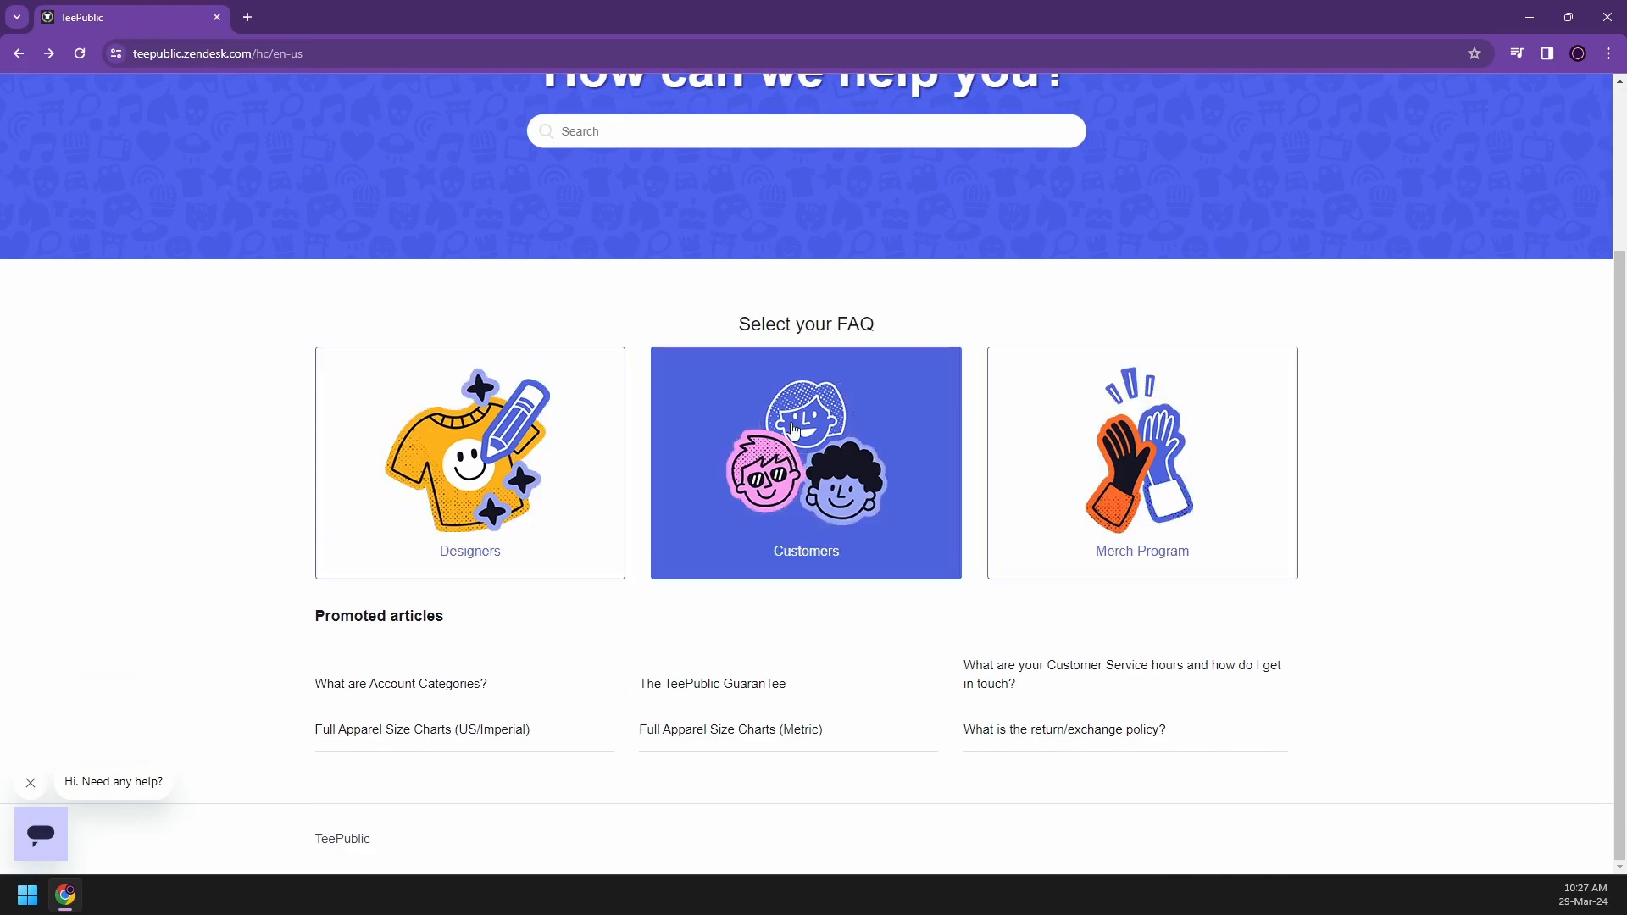
pyautogui.scroll(3)
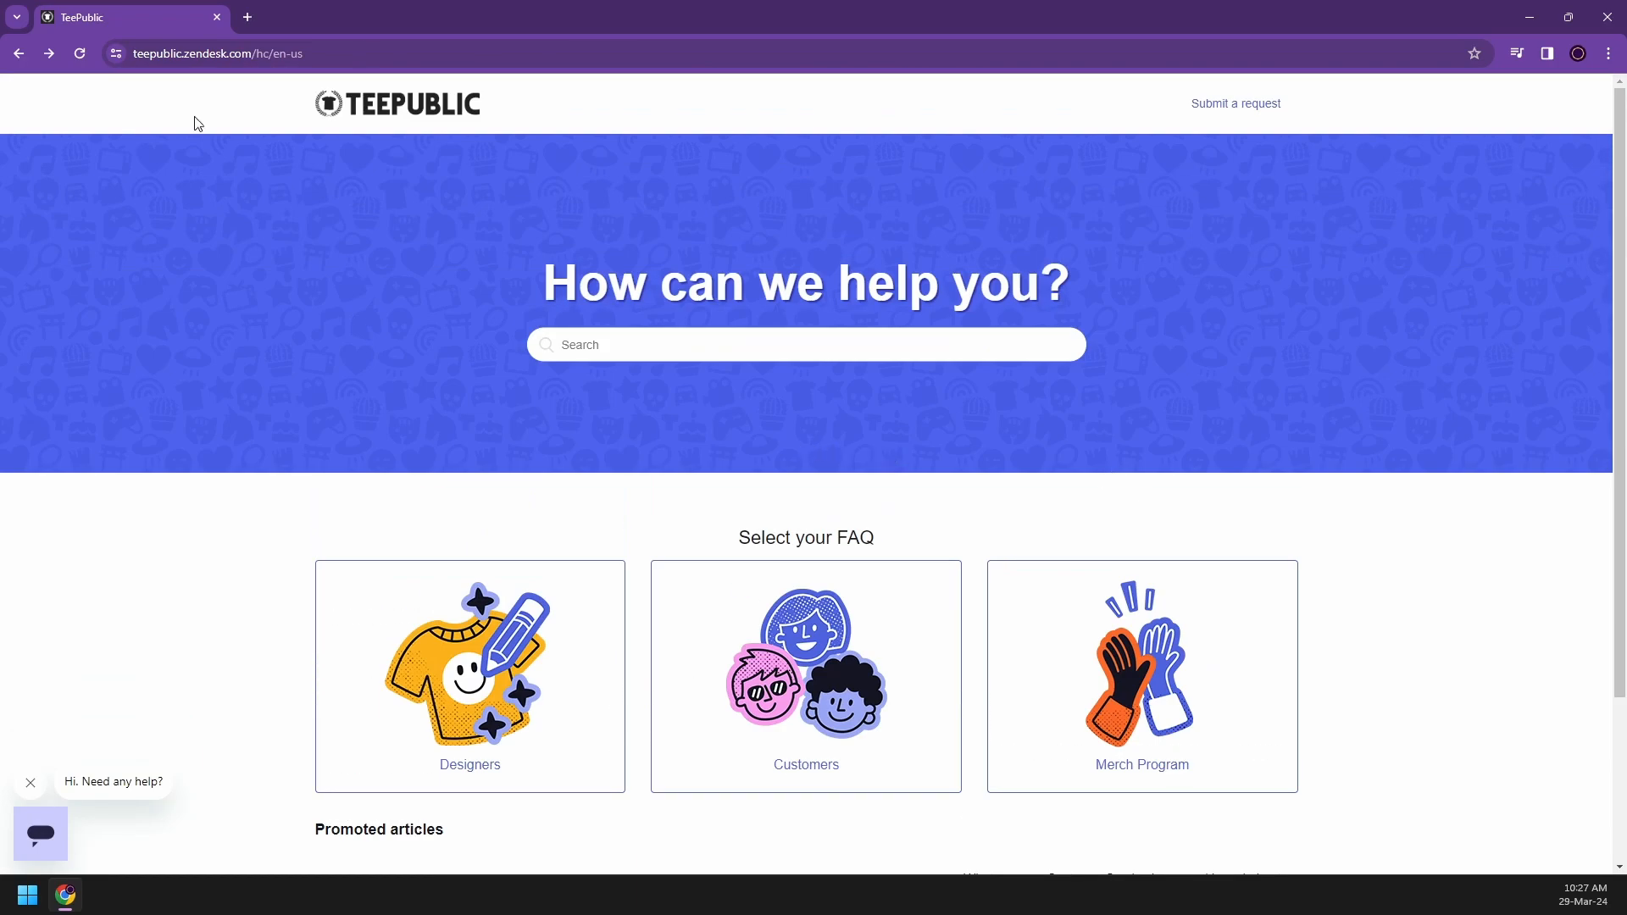
pyautogui.moveTo(703, 222)
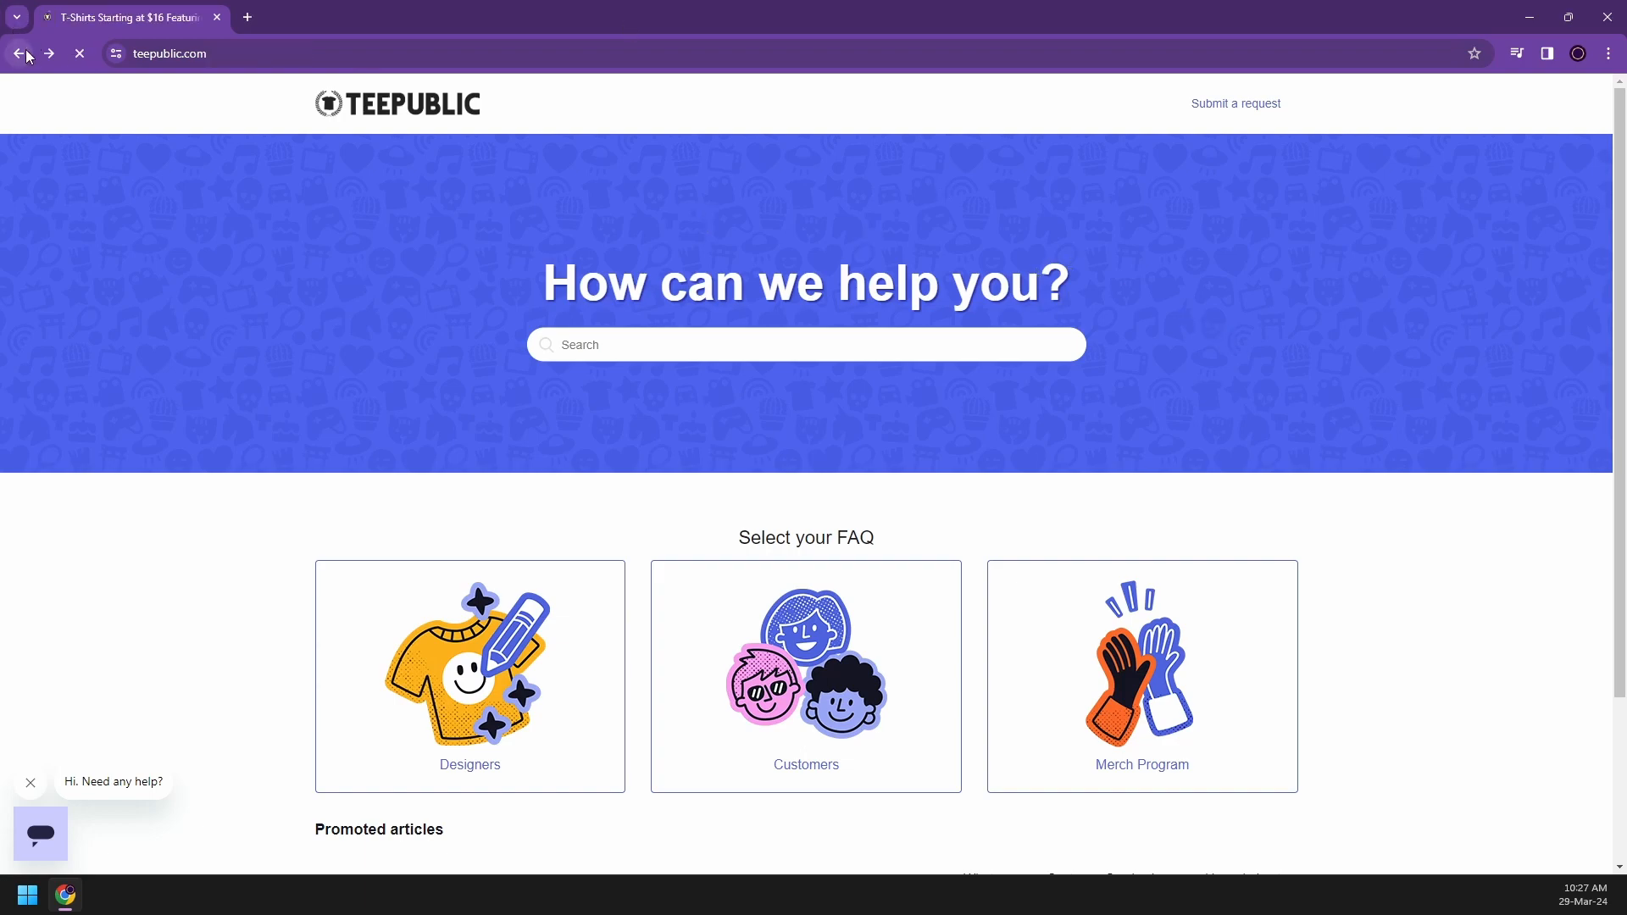
# Step: Go back to teepublic.com, close the Shop menu and scroll to the top
pyautogui.click(19, 53)
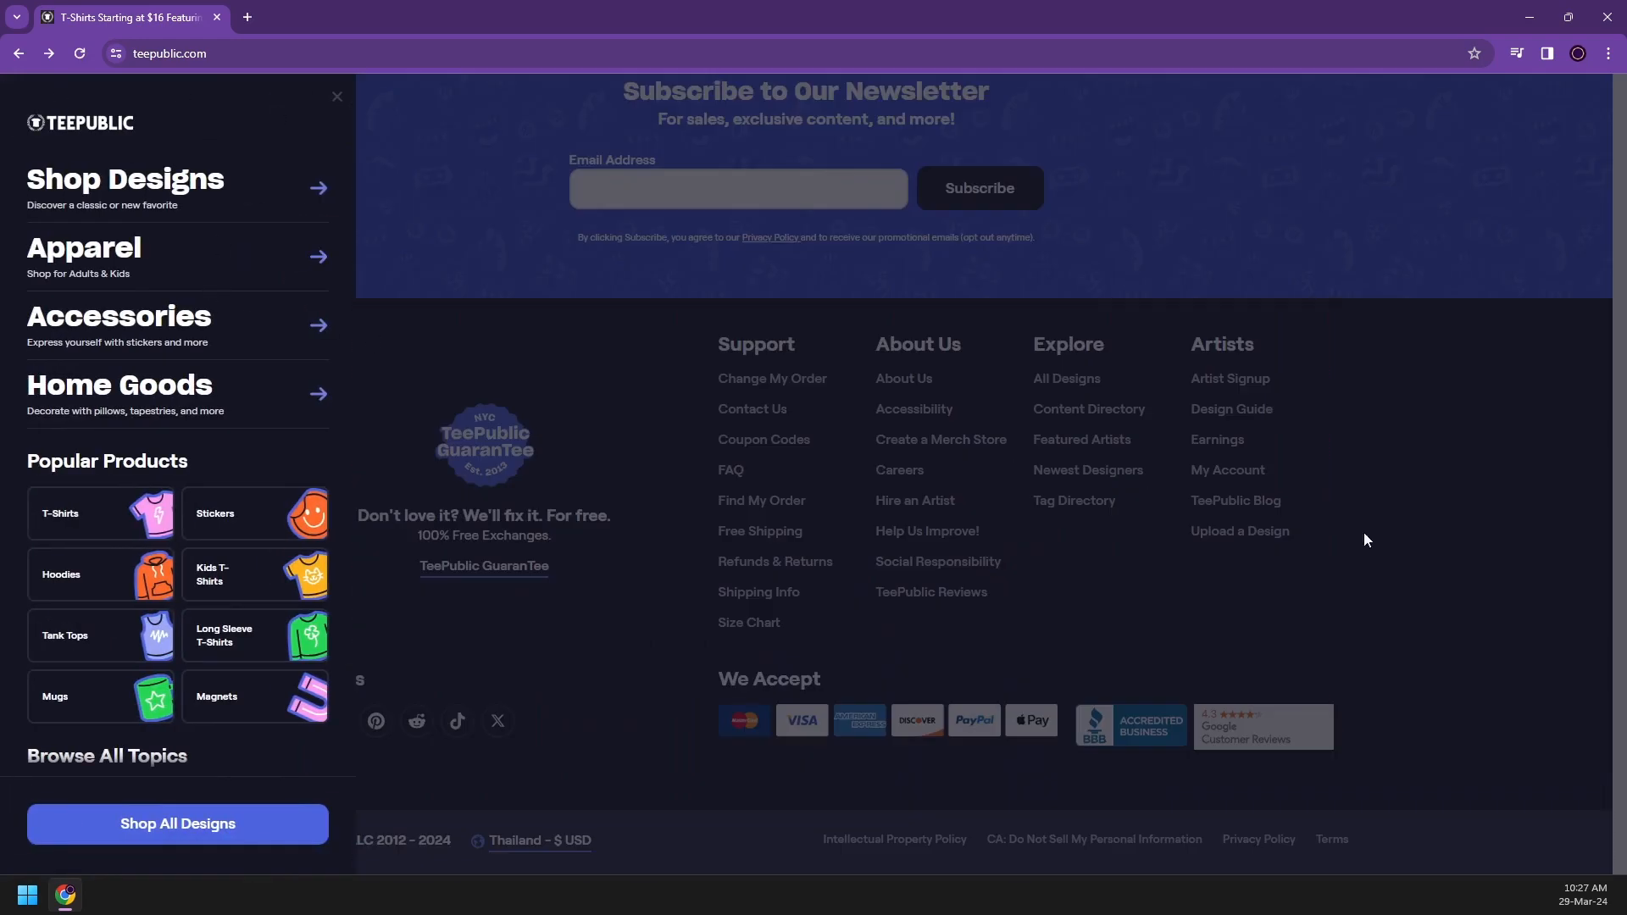
pyautogui.click(337, 96)
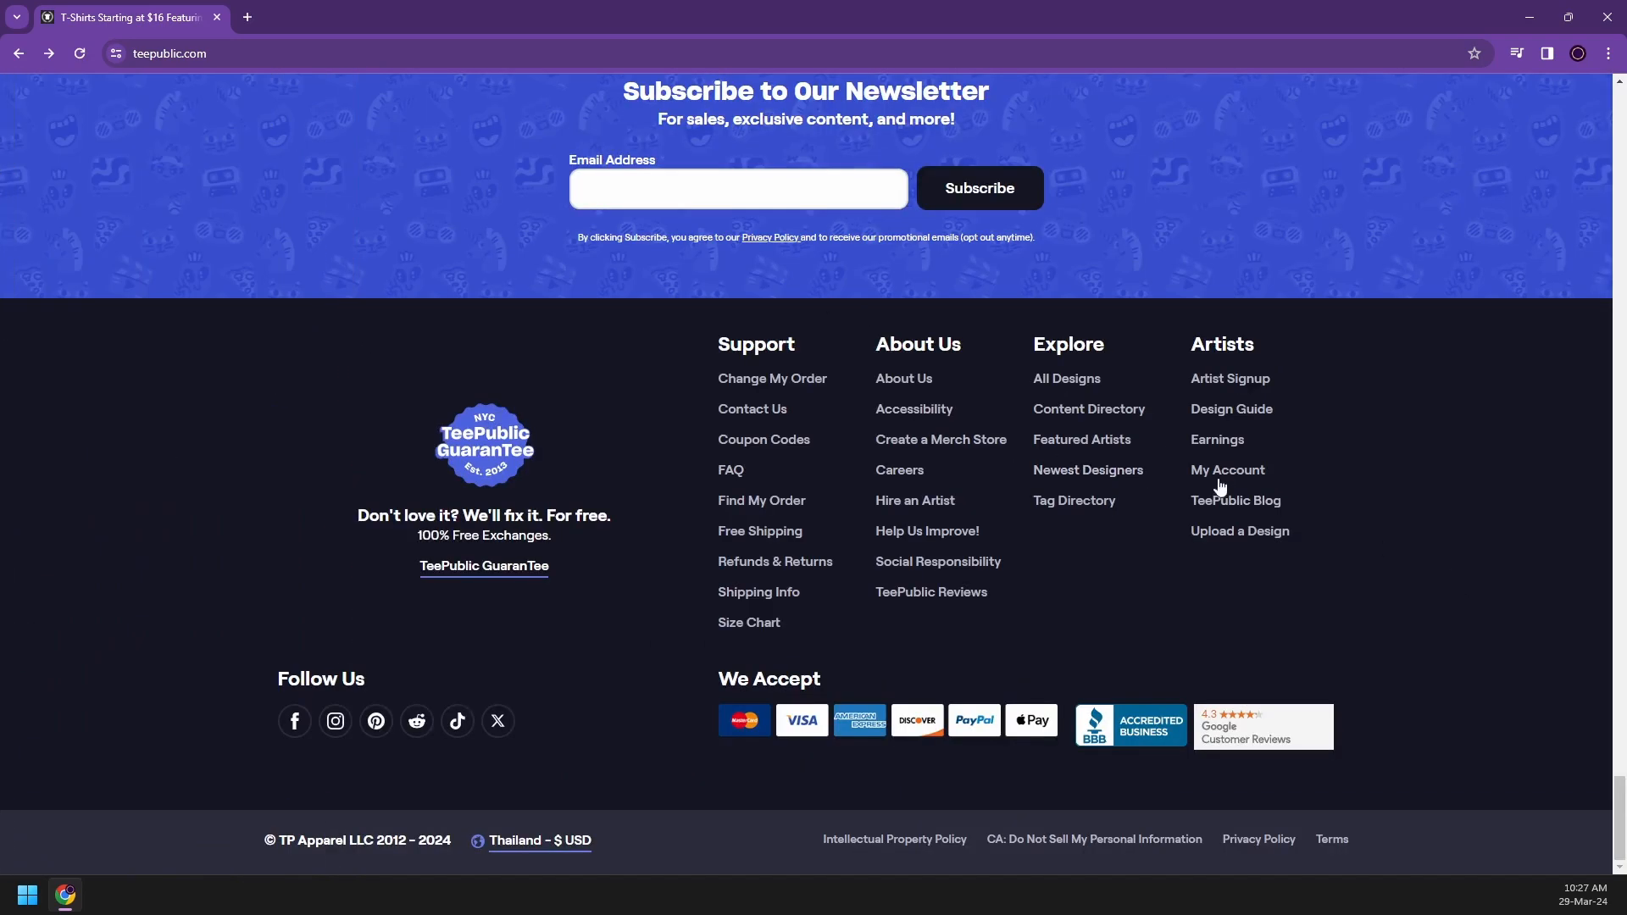
pyautogui.moveTo(771, 378)
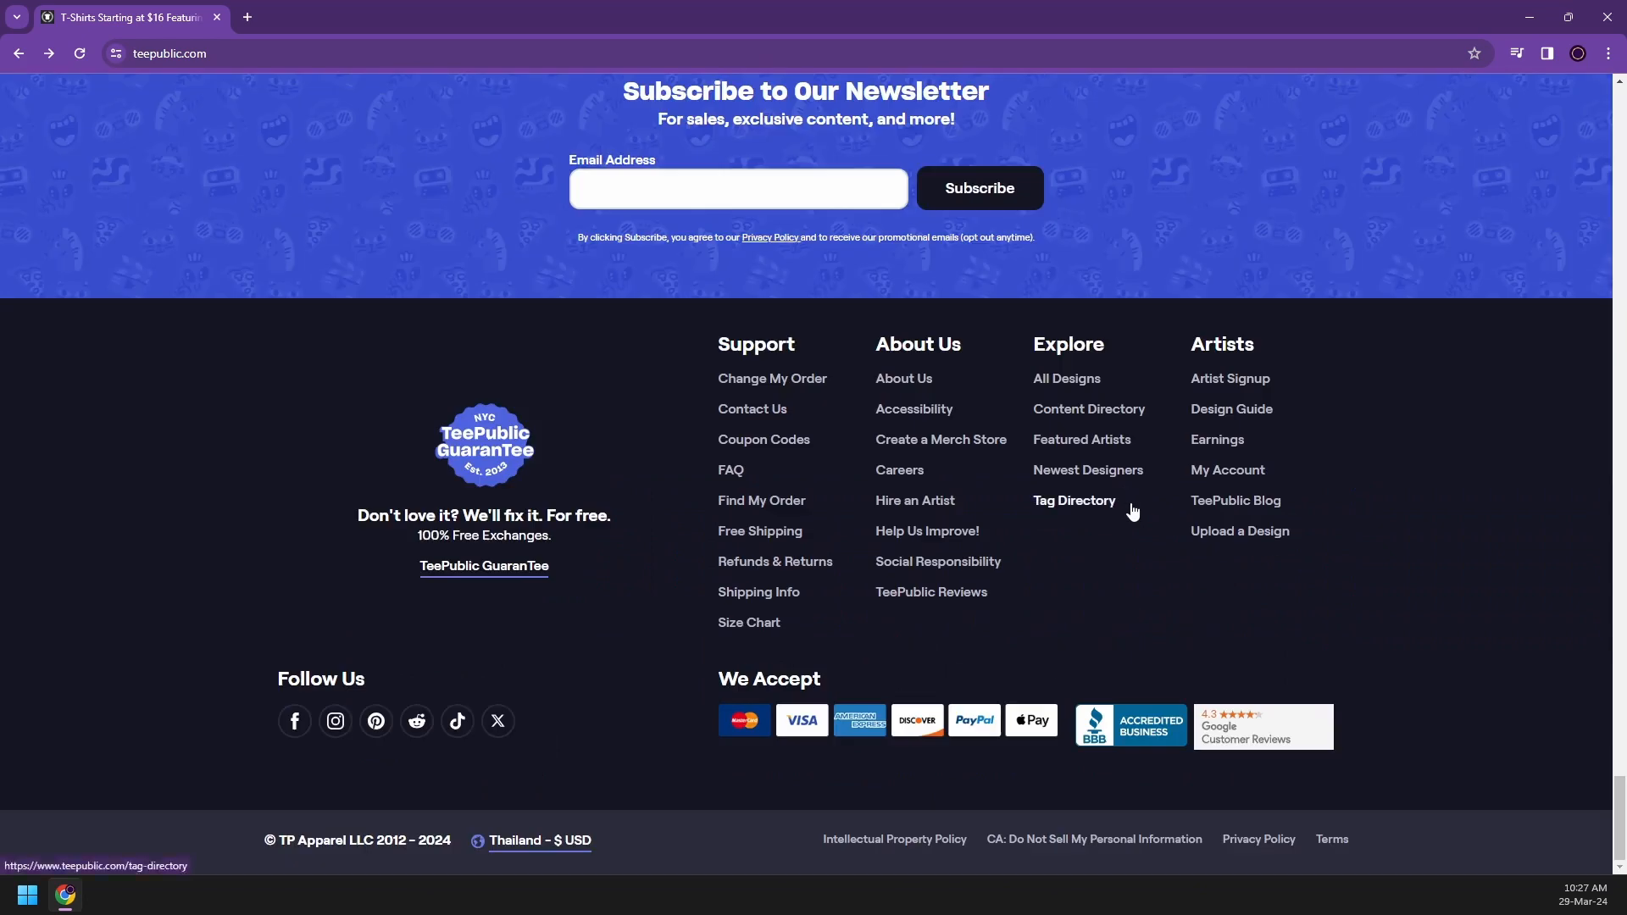
pyautogui.moveTo(1080, 440)
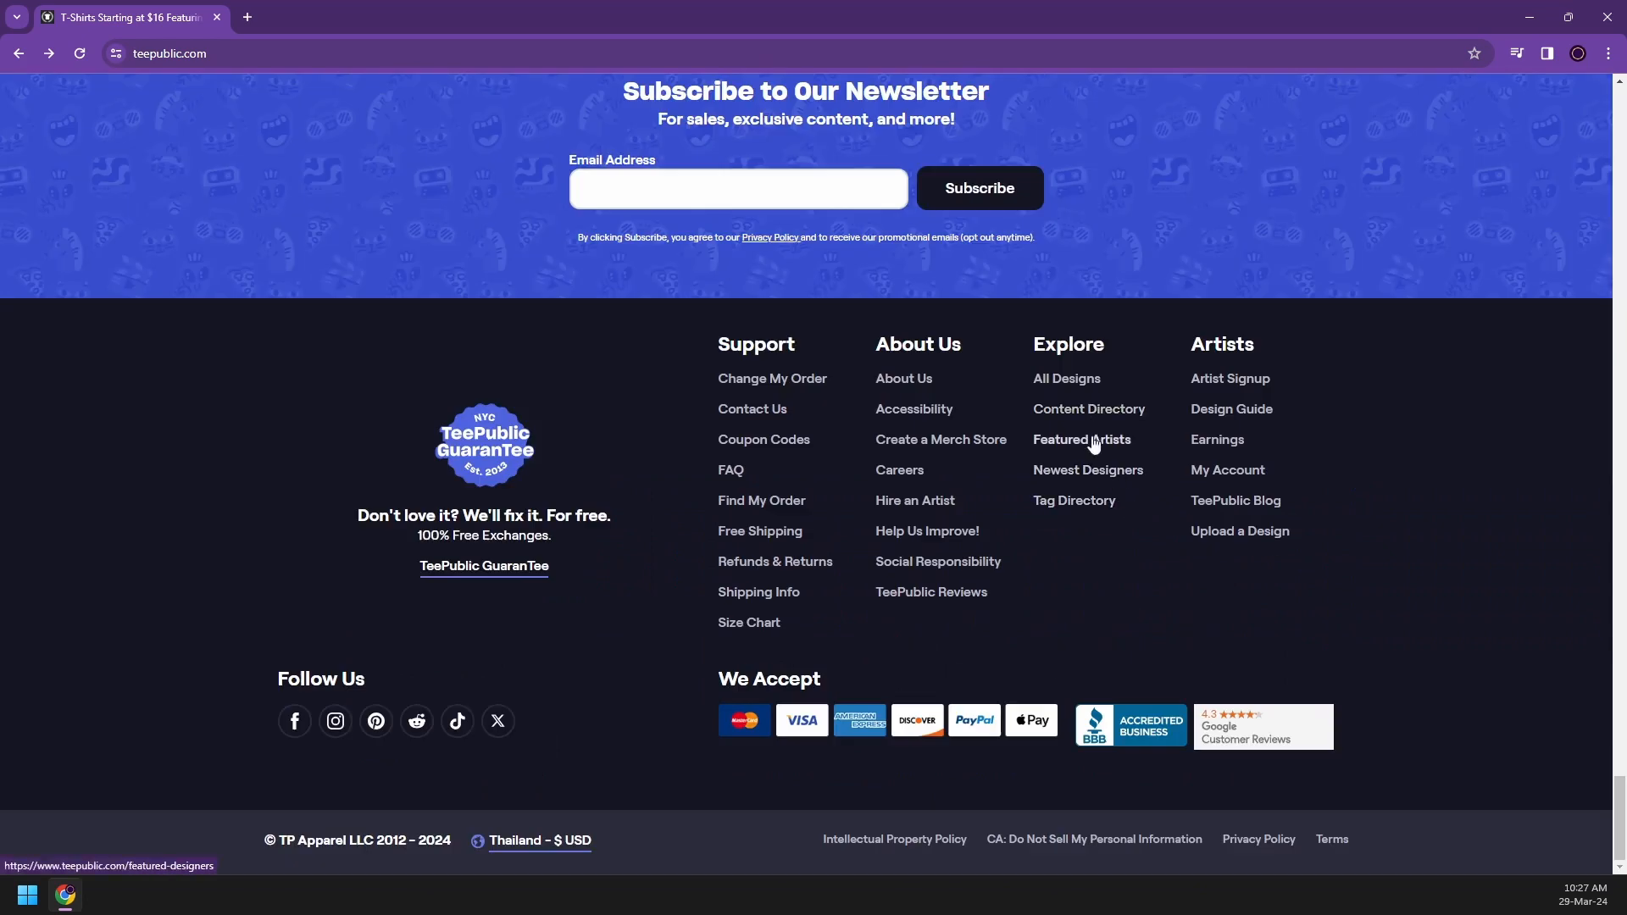
pyautogui.moveTo(1087, 408)
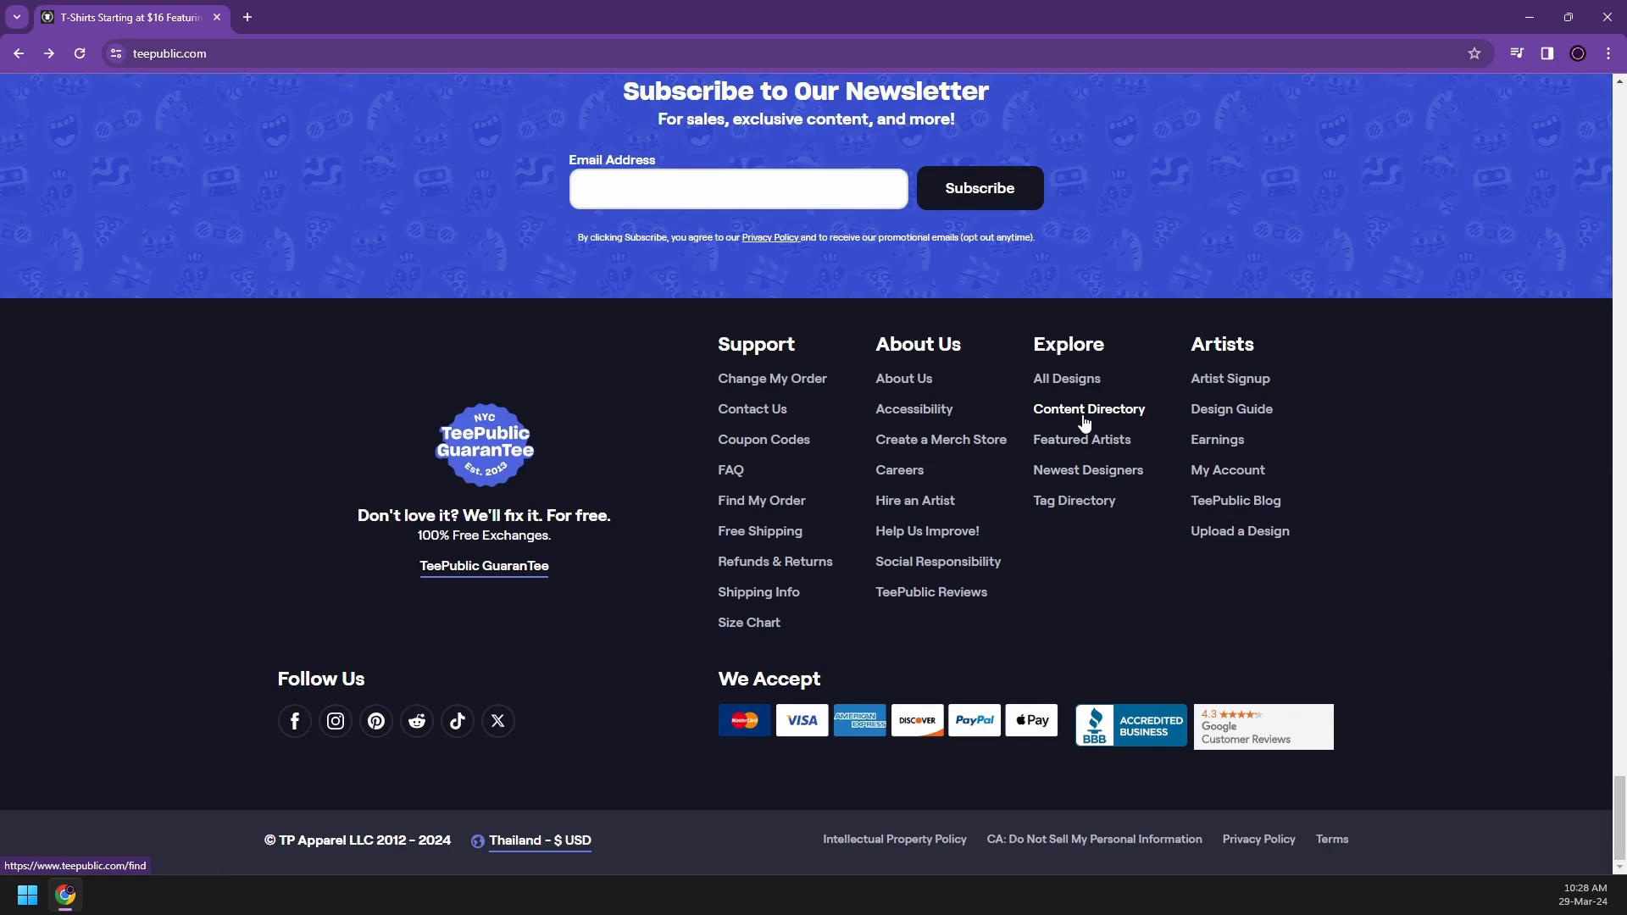
pyautogui.moveTo(1066, 379)
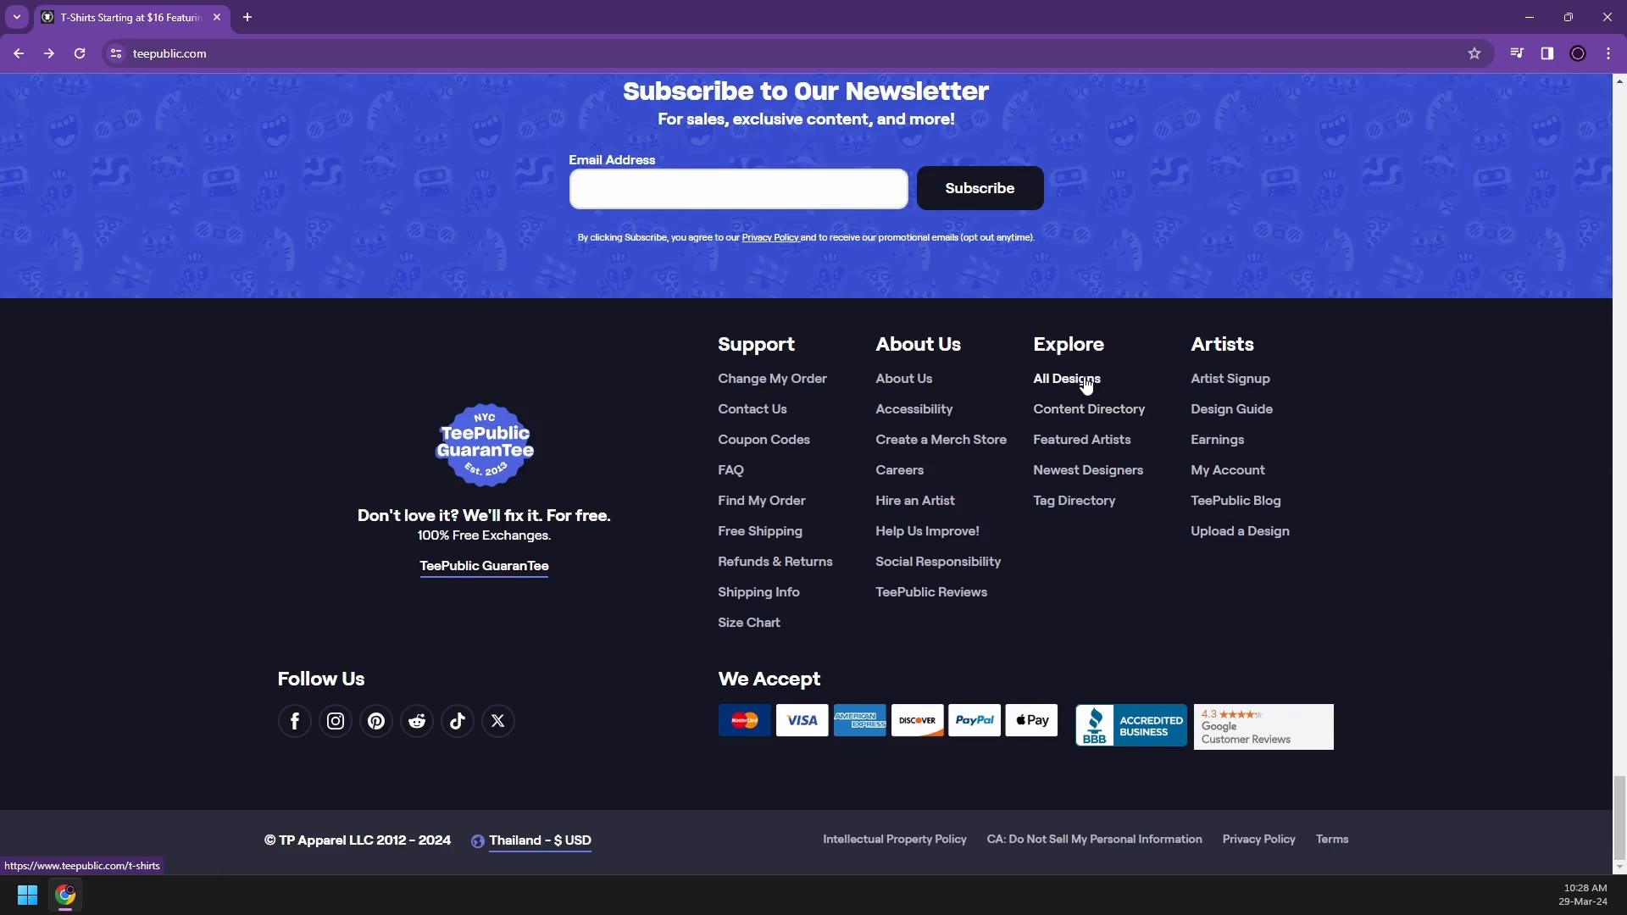
pyautogui.moveTo(849, 679)
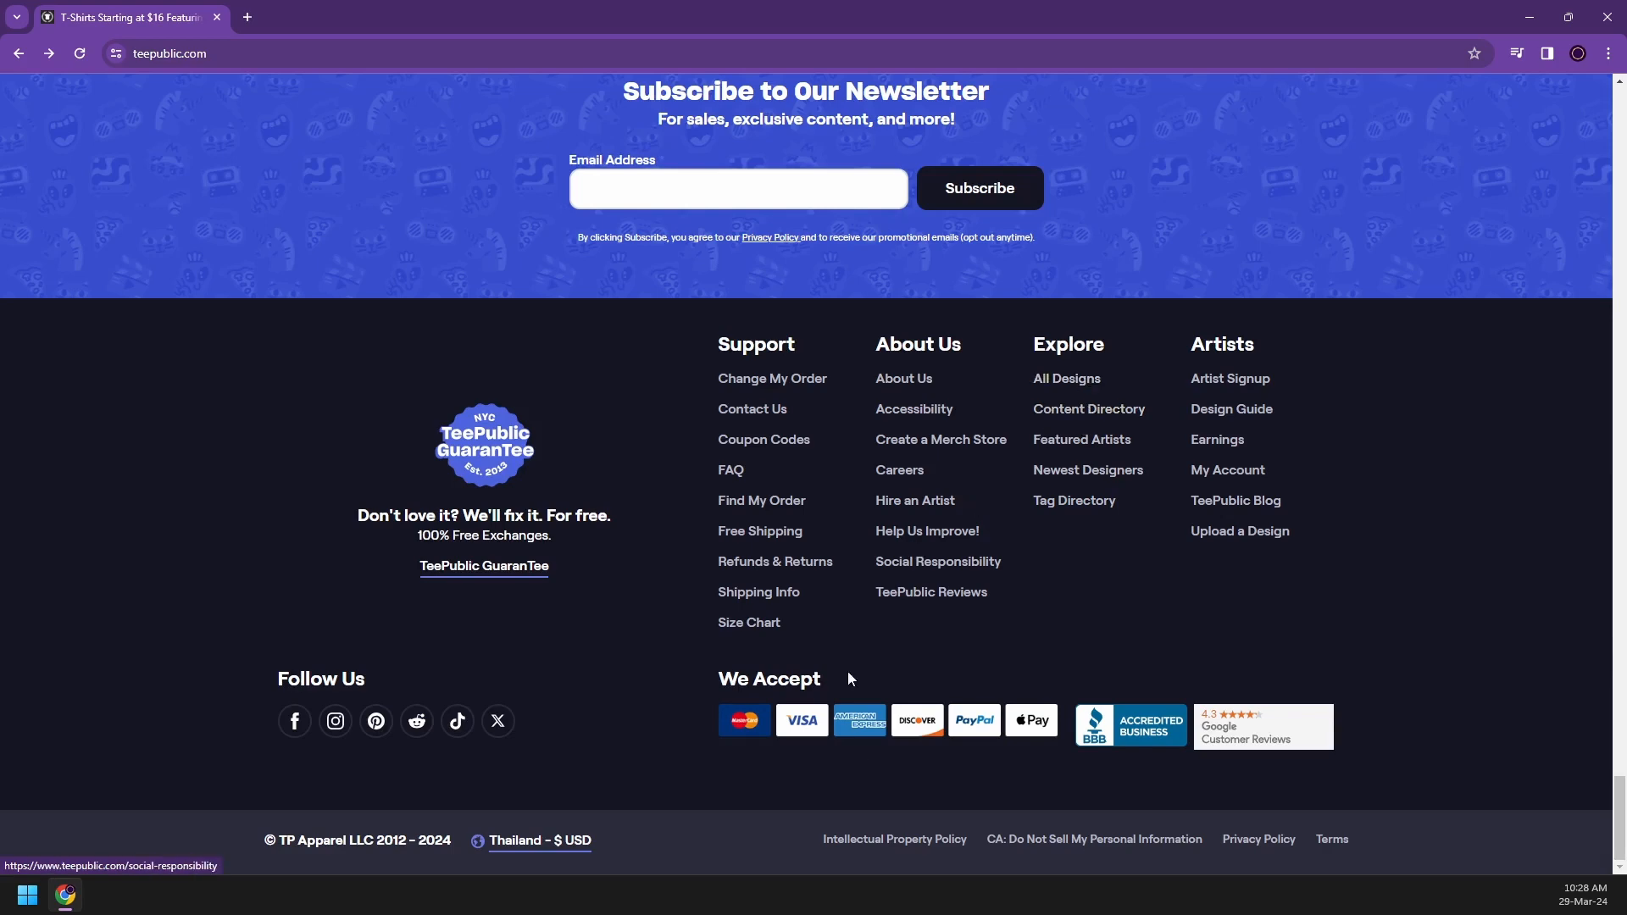
pyautogui.moveTo(1115, 636)
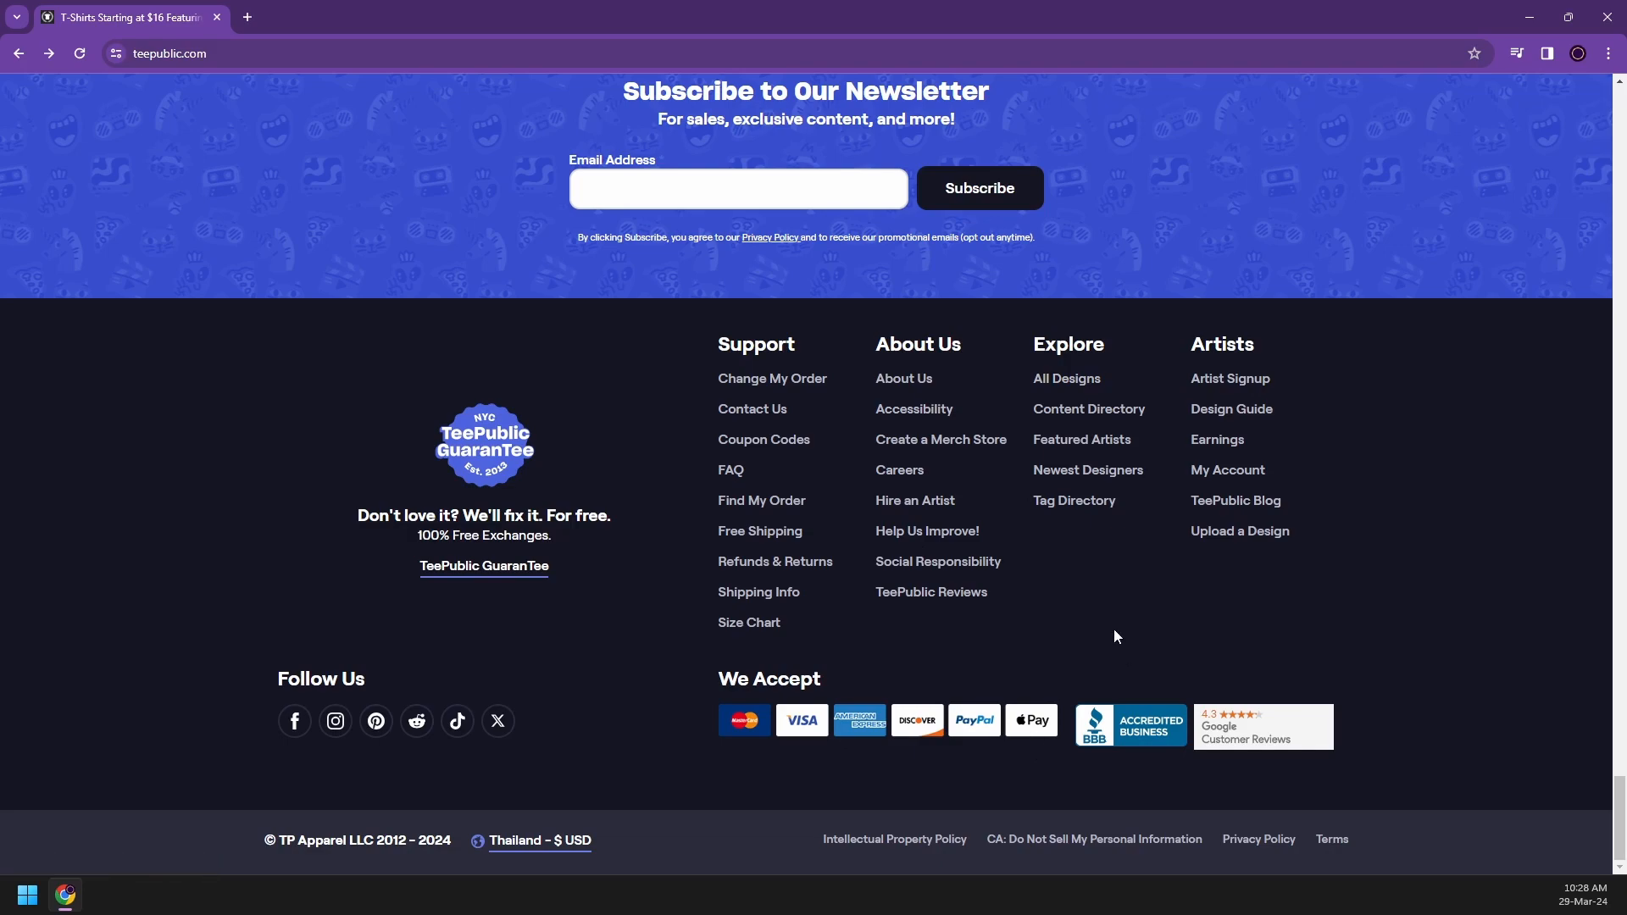
pyautogui.scroll(3)
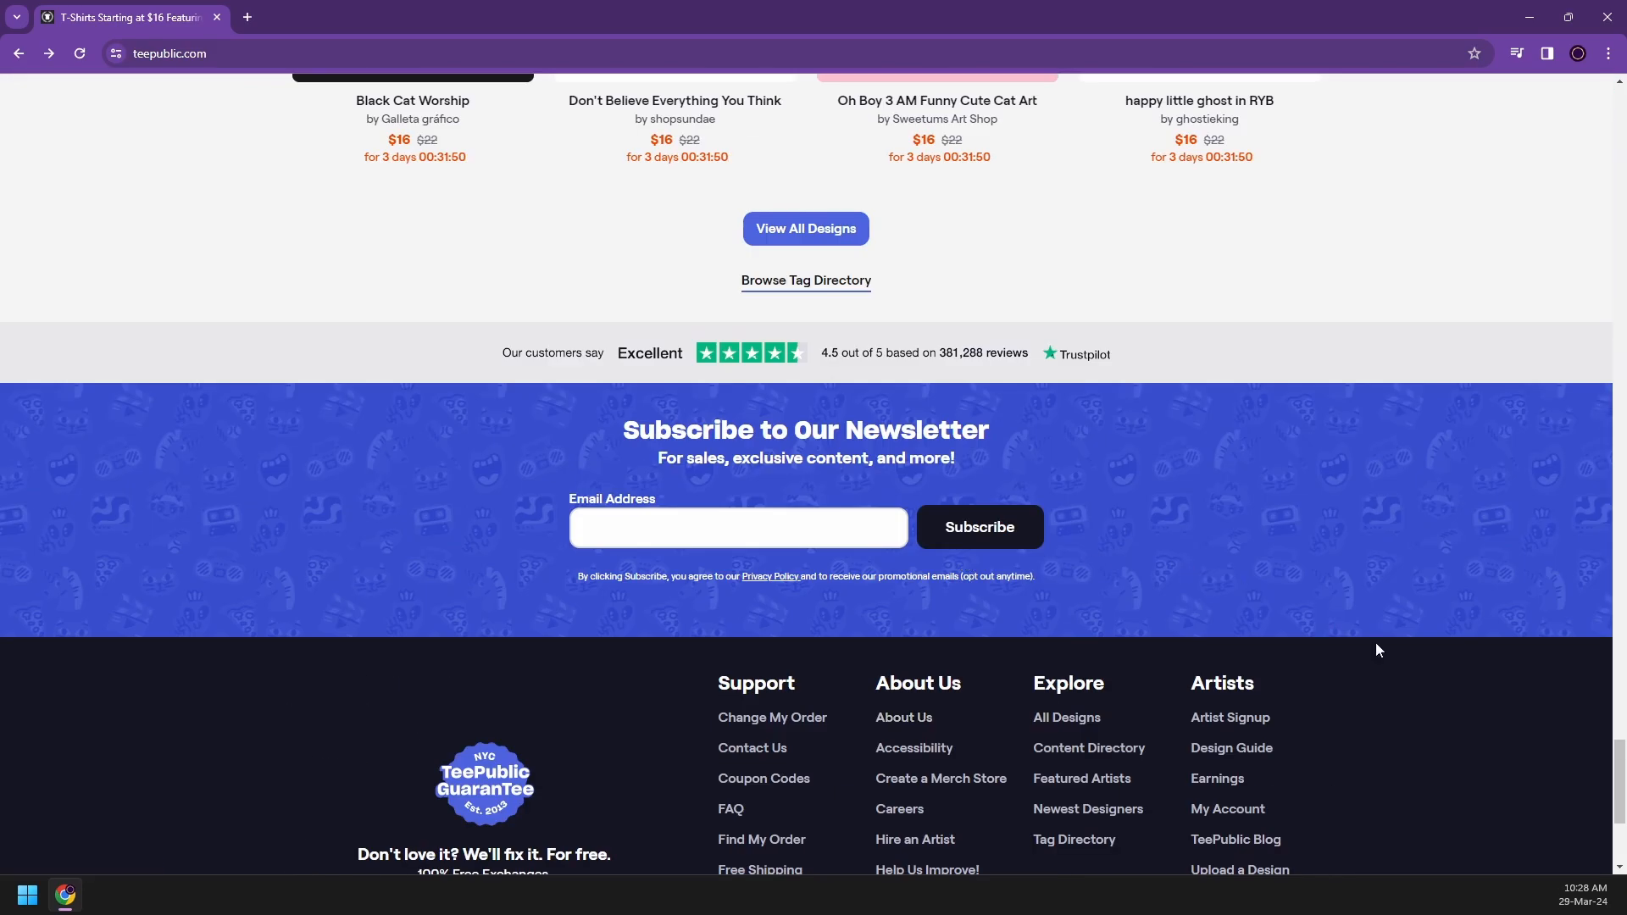
pyautogui.scroll(3)
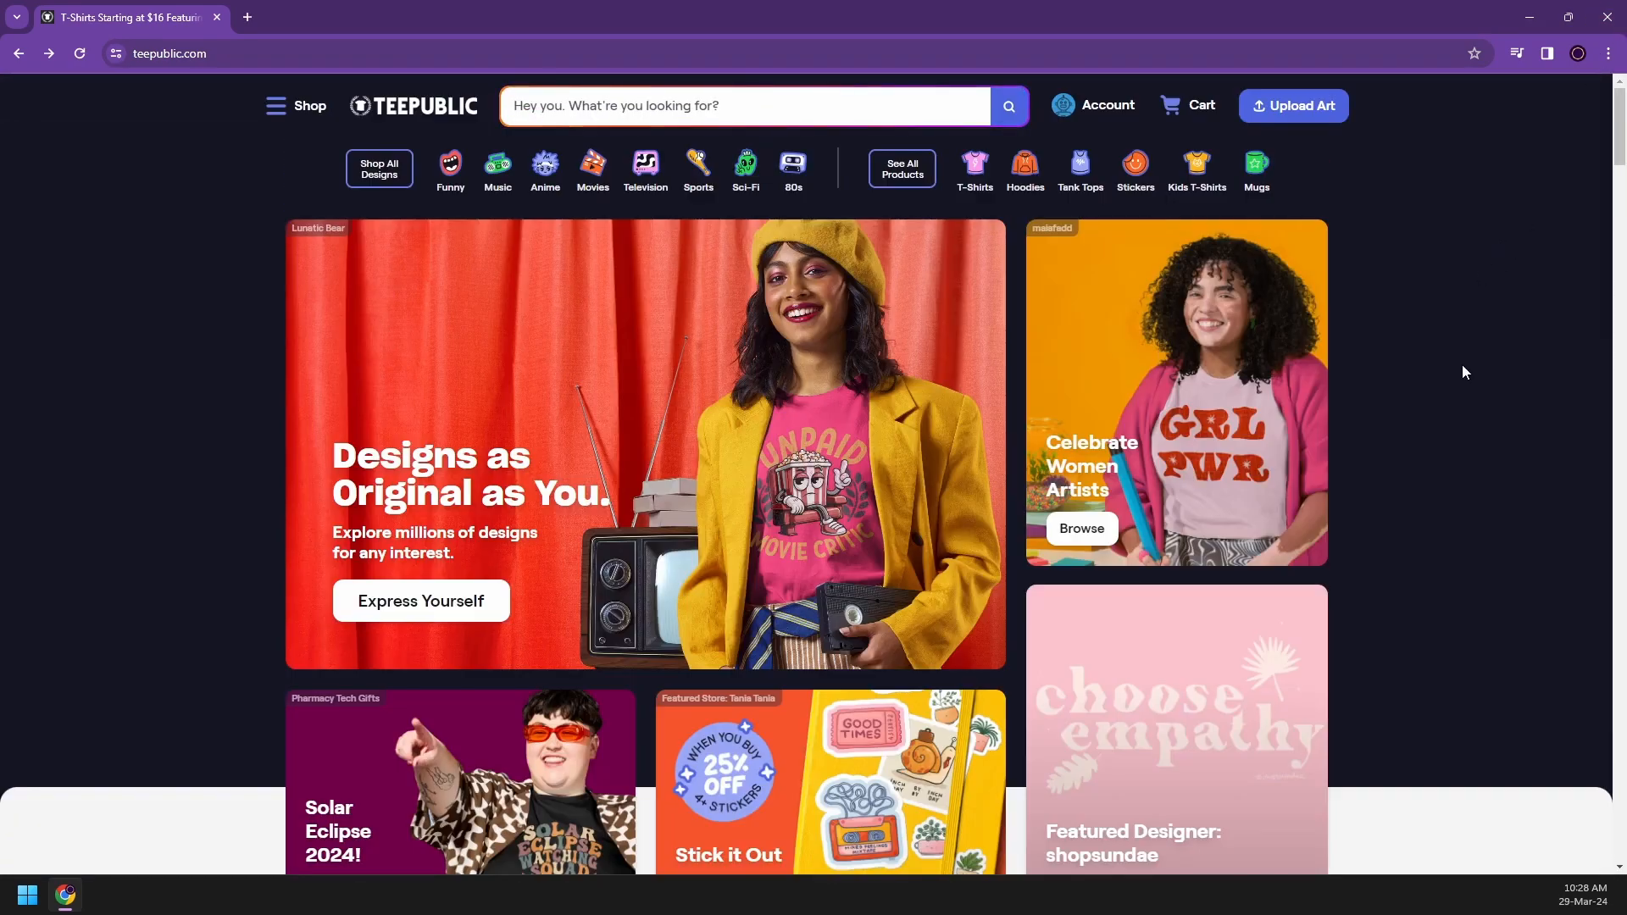
pyautogui.scroll(-3)
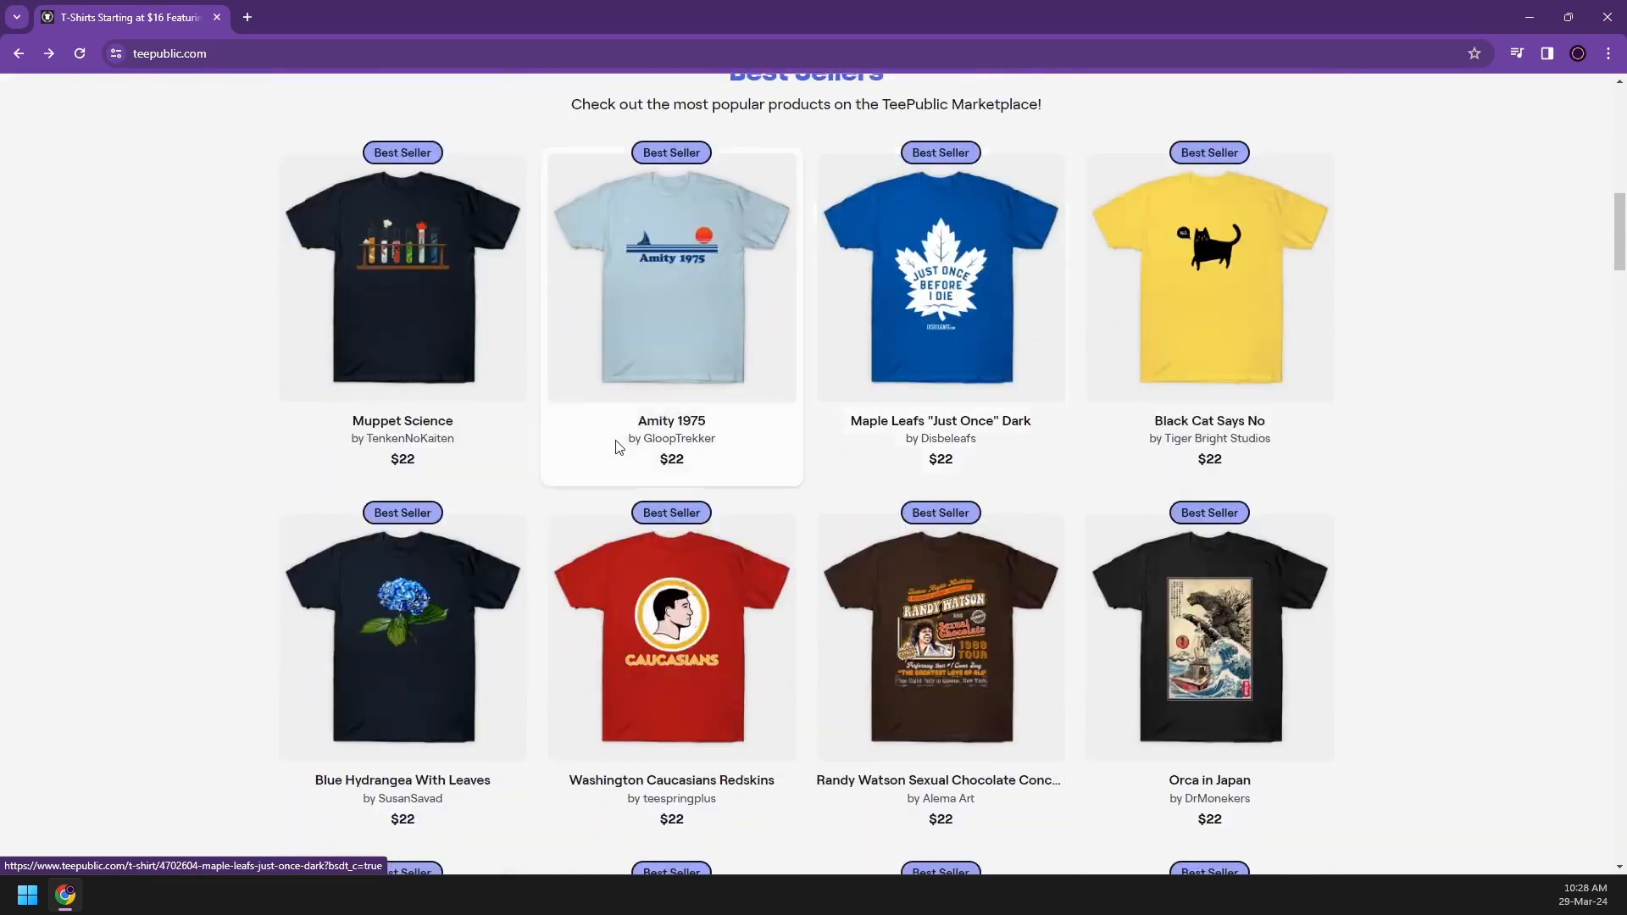
pyautogui.scroll(-3)
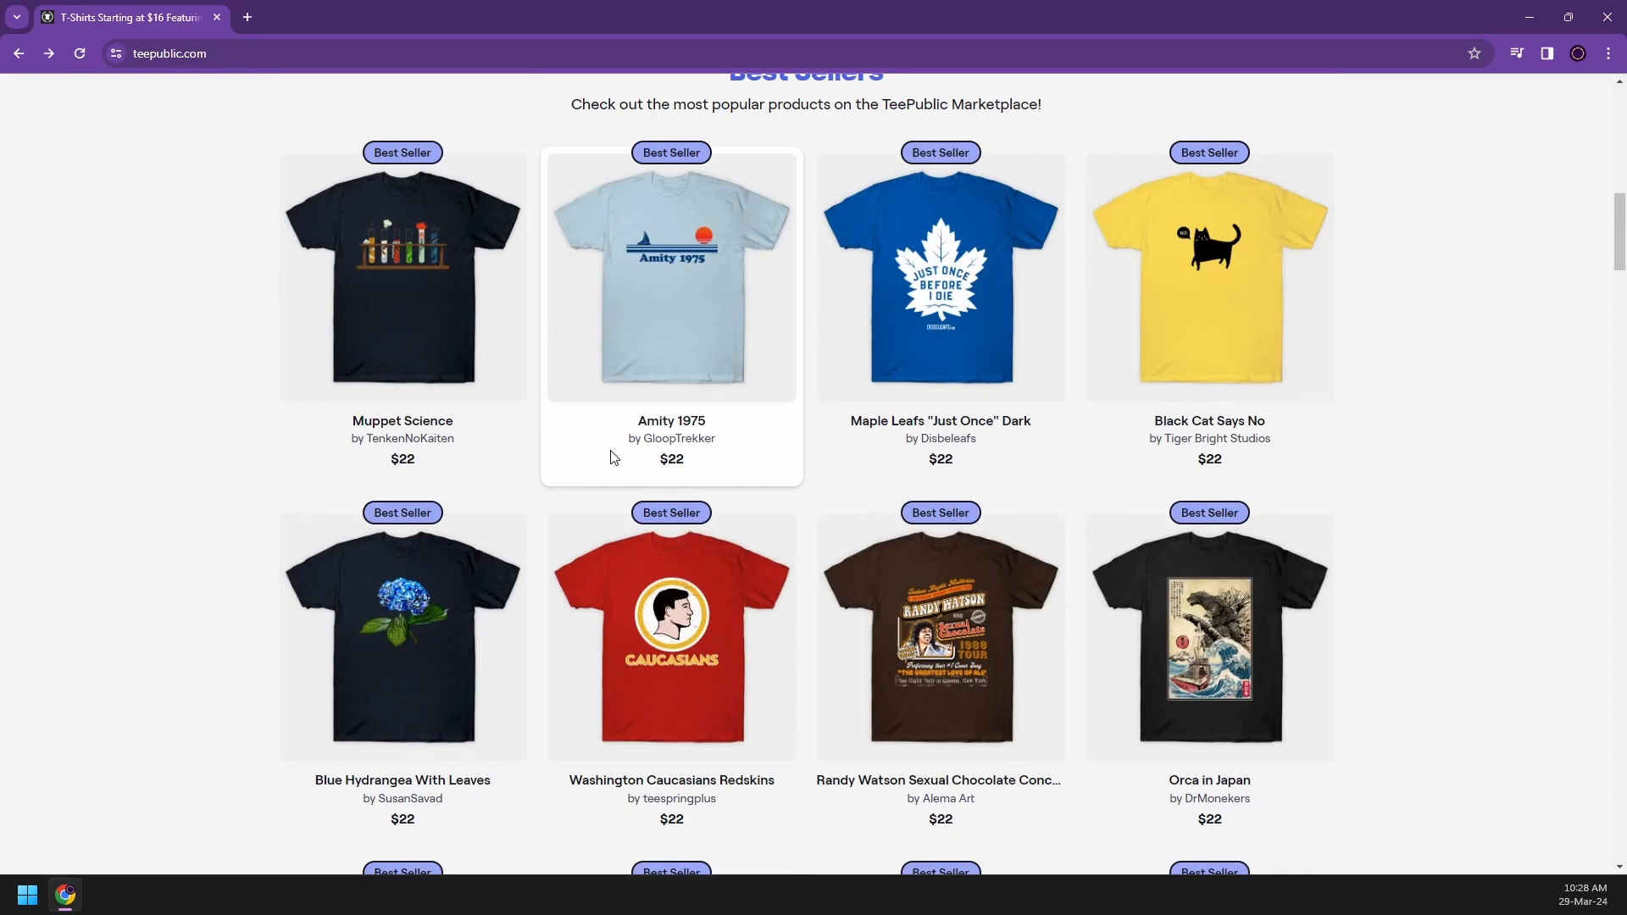
pyautogui.scroll(3)
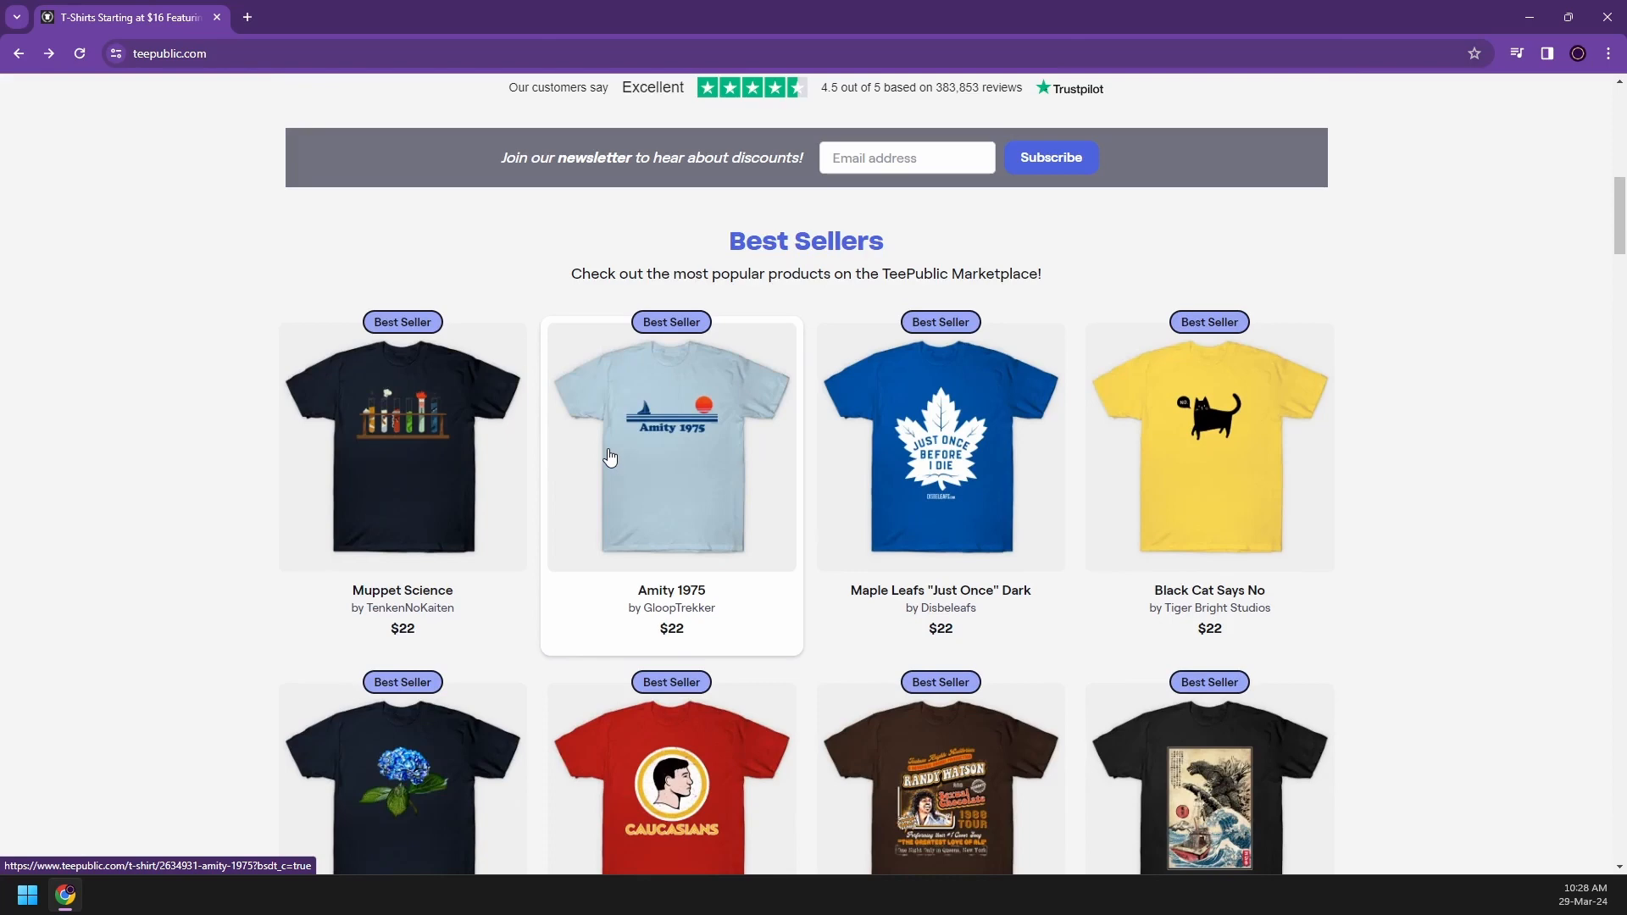
pyautogui.moveTo(590, 476)
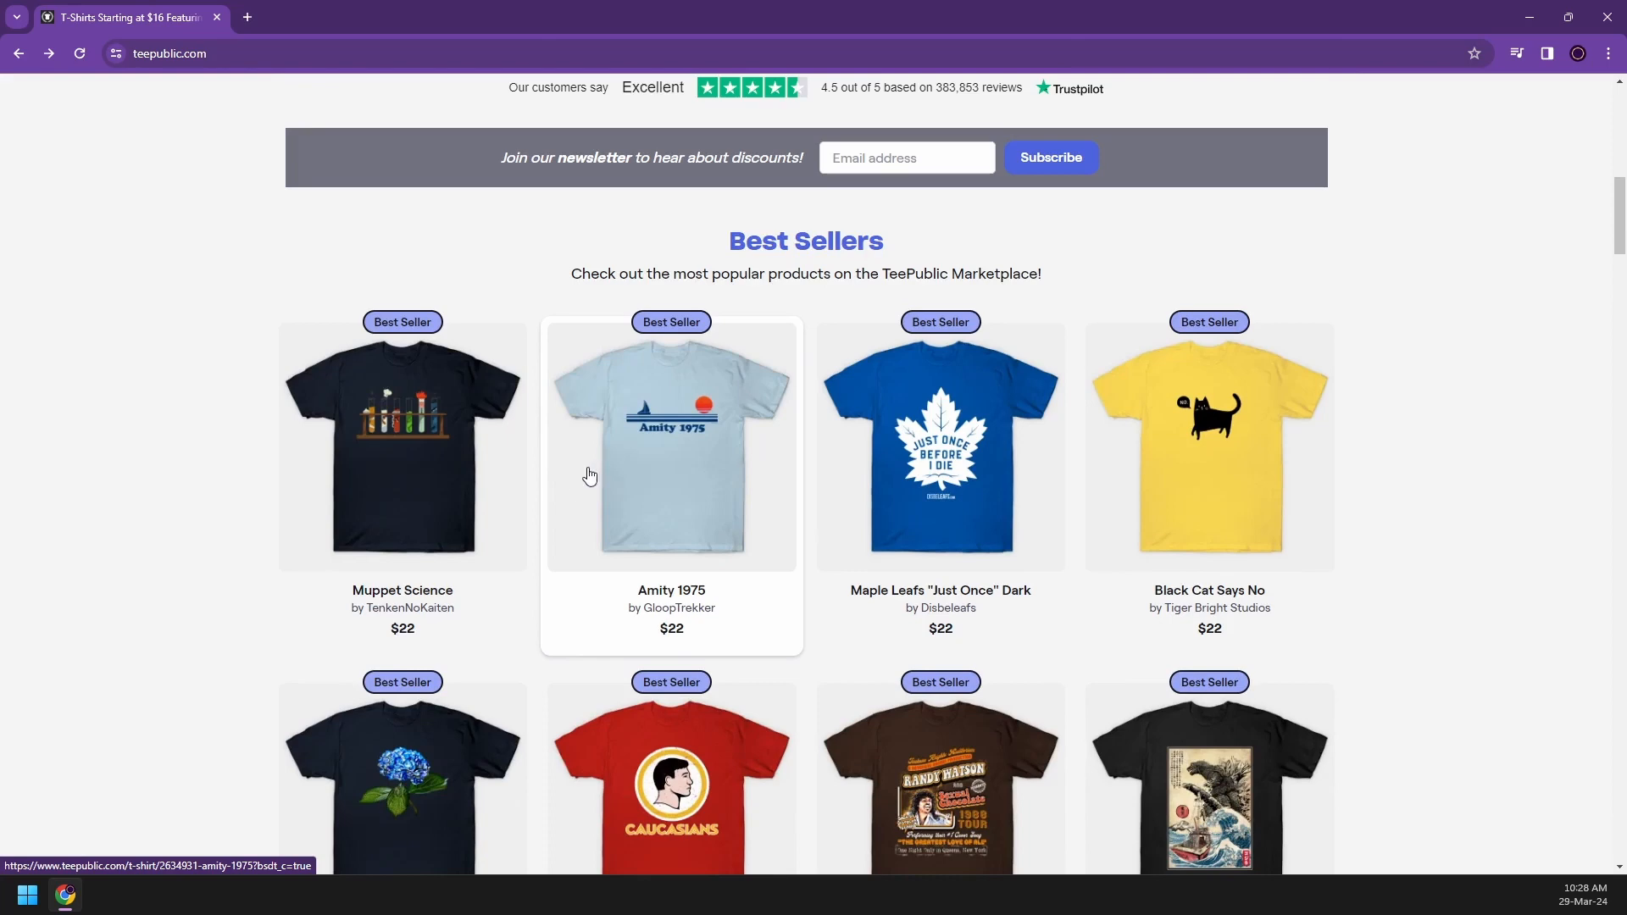
pyautogui.moveTo(819, 619)
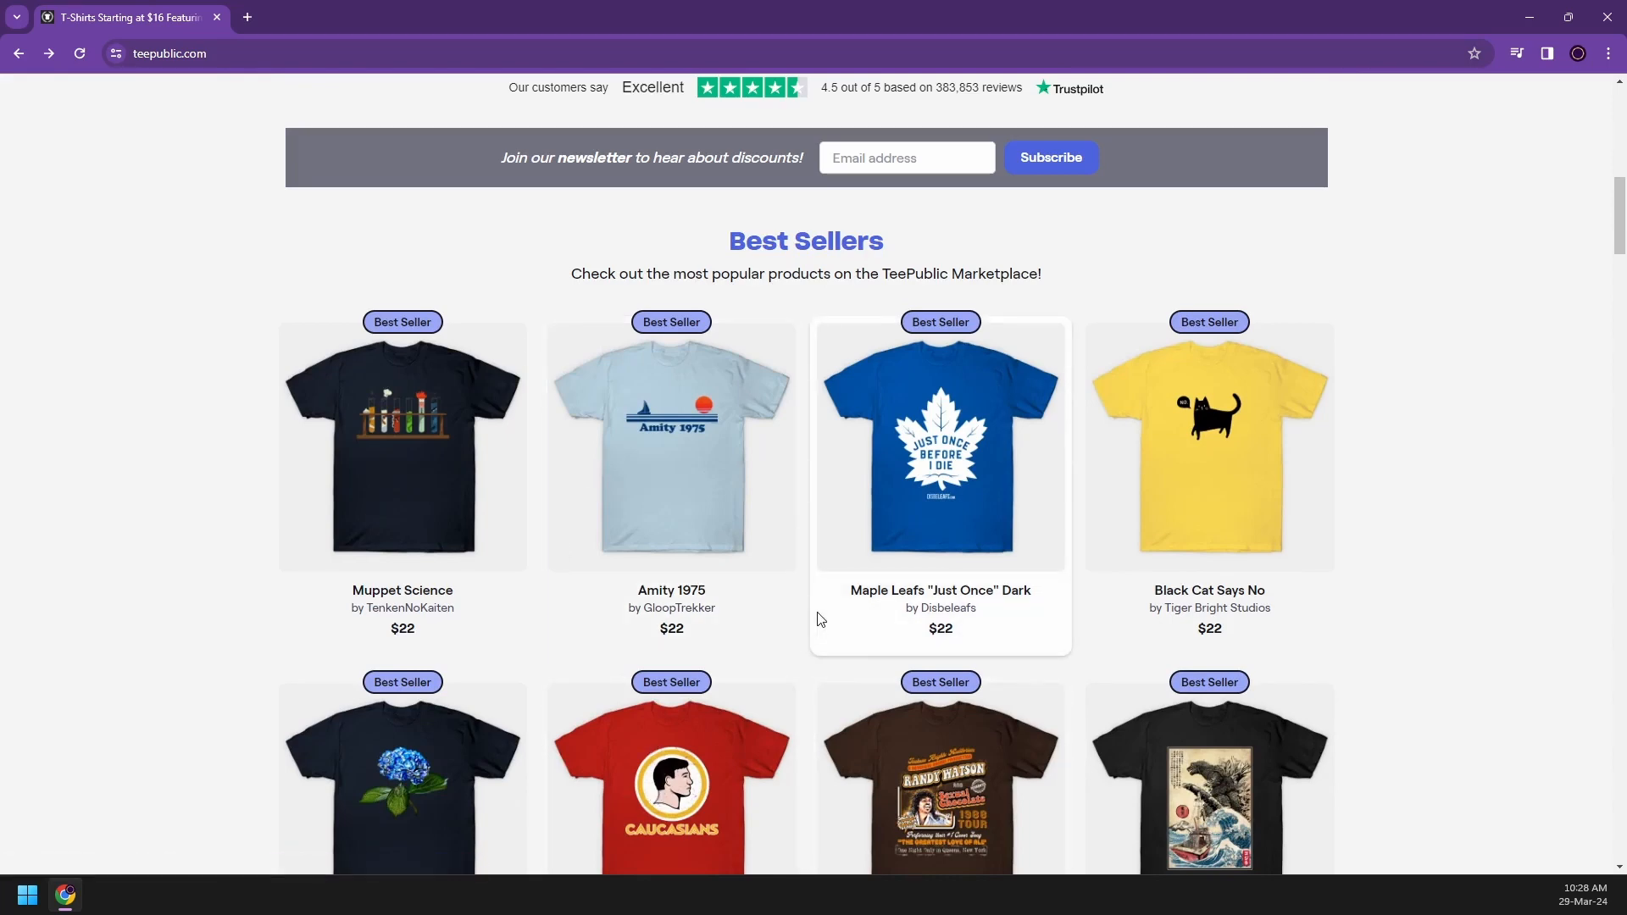
pyautogui.scroll(3)
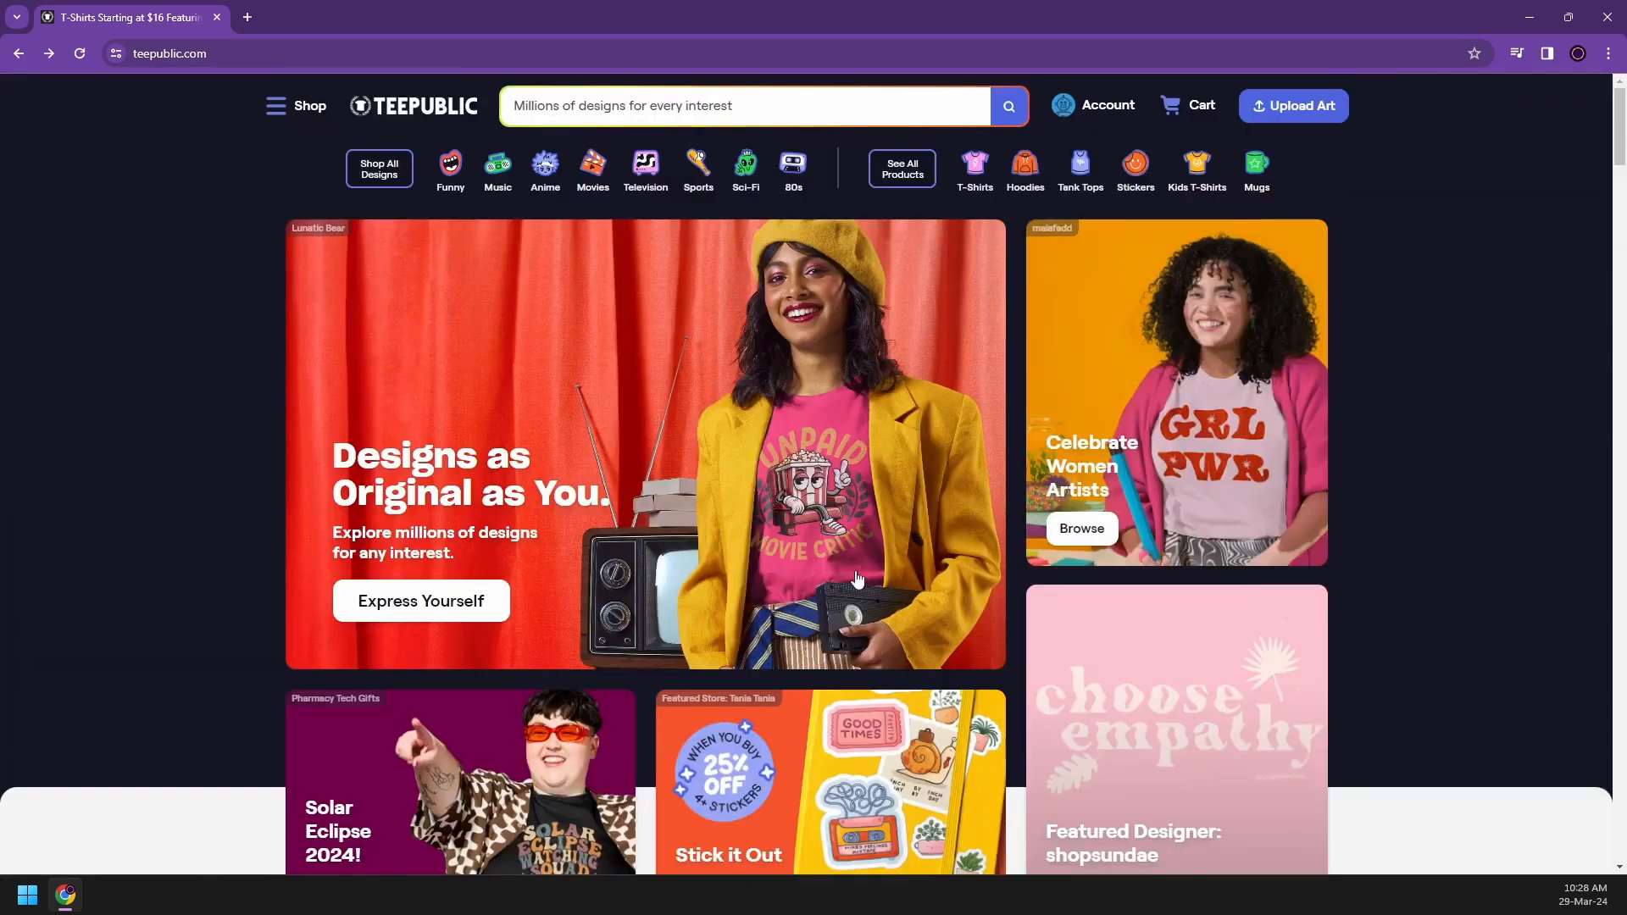
pyautogui.scroll(-3)
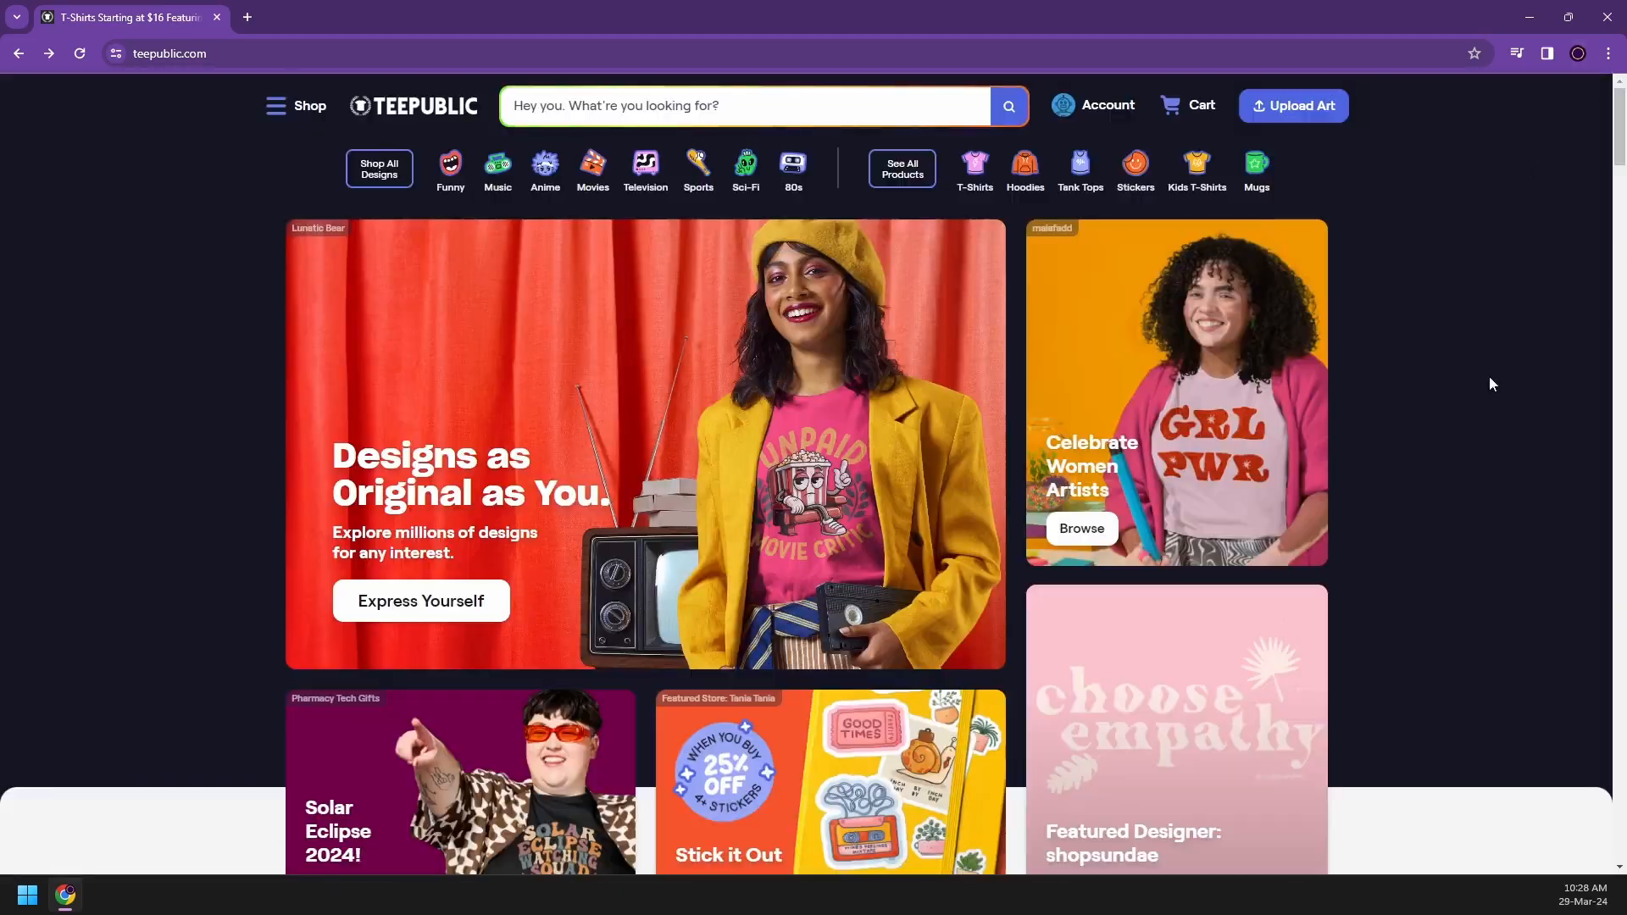
pyautogui.scroll(-3)
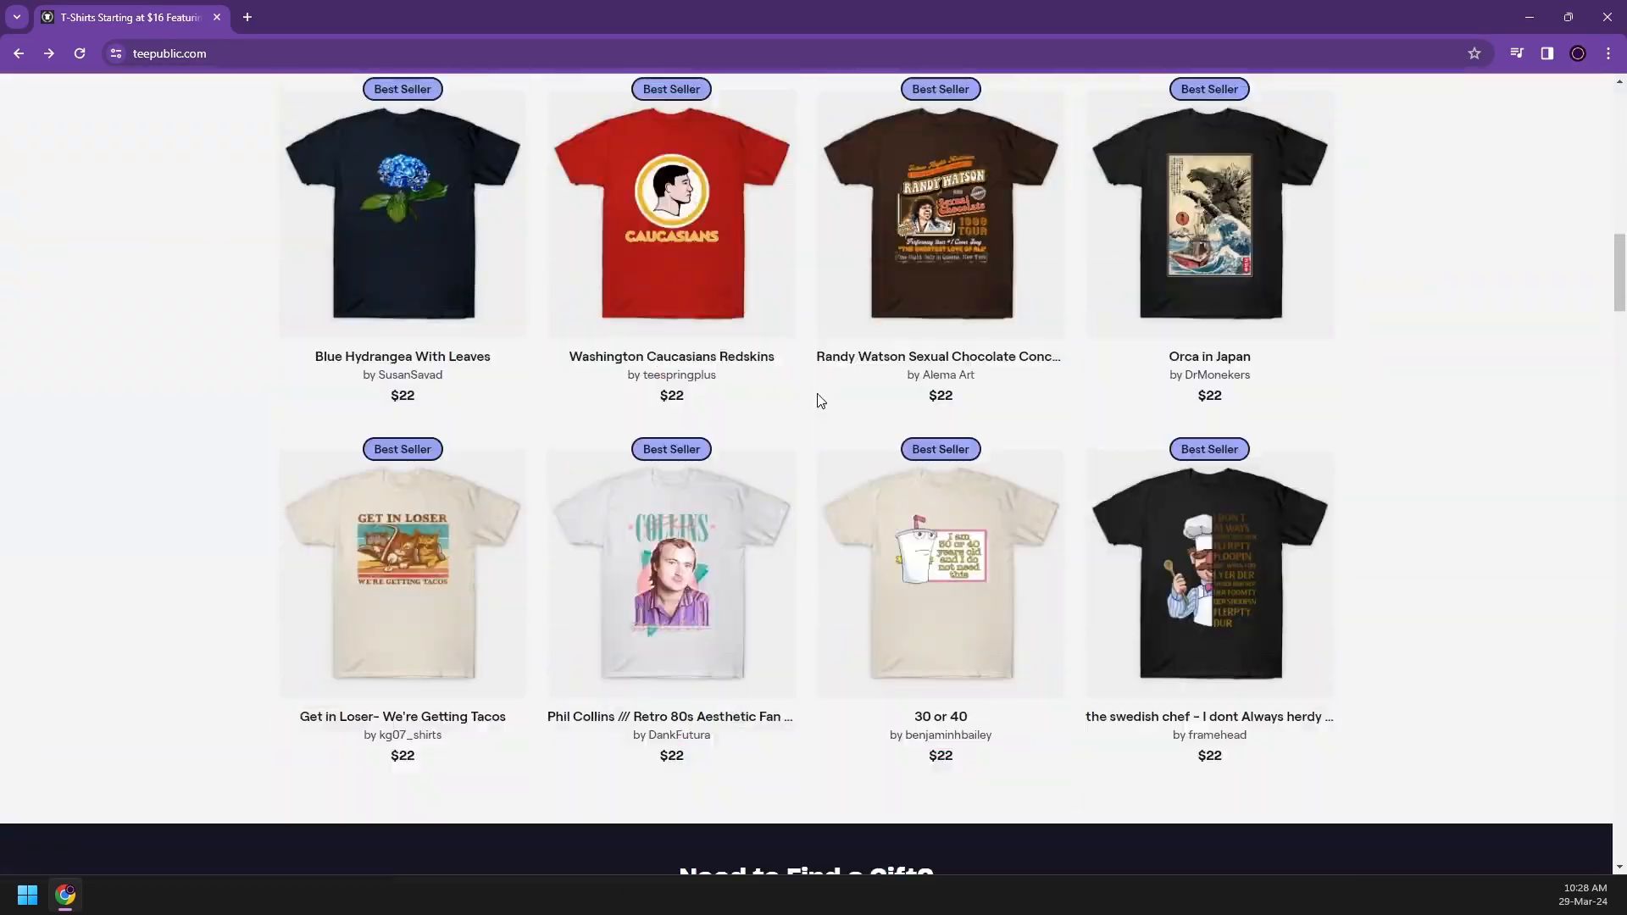
pyautogui.scroll(3)
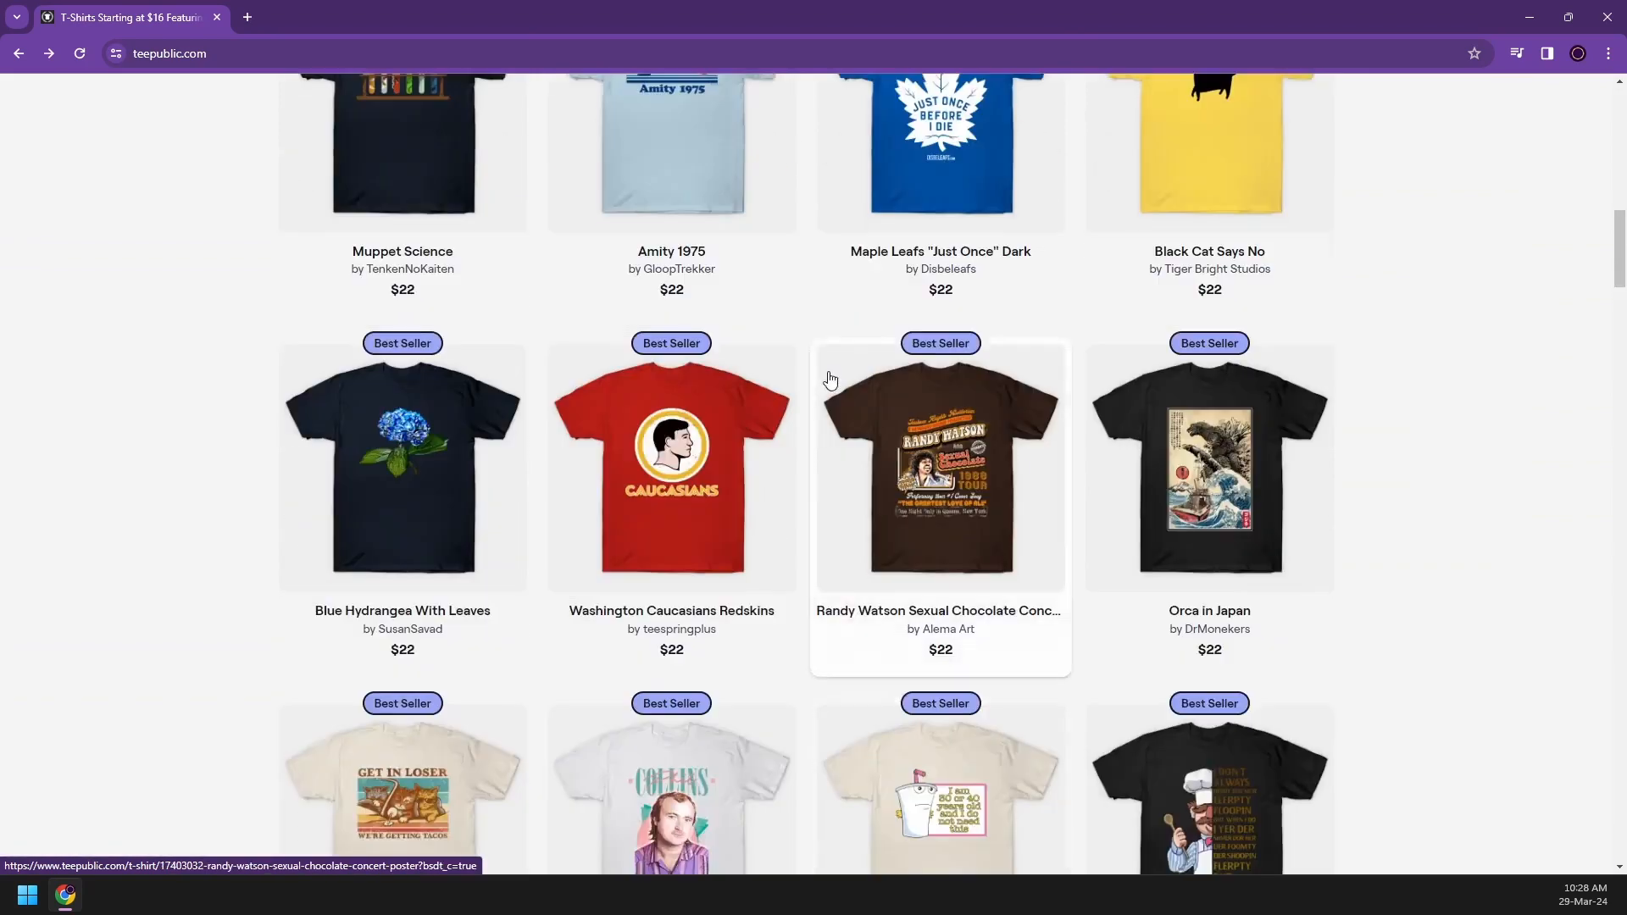